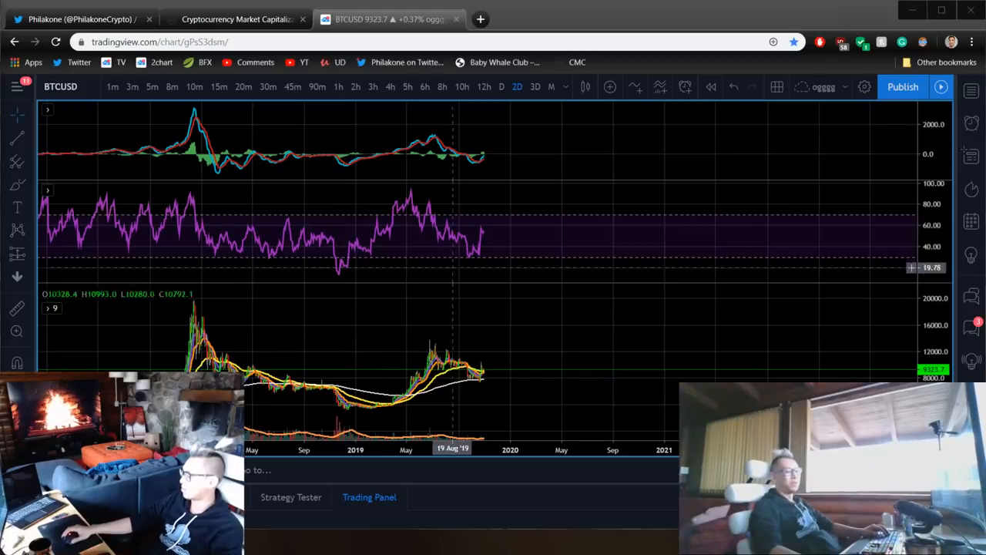
pyautogui.moveTo(390, 314)
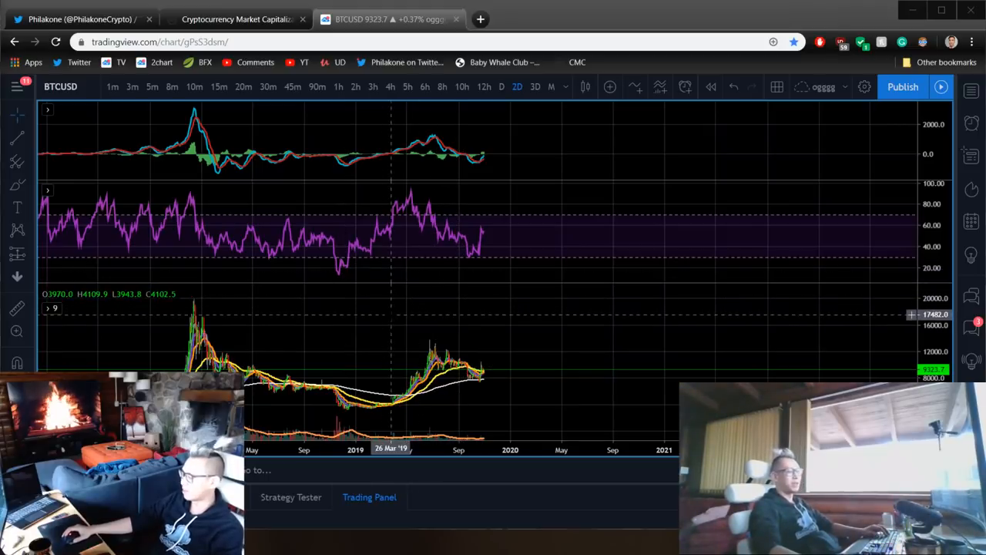
pyautogui.moveTo(388, 323)
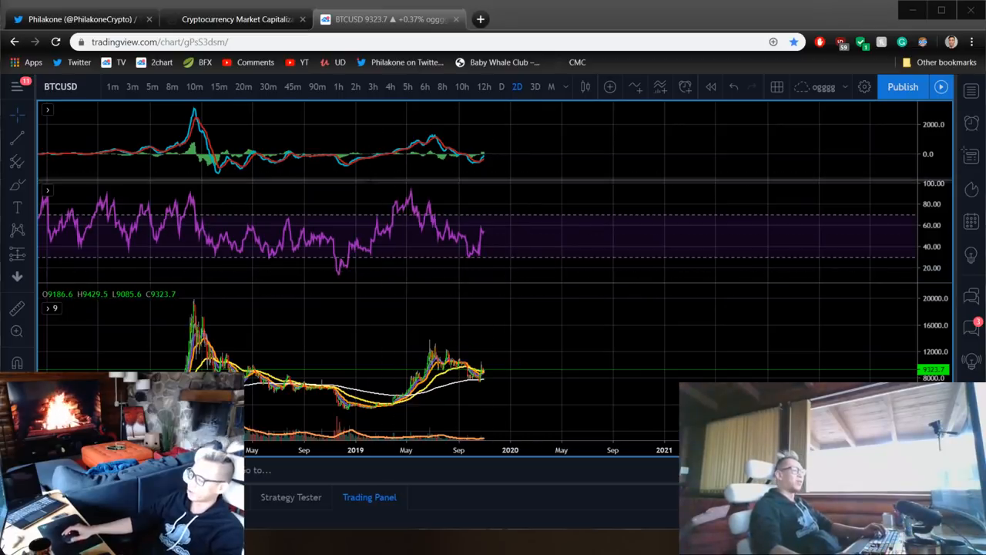
pyautogui.click(77, 18)
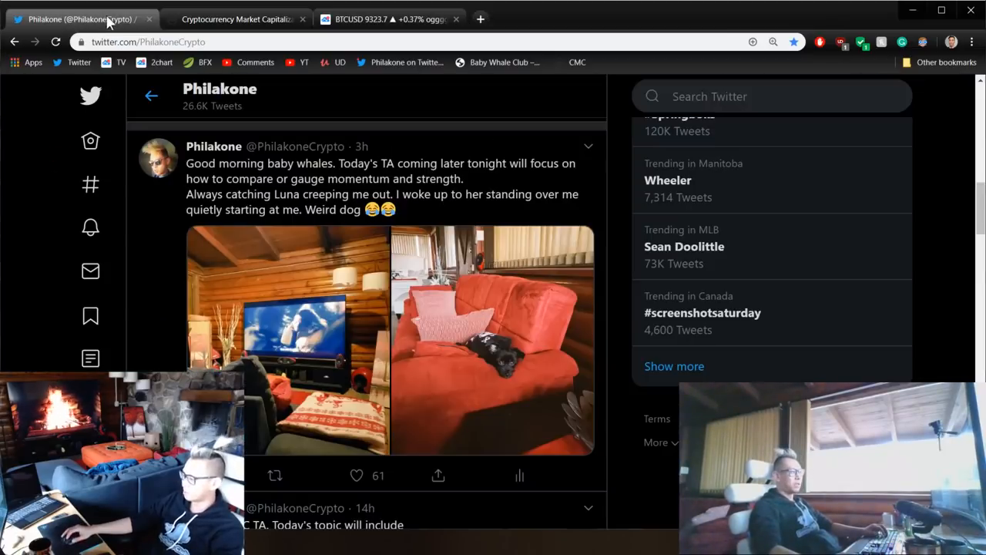
pyautogui.moveTo(597, 204)
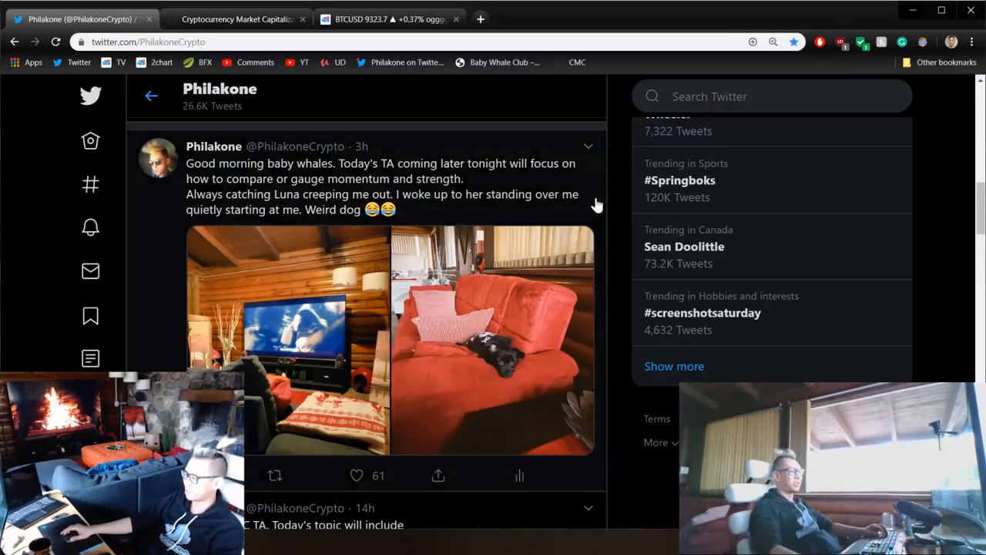
pyautogui.moveTo(281, 204)
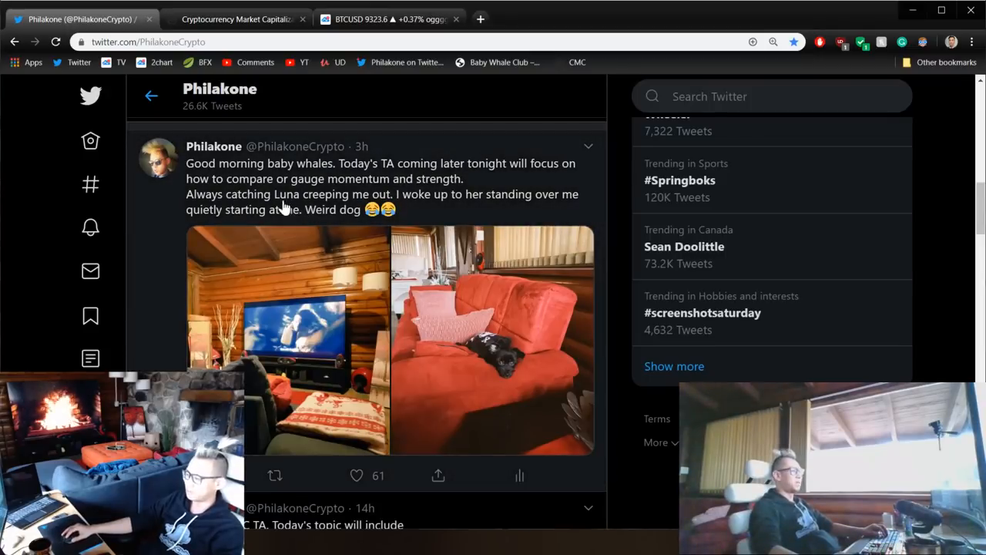
pyautogui.moveTo(376, 177)
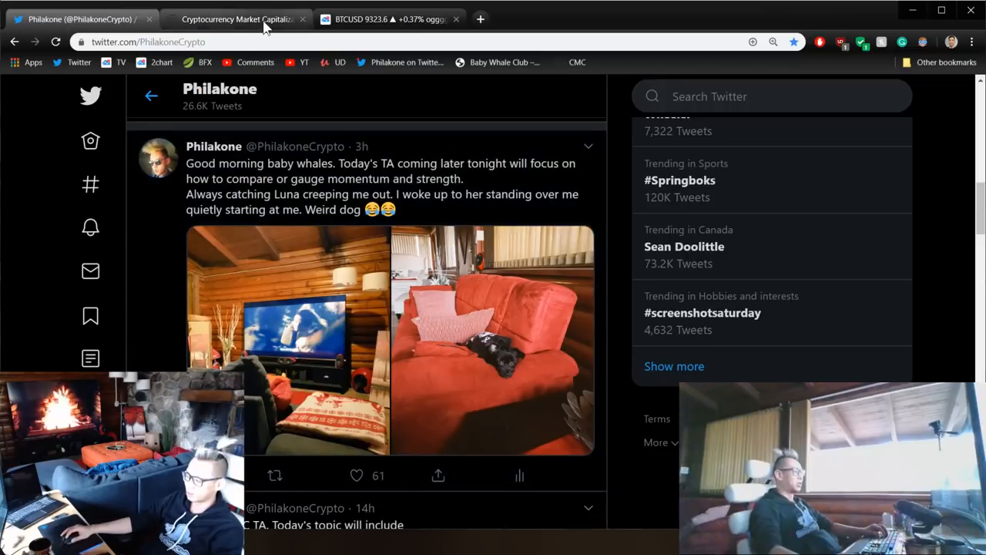
# Return to the TradingView tab with the BTCUSD daily chart and oscillator panes.
pyautogui.click(389, 19)
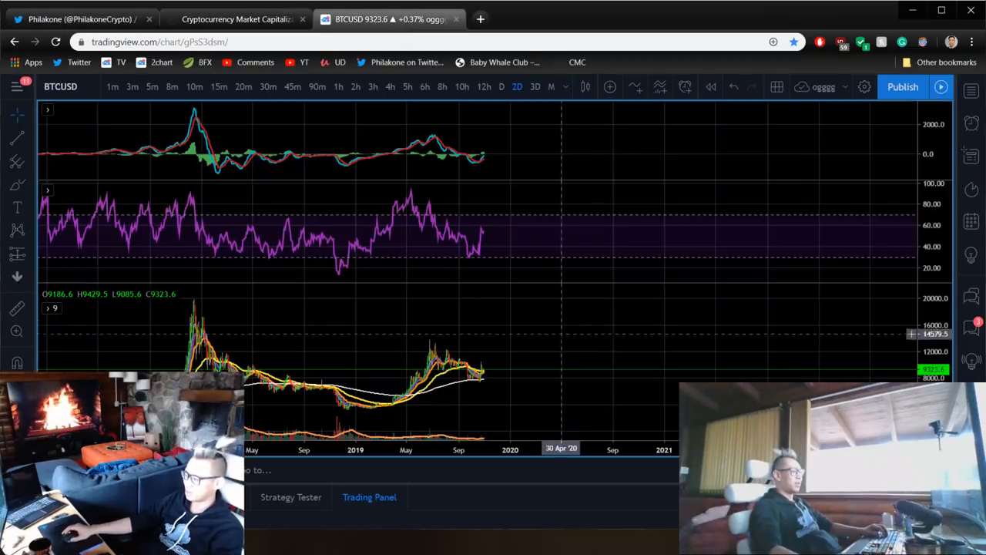
pyautogui.moveTo(552, 334)
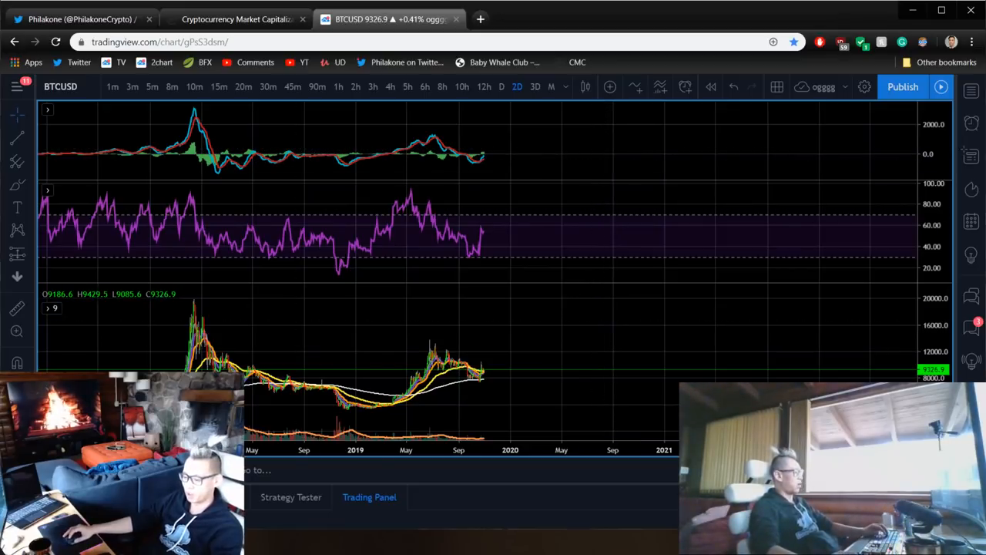
pyautogui.moveTo(533, 318)
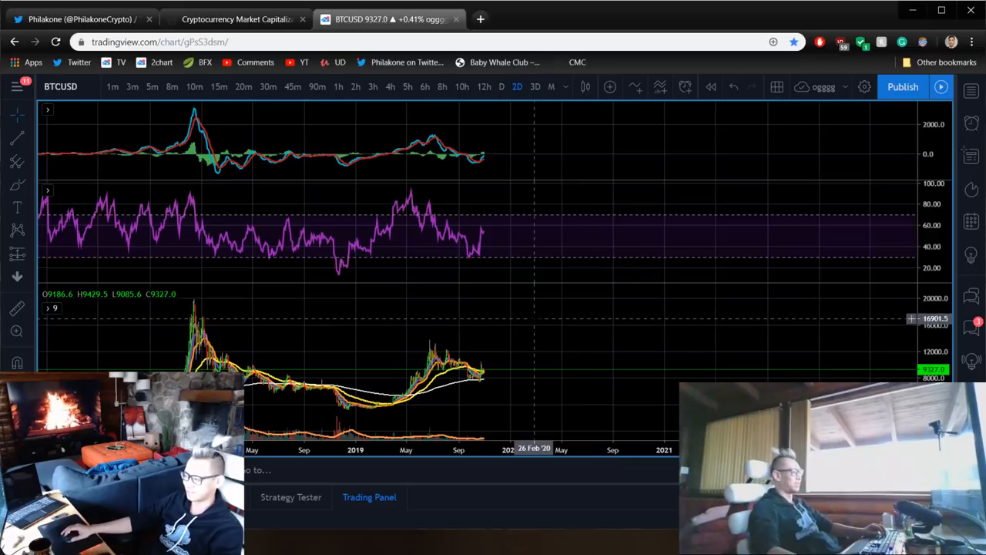
pyautogui.moveTo(493, 270)
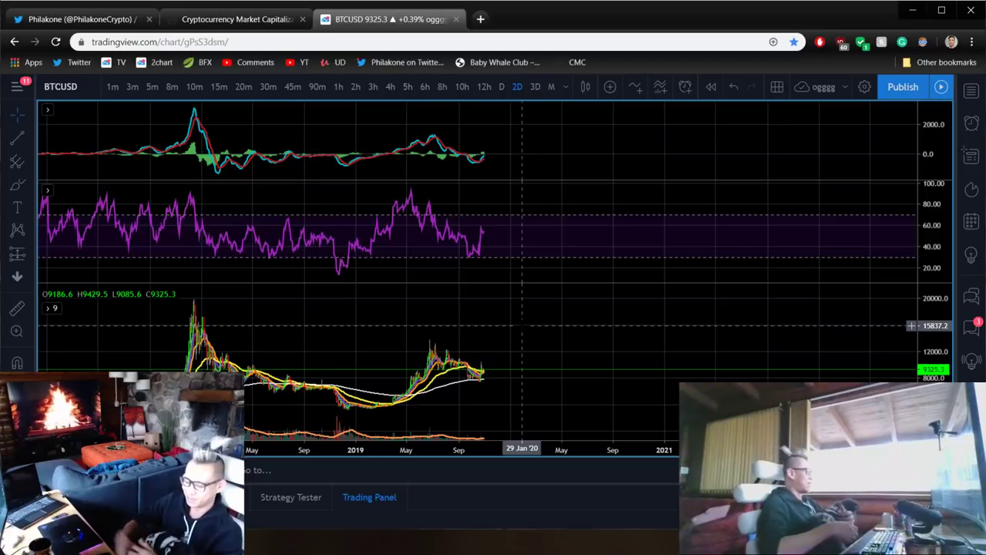
pyautogui.moveTo(197, 147)
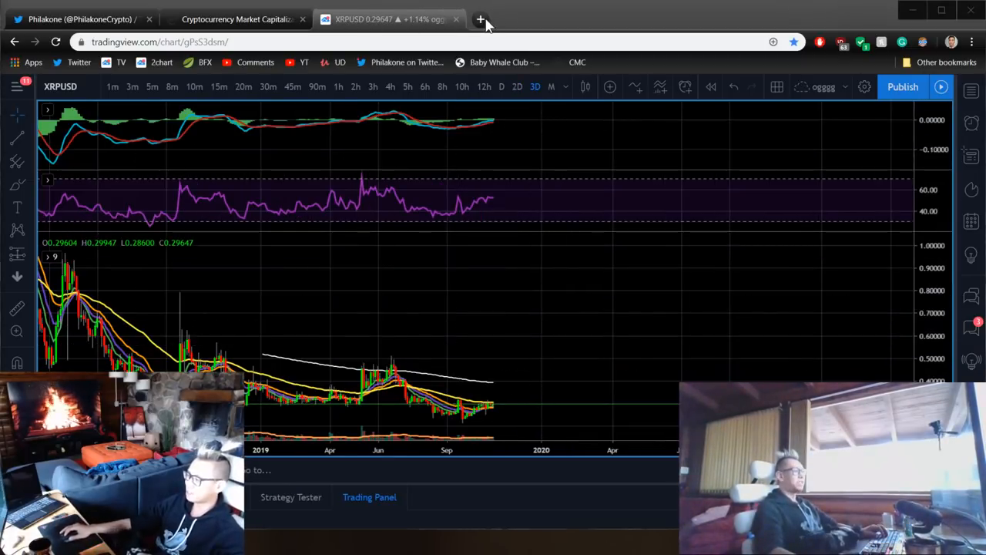
# In a new tab, search YouTube for 'xrp philakonecrypto backtesting'.
pyautogui.click(480, 19)
pyautogui.write('youtube.com')
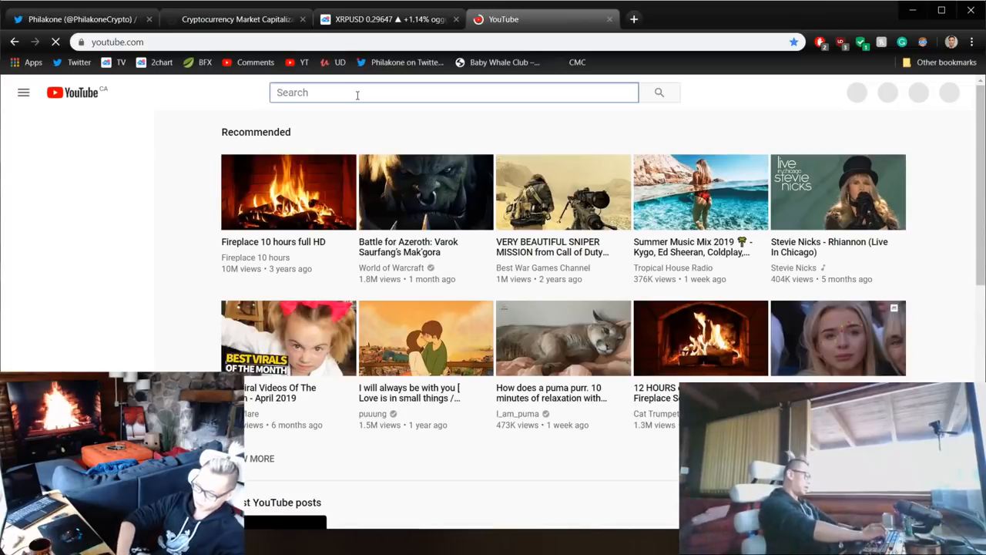
pyautogui.write('xrp')
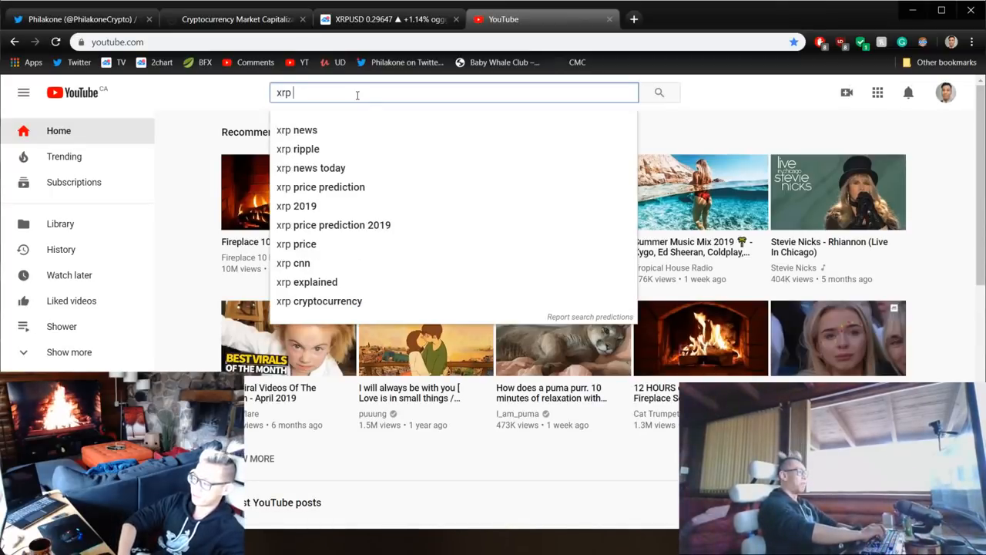
pyautogui.write('philakonecrypto backtesting')
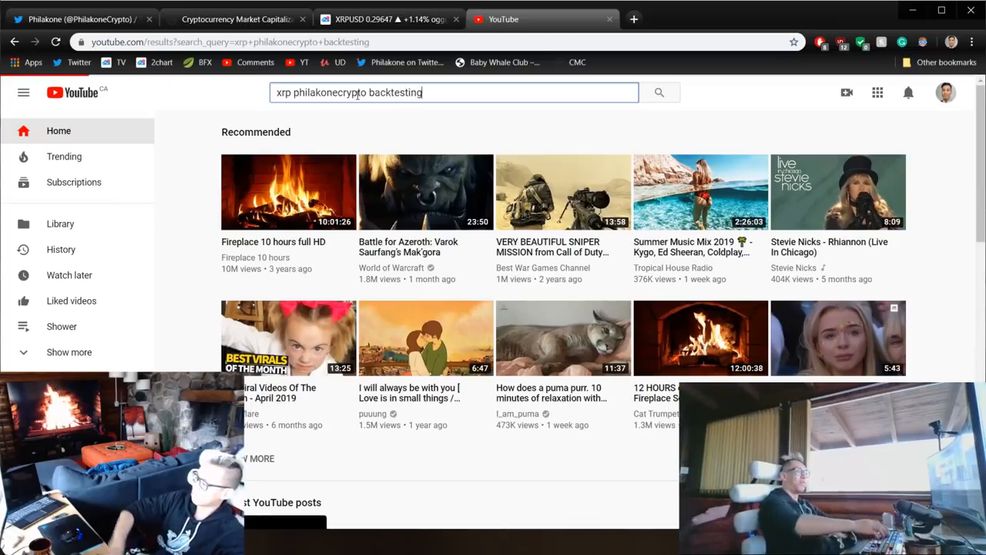
pyautogui.click(659, 92)
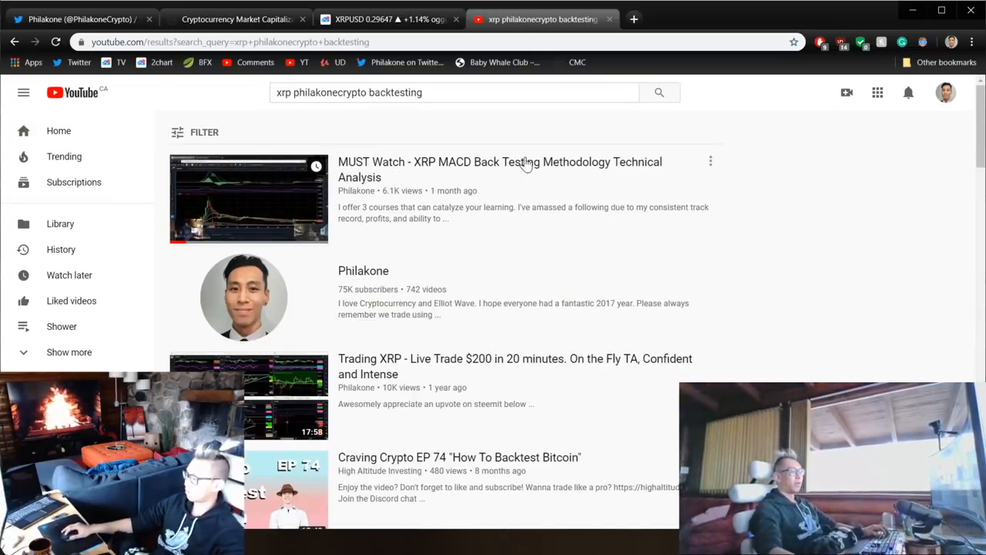
pyautogui.moveTo(535, 181)
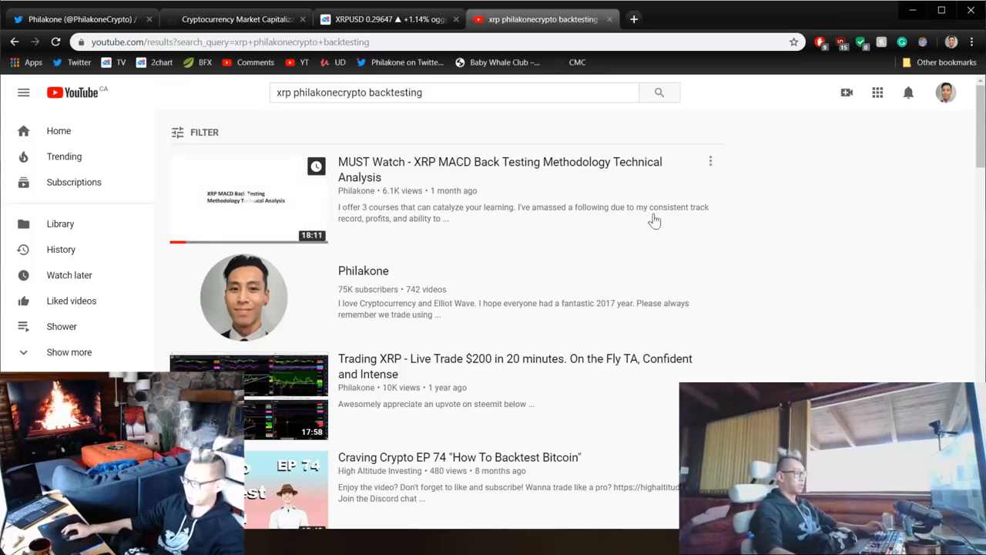
pyautogui.moveTo(695, 226)
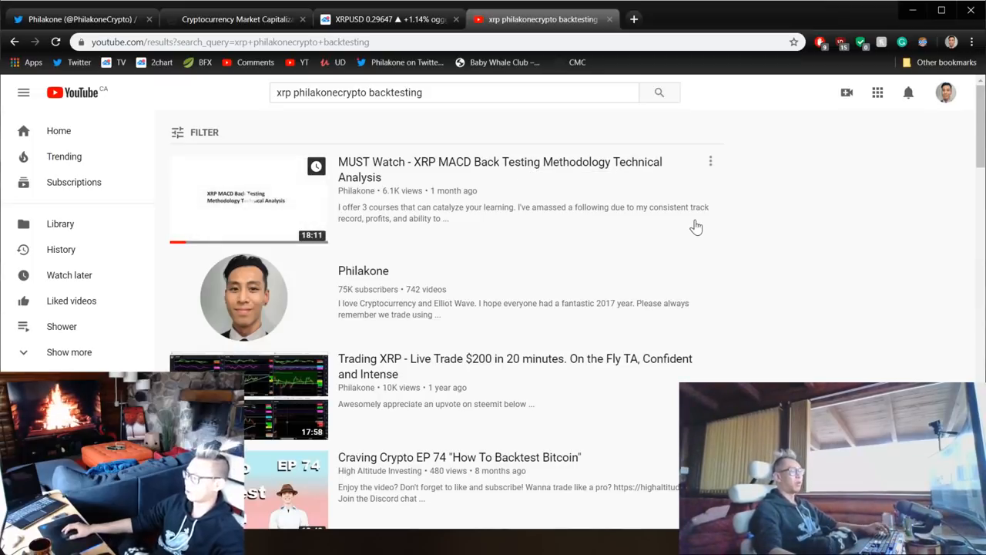
pyautogui.moveTo(617, 213)
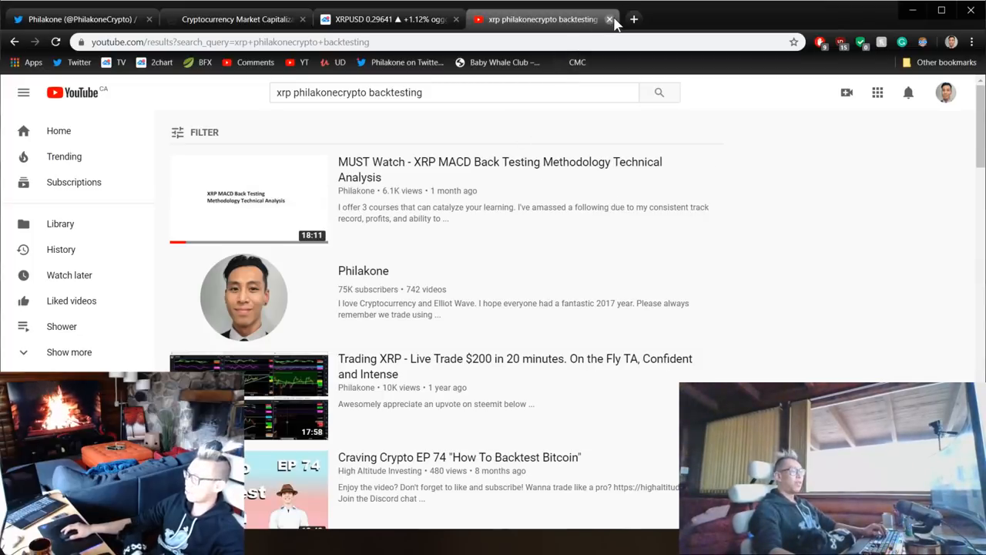
# Close the YouTube tab to get back to the XRPUSD 3-day chart.
pyautogui.click(609, 19)
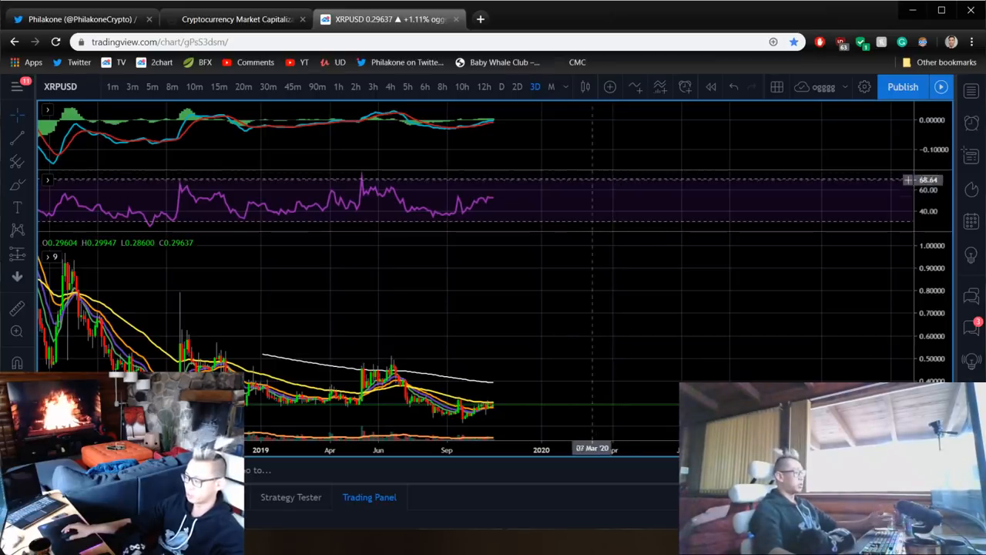
pyautogui.moveTo(555, 208)
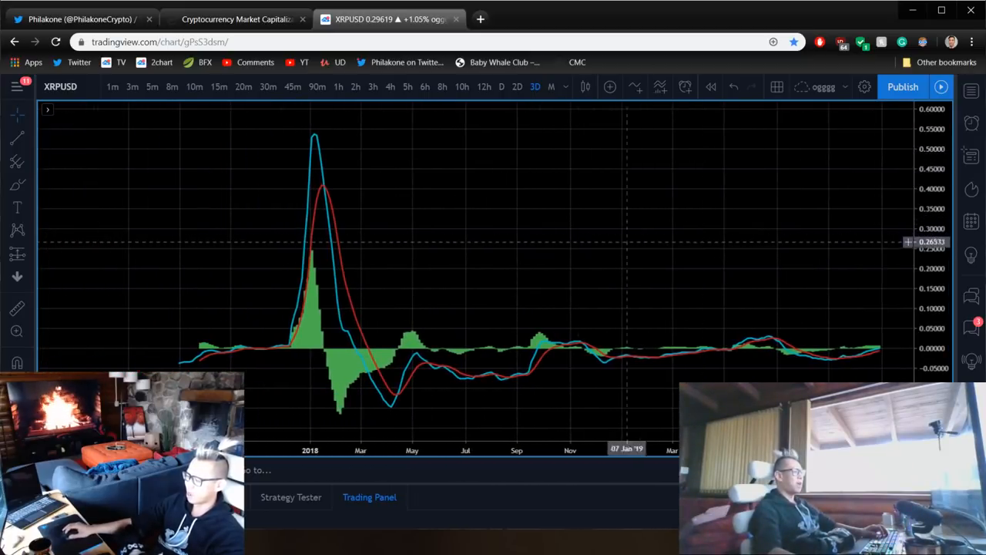
# Draw a rectangle over the MACD area above the zero line.
pyautogui.click(17, 184)
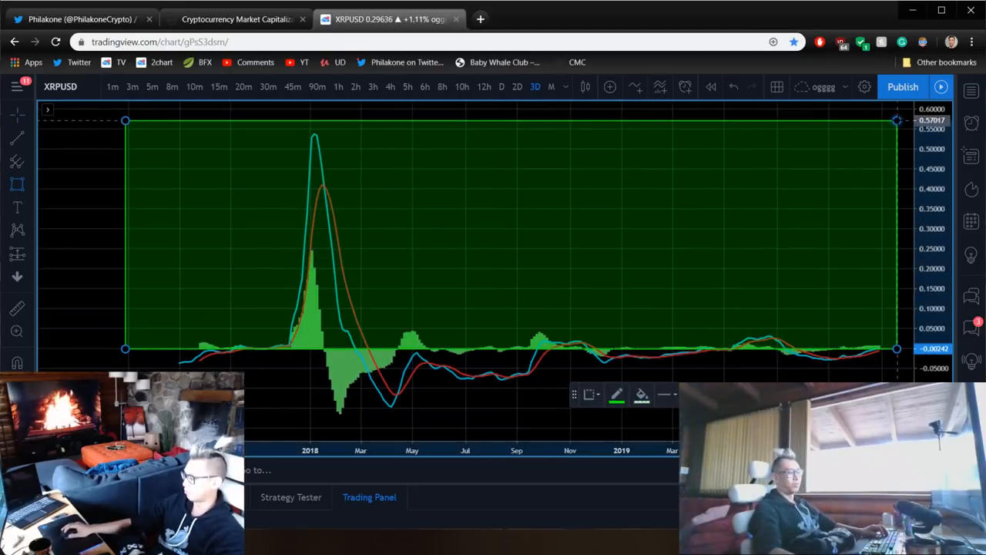
pyautogui.moveTo(896, 121); pyautogui.dragTo(881, 138)
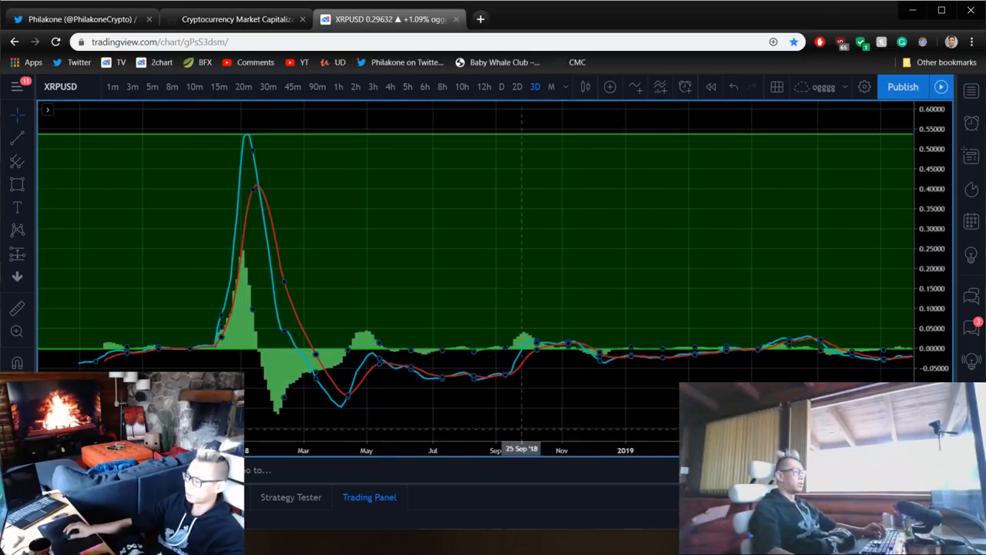
pyautogui.moveTo(264, 204)
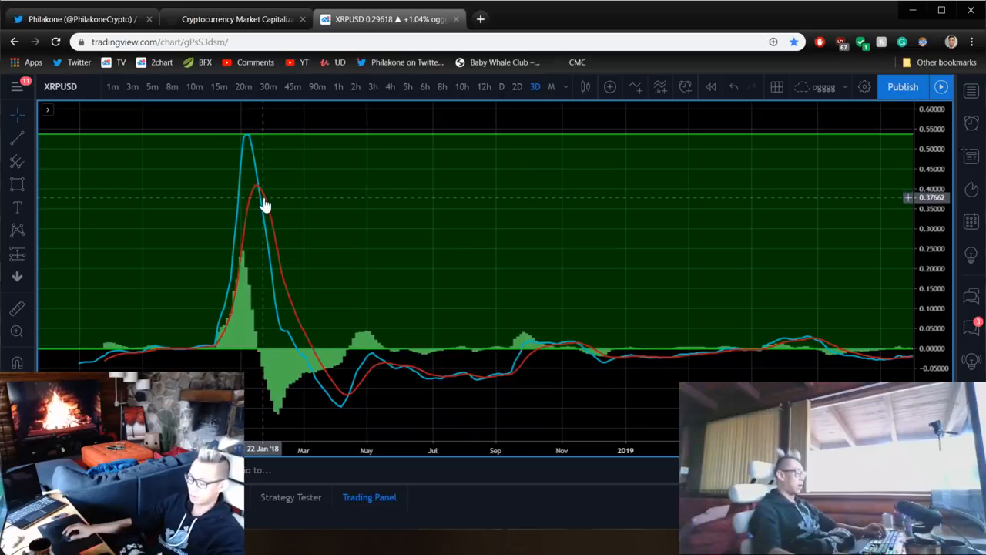
pyautogui.moveTo(264, 217)
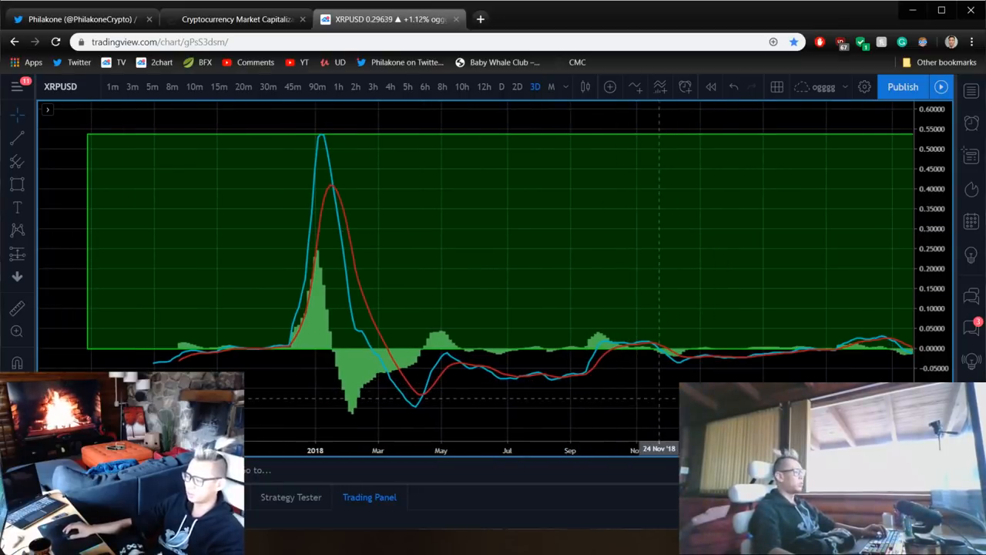
pyautogui.moveTo(583, 269)
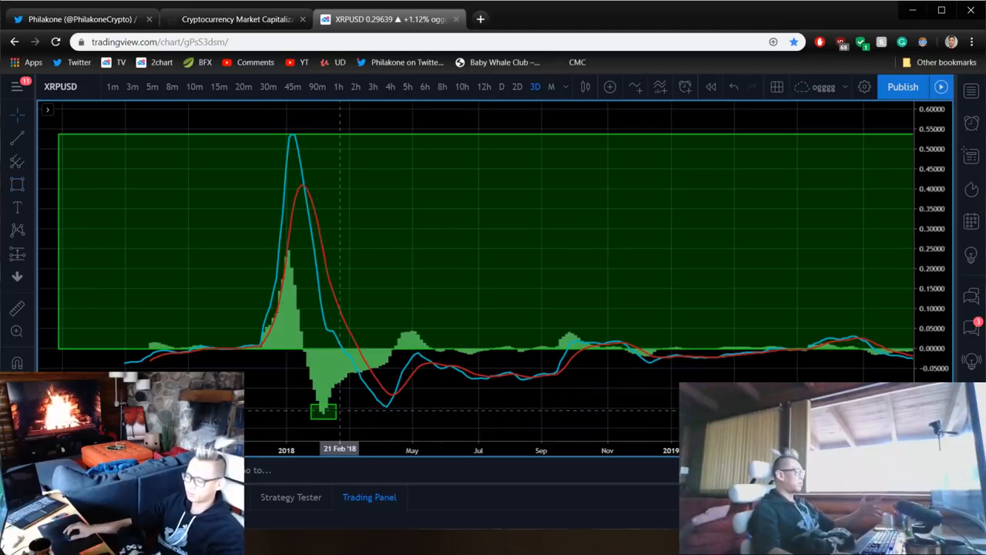
pyautogui.moveTo(466, 377)
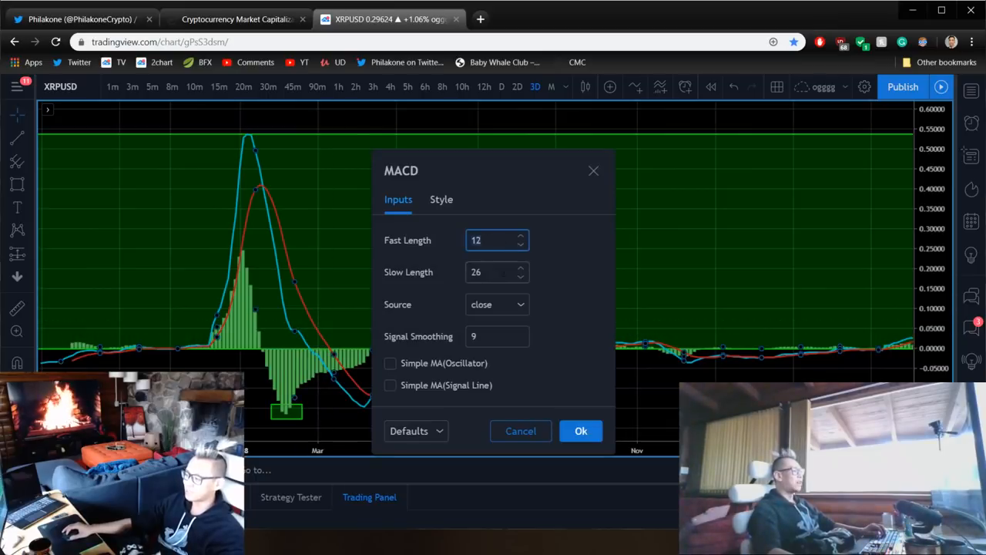
pyautogui.click(497, 272)
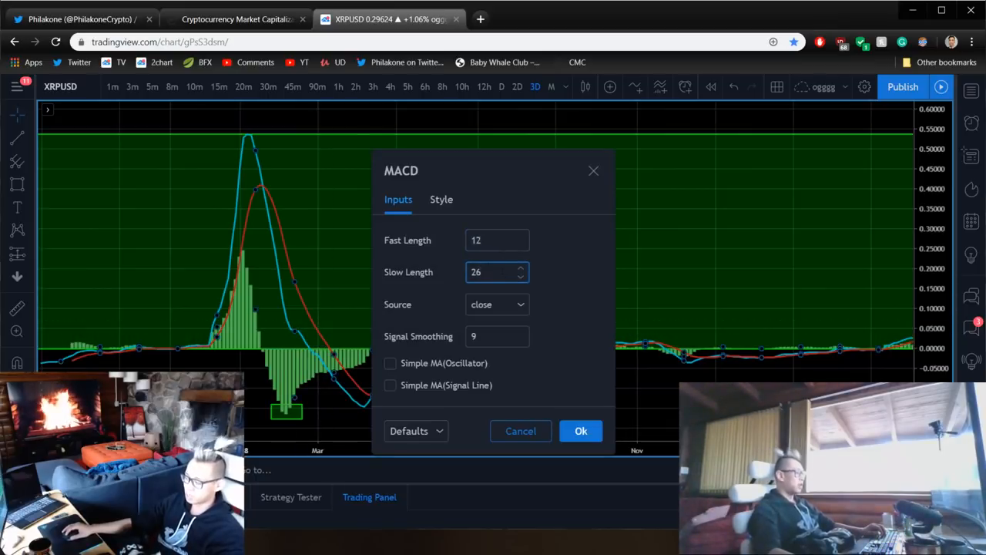
pyautogui.click(496, 239)
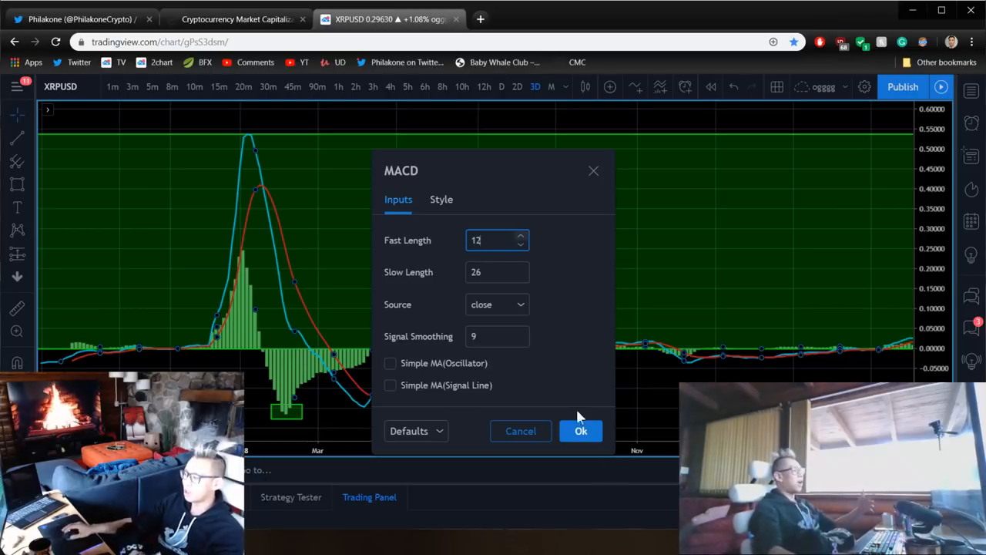
pyautogui.click(581, 431)
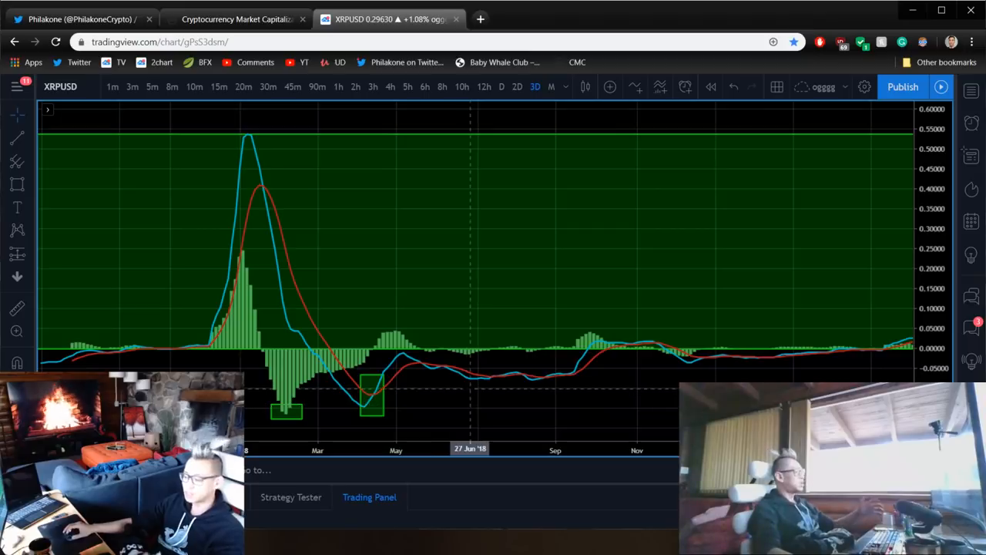
pyautogui.moveTo(470, 370)
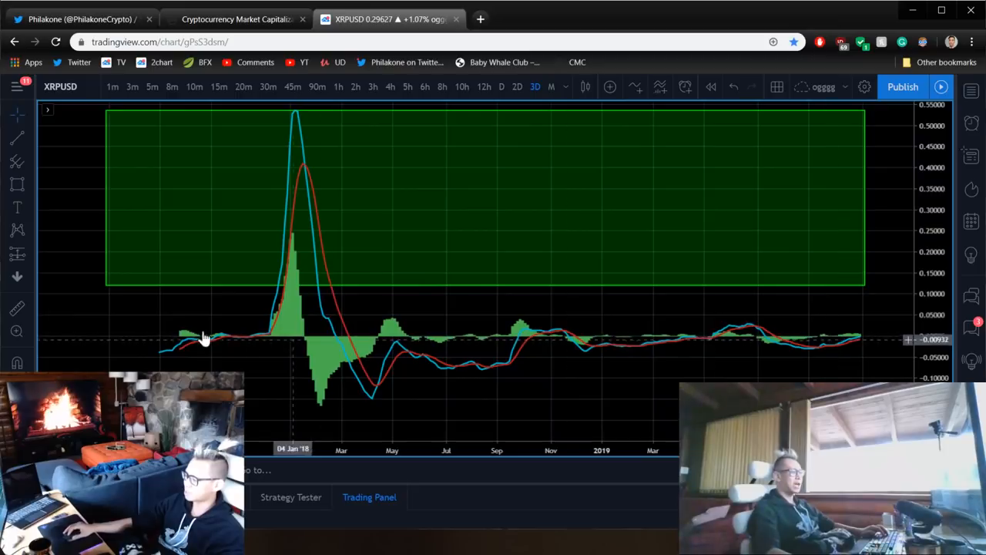
pyautogui.moveTo(350, 335)
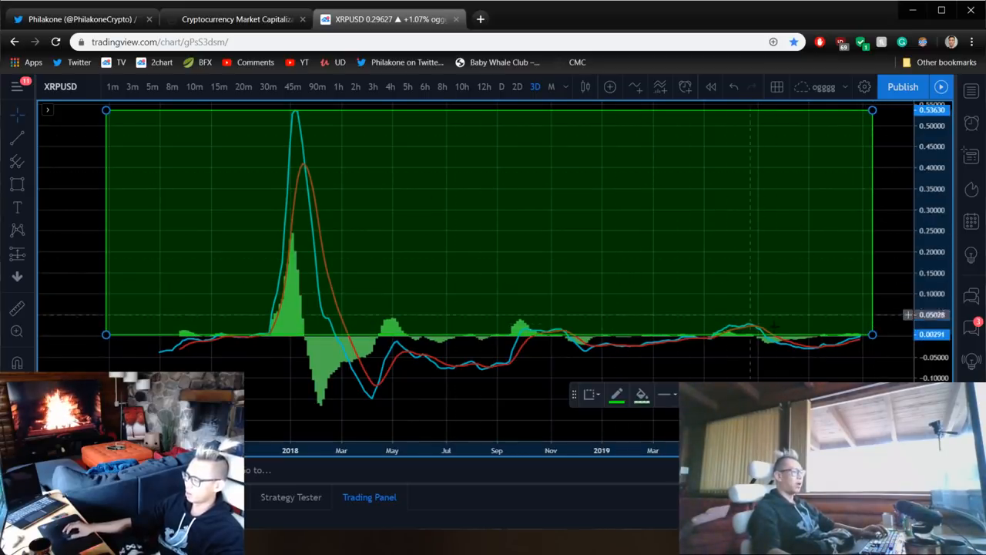
pyautogui.moveTo(790, 347)
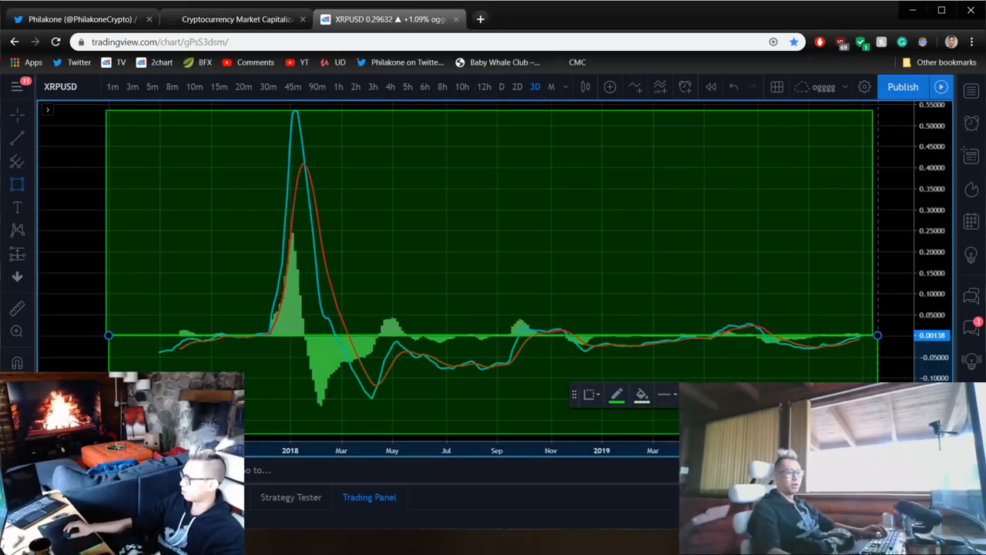
pyautogui.moveTo(493, 354)
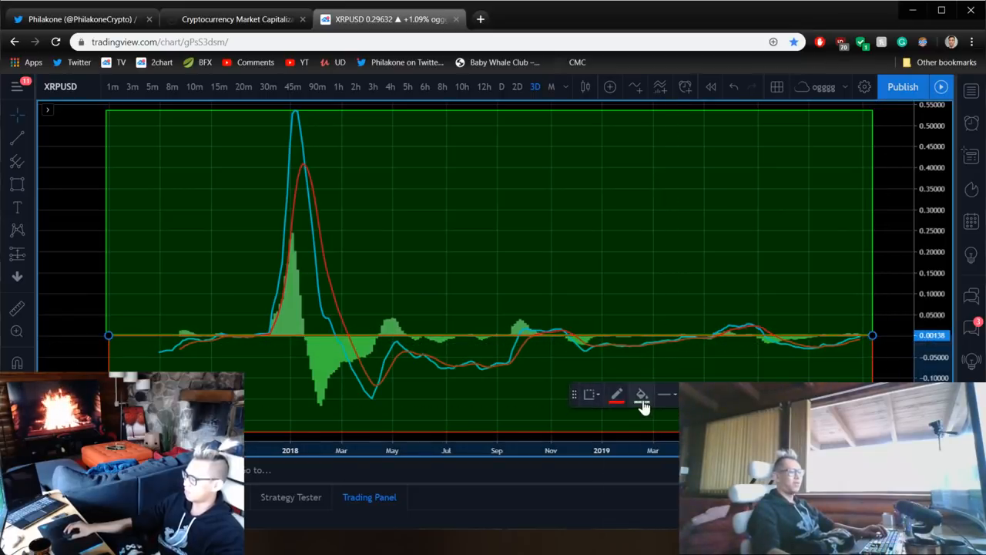
# Set the lower rectangle's fill colour to red.
pyautogui.click(641, 394)
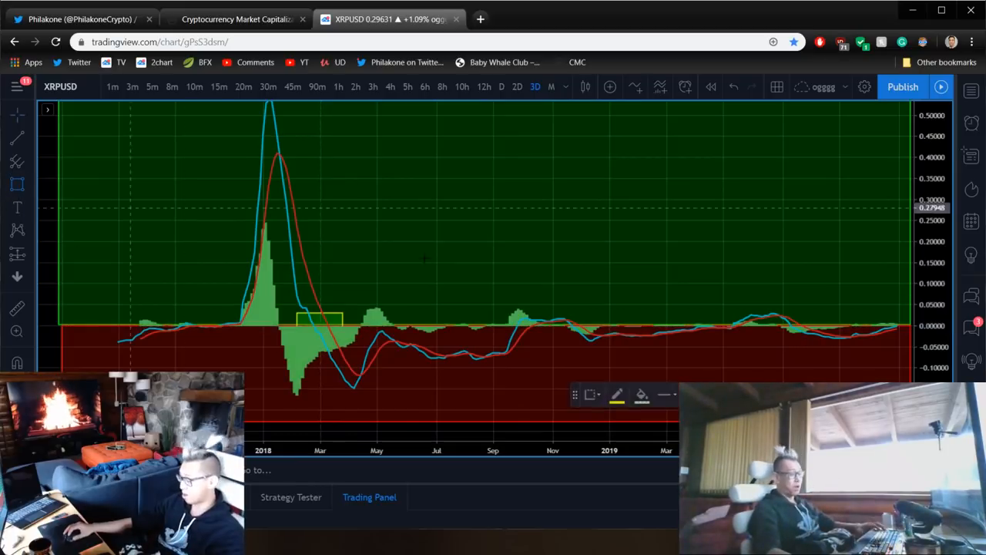
pyautogui.moveTo(558, 306)
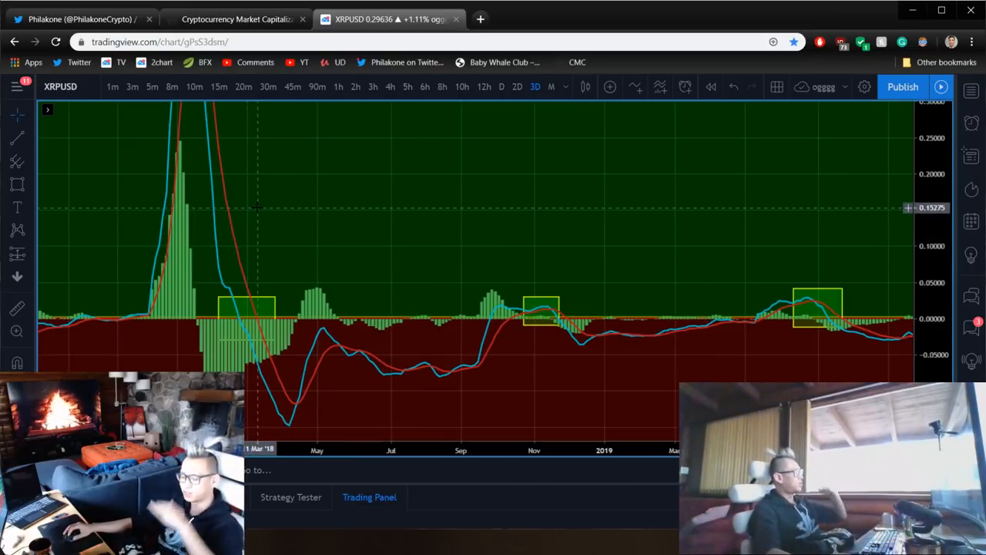
pyautogui.moveTo(431, 172)
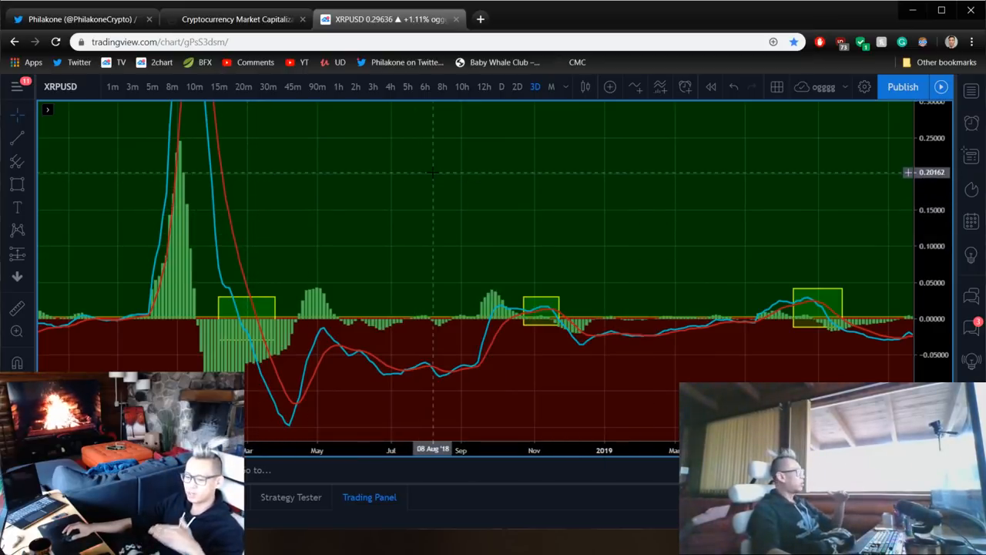
# Choose the Arrow Mark Down tool for markers above the crossover boxes.
pyautogui.rightClick(350, 154)
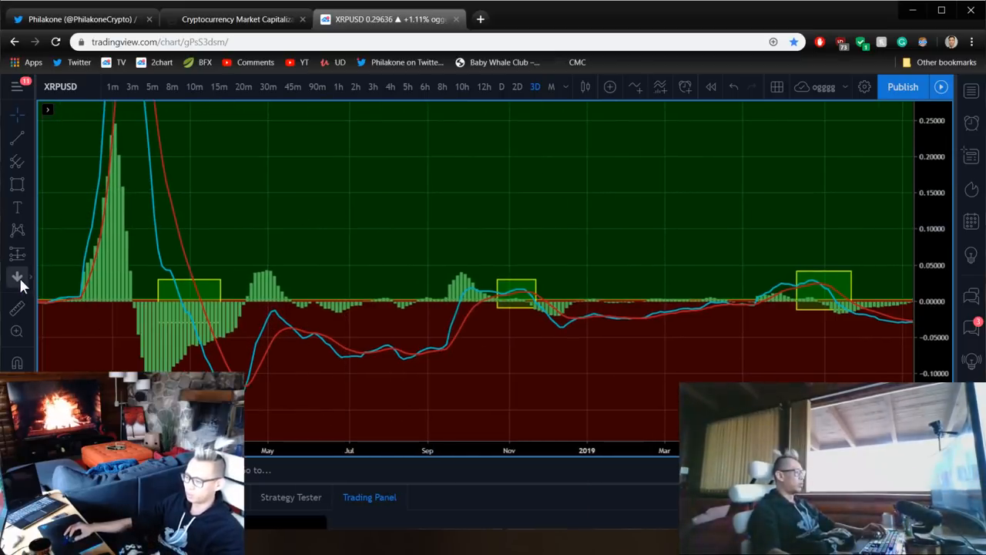
pyautogui.click(208, 281)
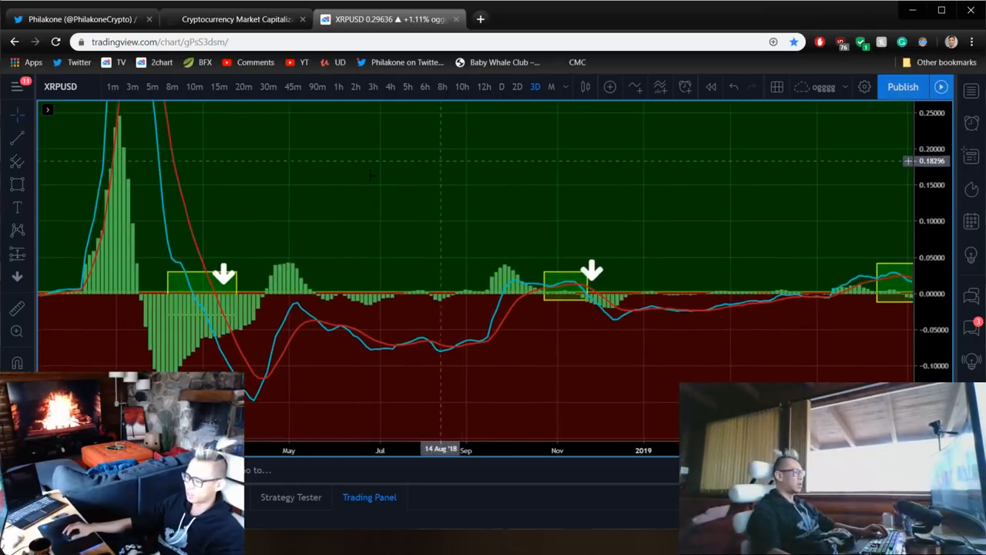
pyautogui.moveTo(17, 276)
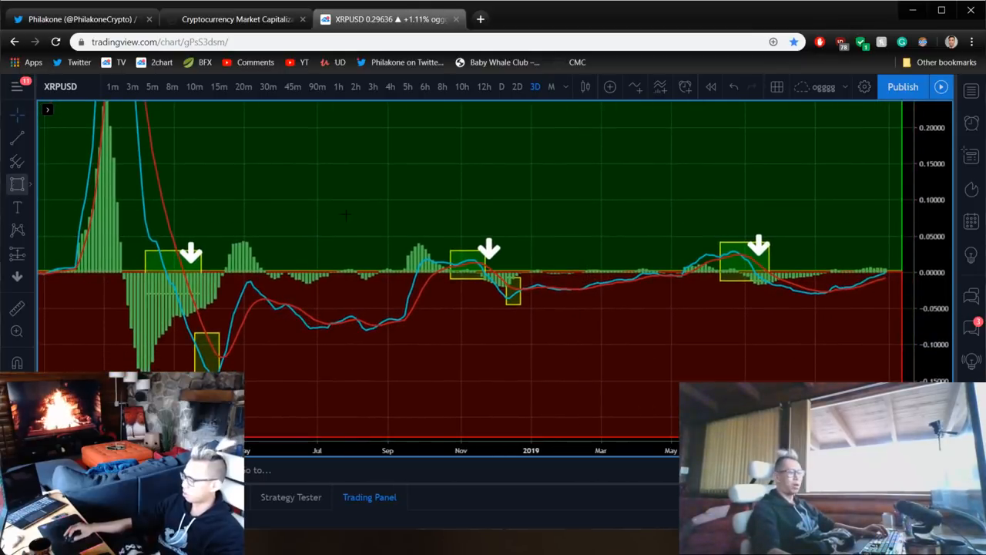
# Bring up the icon markers panel from the left drawing toolbar.
pyautogui.click(817, 295)
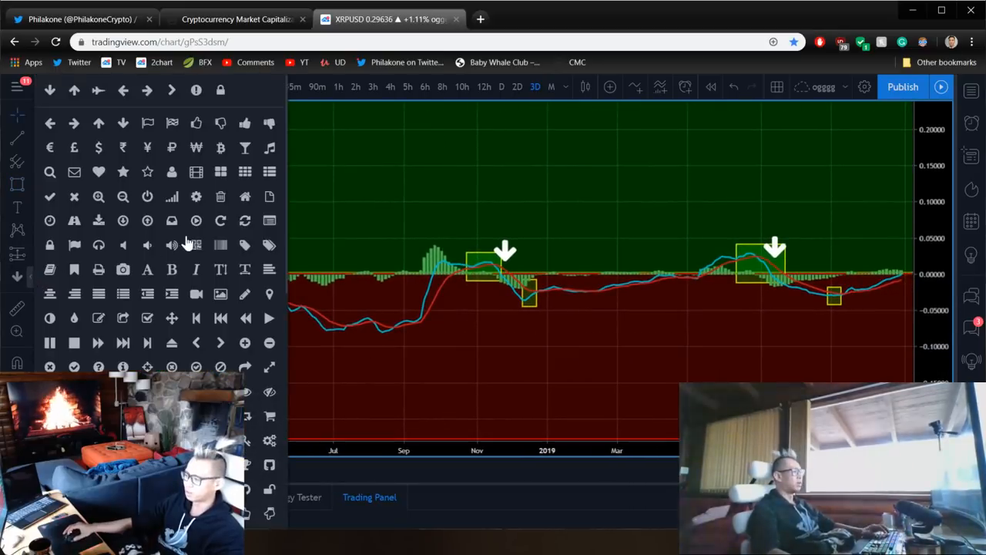
pyautogui.scroll(-3)
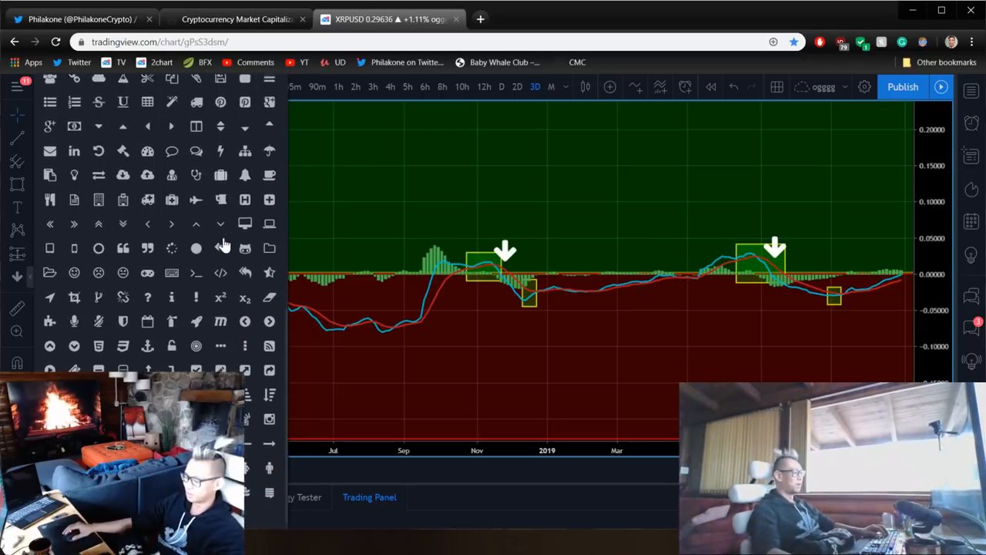
pyautogui.click(18, 86)
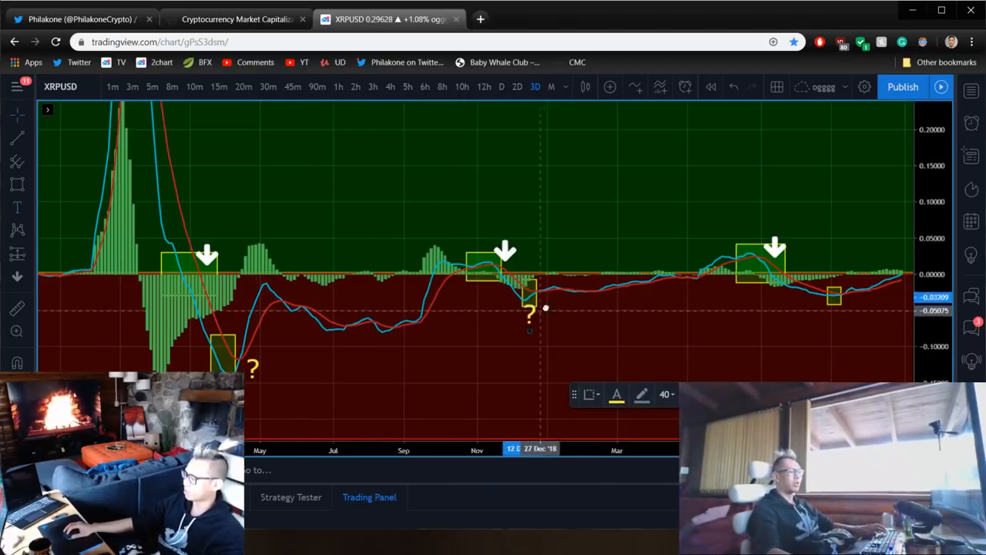
pyautogui.moveTo(548, 308)
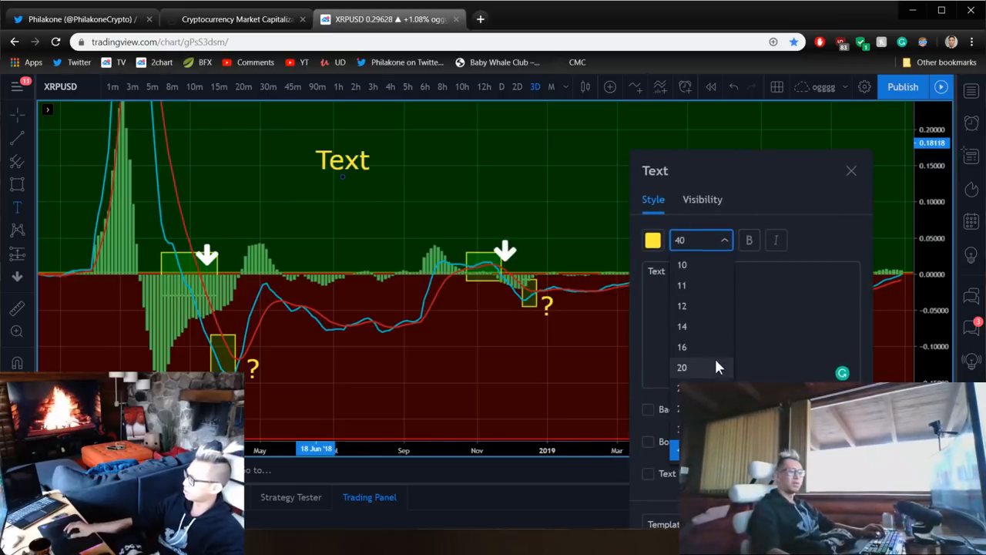
# At font size 20, write point 1: crossed from positive to negative side on histogram/MACD.
pyautogui.click(680, 367)
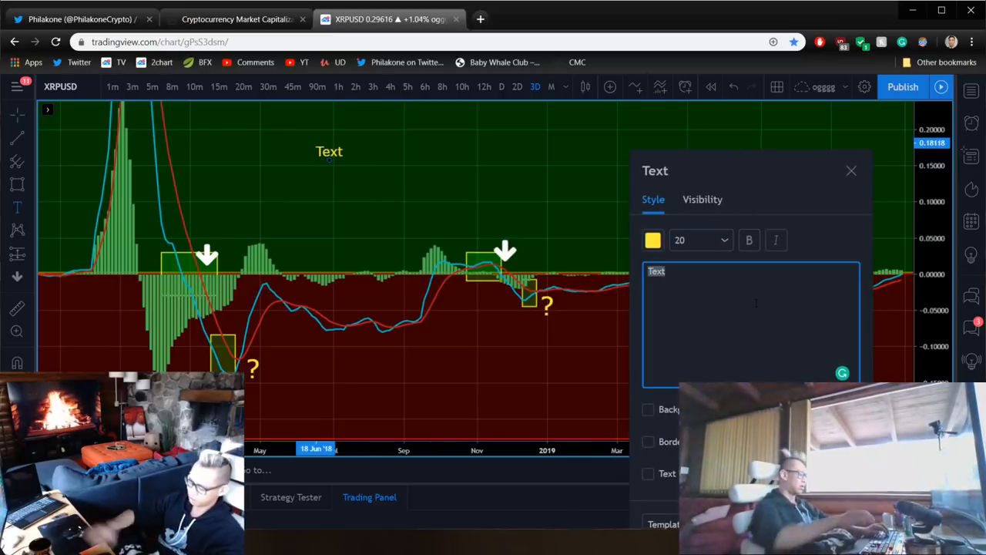
pyautogui.write('1) W')
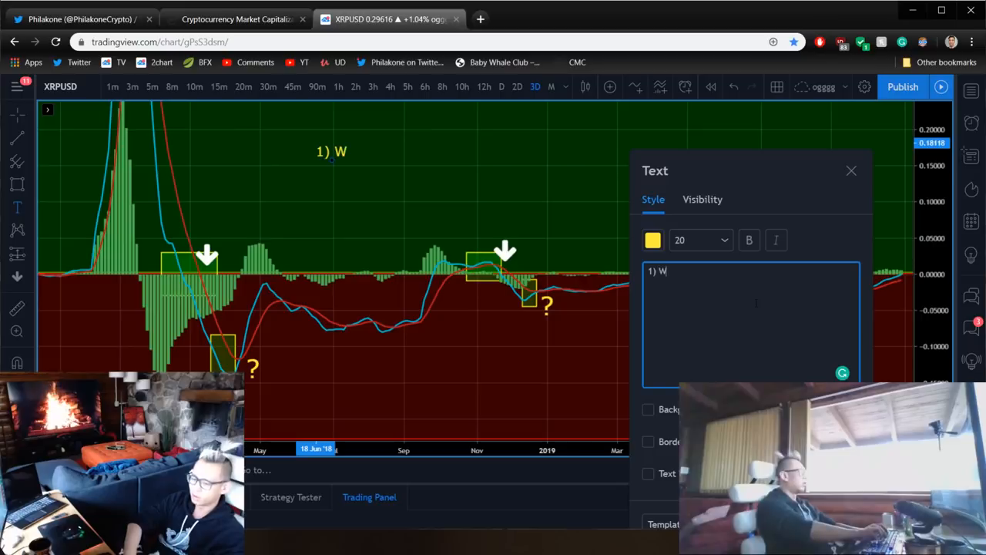
pyautogui.write('e have crossed')
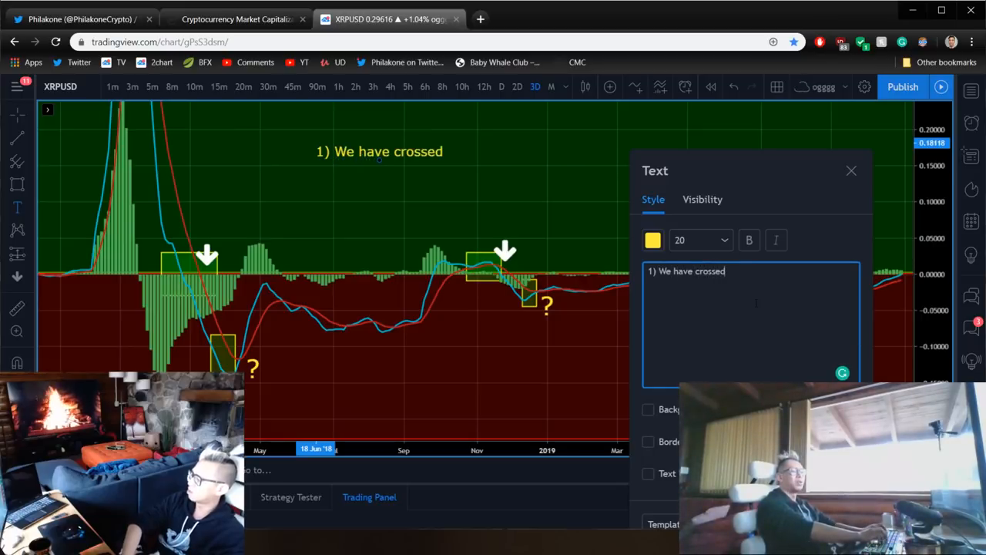
pyautogui.write('from the positive si')
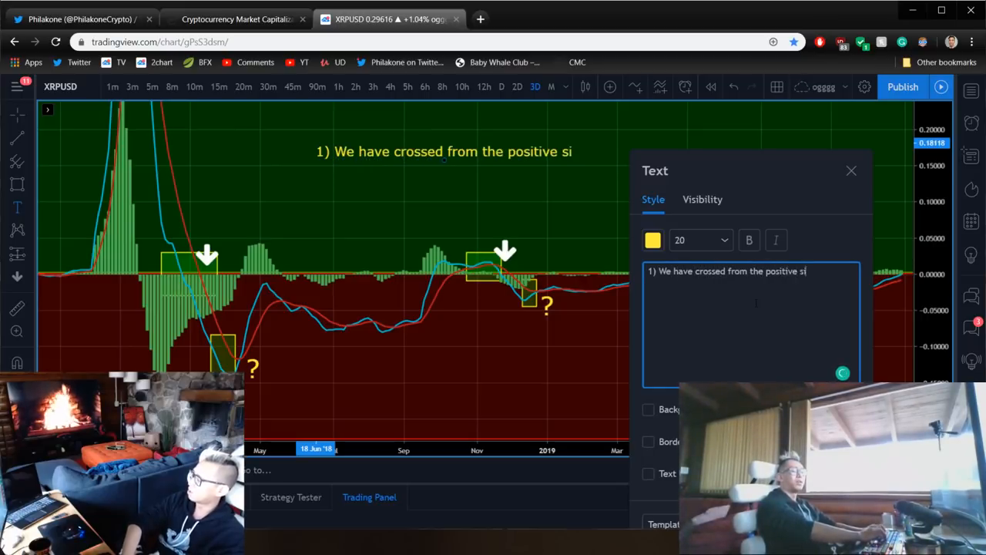
pyautogui.write('de')
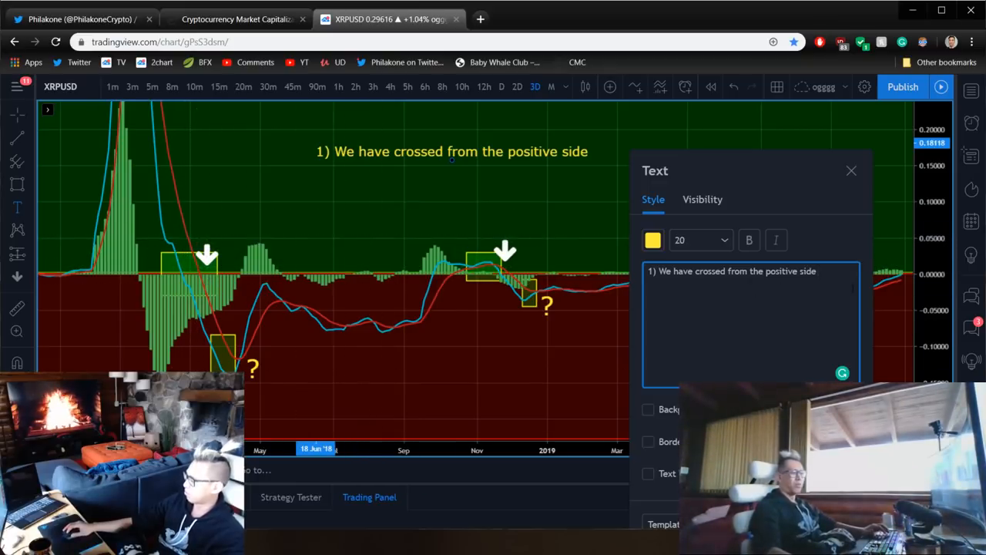
pyautogui.write('on')
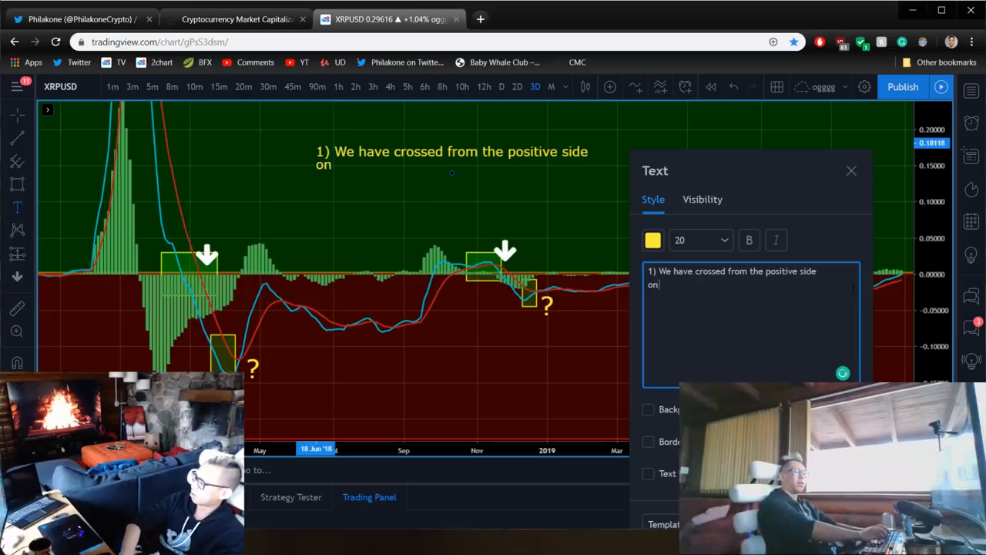
pyautogui.write('the histogram/MAC')
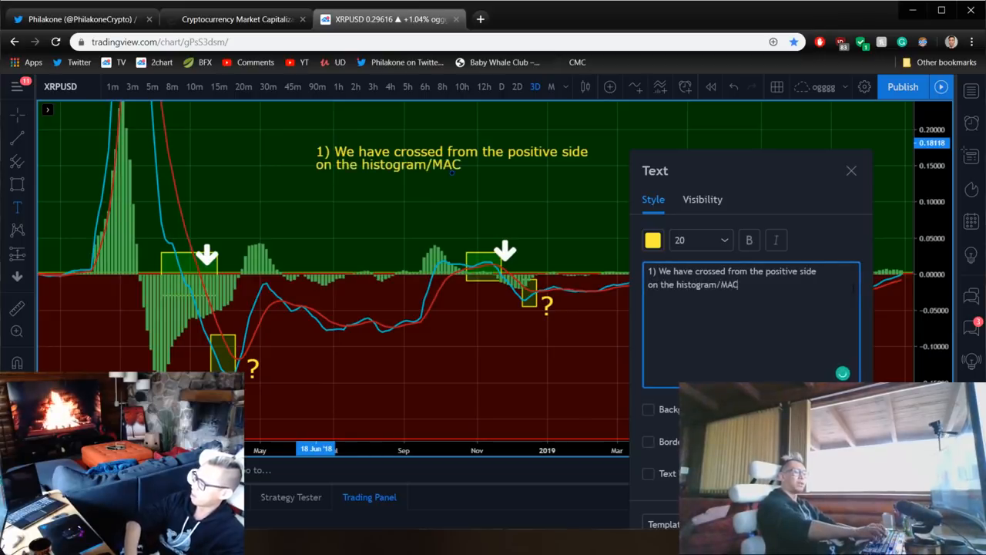
pyautogui.write('D to the negative')
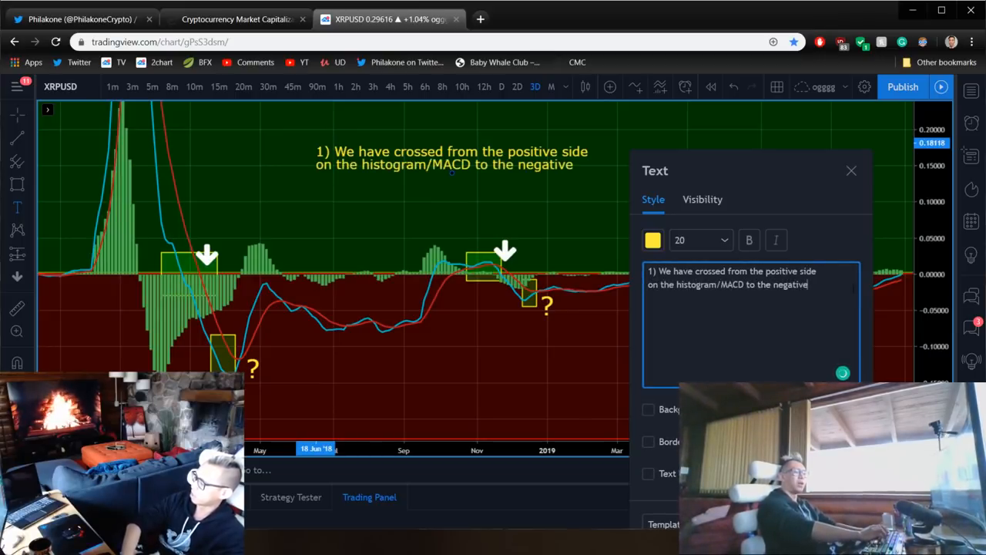
pyautogui.write('side')
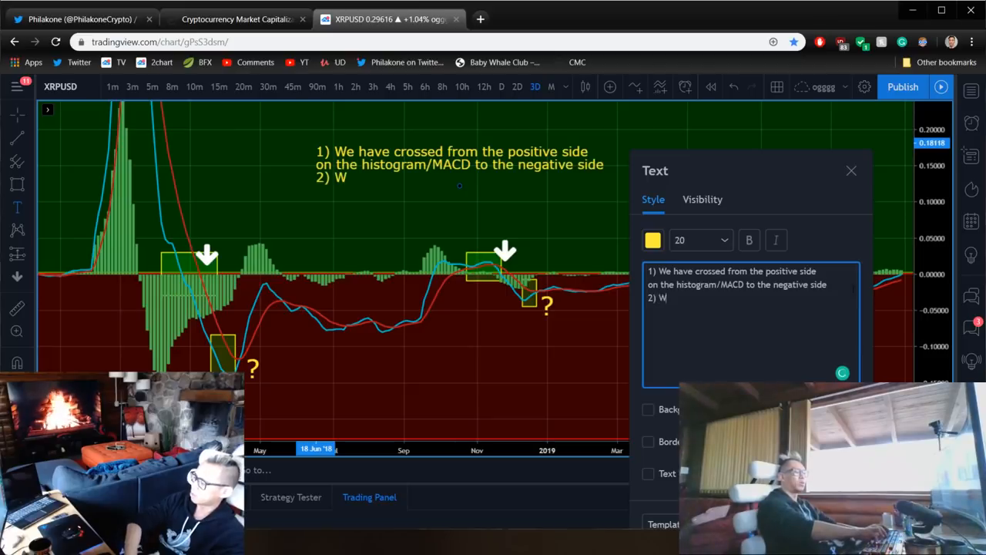
# Add the question: what happens when it crosses back to positive for the first time?
pyautogui.write('e question what happens')
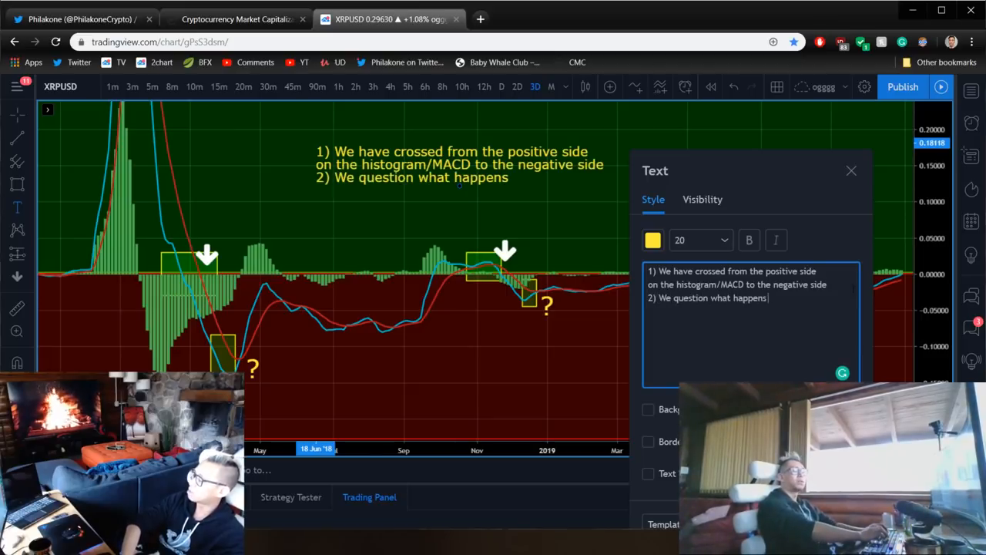
pyautogui.write('when')
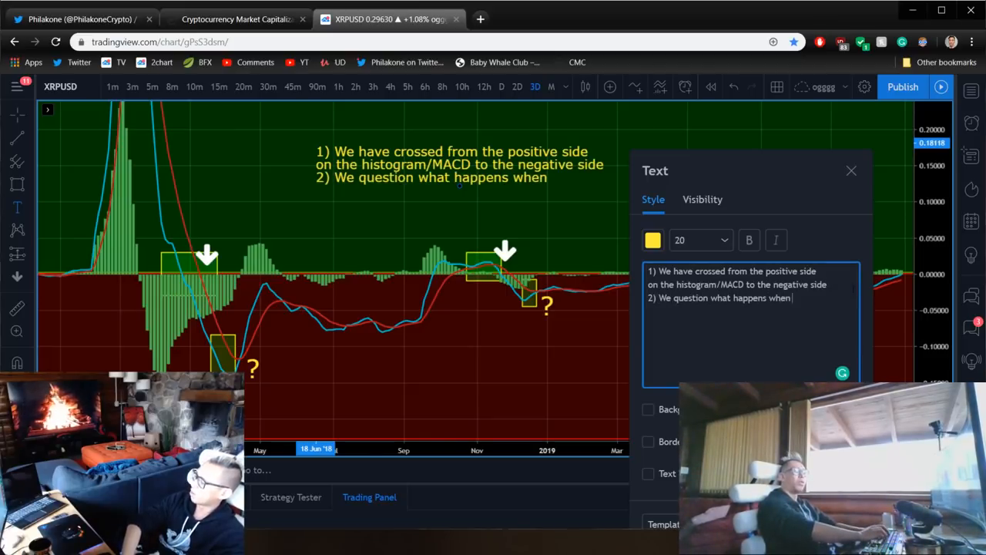
pyautogui.write('it cro')
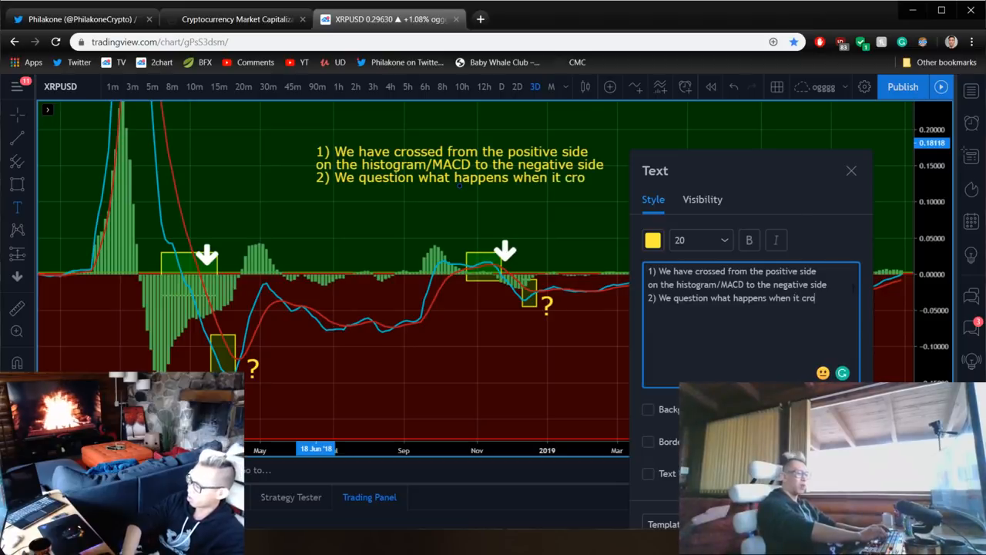
pyautogui.write('sses back f')
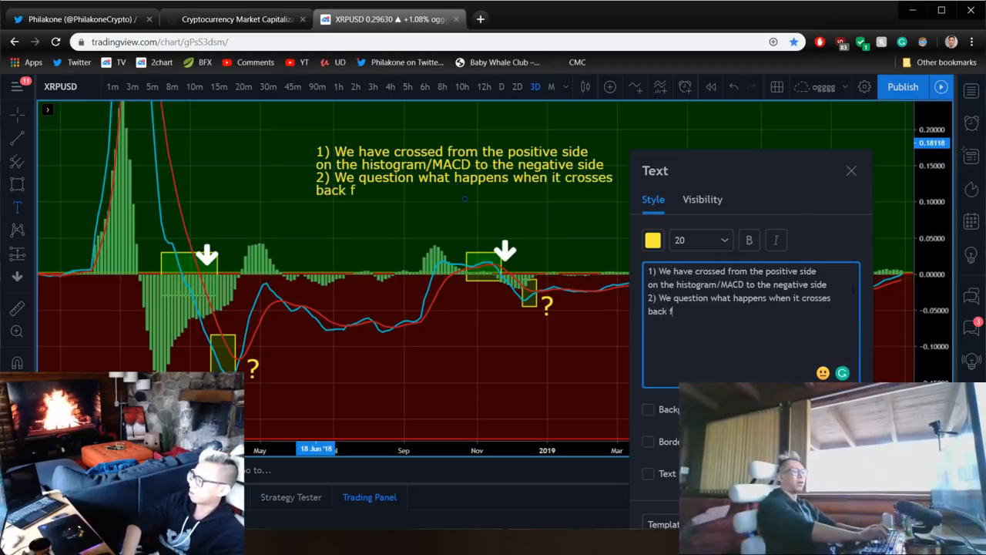
pyautogui.write('rom the NEGATIVE t')
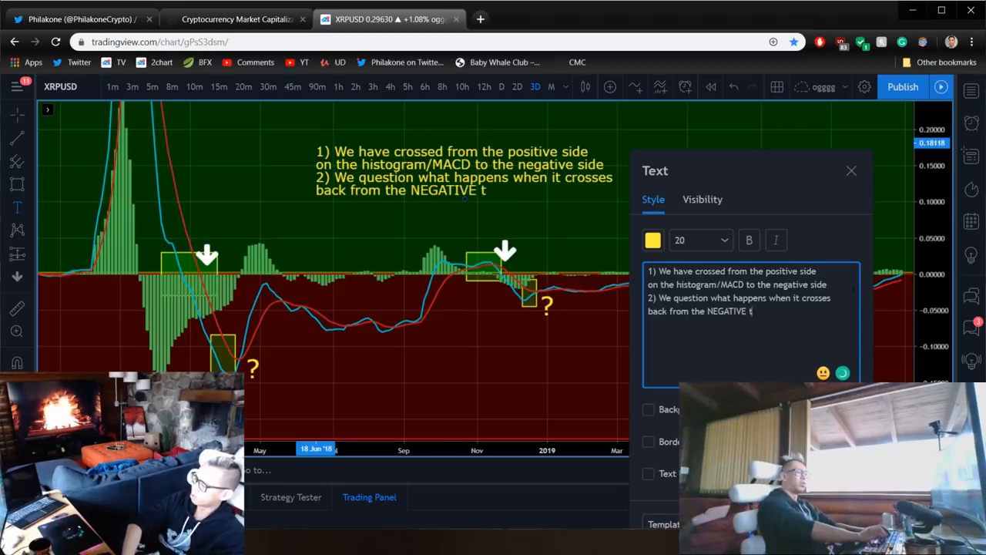
pyautogui.write('o the positive for t')
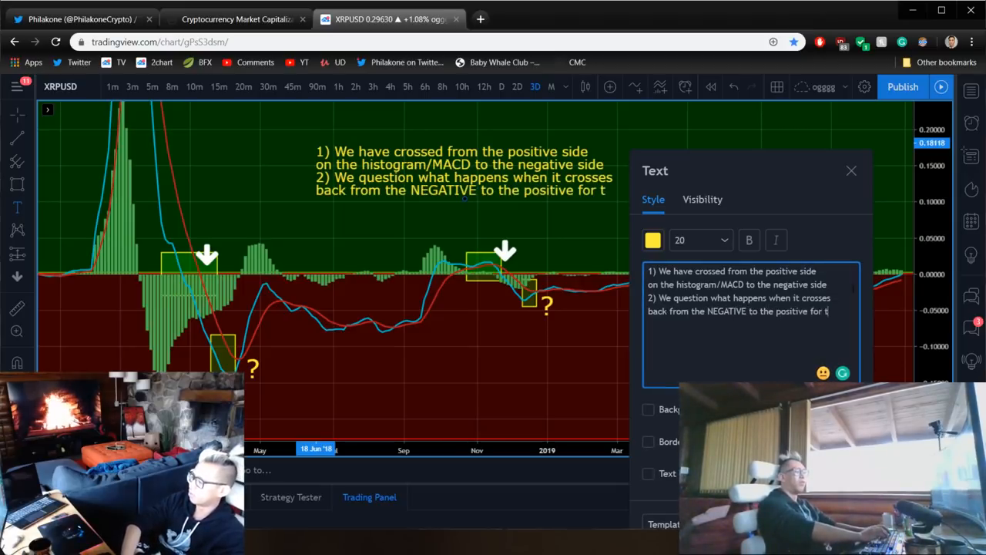
pyautogui.write('he first time?')
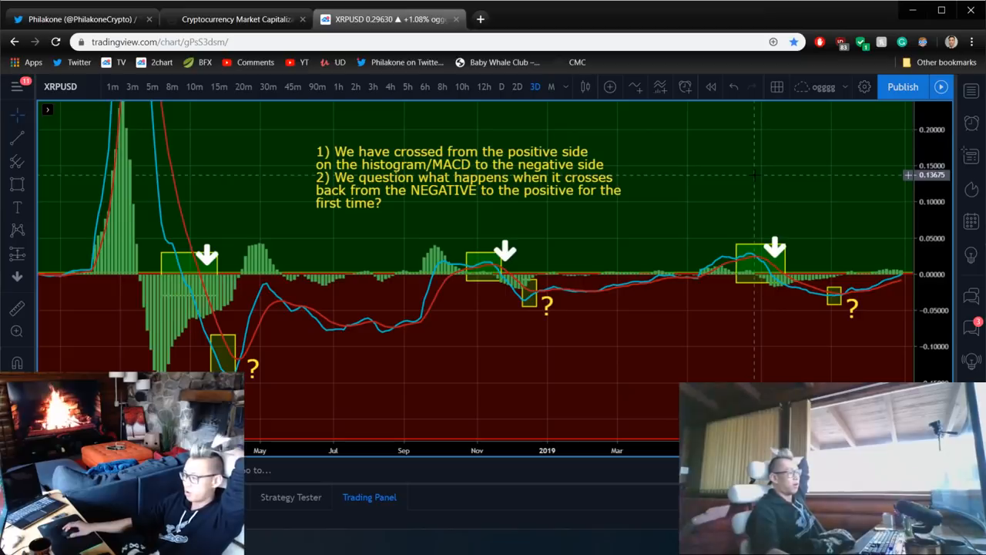
pyautogui.moveTo(392, 176)
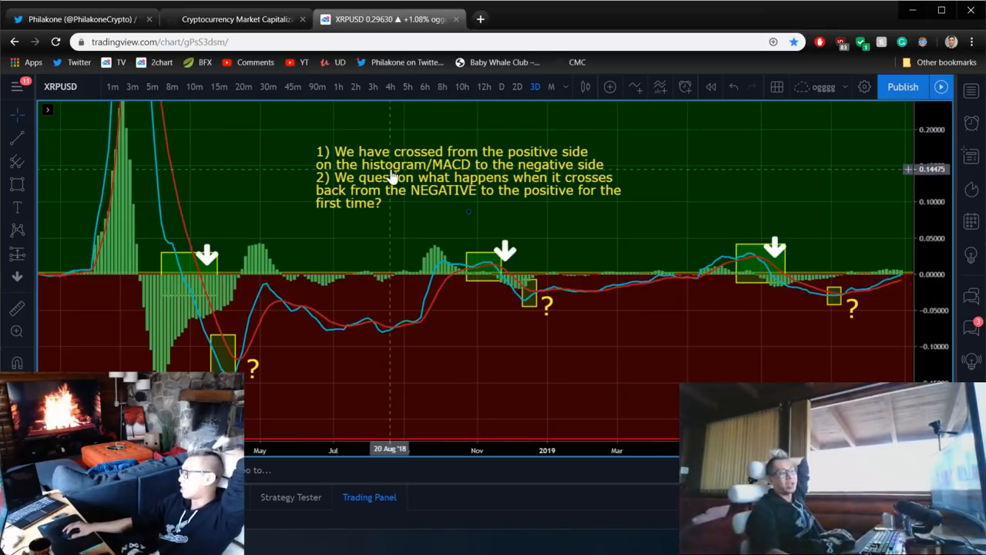
pyautogui.moveTo(562, 179)
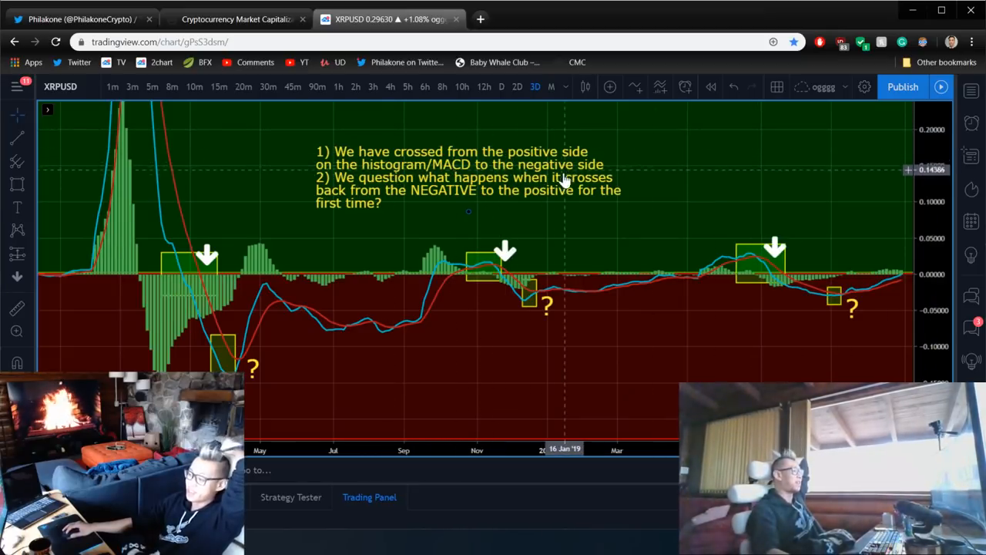
pyautogui.moveTo(470, 192)
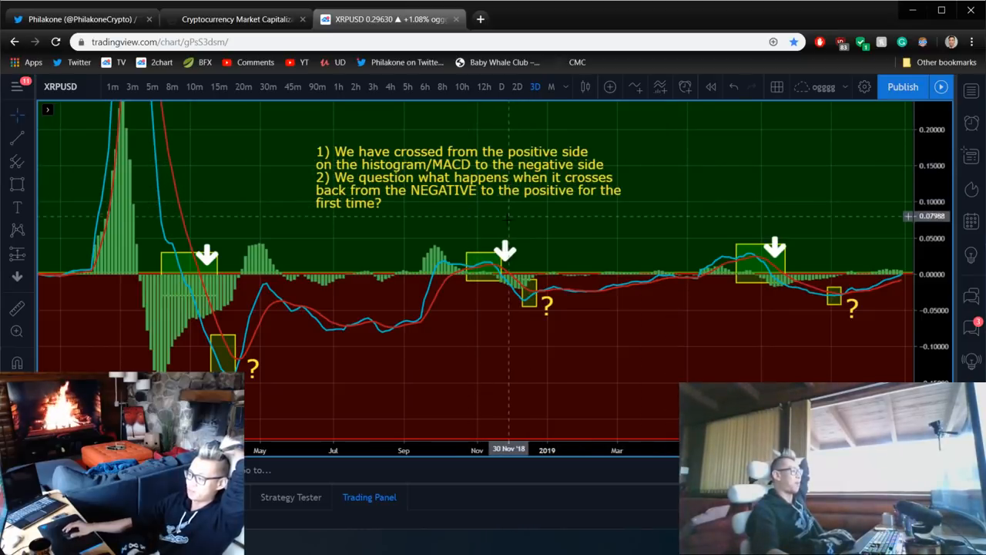
pyautogui.moveTo(520, 221)
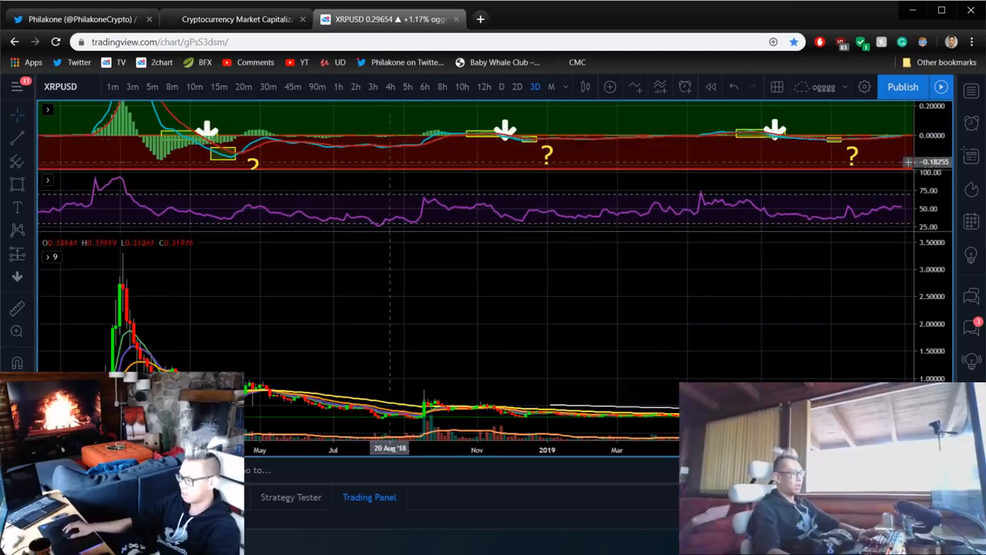
pyautogui.moveTo(256, 168)
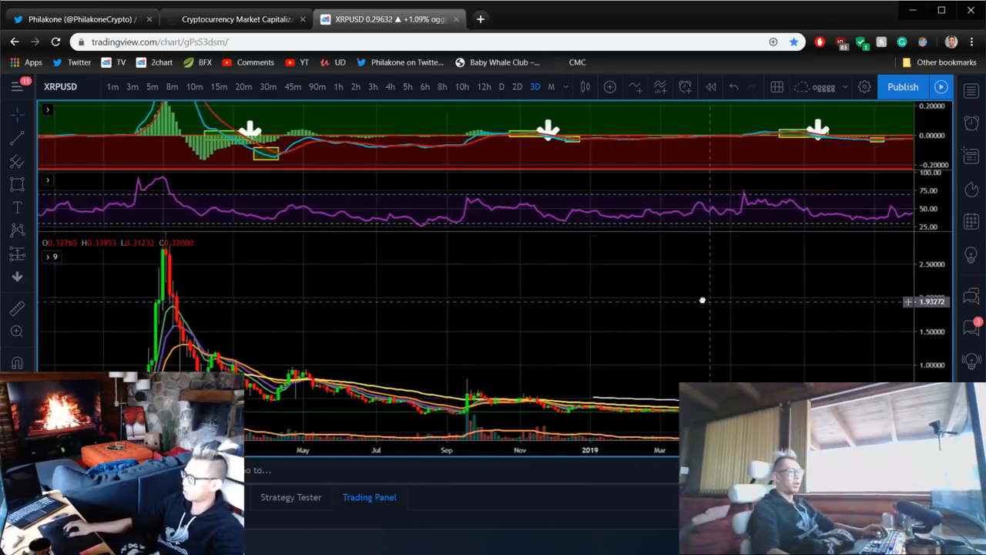
# Select the Vertical Line tool from the left toolbar.
pyautogui.click(17, 137)
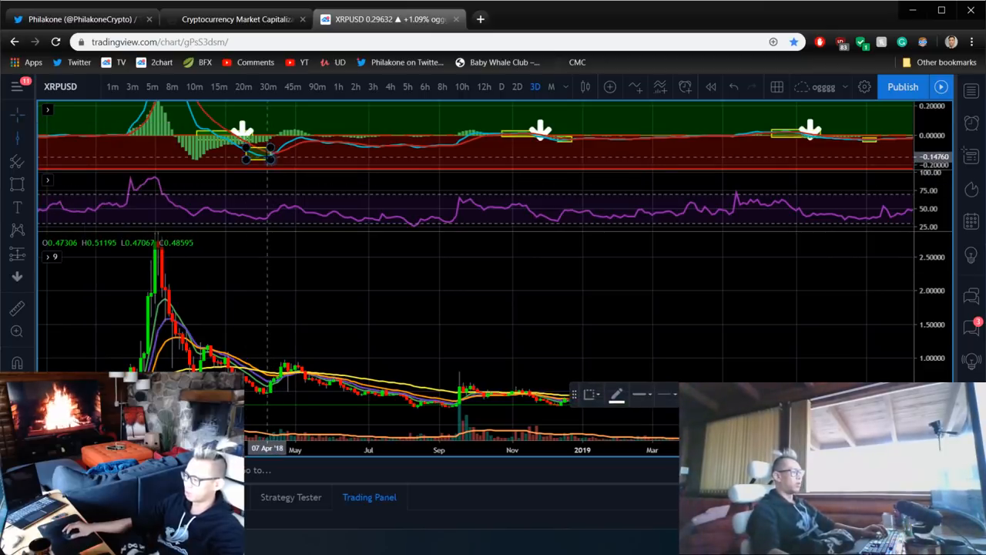
pyautogui.moveTo(270, 158)
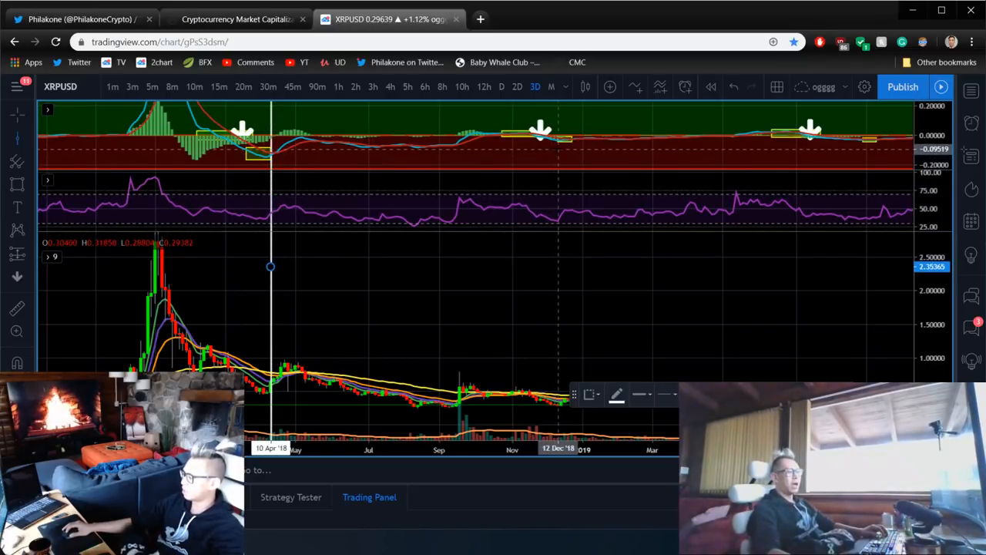
pyautogui.moveTo(556, 207)
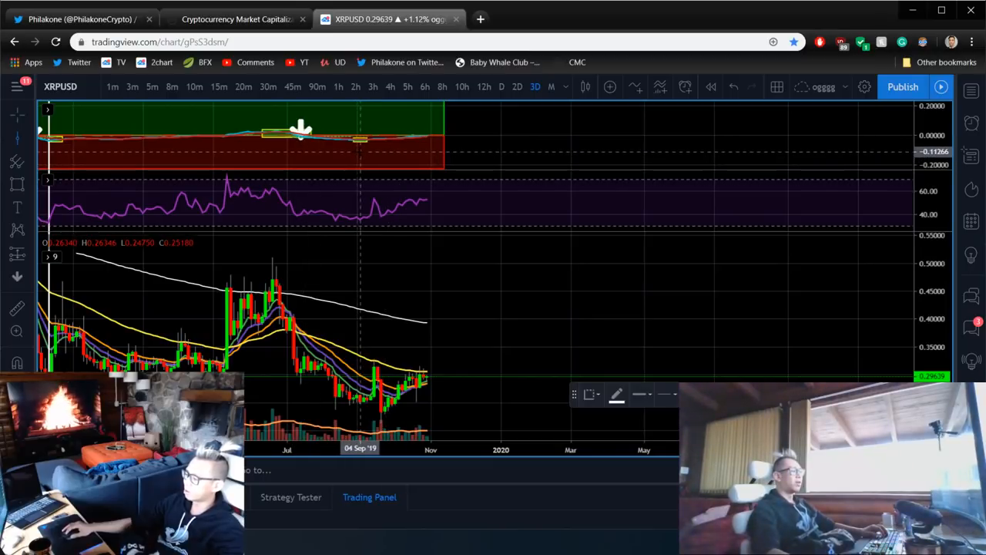
pyautogui.moveTo(359, 152)
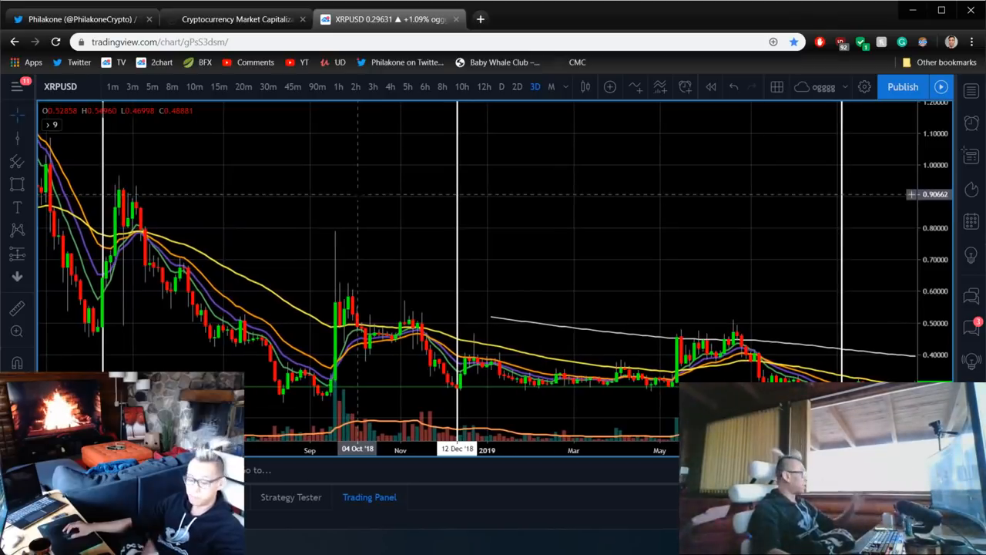
pyautogui.moveTo(370, 202)
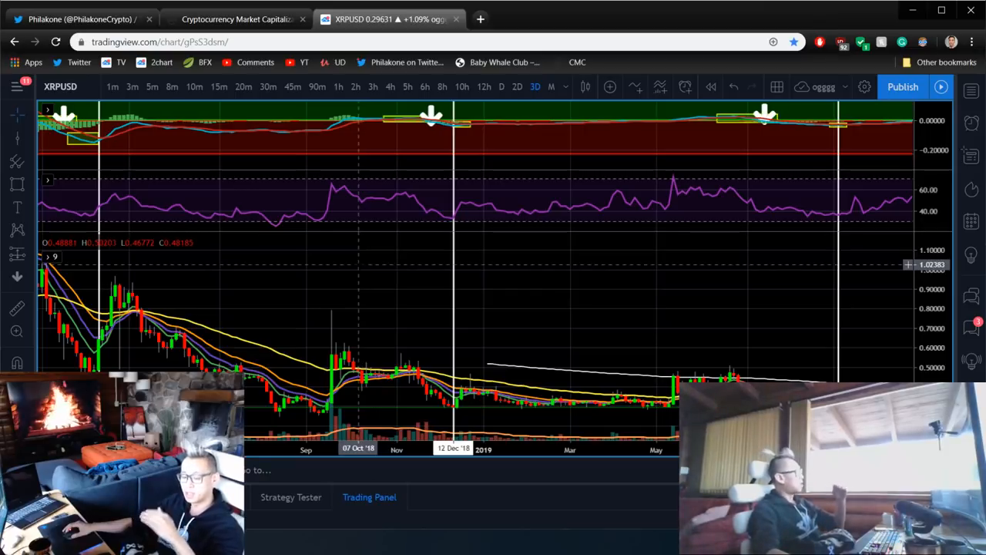
pyautogui.moveTo(369, 269)
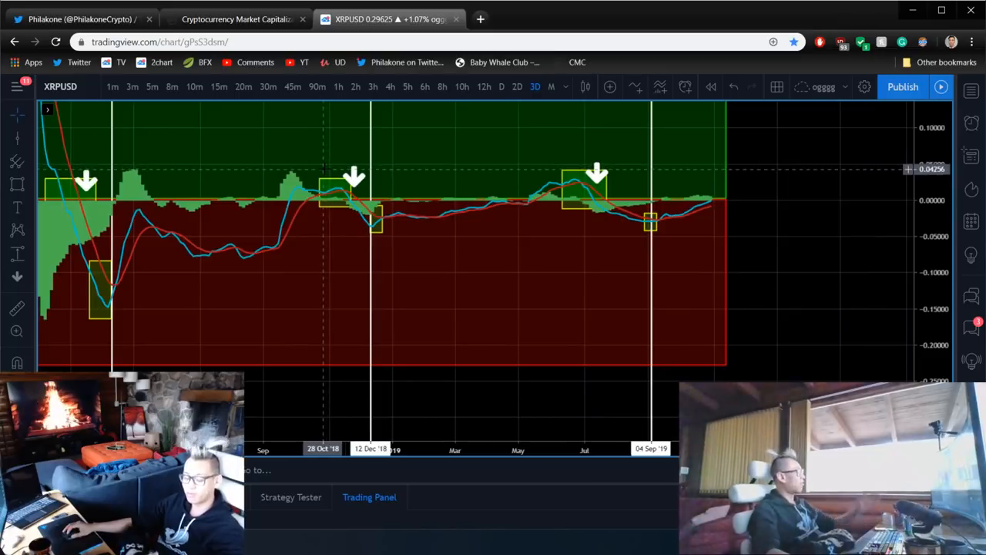
pyautogui.moveTo(416, 131)
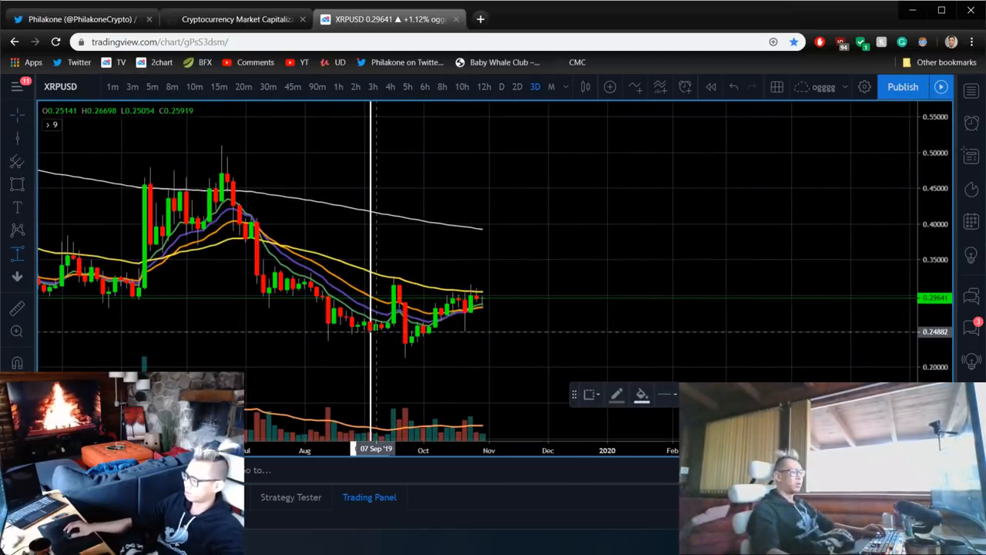
# Pan the XRPUSD chart back to the 2018 crossover price history.
pyautogui.moveTo(369, 331); pyautogui.dragTo(429, 277)
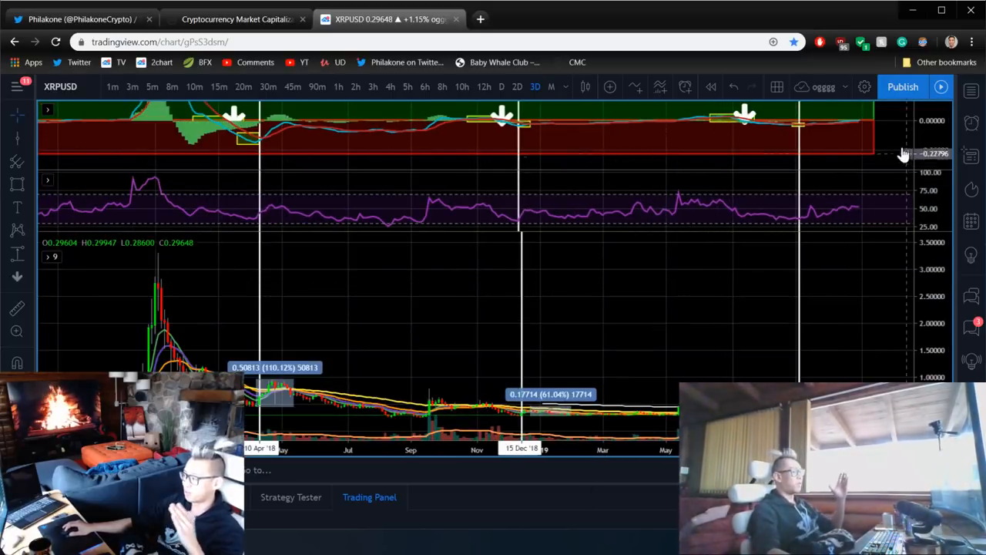
pyautogui.moveTo(905, 142)
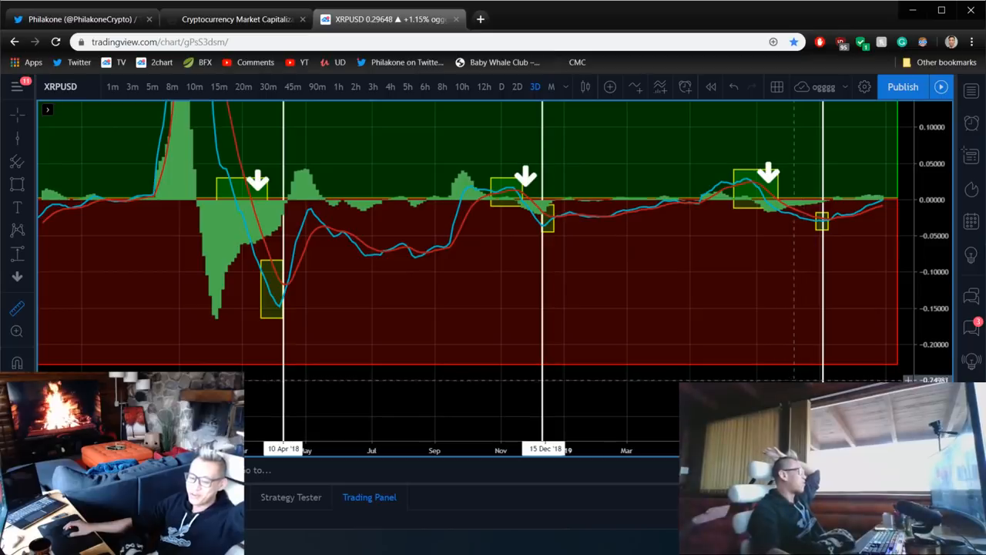
pyautogui.moveTo(472, 231)
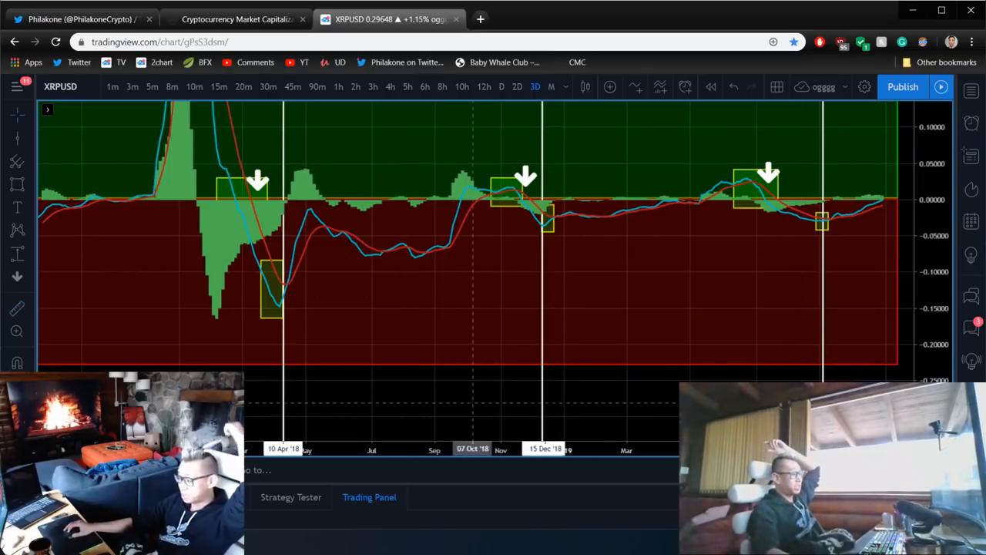
pyautogui.moveTo(414, 306)
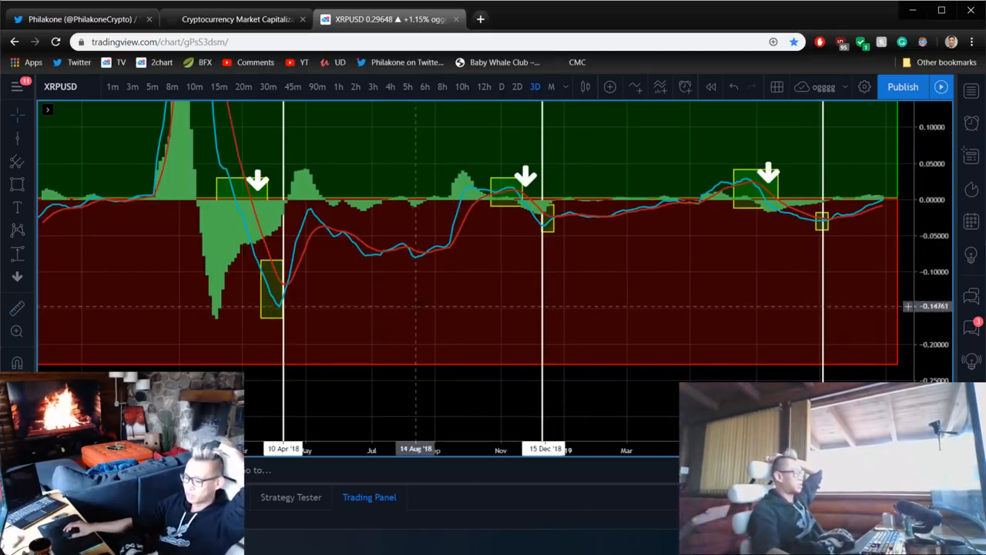
pyautogui.moveTo(437, 289)
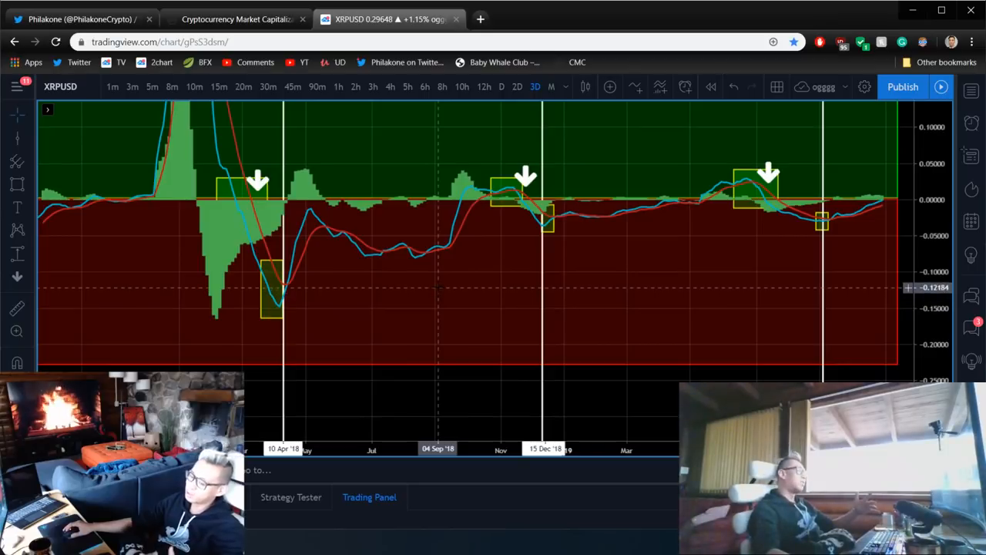
pyautogui.moveTo(943, 216)
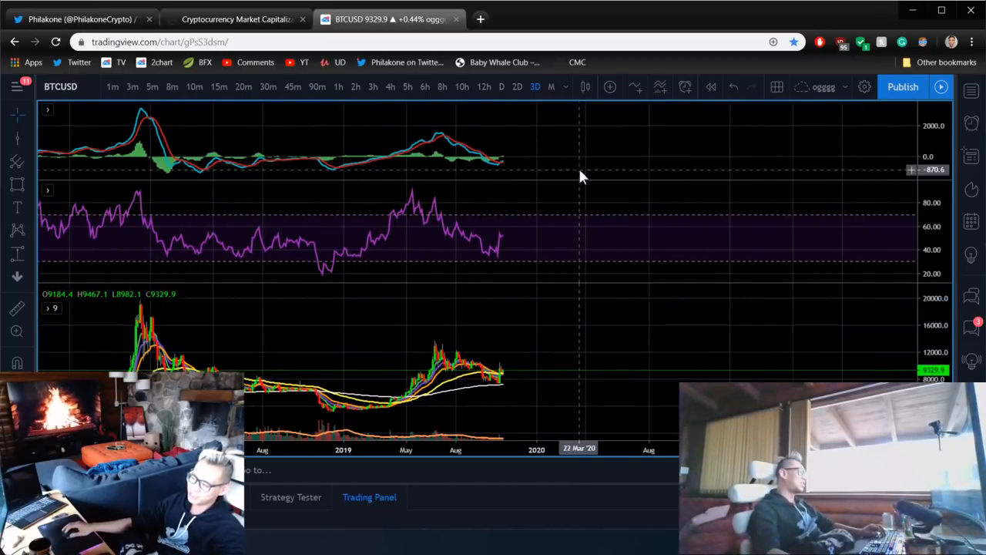
pyautogui.moveTo(563, 173)
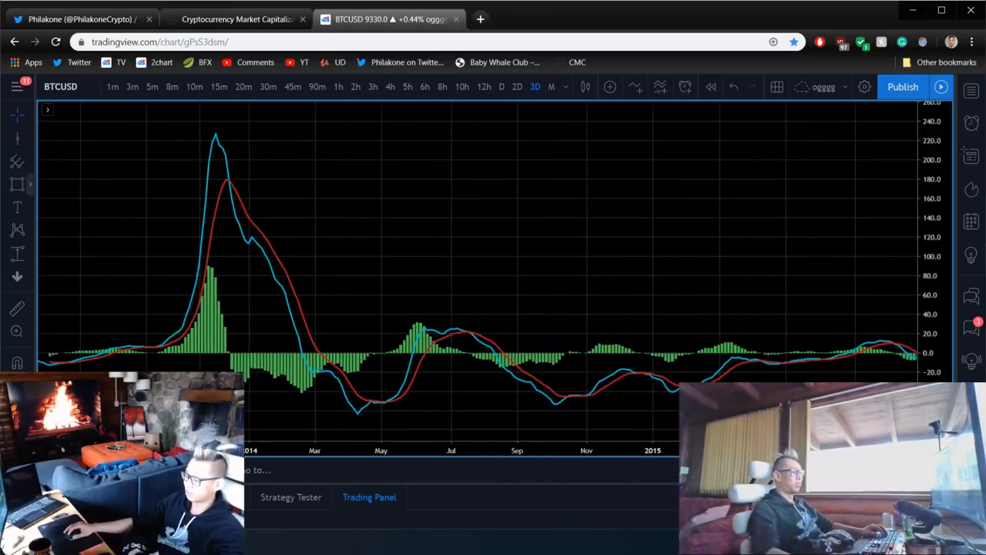
# Draw a rectangle over the negative MACD histogram area in 2014.
pyautogui.moveTo(306, 291); pyautogui.dragTo(451, 428)
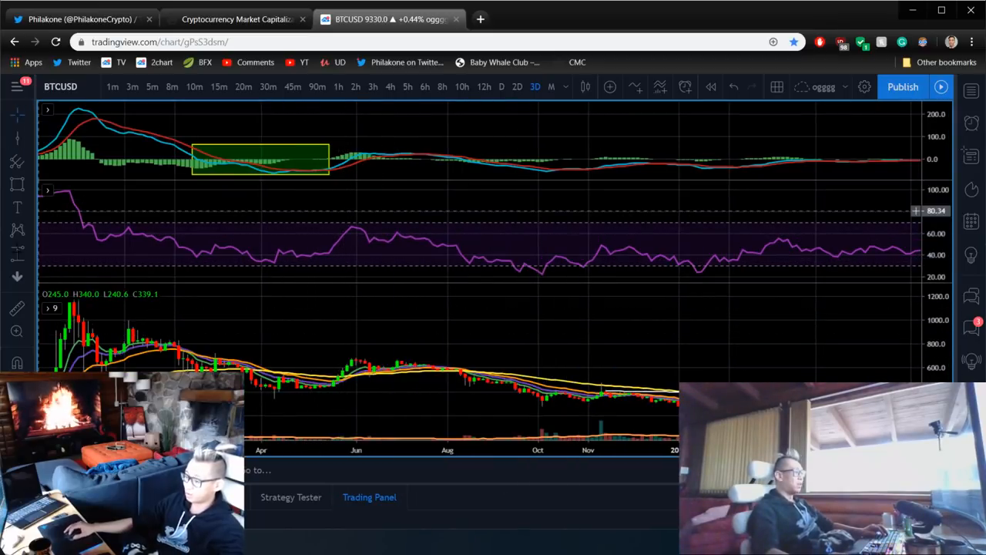
pyautogui.moveTo(17, 254)
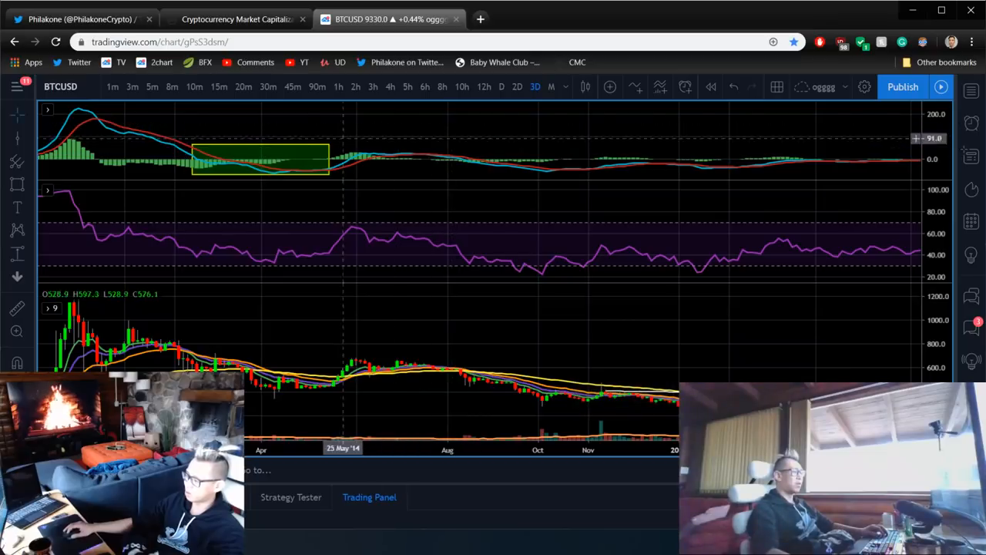
pyautogui.moveTo(301, 167)
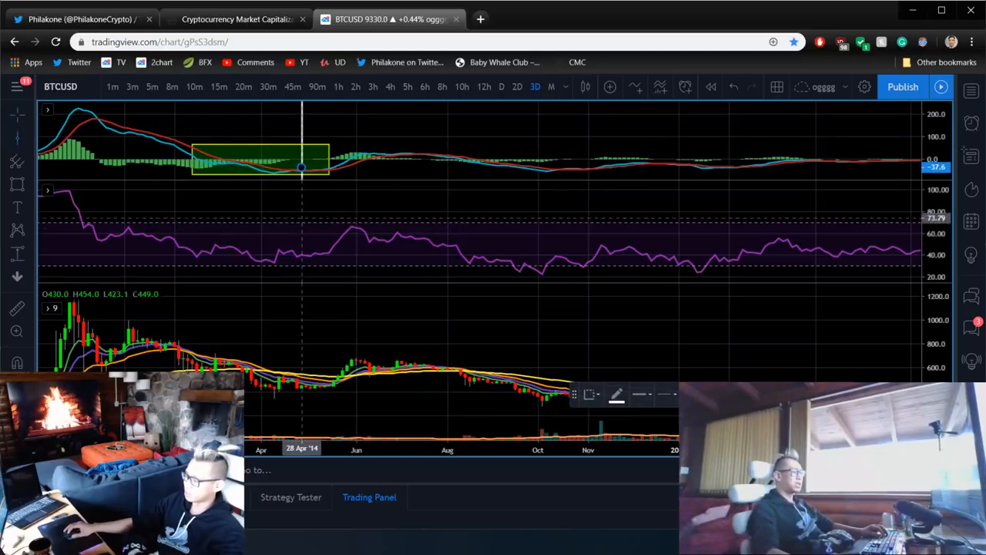
pyautogui.moveTo(301, 206)
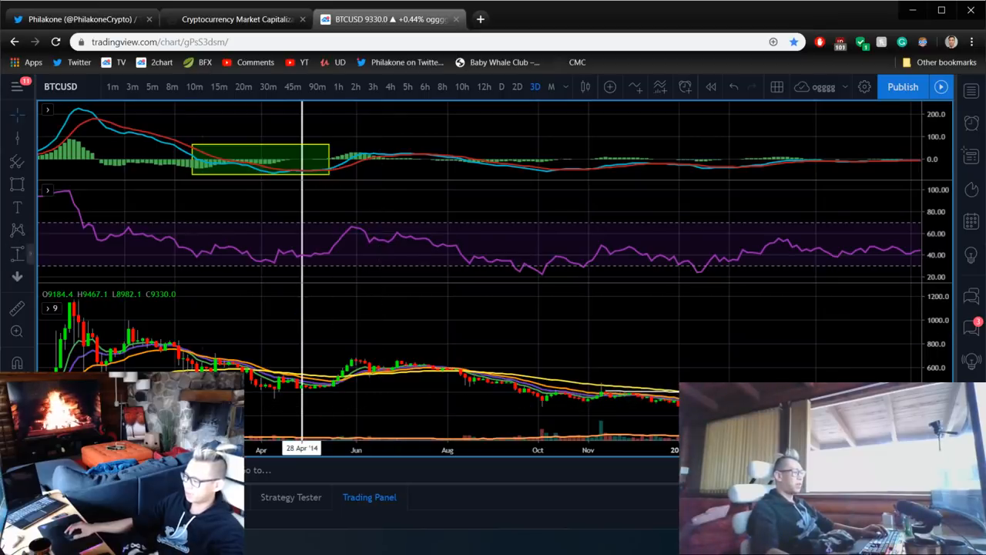
pyautogui.moveTo(324, 385)
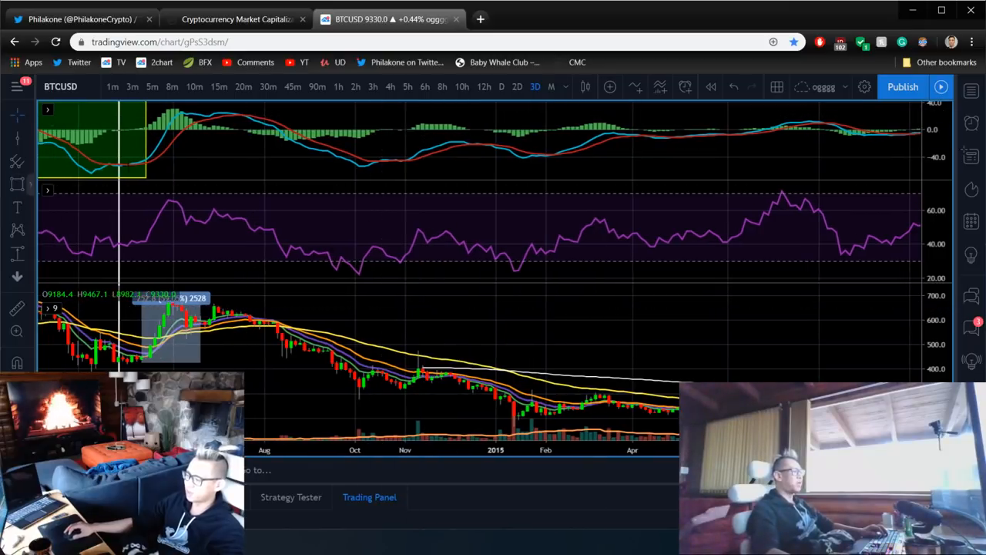
# Box the Aug–Oct 2014 MACD dip and widen it past the crossover.
pyautogui.moveTo(243, 108); pyautogui.dragTo(387, 171)
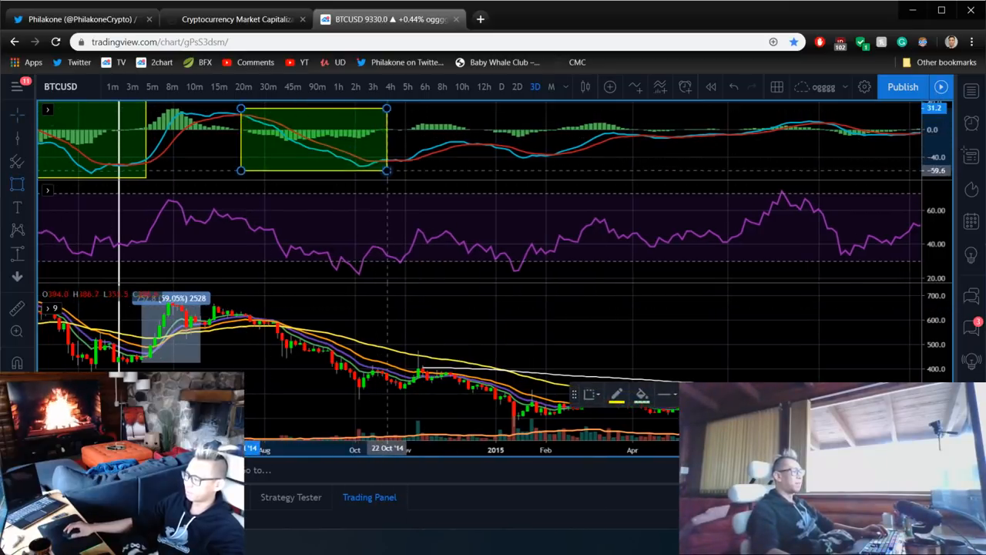
pyautogui.moveTo(386, 170); pyautogui.dragTo(444, 170)
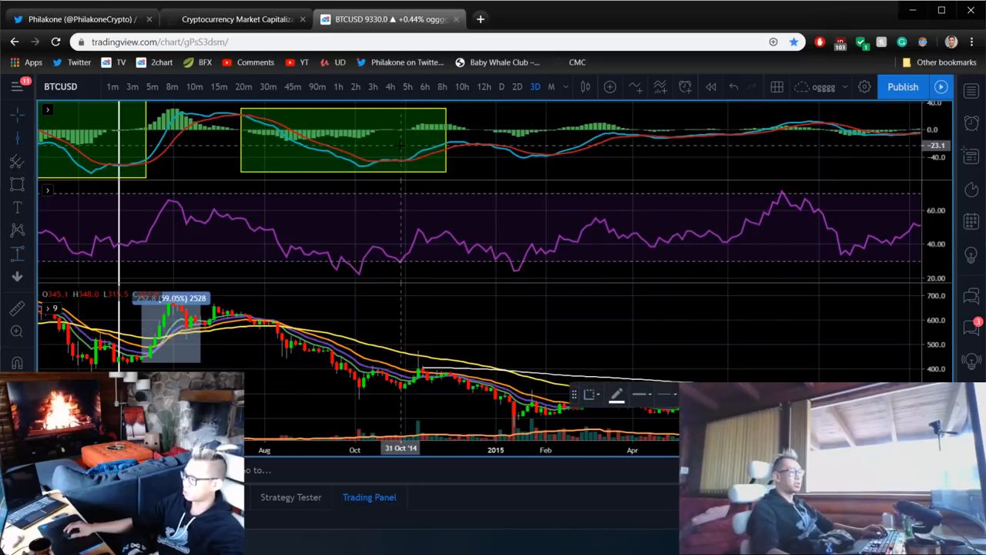
pyautogui.moveTo(400, 305)
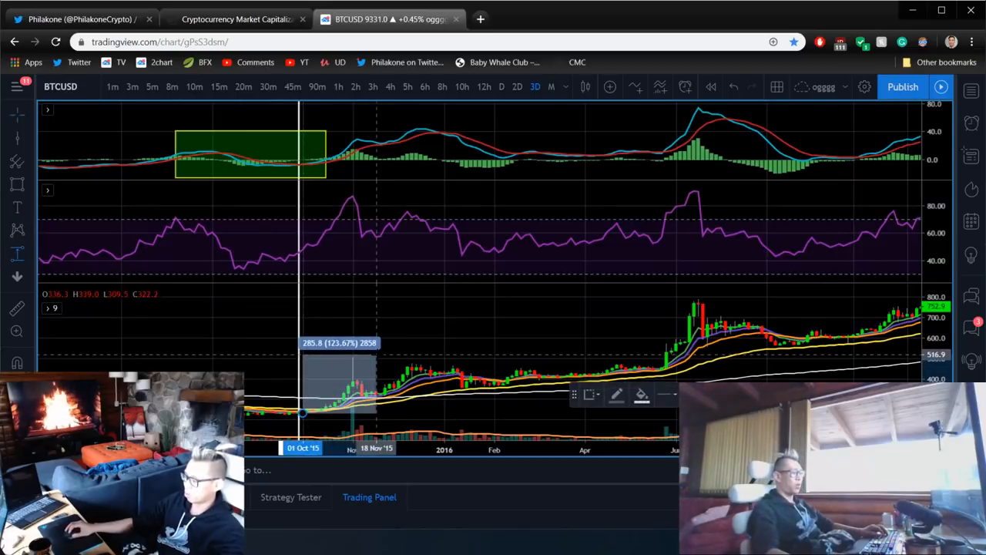
pyautogui.moveTo(452, 355)
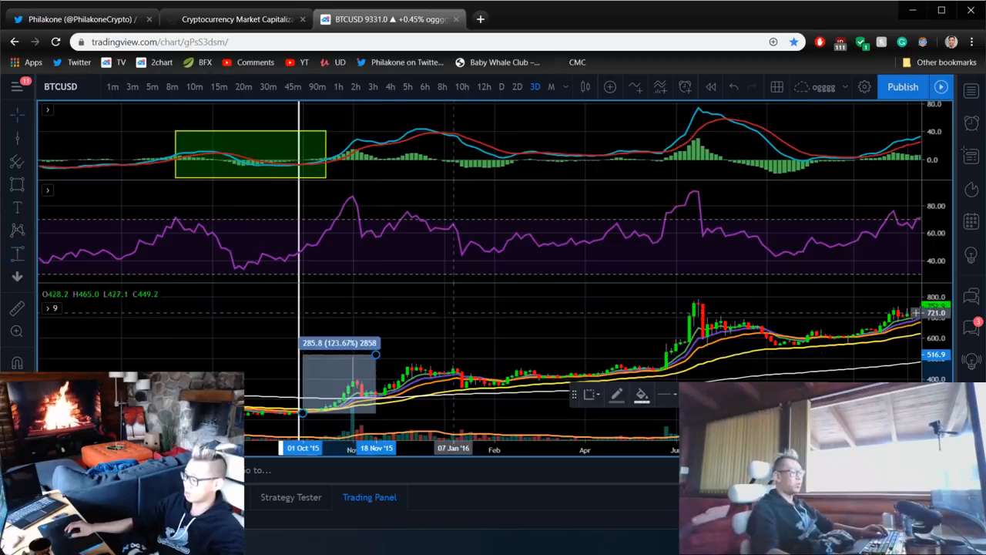
pyautogui.moveTo(376, 354)
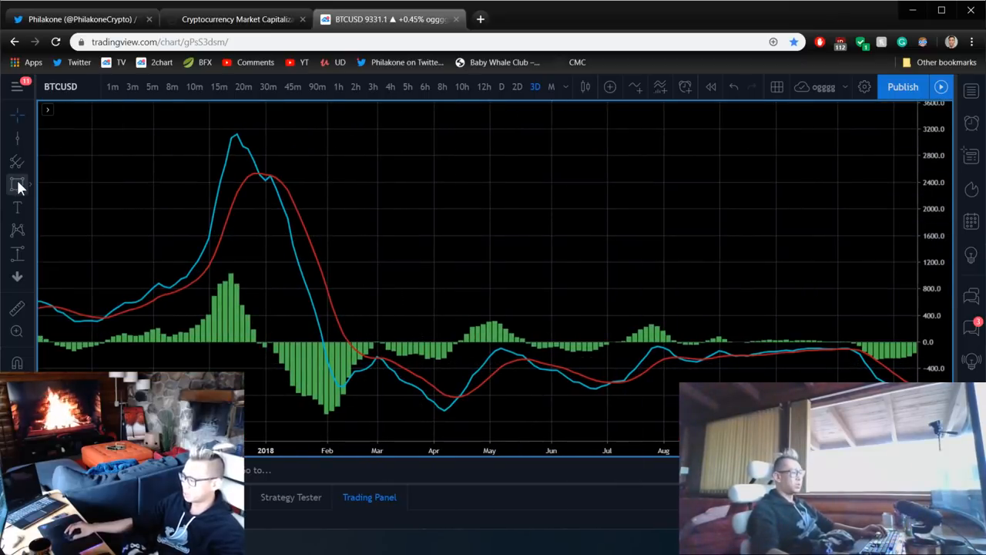
# Draw a rectangle from the December 2017 MACD peak to March 2018.
pyautogui.click(17, 184)
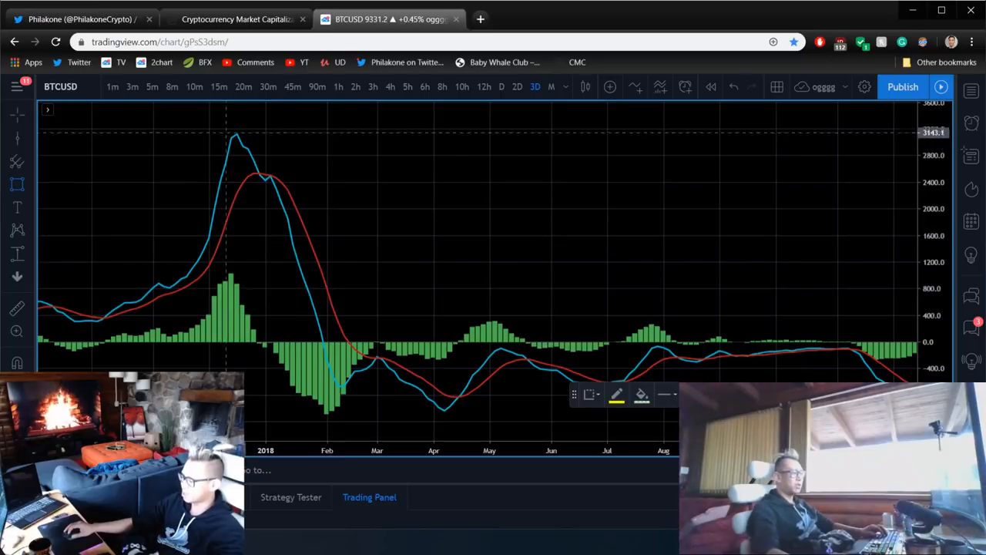
pyautogui.moveTo(220, 128); pyautogui.dragTo(389, 429)
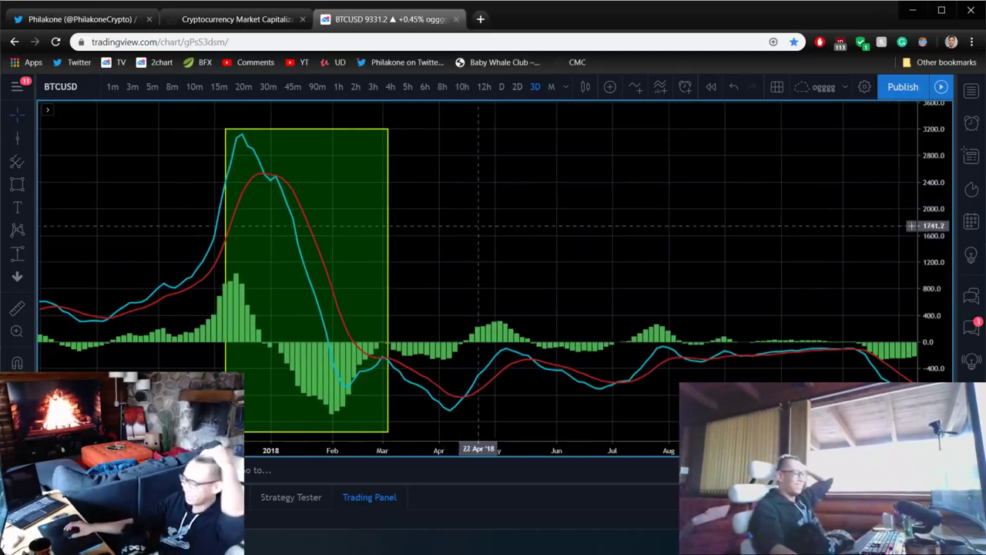
pyautogui.moveTo(483, 189)
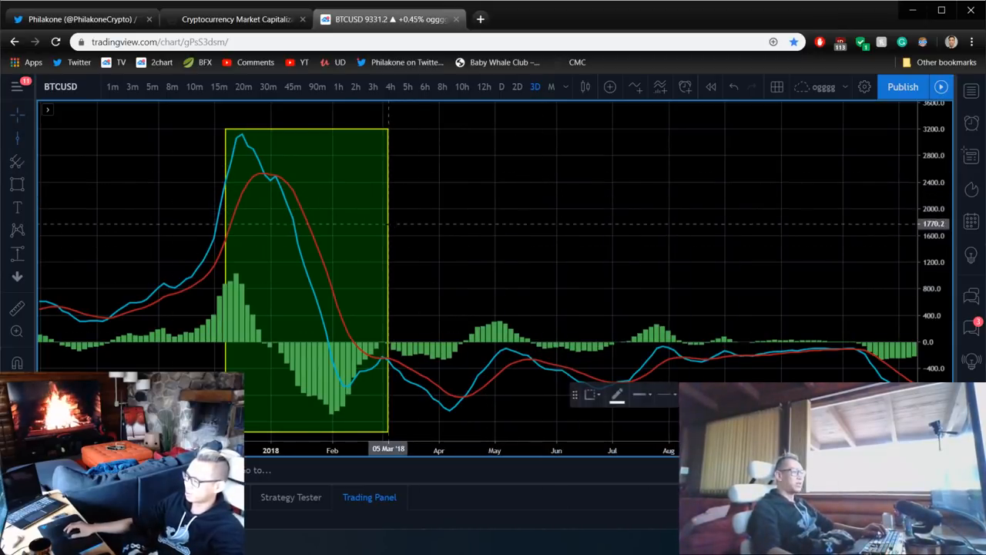
pyautogui.moveTo(387, 177)
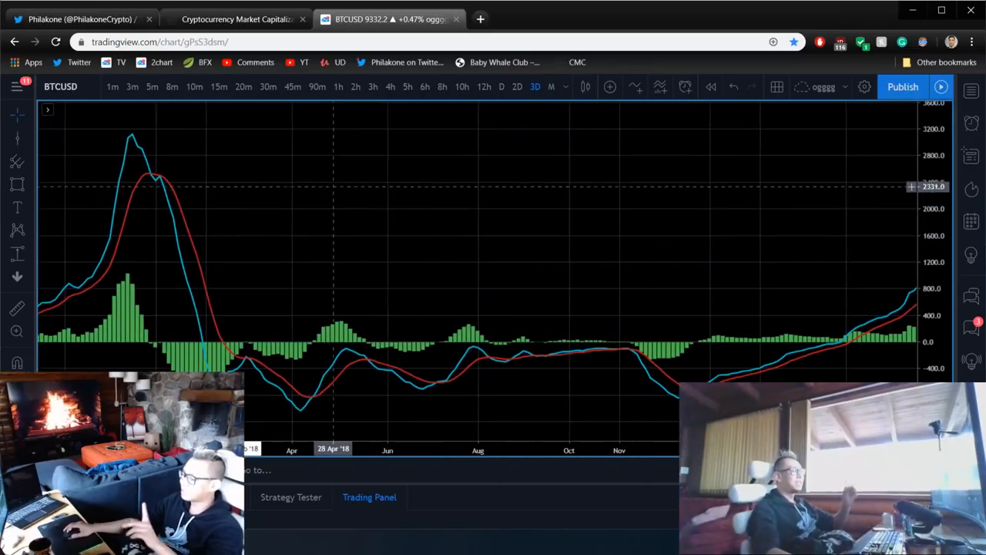
pyautogui.moveTo(342, 150)
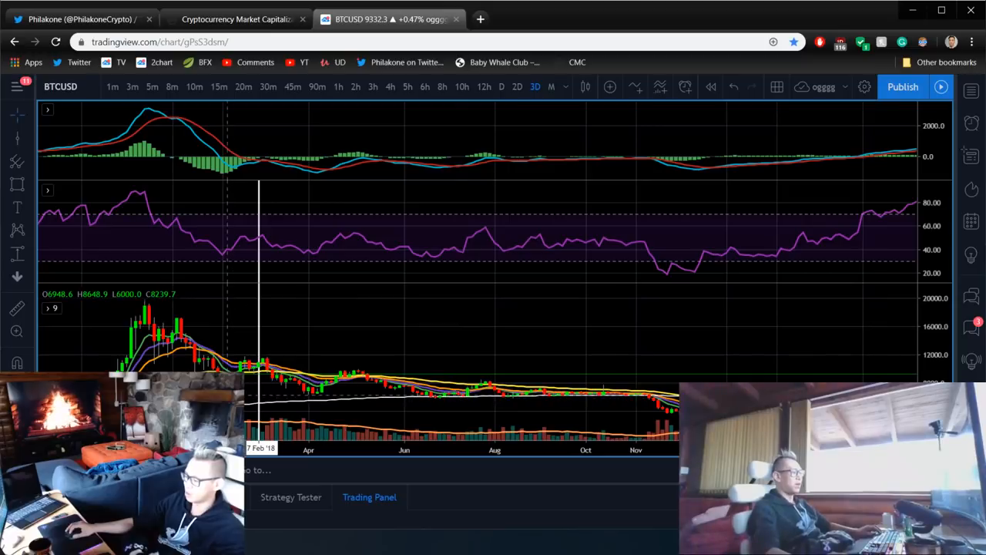
pyautogui.moveTo(491, 308)
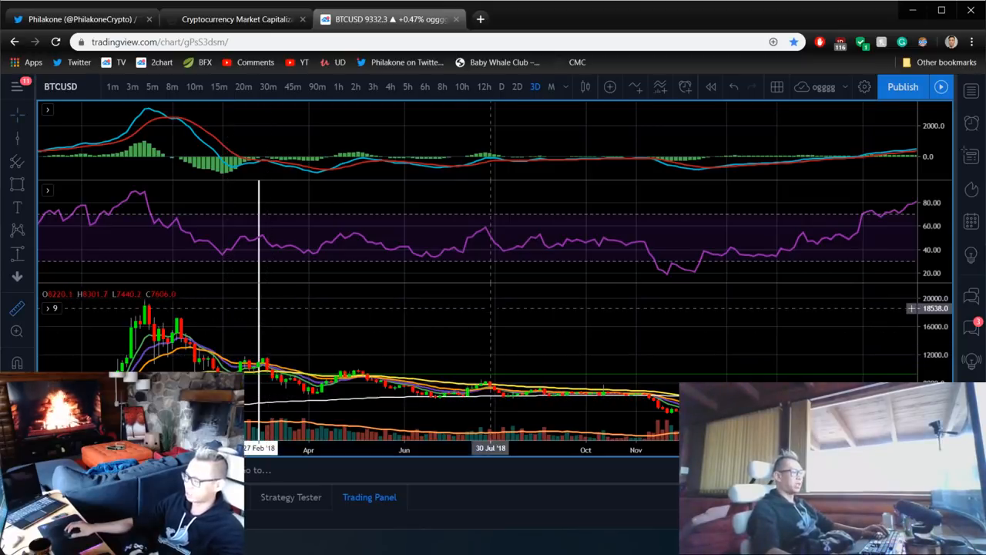
pyautogui.moveTo(462, 308)
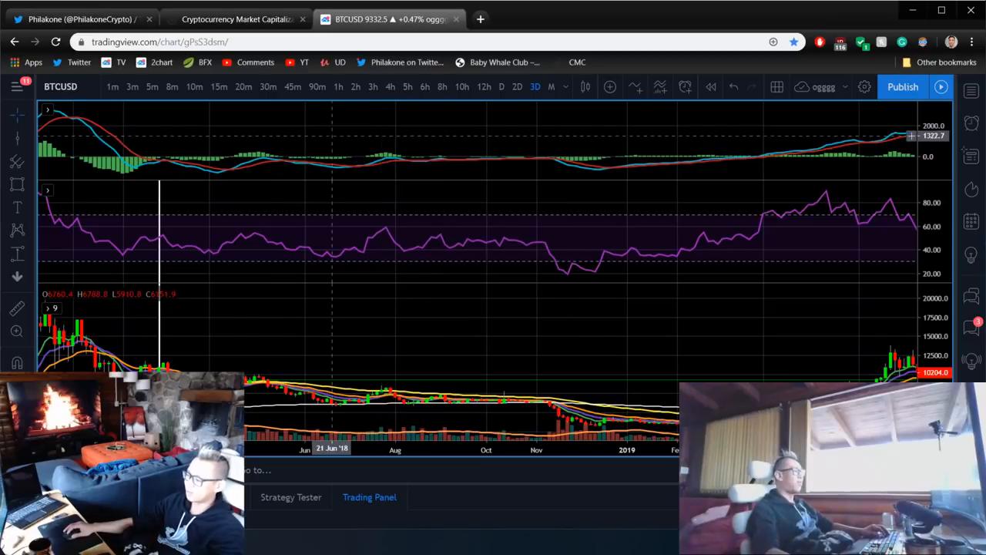
pyautogui.moveTo(215, 289)
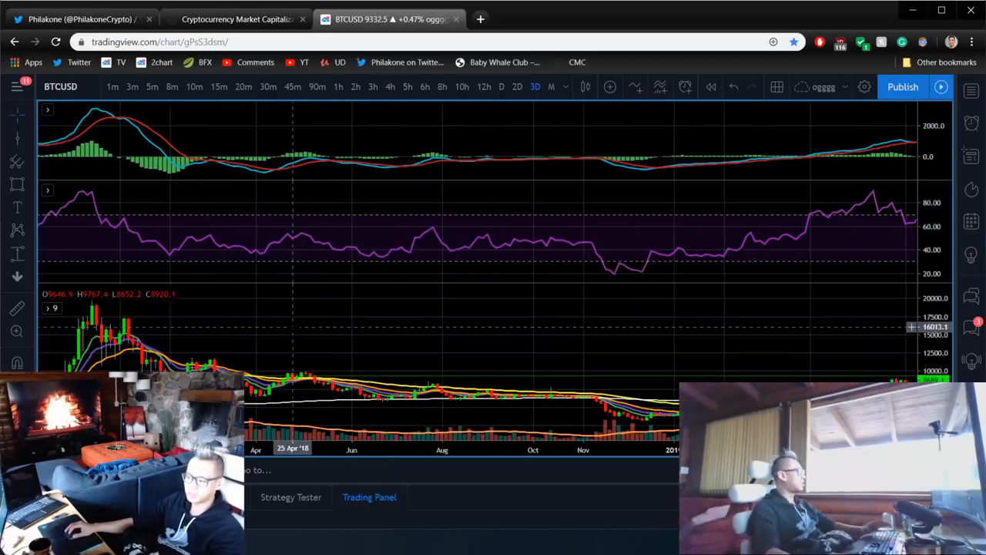
pyautogui.moveTo(279, 292)
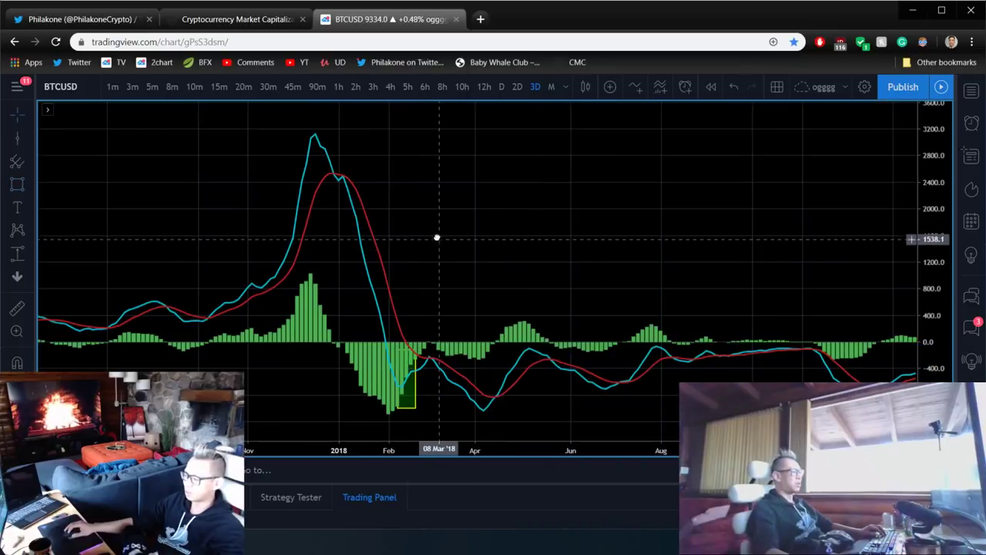
# Restore all chart panes and start a small box on the MACD near April 2018.
pyautogui.rightClick(437, 237)
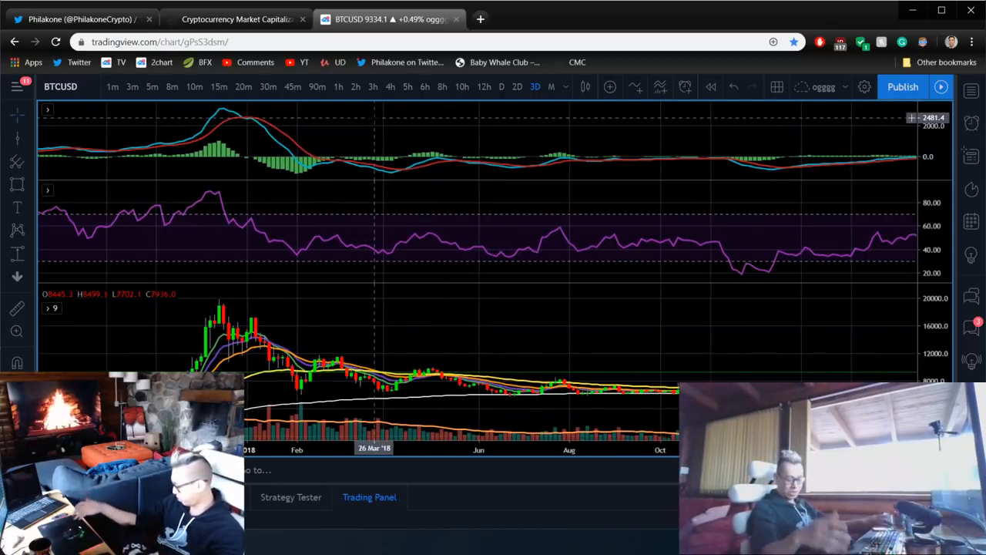
pyautogui.moveTo(477, 254)
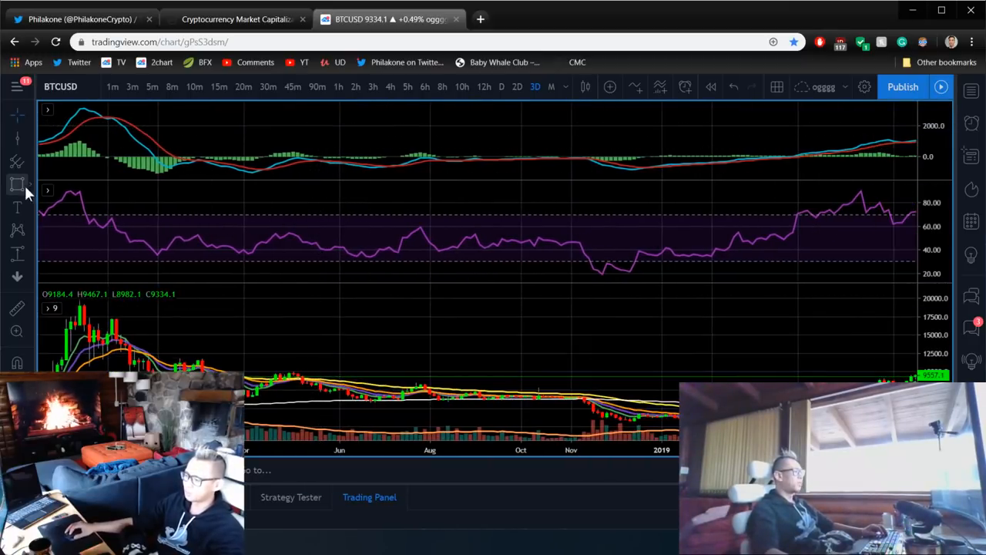
pyautogui.moveTo(220, 137); pyautogui.dragTo(299, 175)
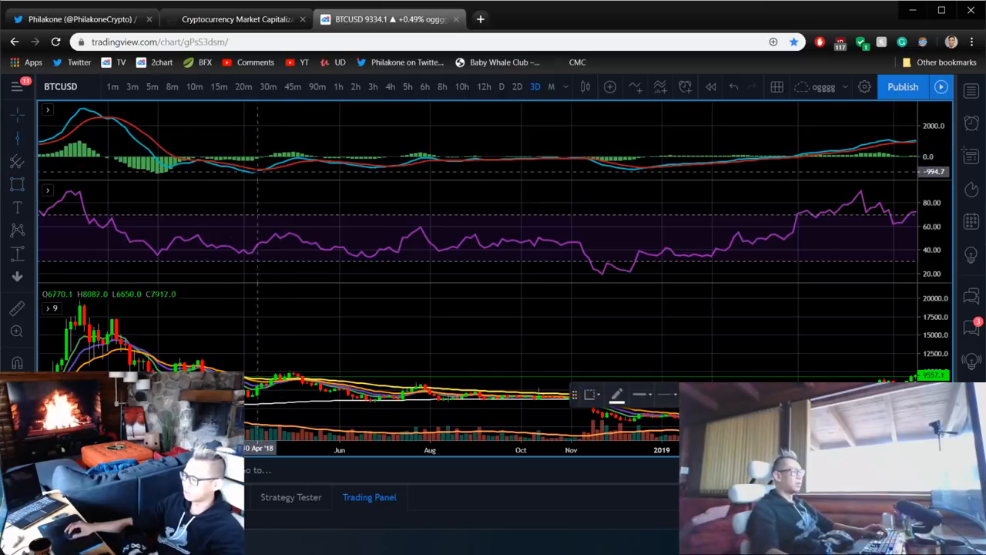
pyautogui.moveTo(252, 171)
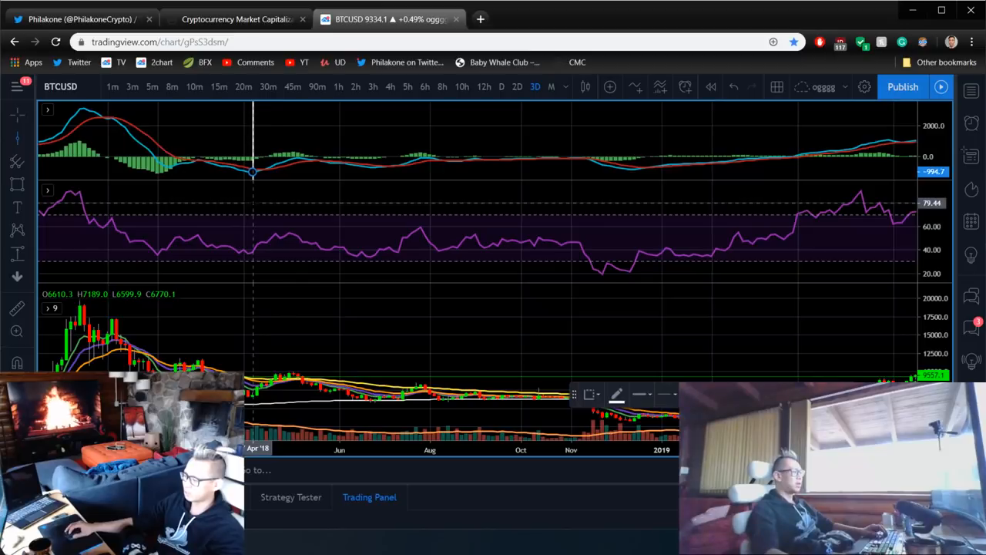
pyautogui.moveTo(414, 331)
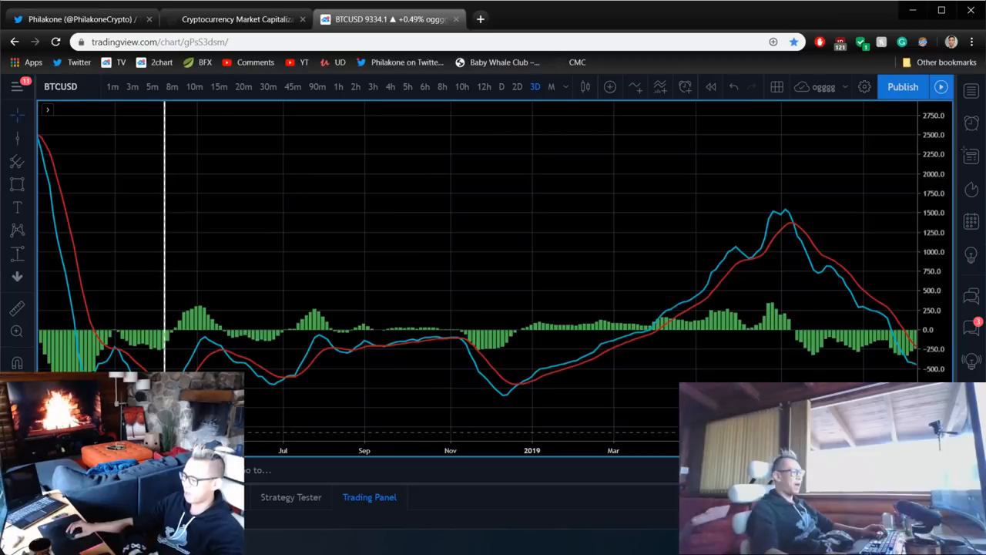
pyautogui.moveTo(91, 333)
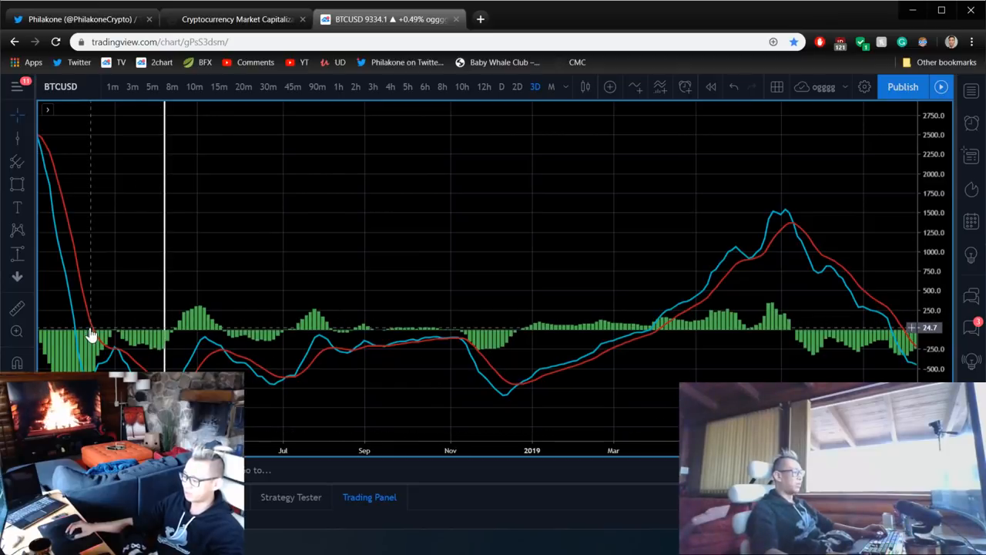
pyautogui.moveTo(360, 233)
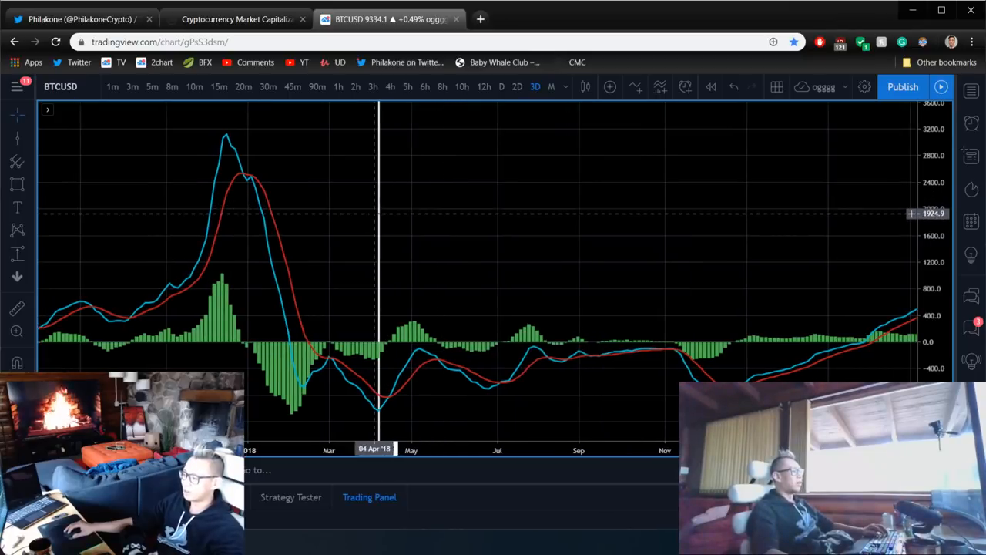
# Adjust the MACD pane view to span late 2017 through mid-2019.
pyautogui.click(375, 213)
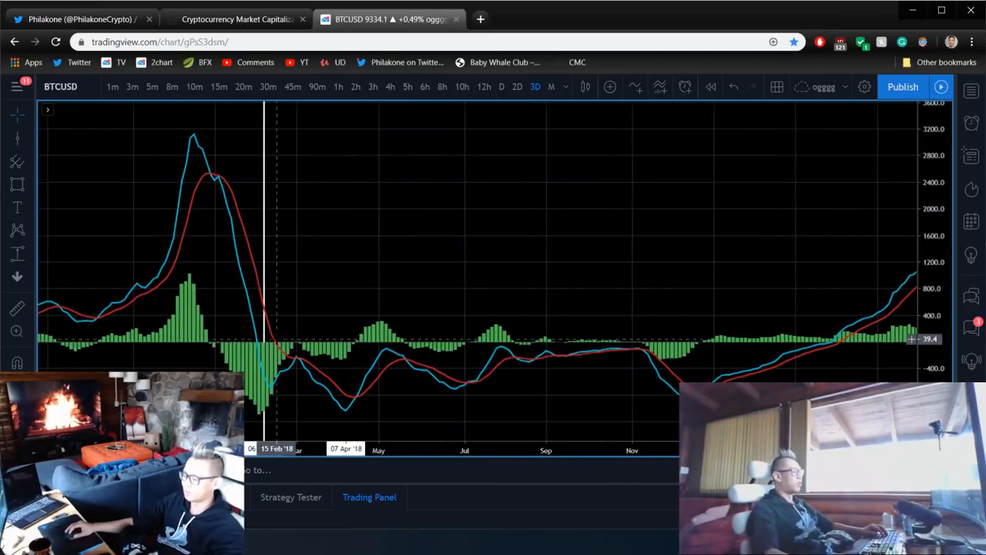
pyautogui.moveTo(472, 210)
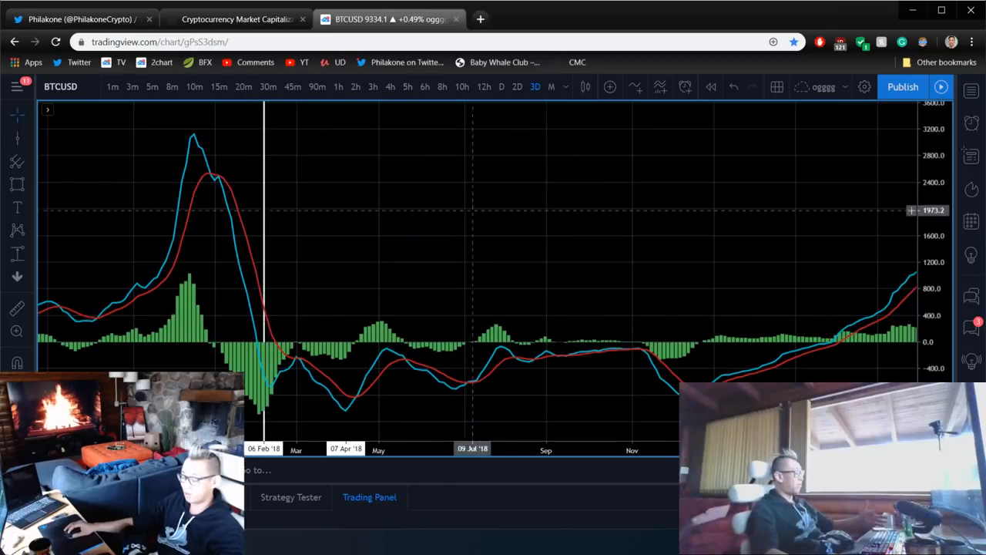
pyautogui.rightClick(697, 195)
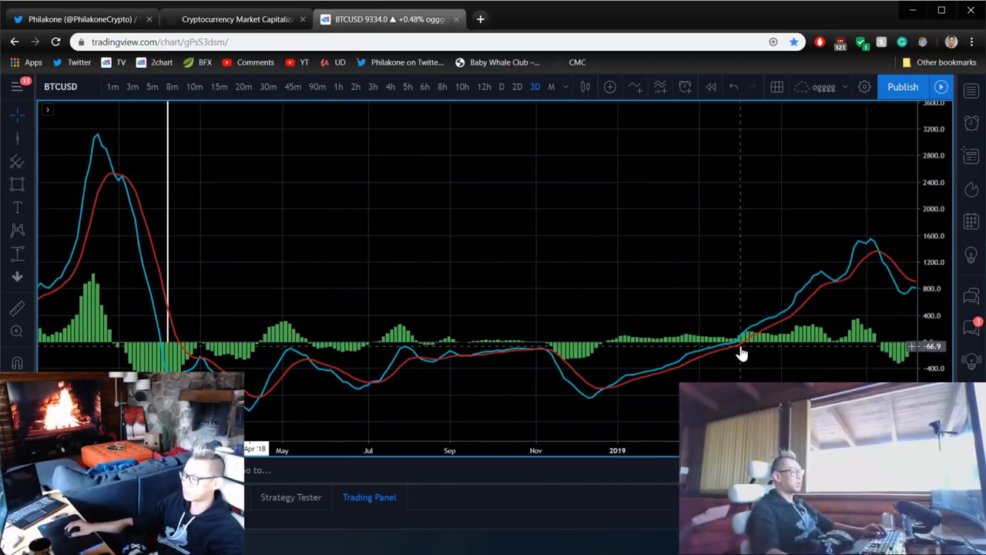
pyautogui.moveTo(738, 349)
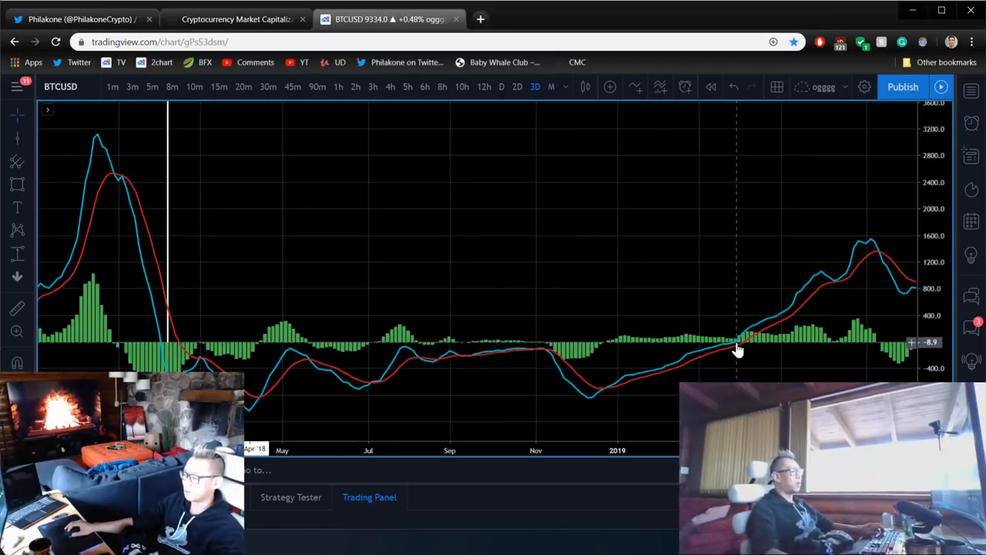
pyautogui.moveTo(168, 348)
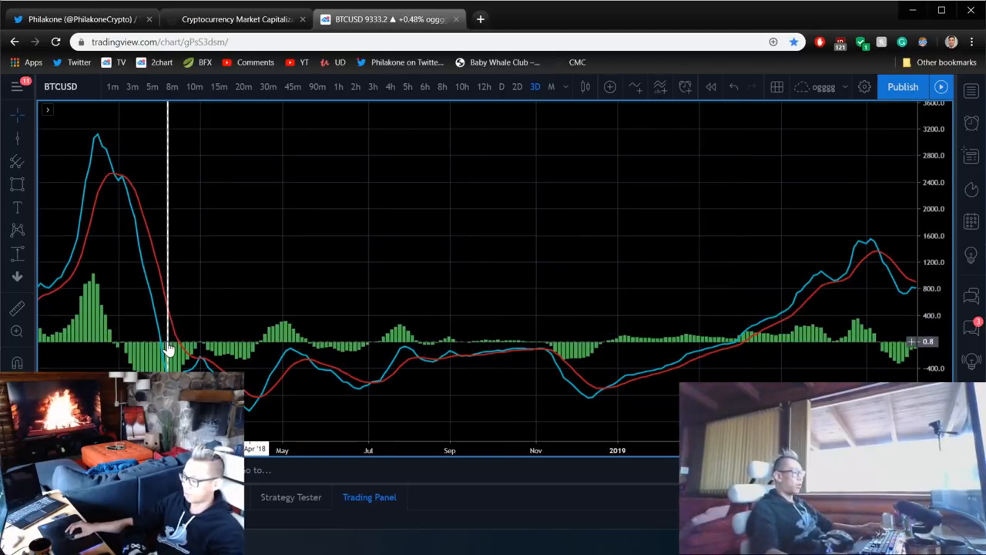
# Bring mid-2019 into view and box the MACD from the July 2019 peak through October.
pyautogui.moveTo(166, 347); pyautogui.dragTo(739, 270)
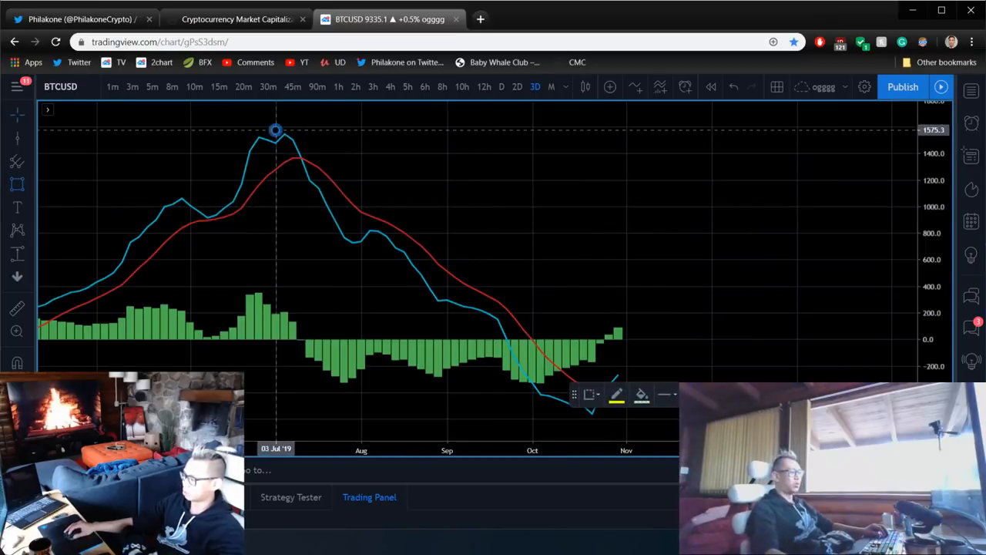
pyautogui.moveTo(276, 129); pyautogui.dragTo(693, 425)
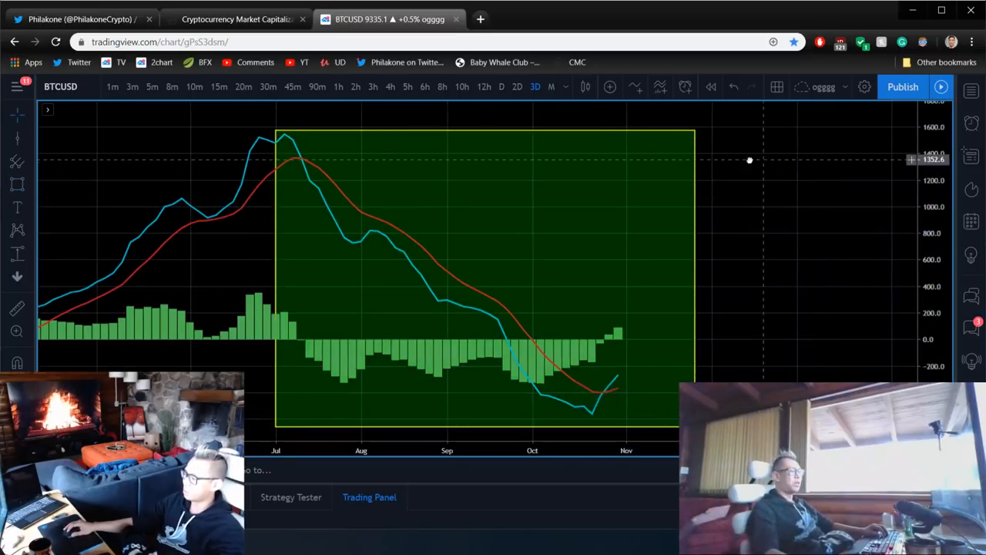
pyautogui.click(77, 20)
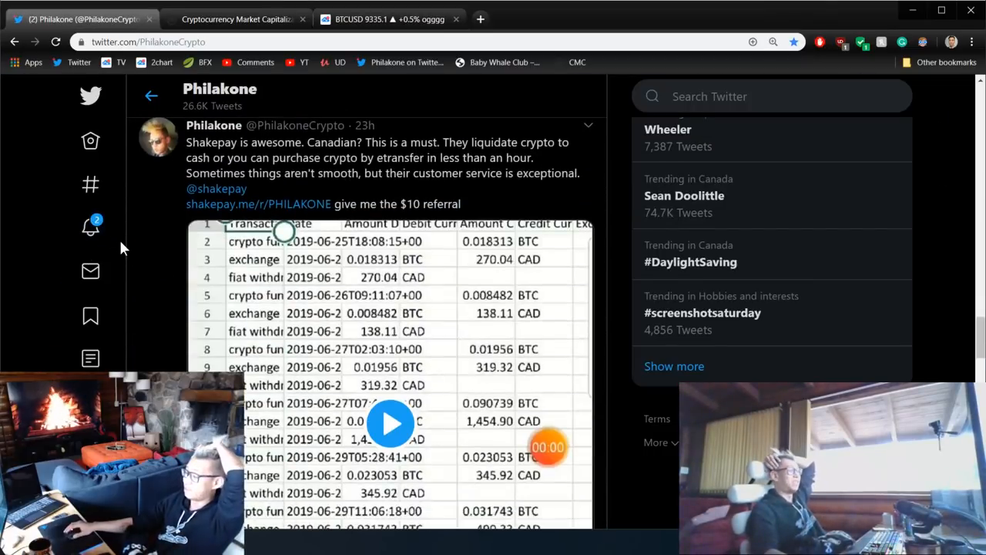
pyautogui.scroll(-3)
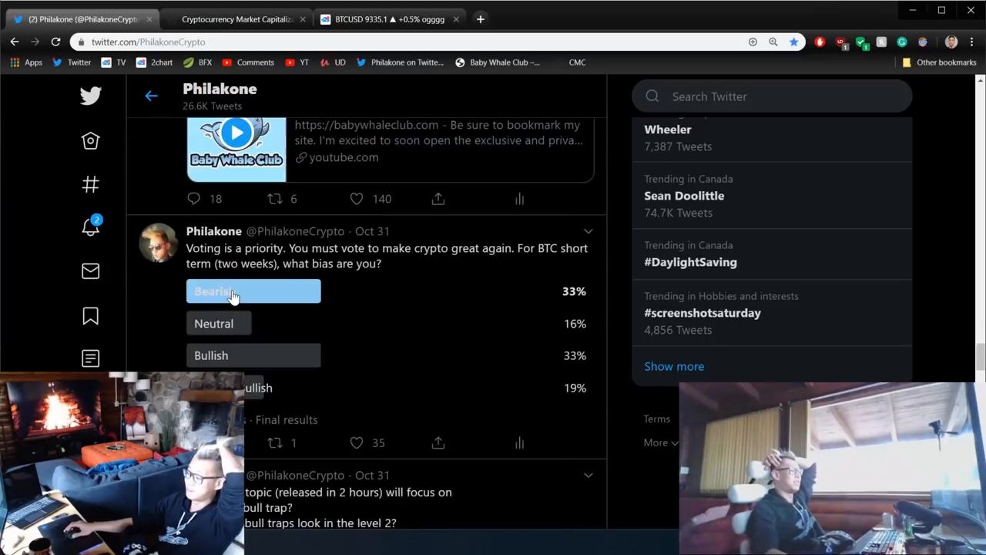
pyautogui.scroll(3)
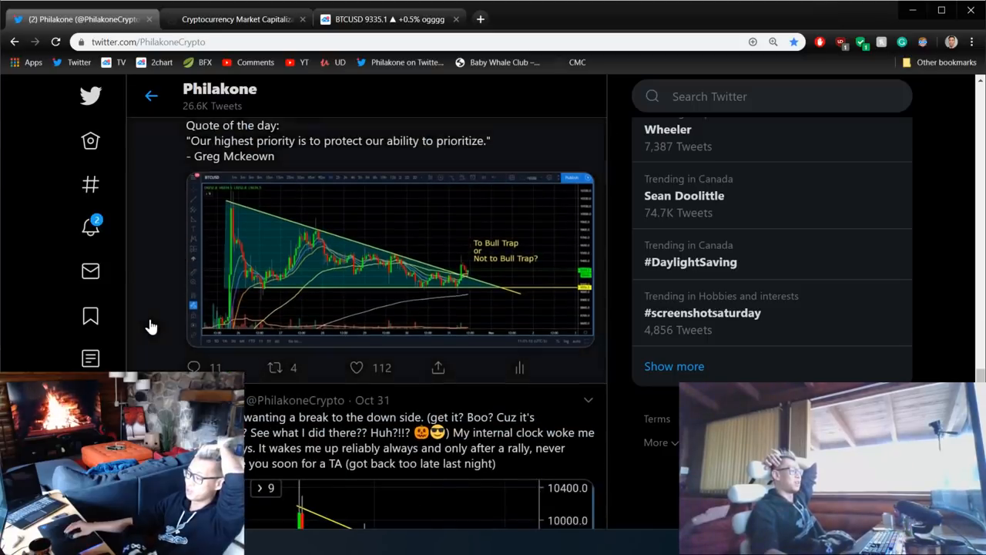
pyautogui.scroll(-3)
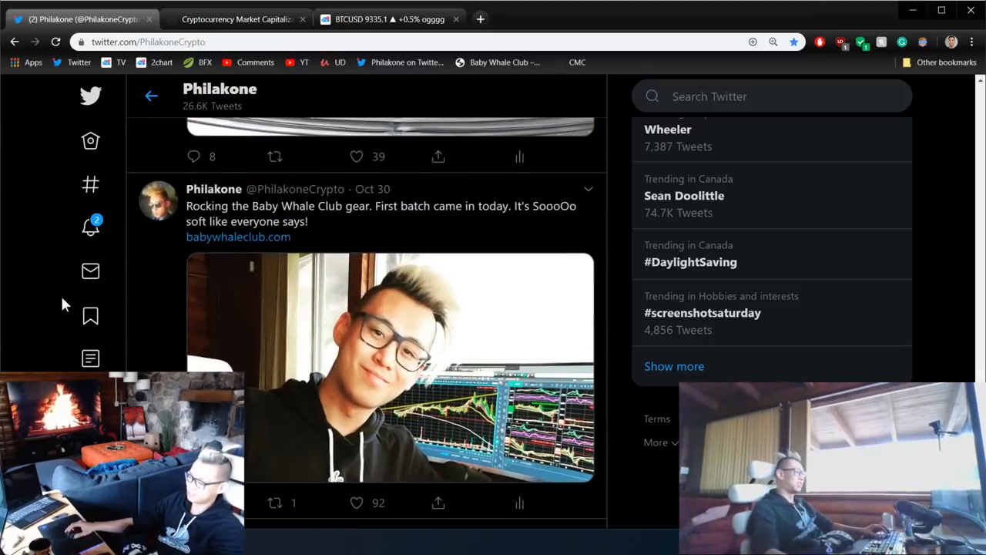
pyautogui.scroll(-3)
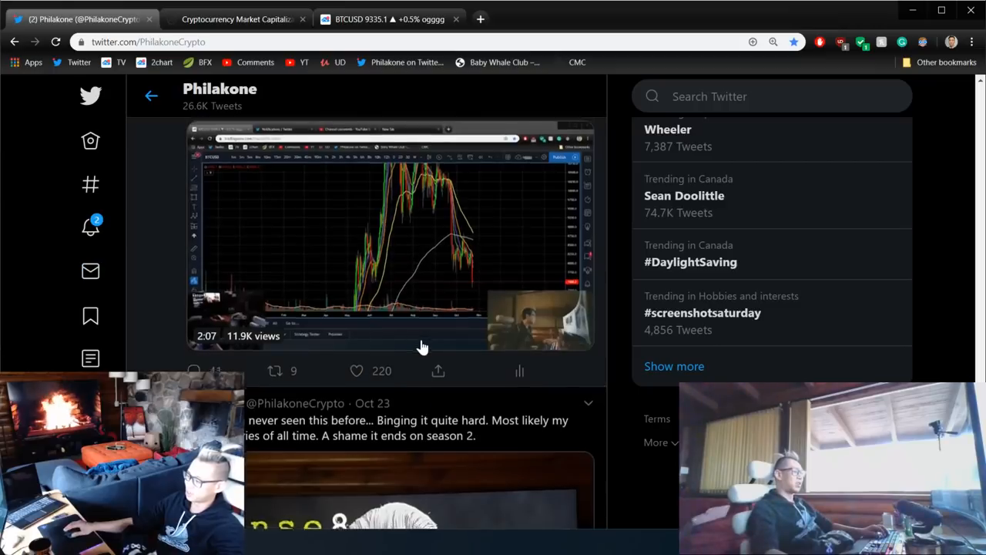
pyautogui.scroll(-3)
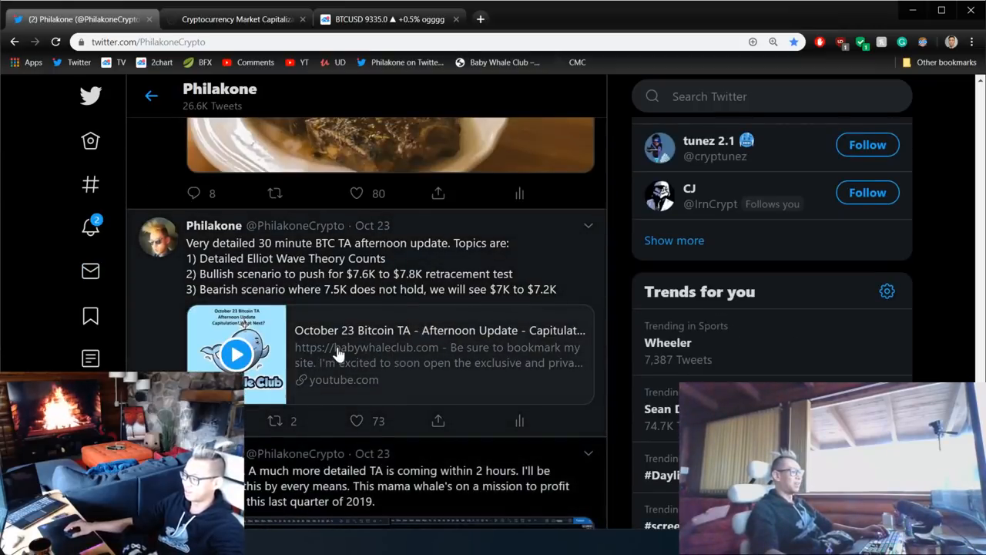
pyautogui.scroll(-3)
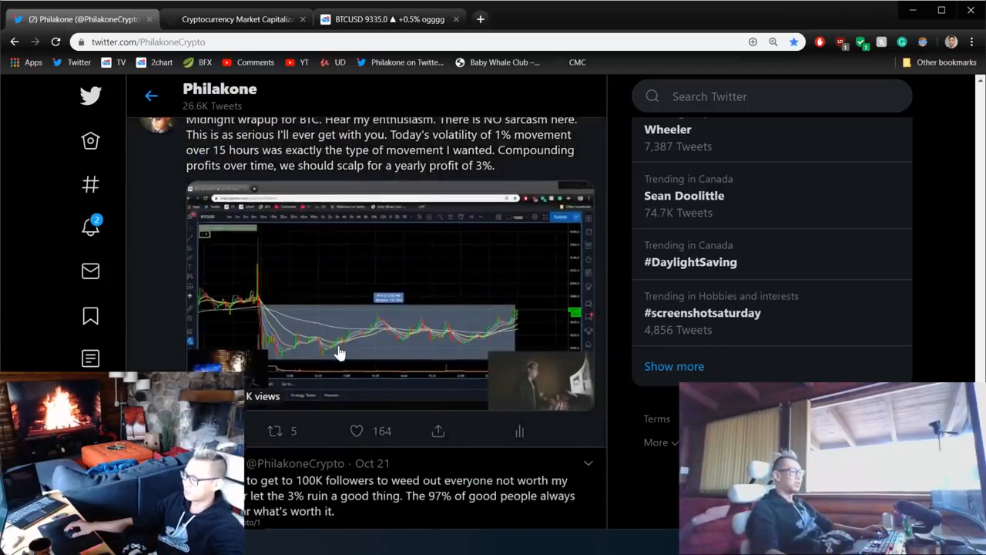
pyautogui.scroll(-3)
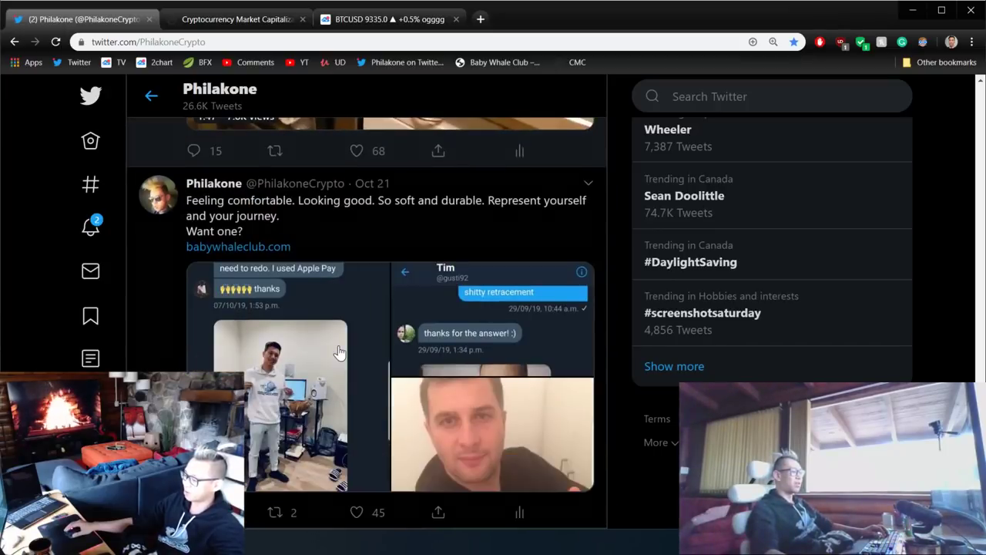
pyautogui.scroll(-3)
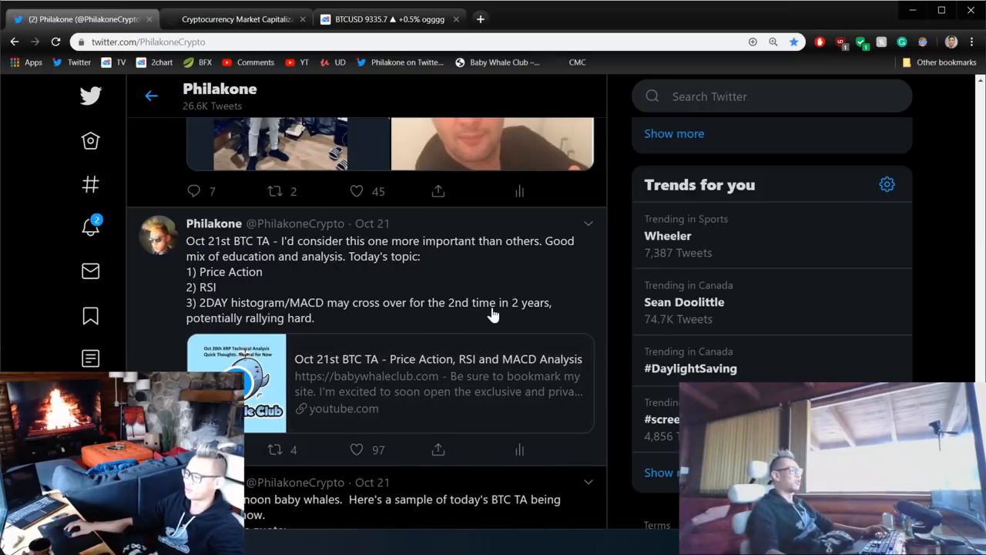
pyautogui.moveTo(324, 366)
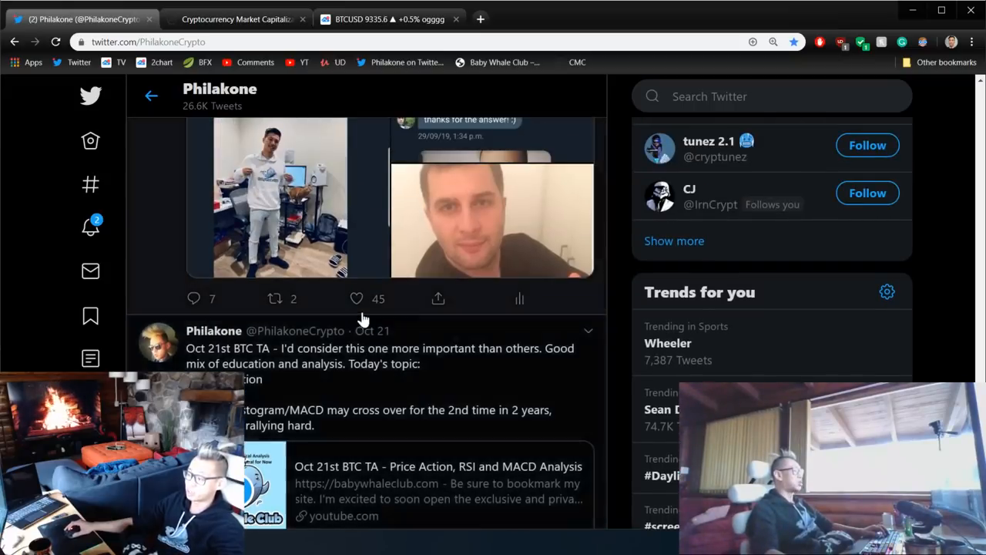
pyautogui.scroll(3)
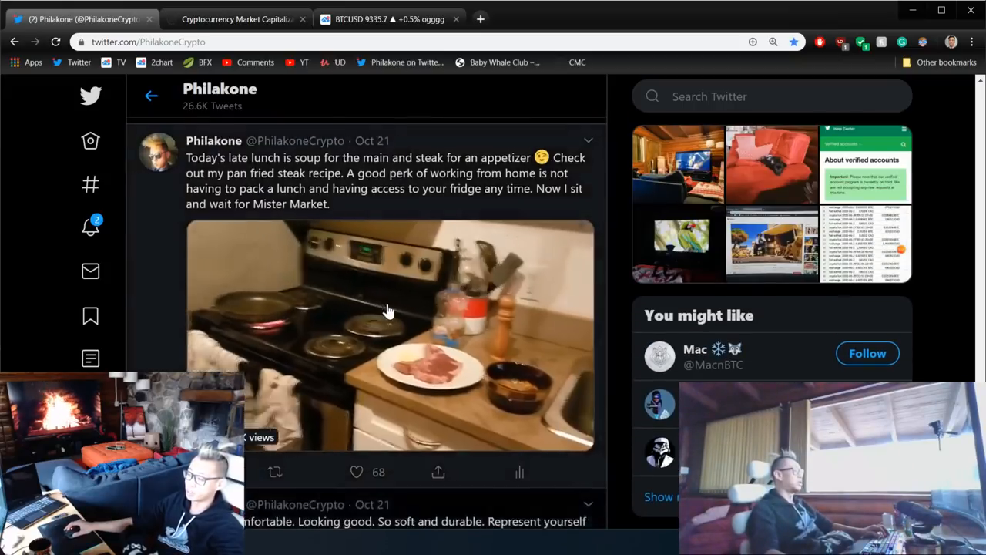
pyautogui.scroll(-3)
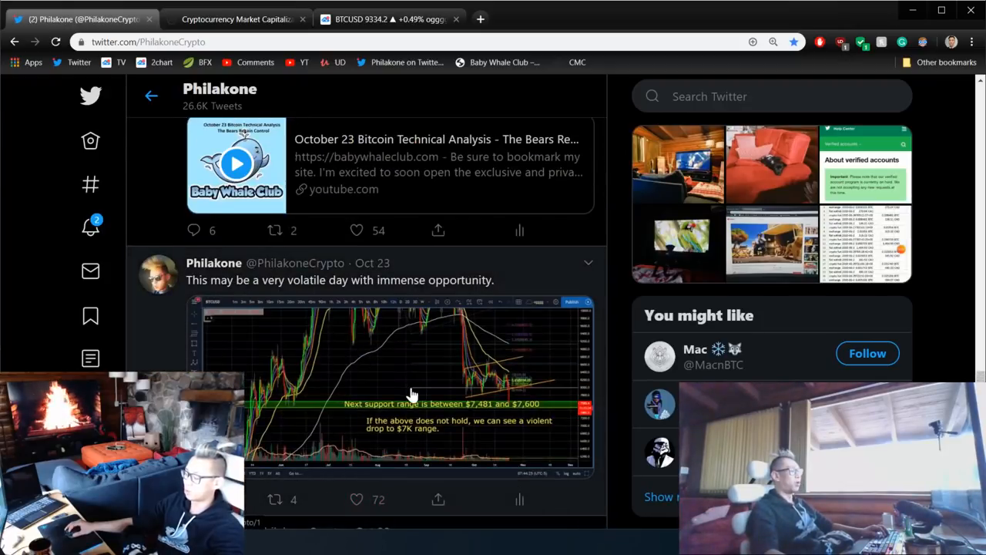
pyautogui.click(408, 393)
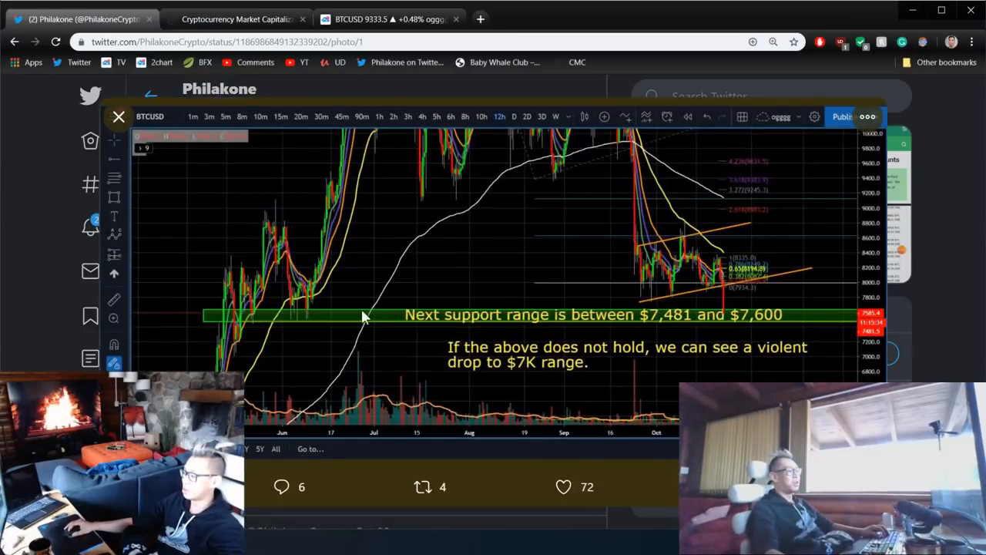
pyautogui.moveTo(678, 324)
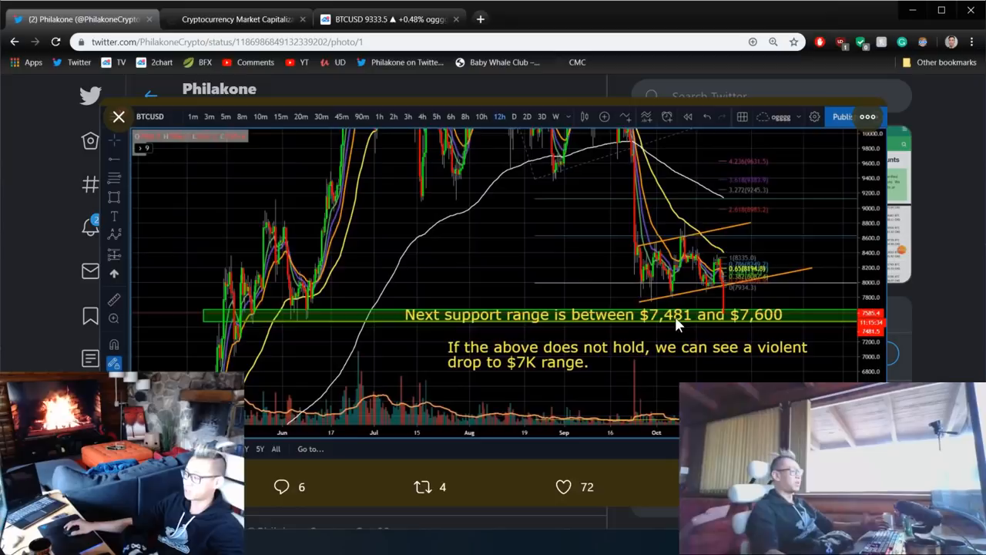
pyautogui.moveTo(769, 336)
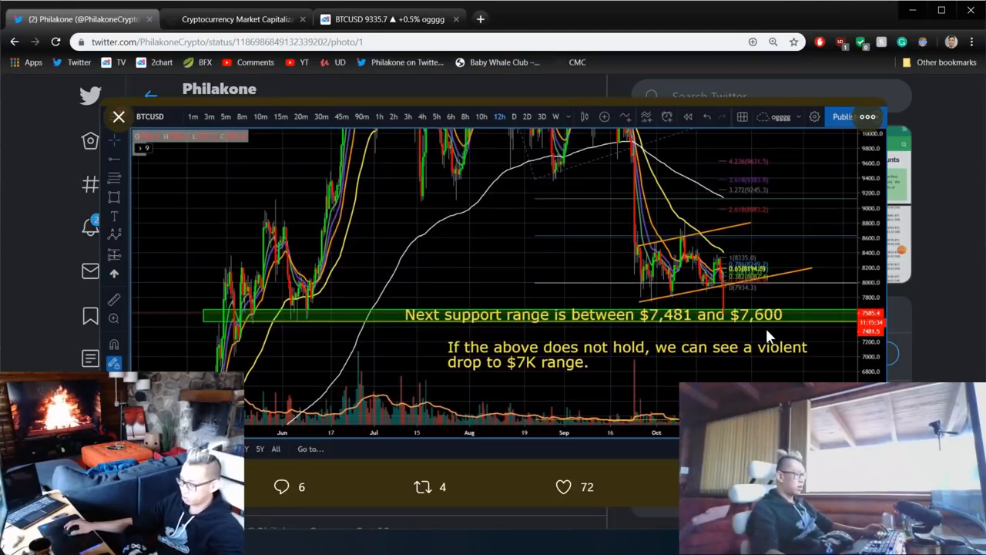
pyautogui.moveTo(738, 343)
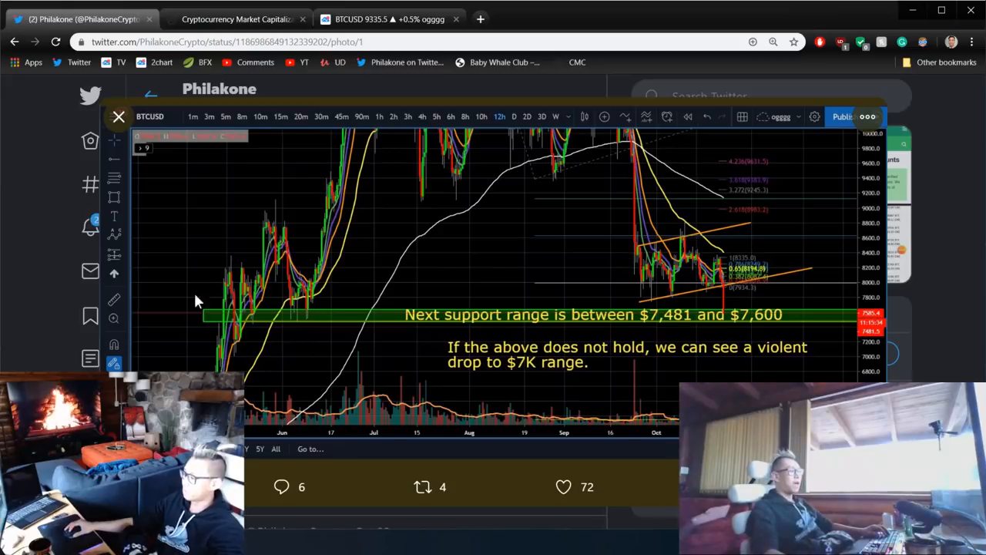
pyautogui.moveTo(69, 269)
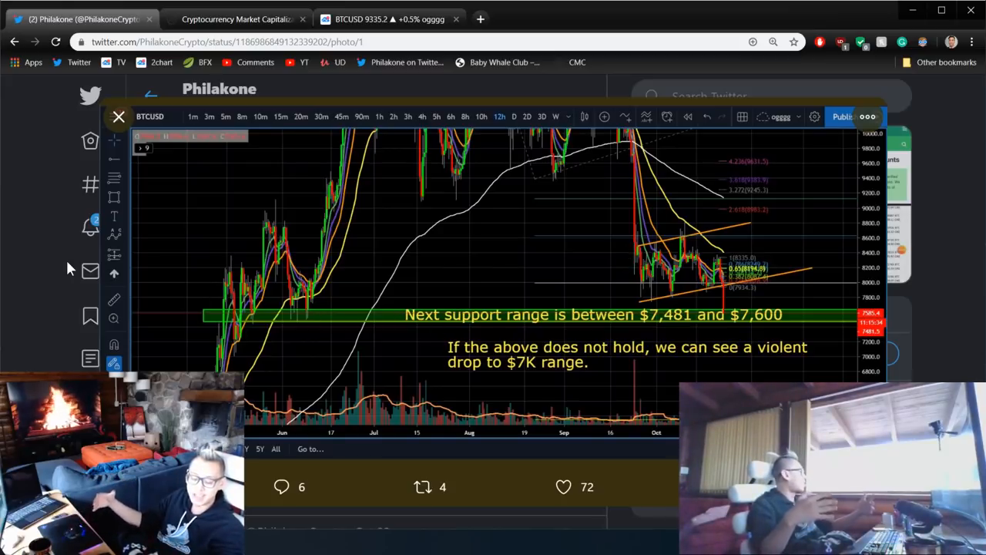
pyautogui.moveTo(40, 269)
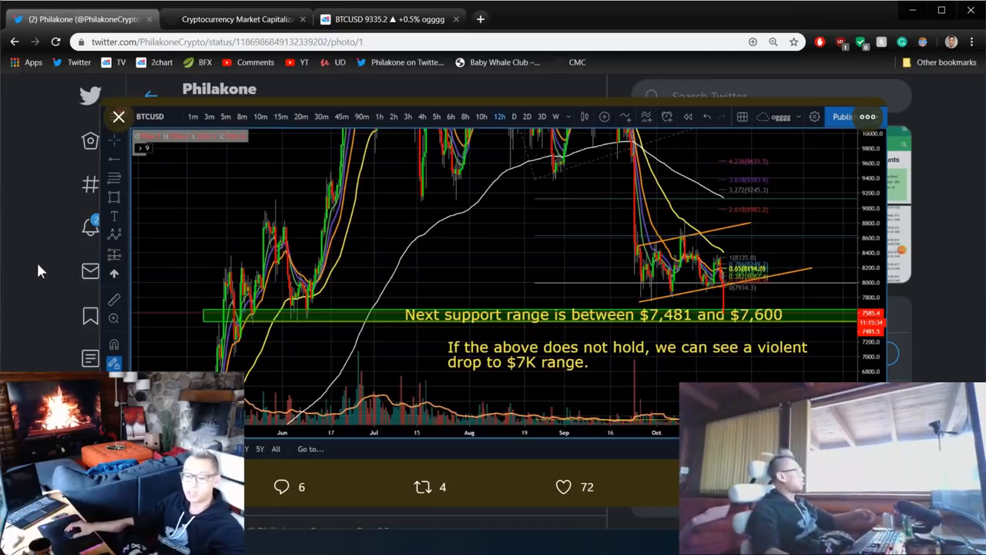
# Bring up the chart's quick actions menu in TradingView.
pyautogui.rightClick(39, 234)
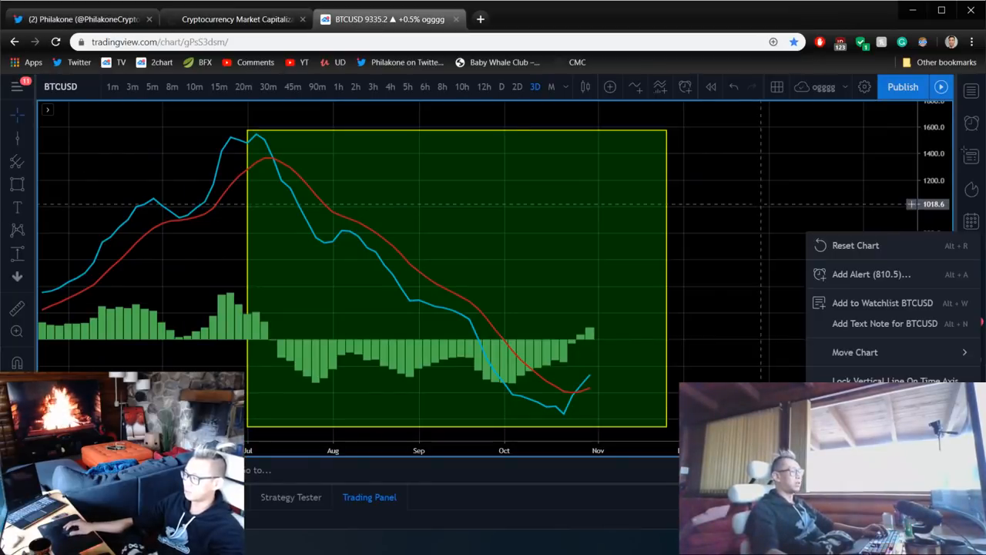
# Dismiss the chart actions menu.
pyautogui.click(462, 269)
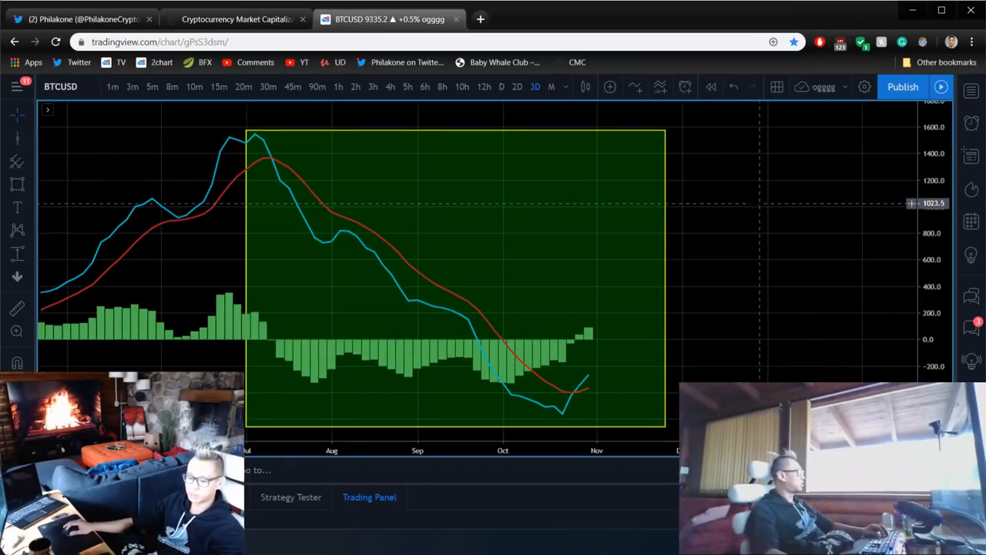
pyautogui.moveTo(751, 202)
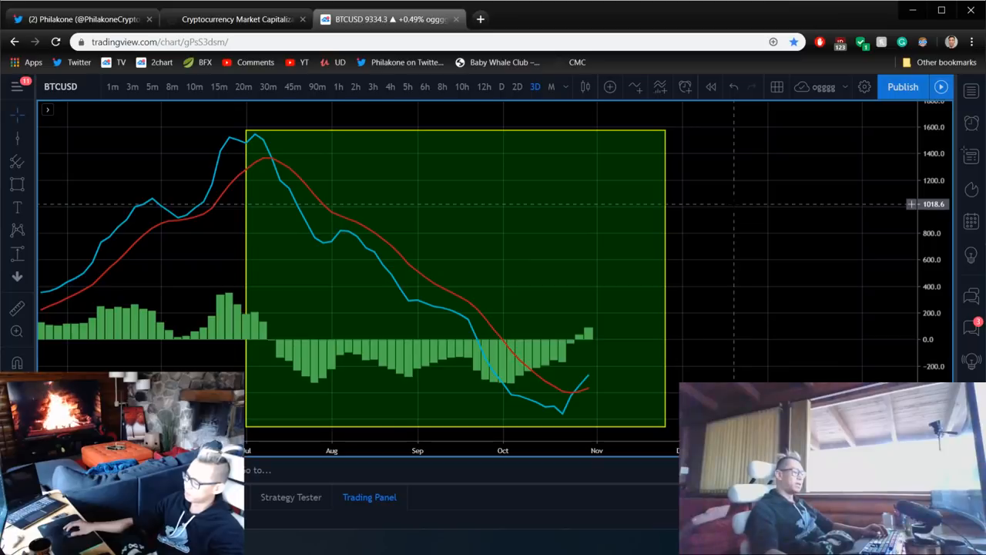
pyautogui.moveTo(740, 194)
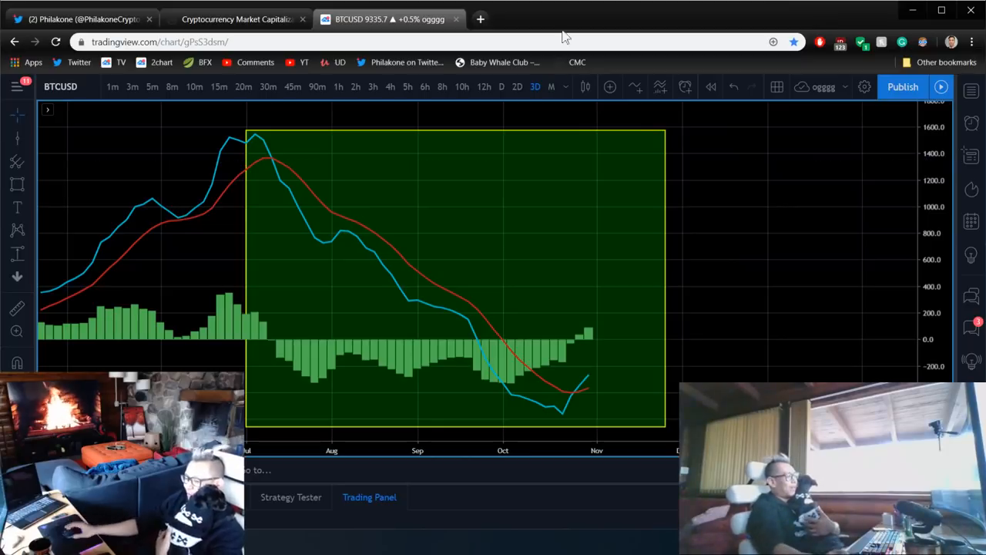
pyautogui.moveTo(793, 195)
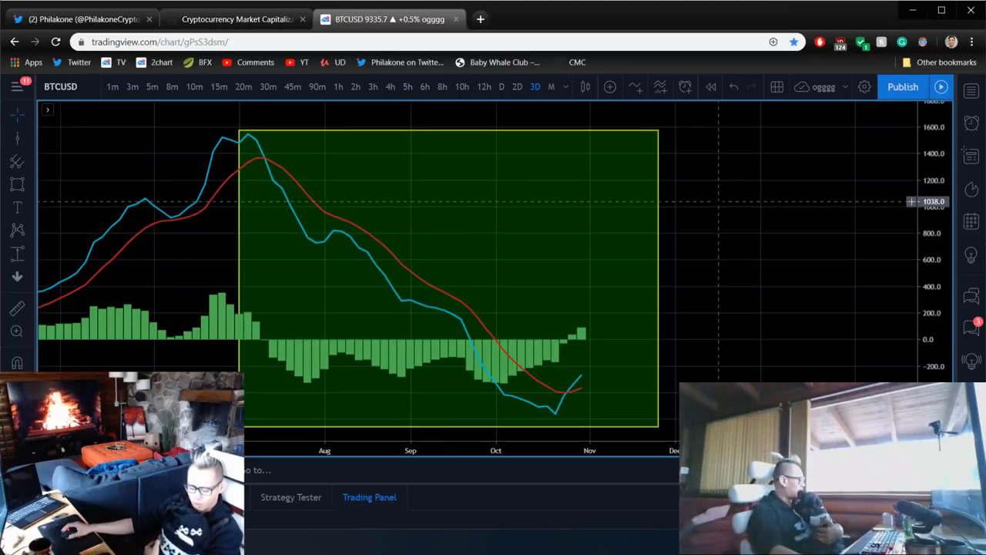
pyautogui.moveTo(680, 98)
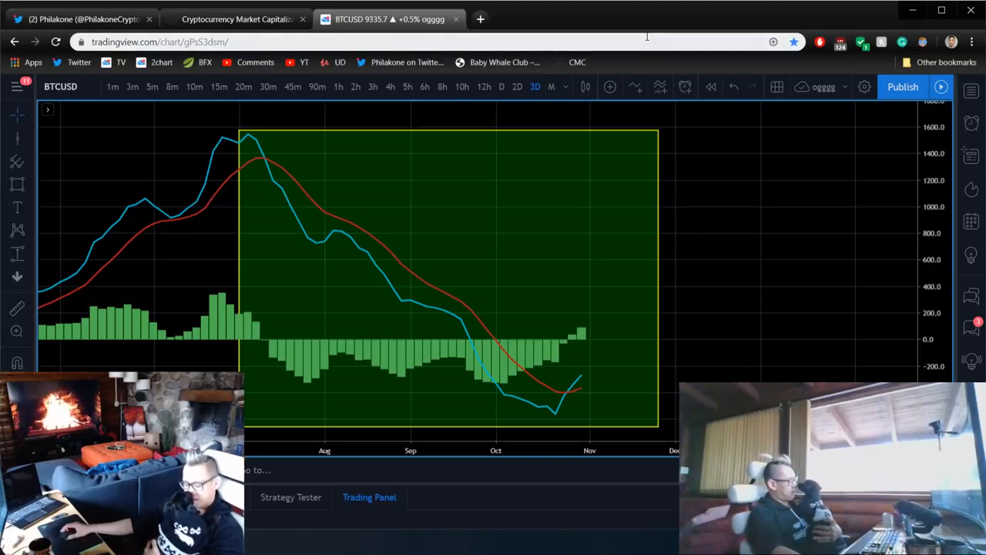
pyautogui.moveTo(654, 44)
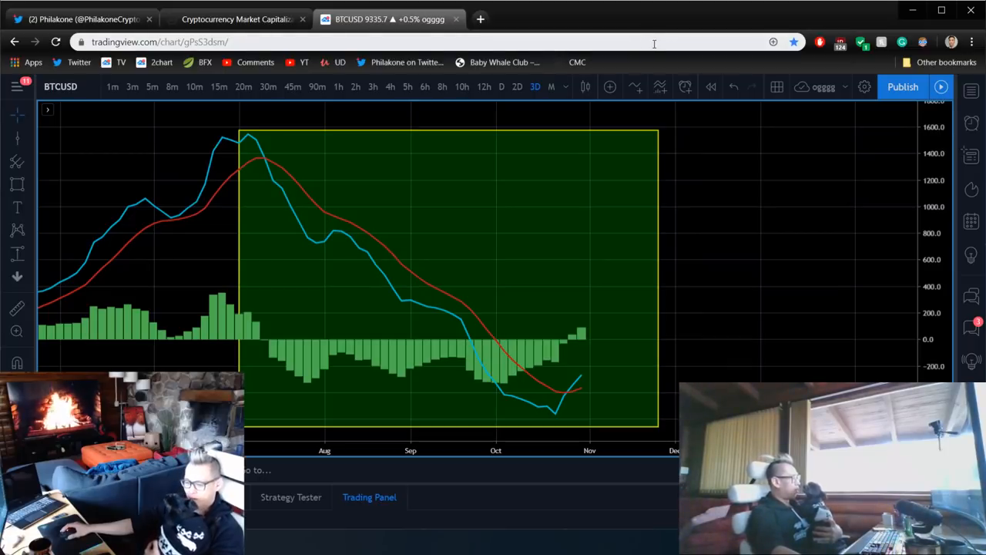
pyautogui.moveTo(717, 154)
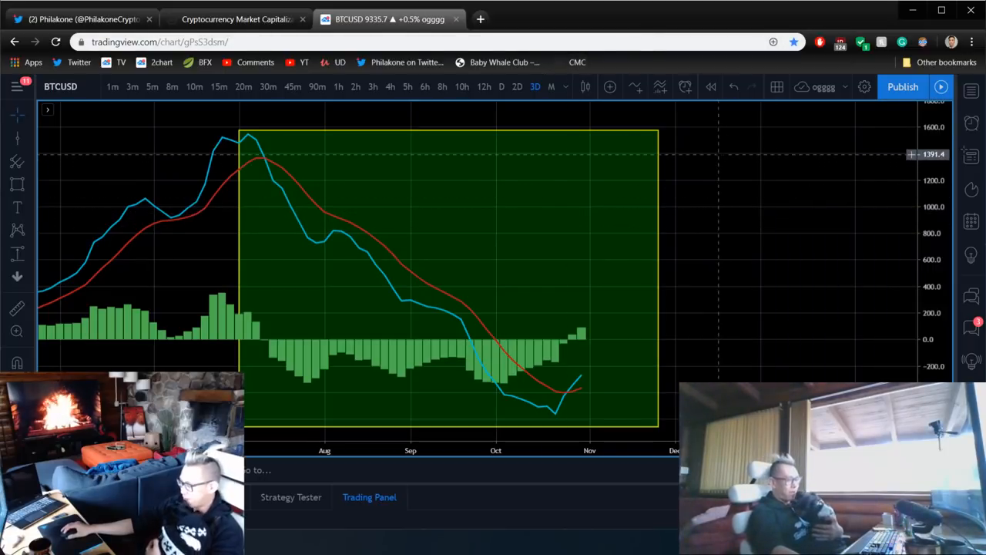
pyautogui.moveTo(724, 143)
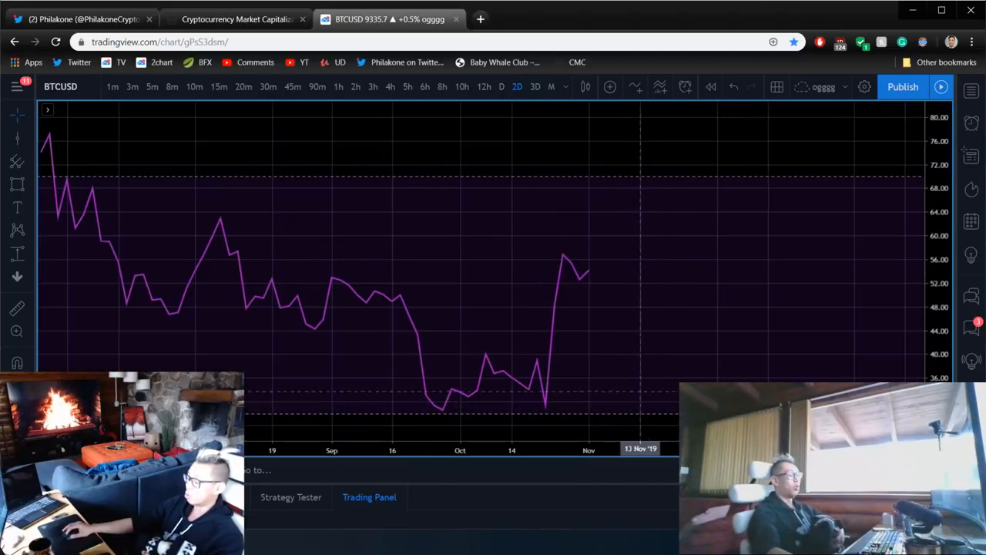
# Switch the BTCUSD chart to the daily (D) interval.
pyautogui.click(501, 86)
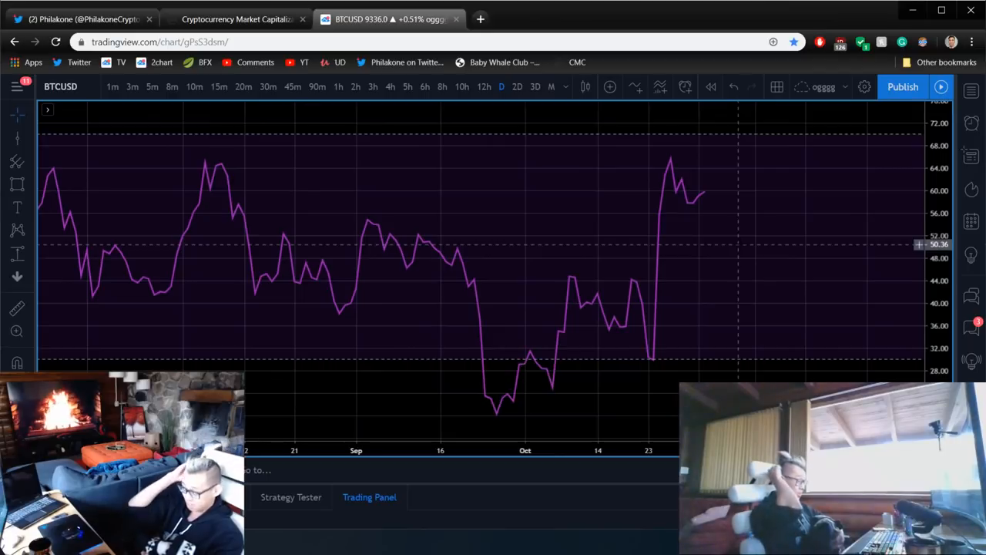
pyautogui.moveTo(507, 194)
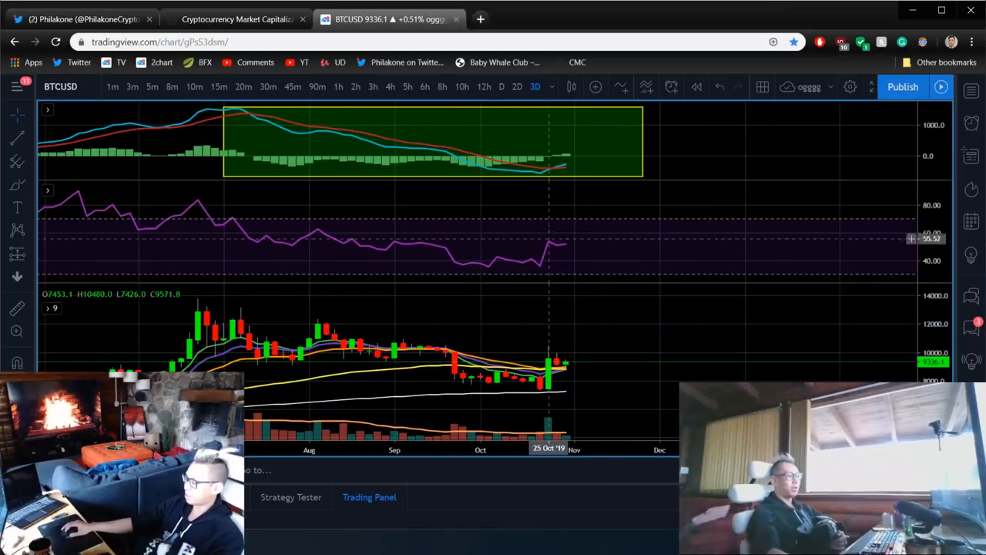
# Switch the BTCUSD chart to the 12-hour interval.
pyautogui.click(484, 86)
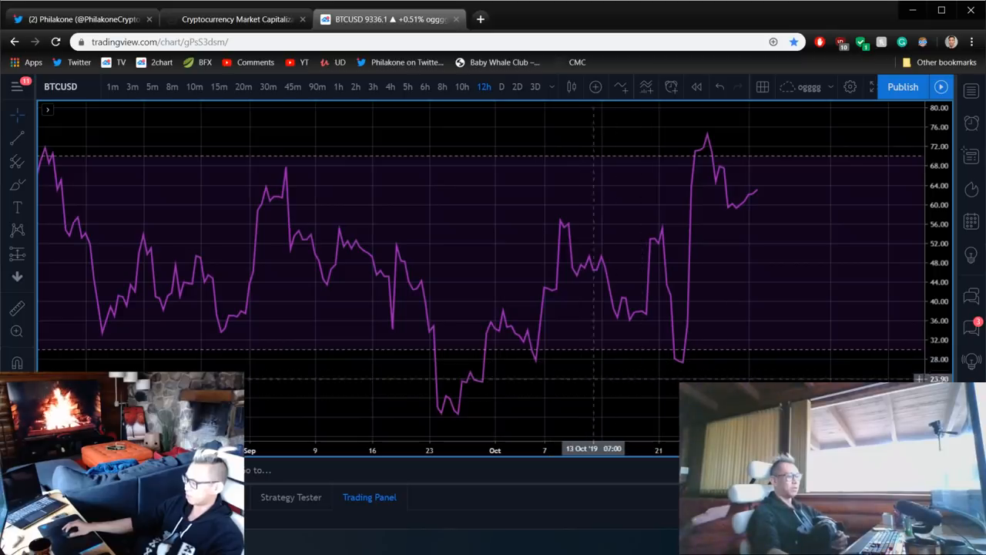
pyautogui.moveTo(539, 358)
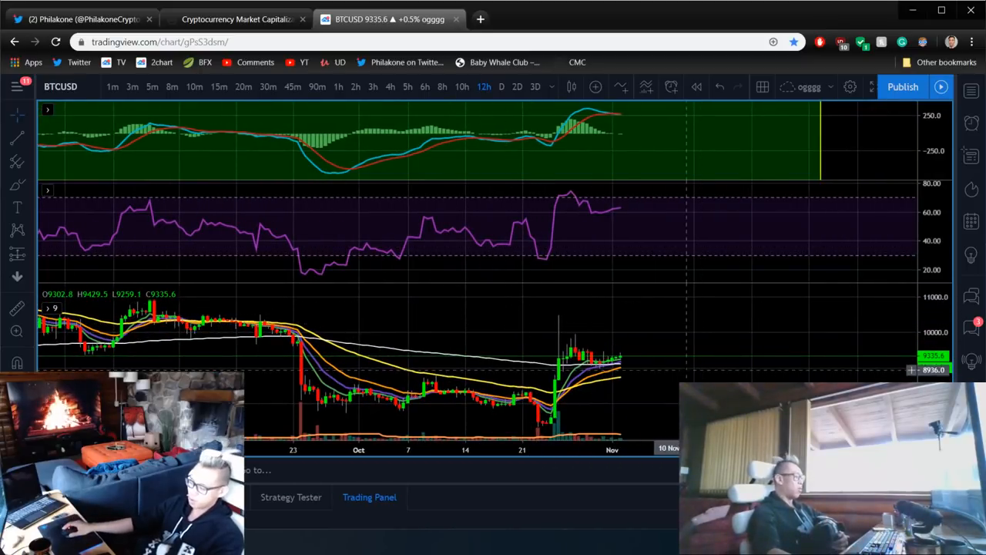
pyautogui.moveTo(691, 362)
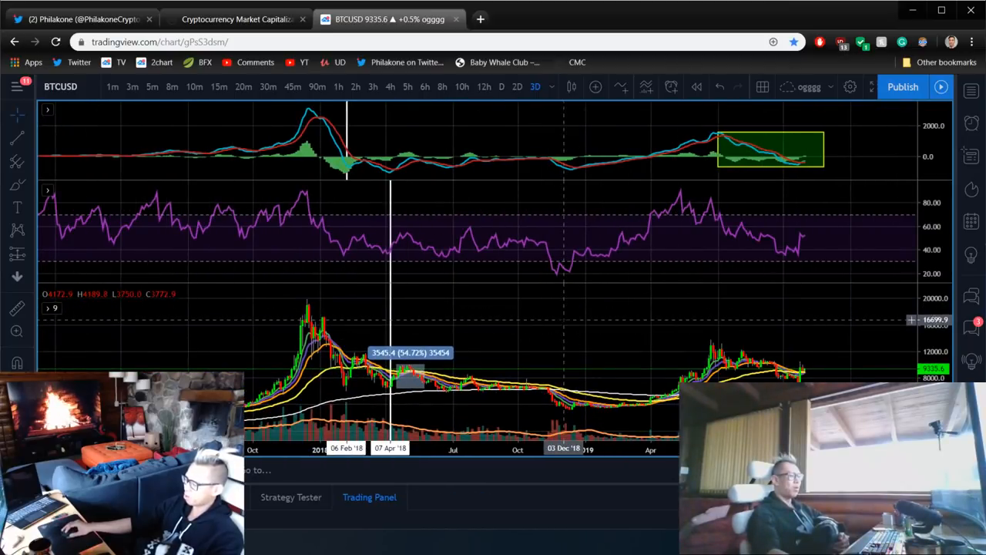
pyautogui.moveTo(601, 308)
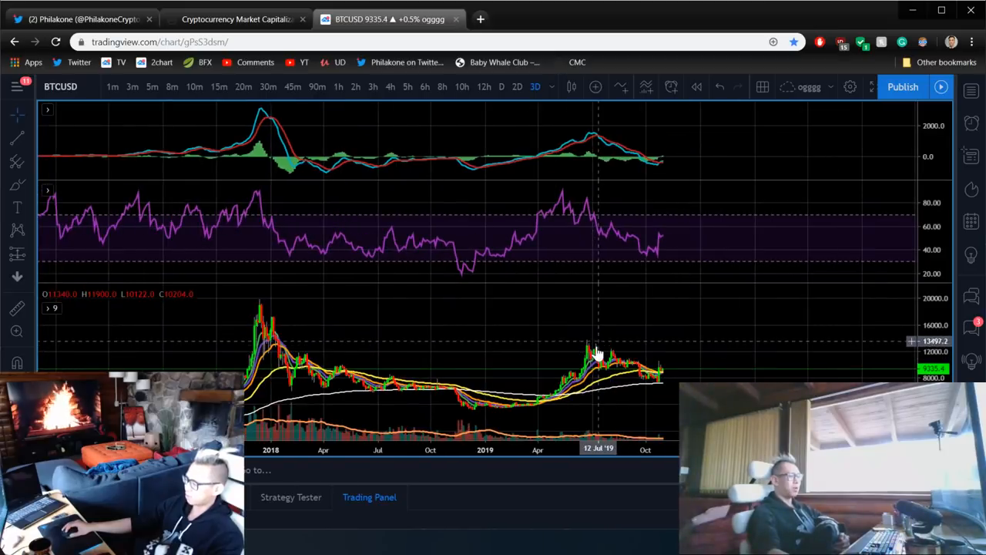
pyautogui.moveTo(593, 353)
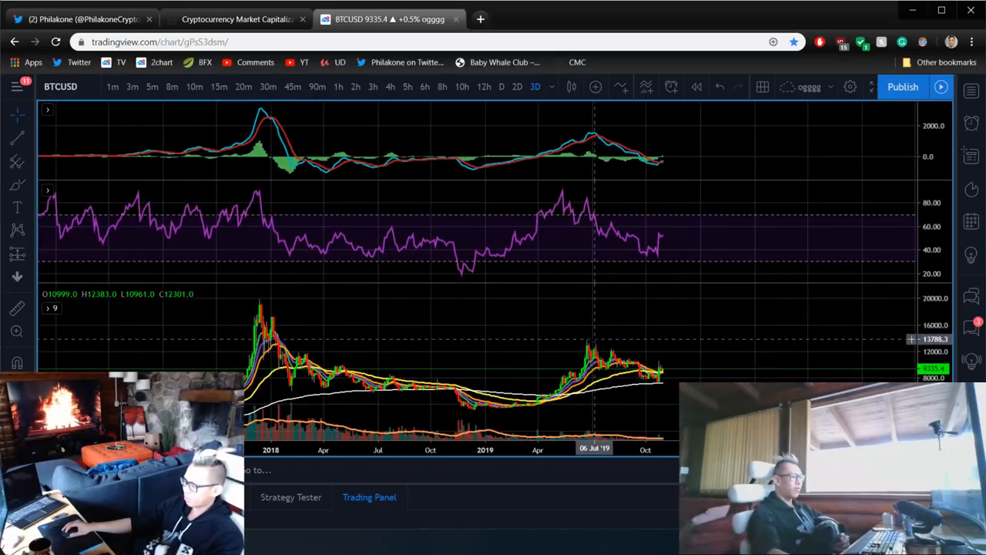
pyautogui.moveTo(592, 339)
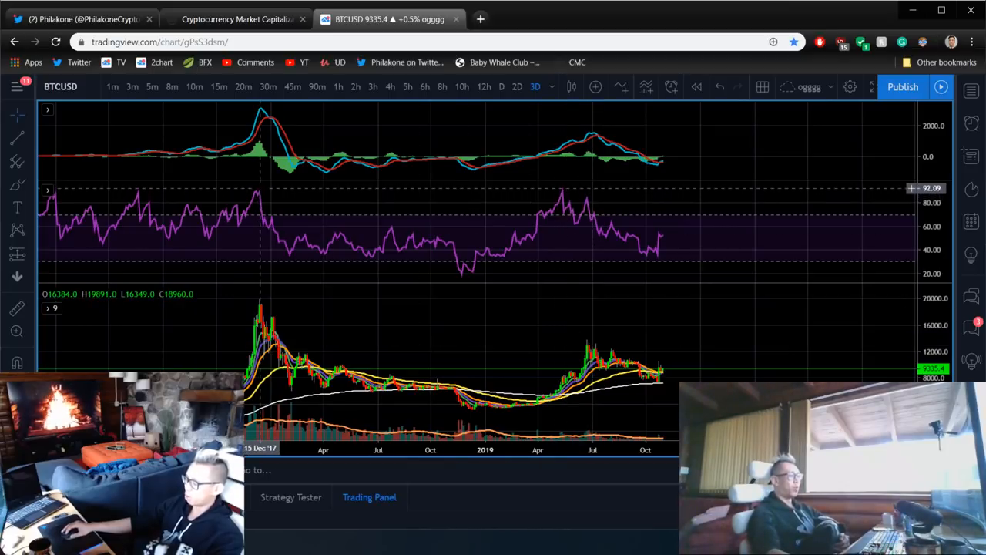
pyautogui.moveTo(260, 204)
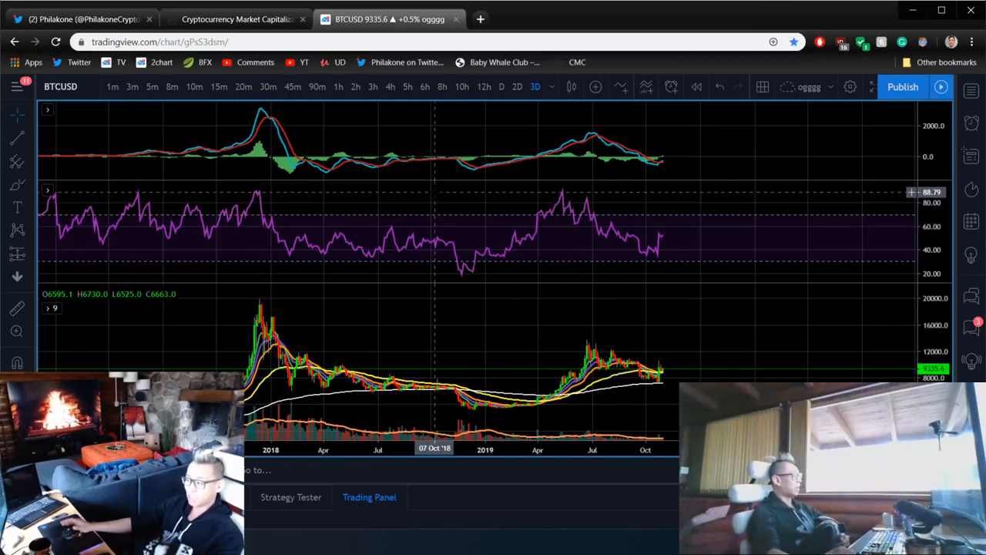
pyautogui.moveTo(676, 303)
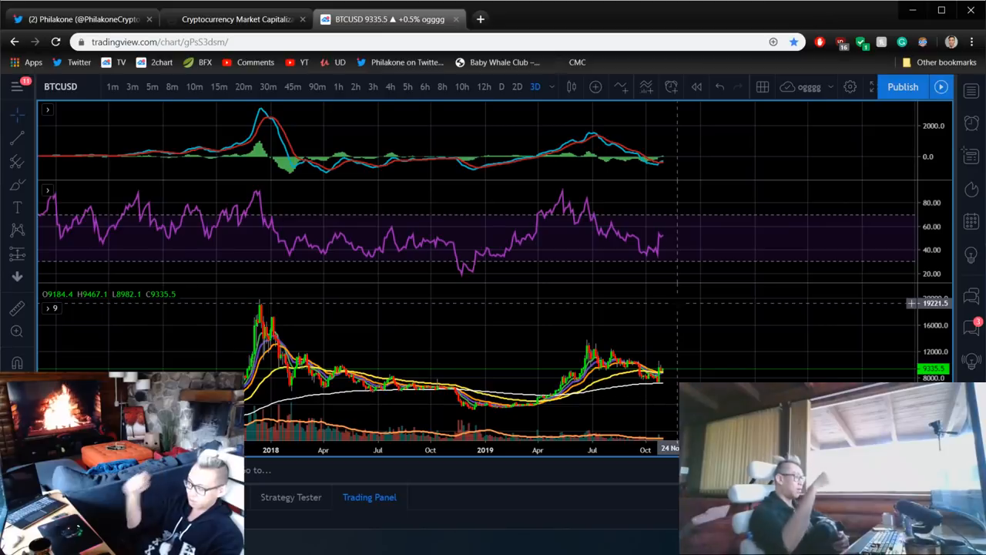
pyautogui.moveTo(490, 234)
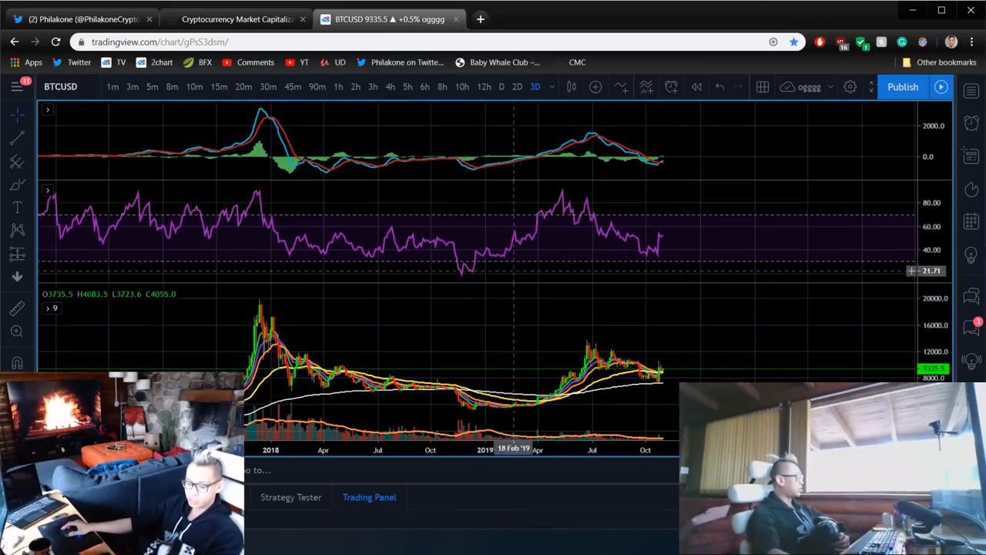
pyautogui.moveTo(547, 316)
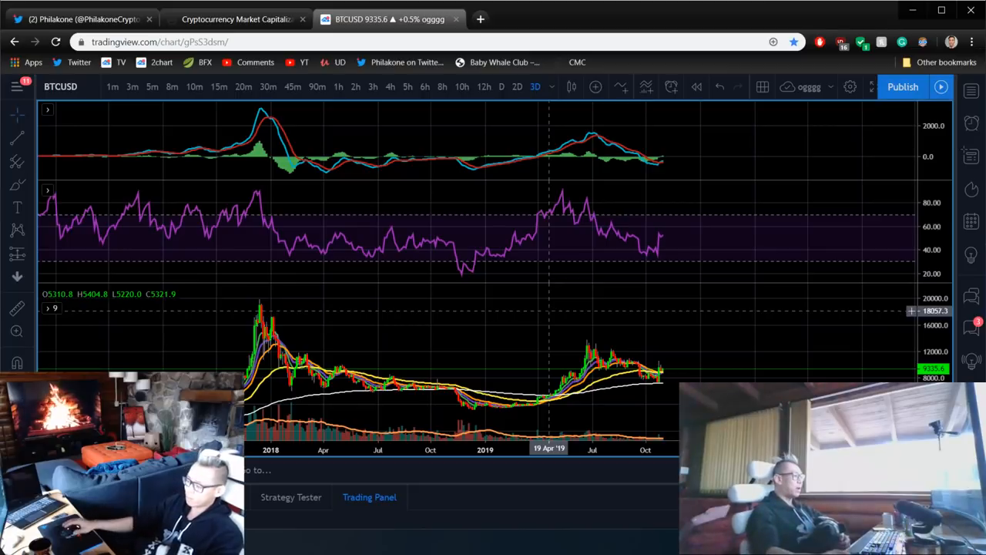
pyautogui.moveTo(473, 333)
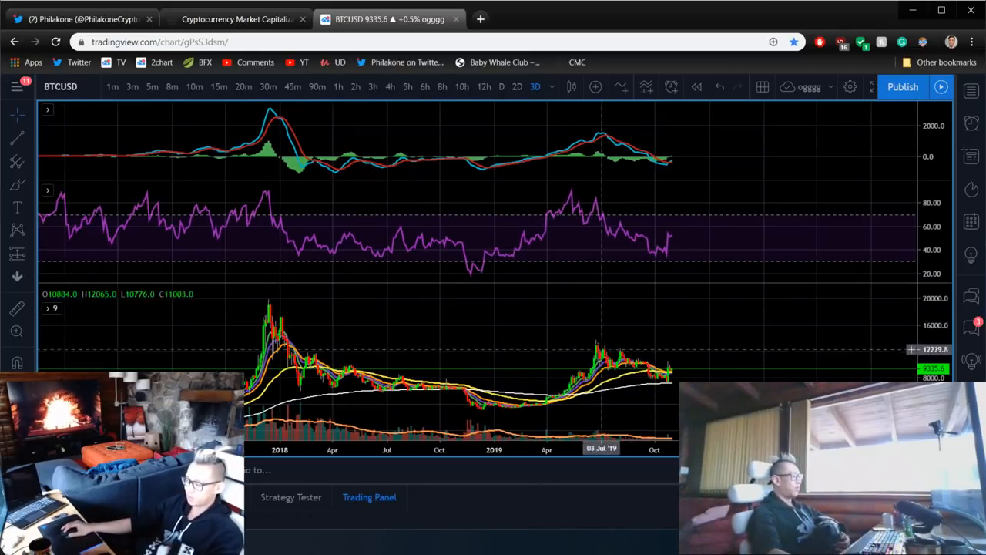
pyautogui.moveTo(606, 347)
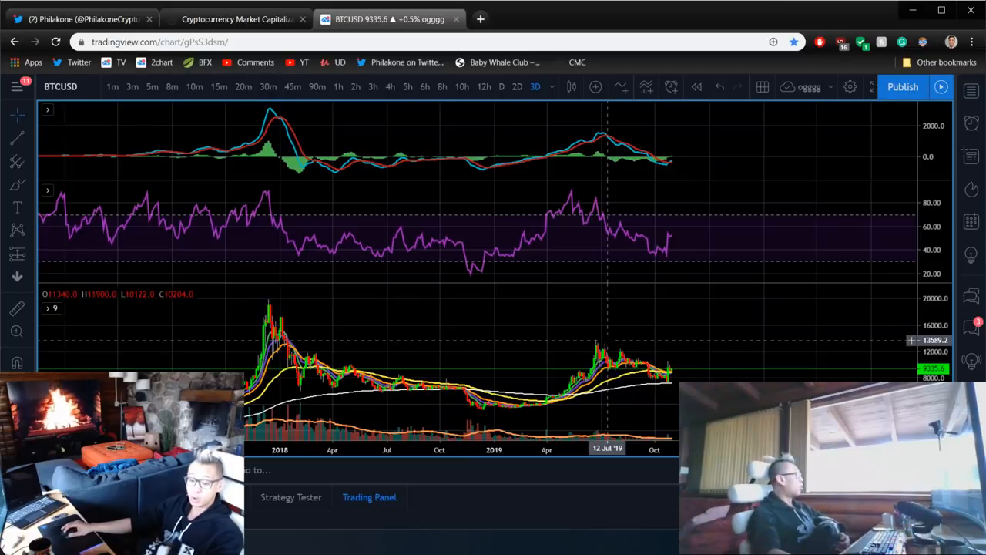
pyautogui.moveTo(35, 258)
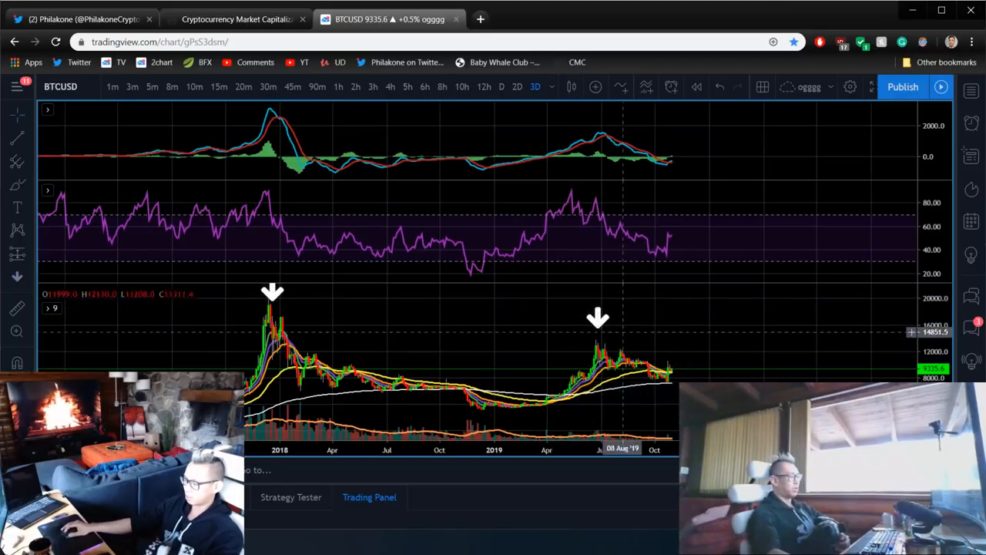
pyautogui.moveTo(603, 335)
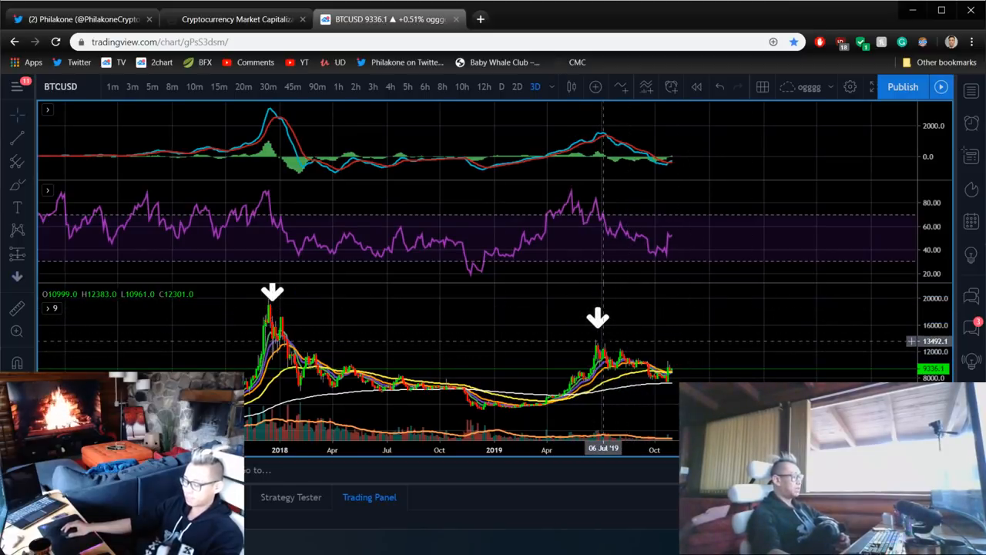
pyautogui.moveTo(573, 315)
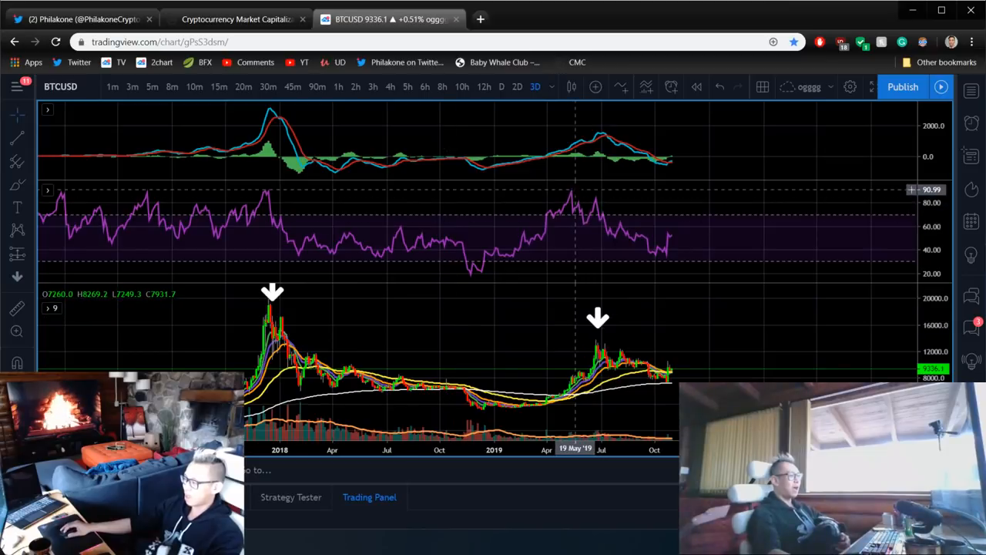
pyautogui.moveTo(600, 224)
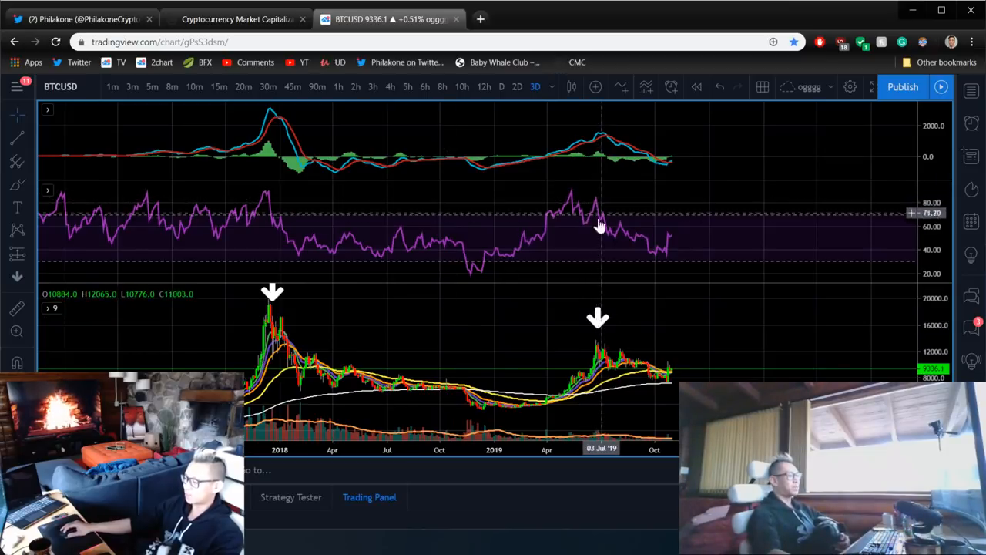
# Place a down arrow above a BTCUSD price peak.
pyautogui.click(598, 318)
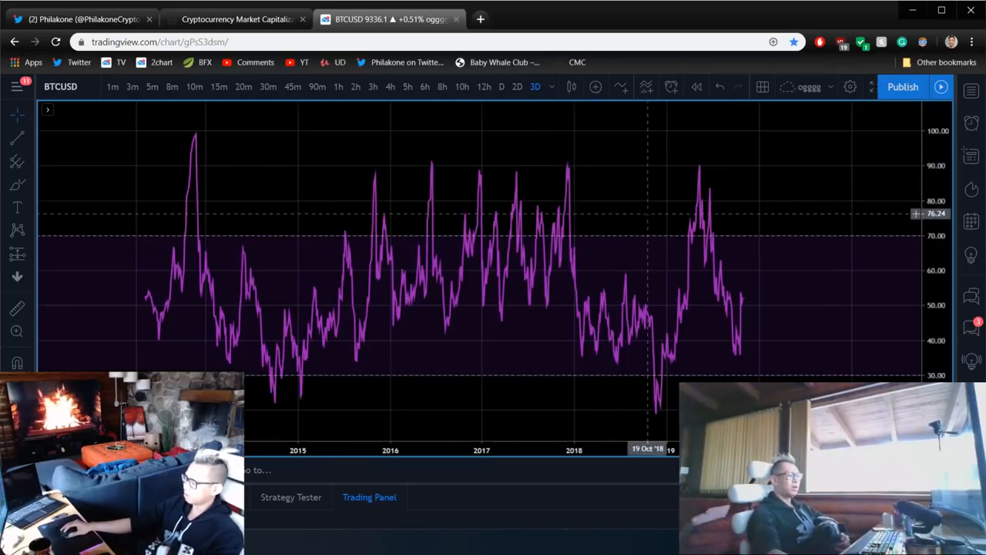
pyautogui.moveTo(596, 139)
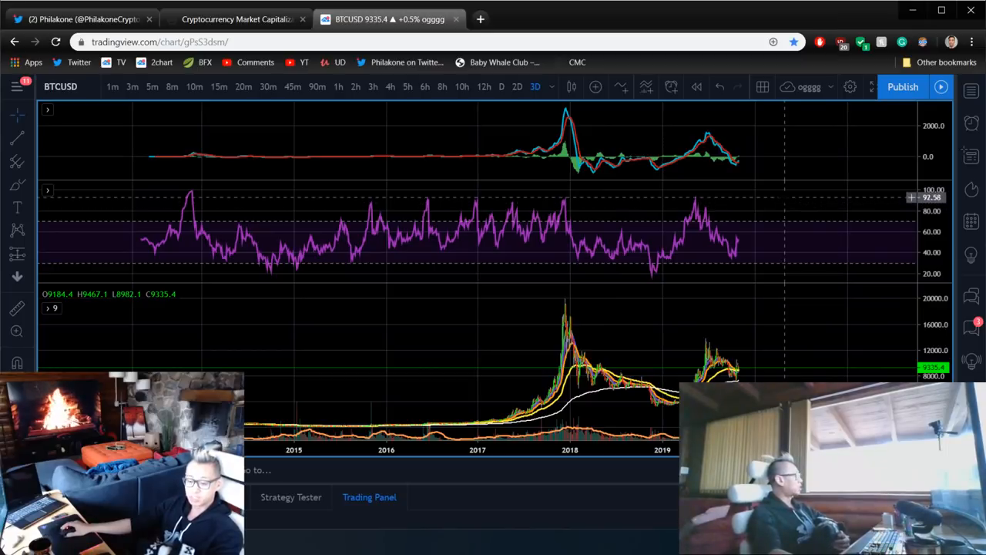
pyautogui.moveTo(681, 308)
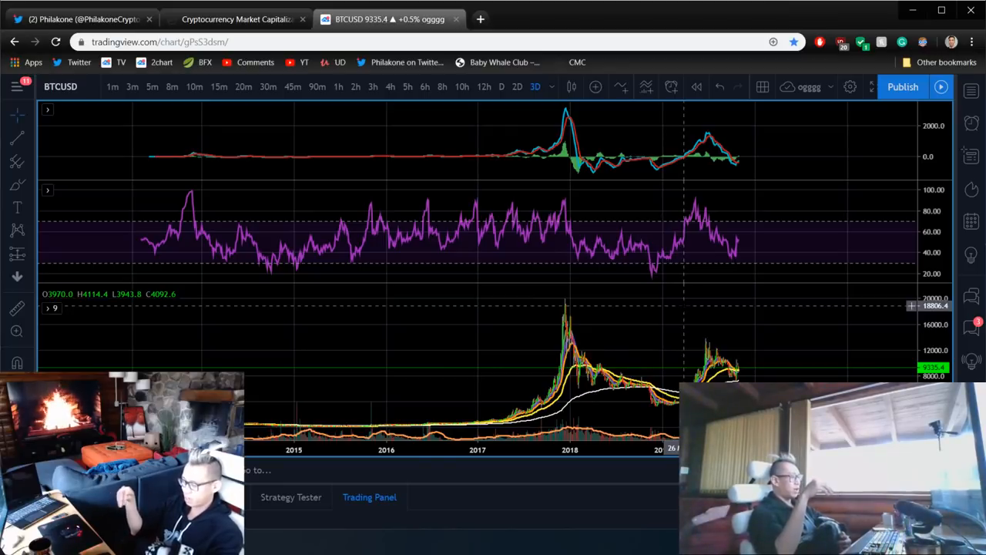
# Add green boxes around the 2016–17 and early-2019 bases and a white RSI-lows line.
pyautogui.rightClick(682, 331)
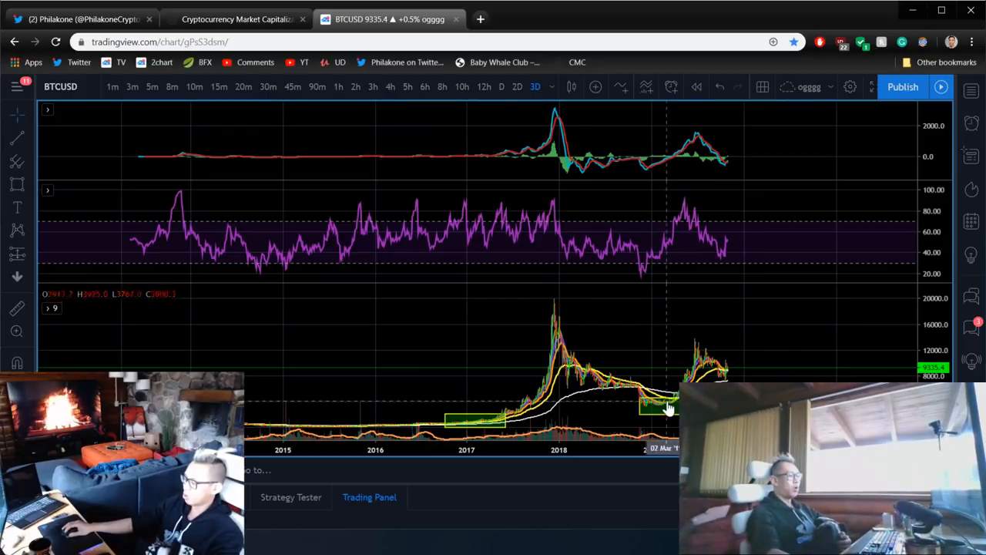
pyautogui.moveTo(643, 408)
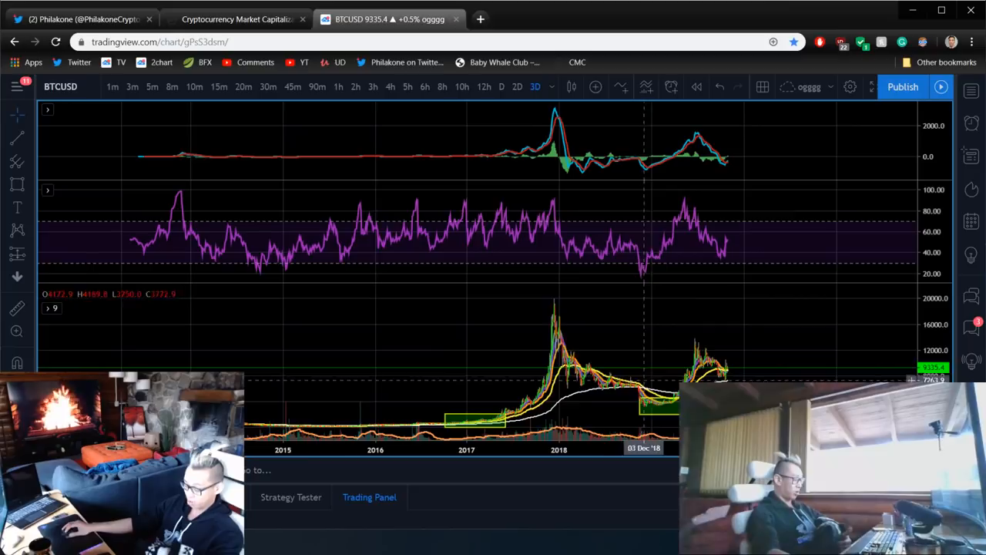
pyautogui.moveTo(647, 271)
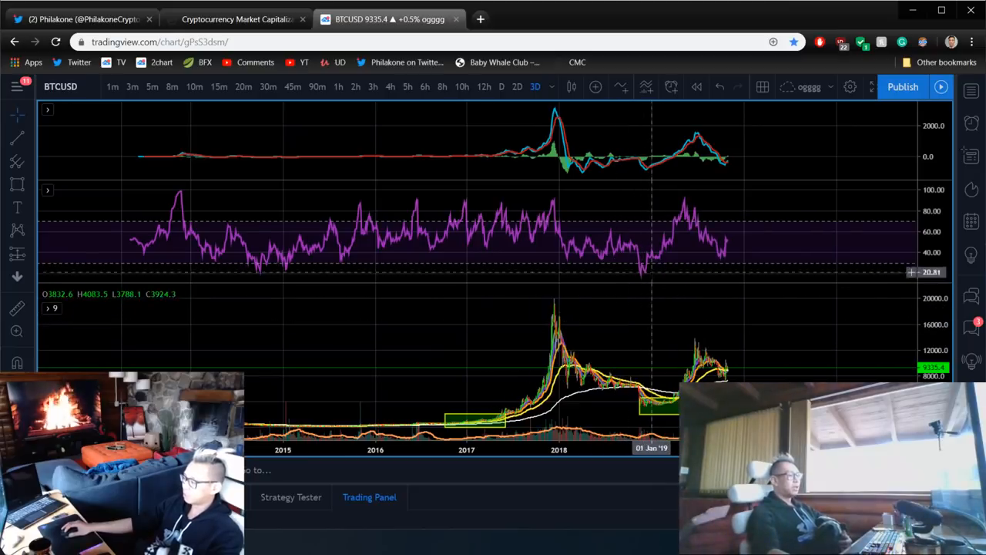
pyautogui.moveTo(651, 274)
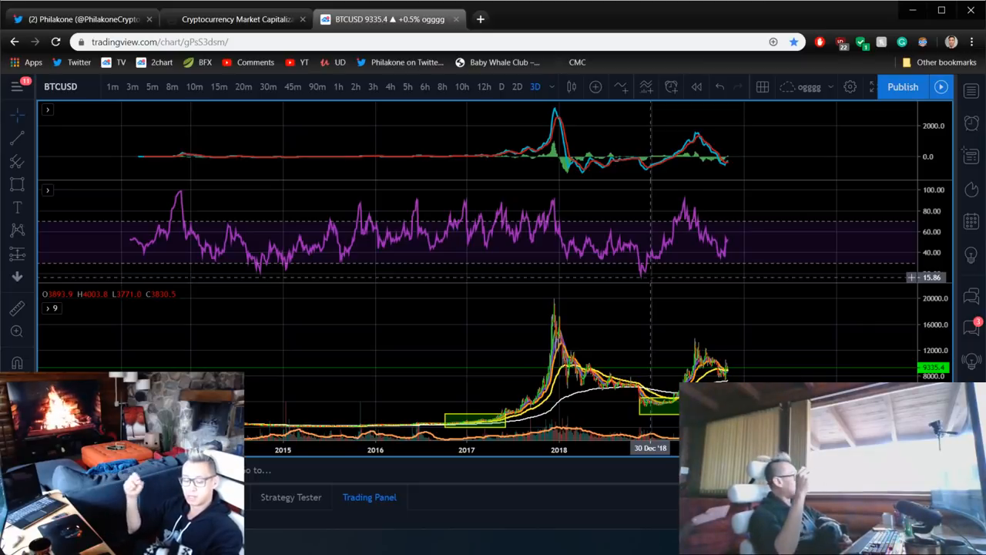
pyautogui.moveTo(637, 205)
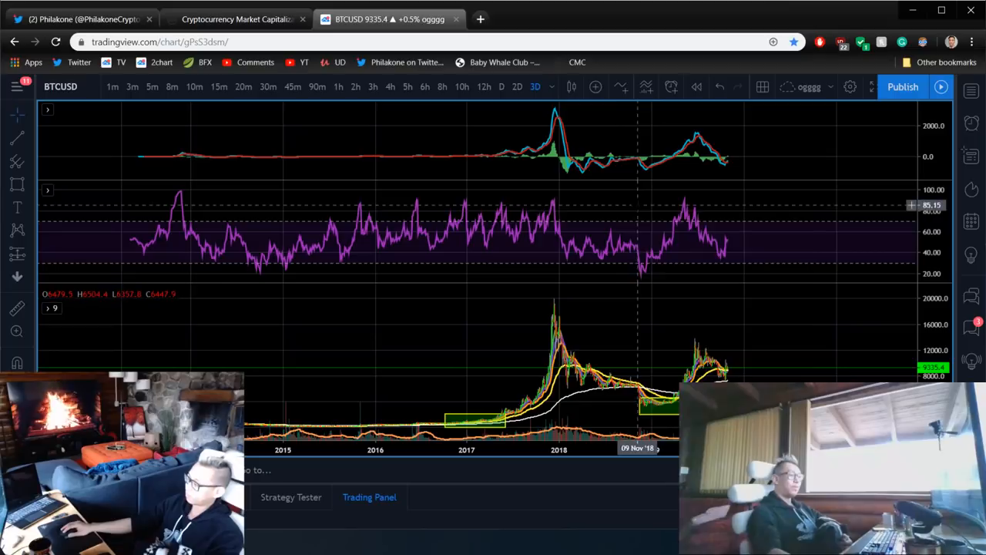
pyautogui.moveTo(459, 274)
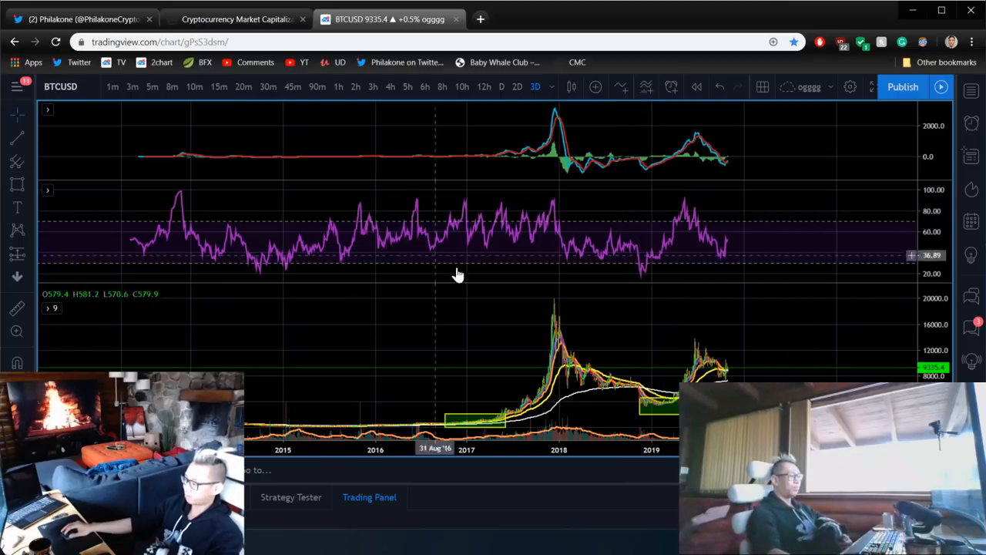
pyautogui.click(17, 137)
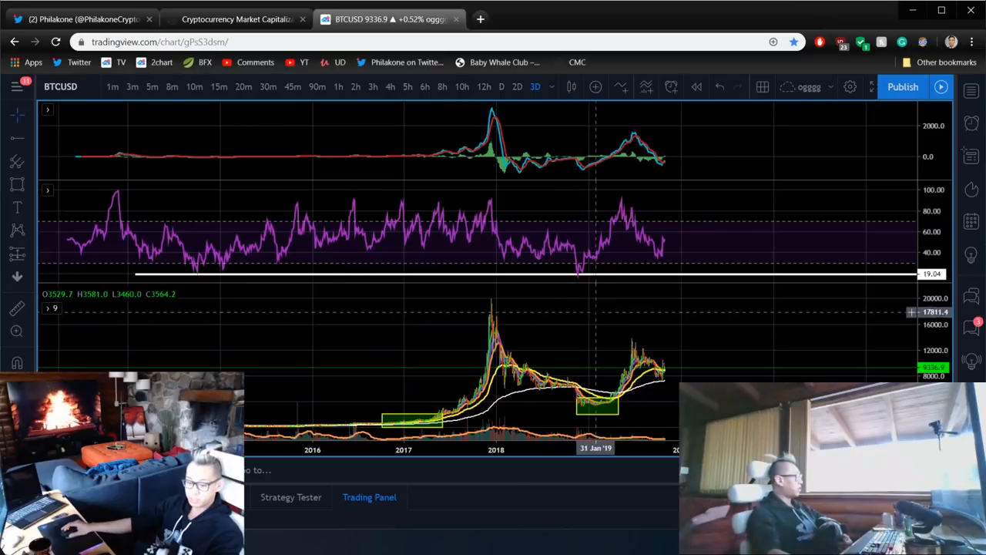
pyautogui.moveTo(604, 412)
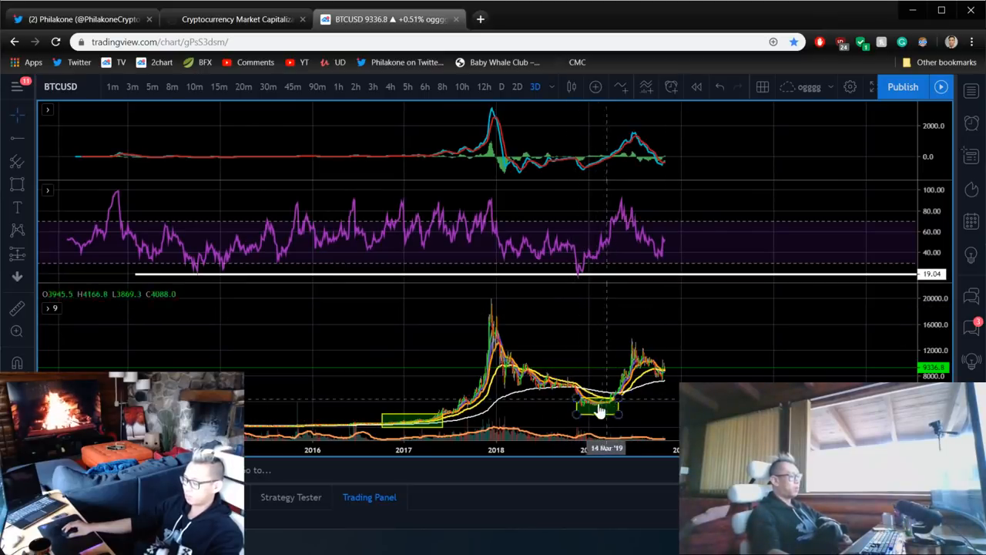
pyautogui.moveTo(379, 416)
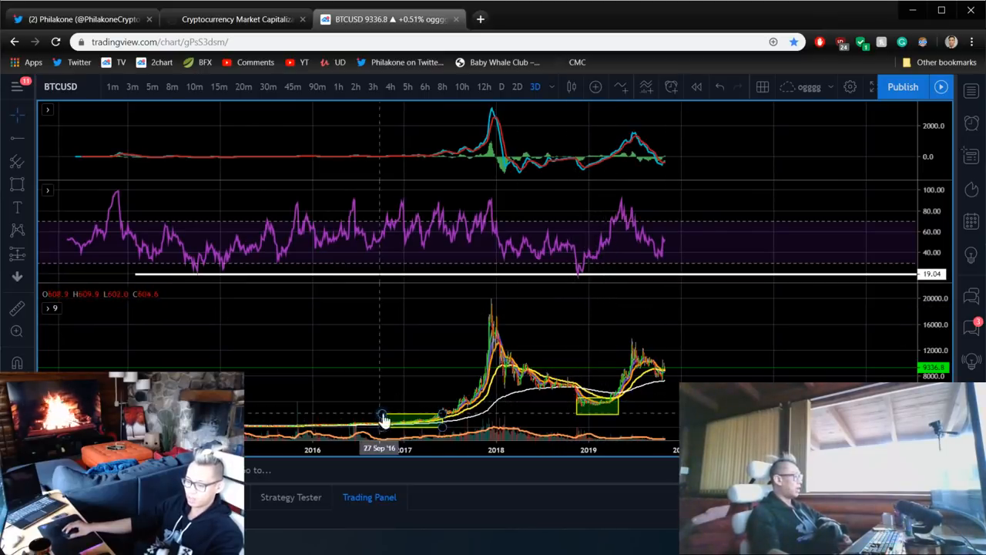
pyautogui.moveTo(722, 243)
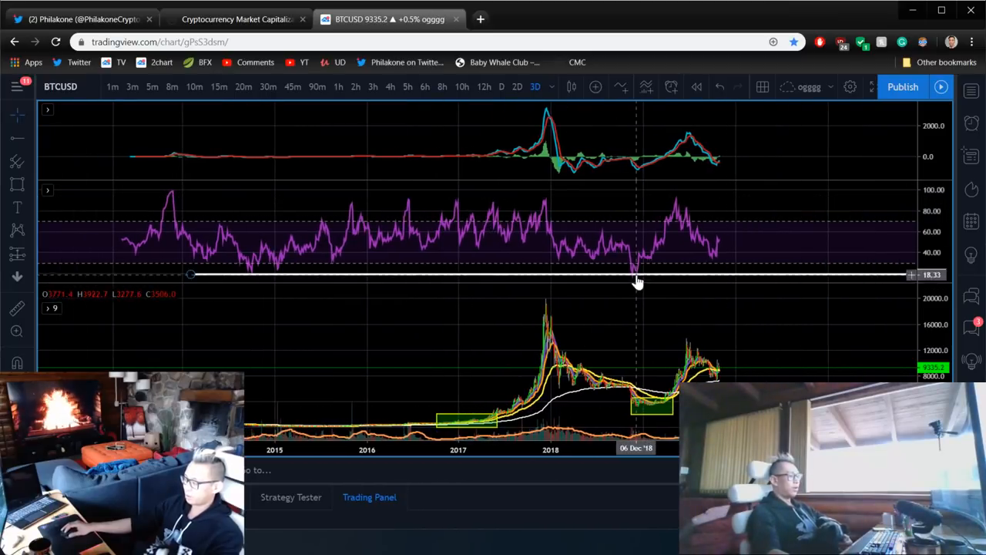
pyautogui.moveTo(631, 279)
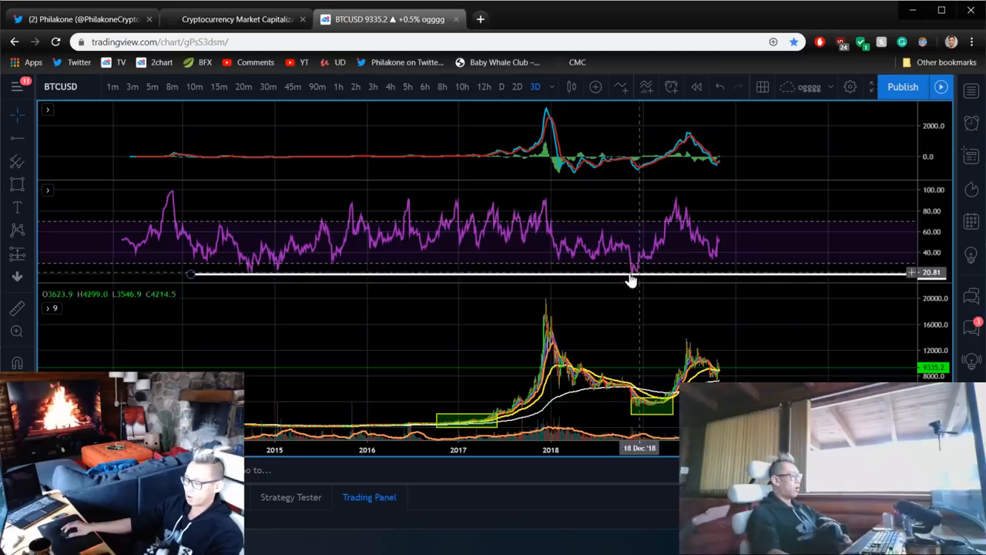
pyautogui.moveTo(268, 273)
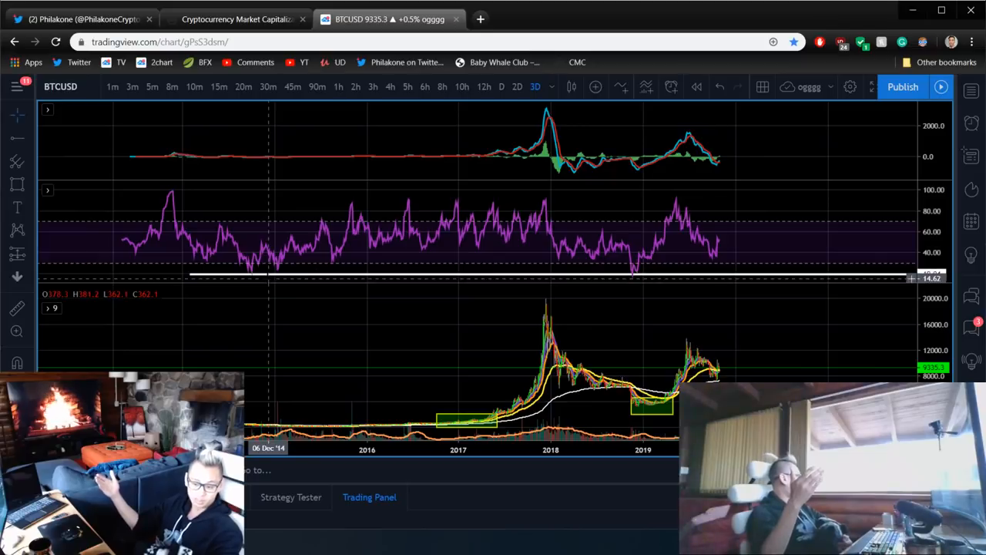
pyautogui.moveTo(785, 331)
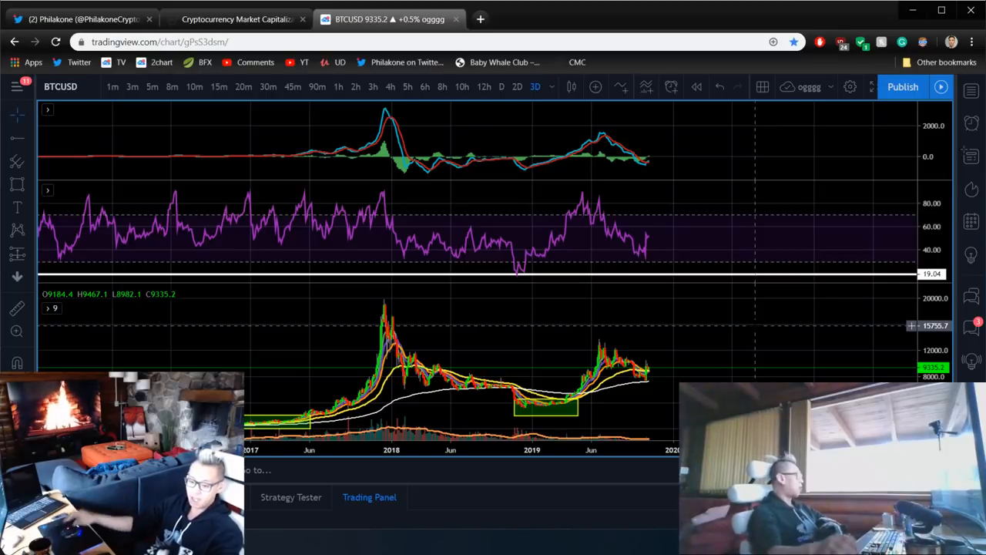
pyautogui.moveTo(705, 201)
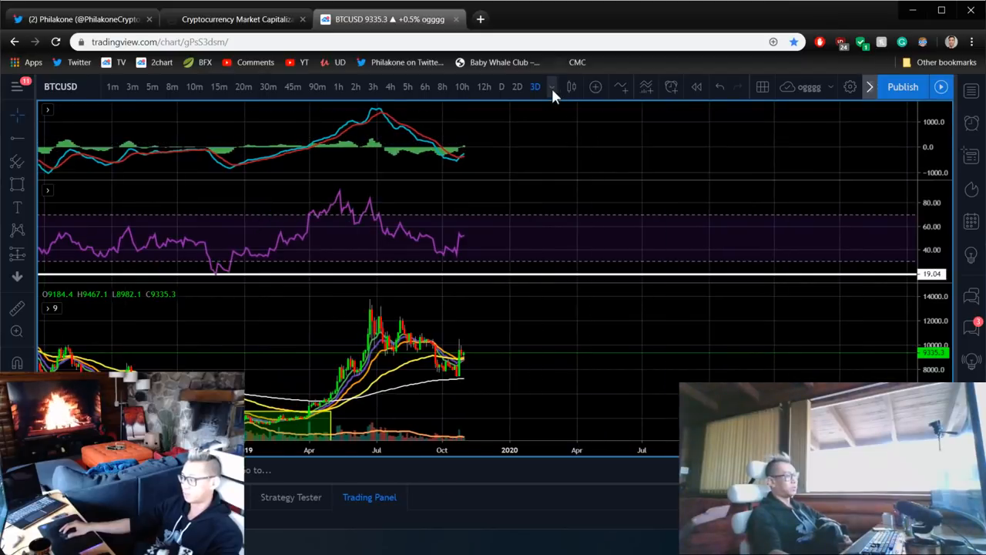
# Pick 1 week from the timeframe list, then switch BTCUSD to 2-day candles.
pyautogui.click(535, 86)
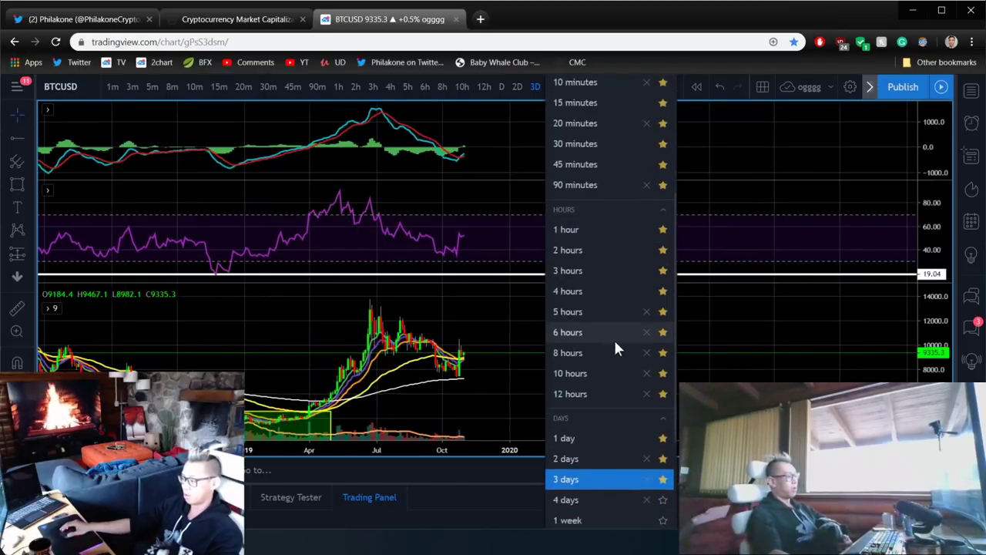
pyautogui.scroll(-3)
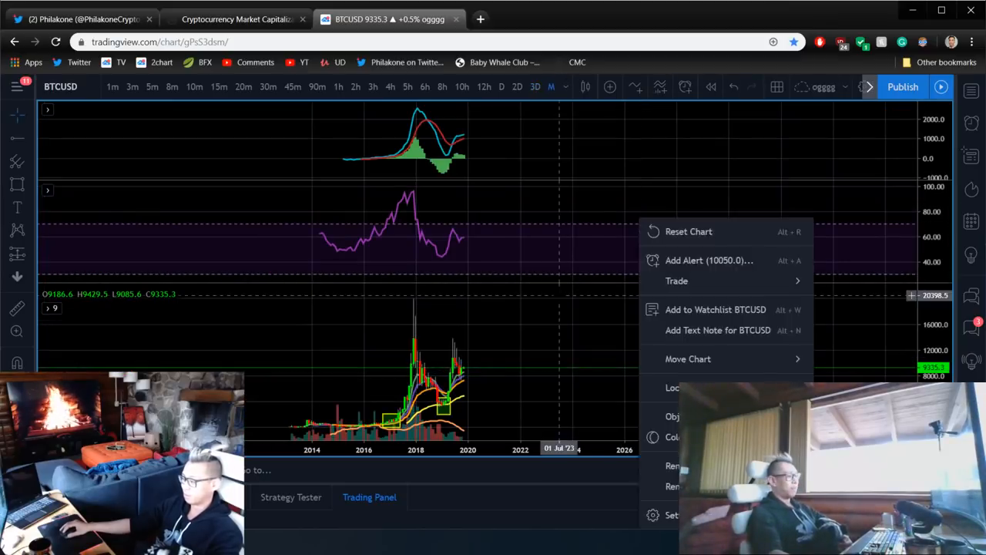
pyautogui.click(551, 87)
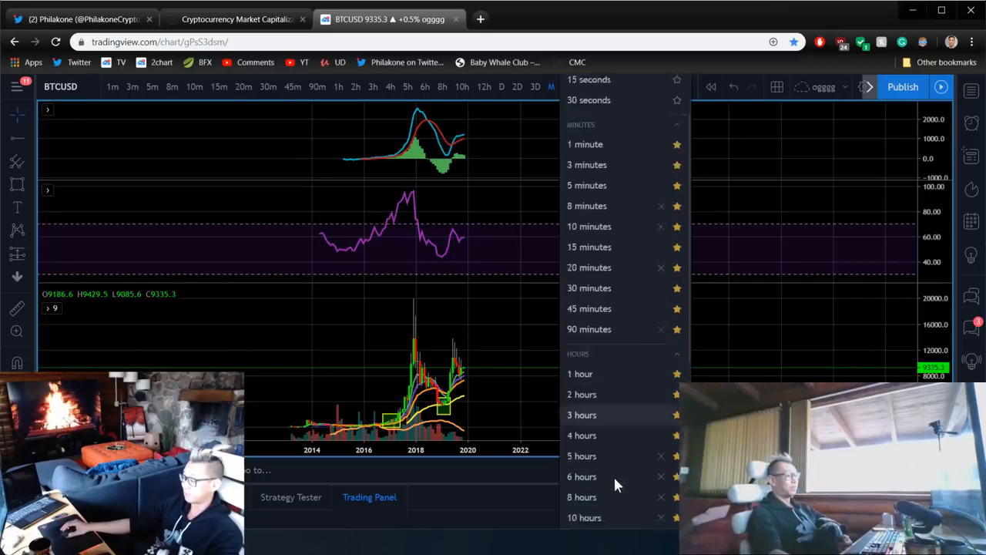
pyautogui.scroll(-3)
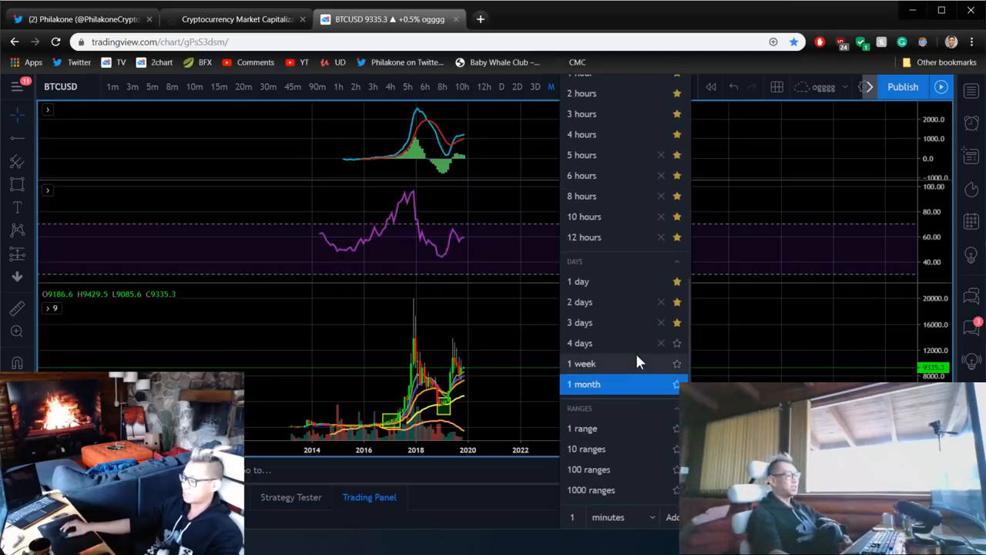
pyautogui.click(582, 363)
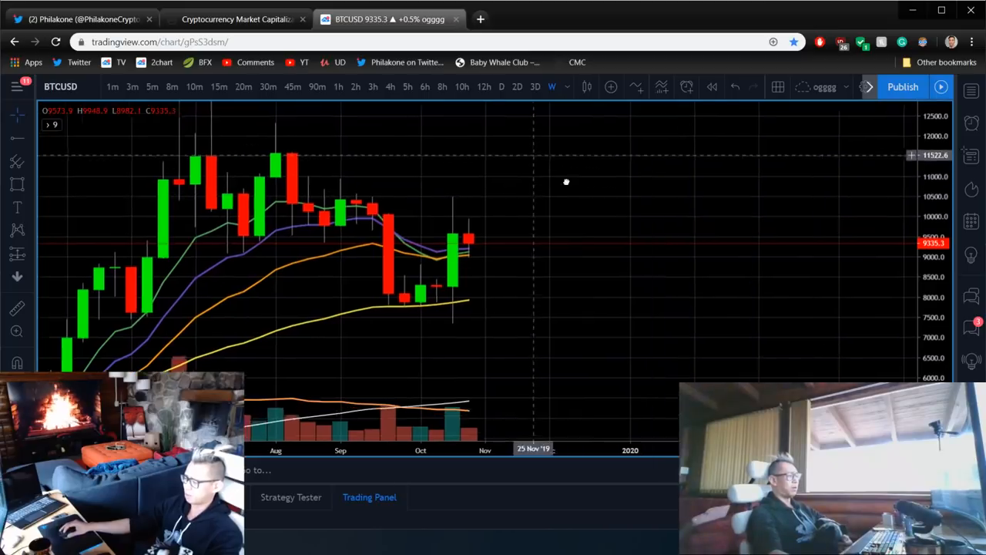
pyautogui.click(516, 87)
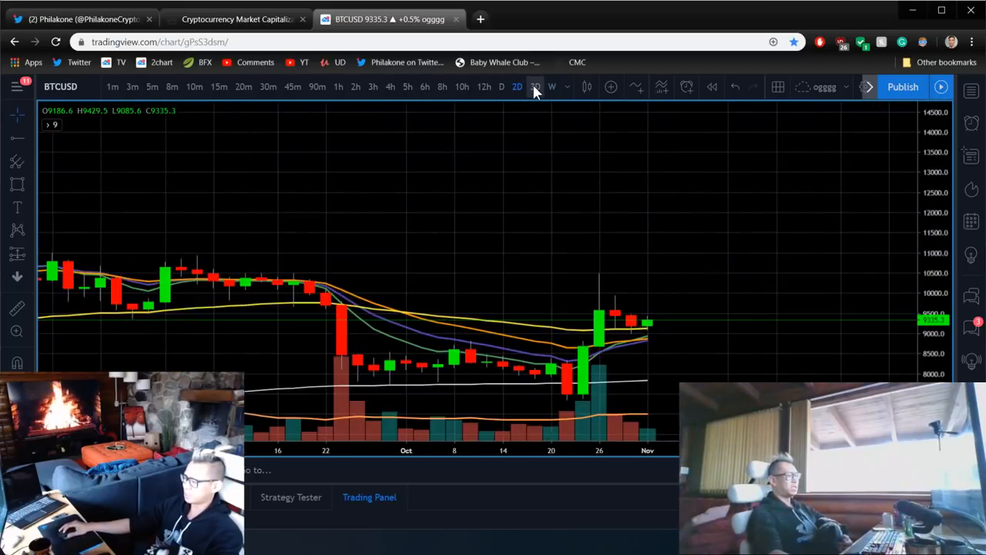
# Switch BTCUSD to 3-day, then weekly candles, and go to the inverted-hammer search tab.
pyautogui.click(535, 86)
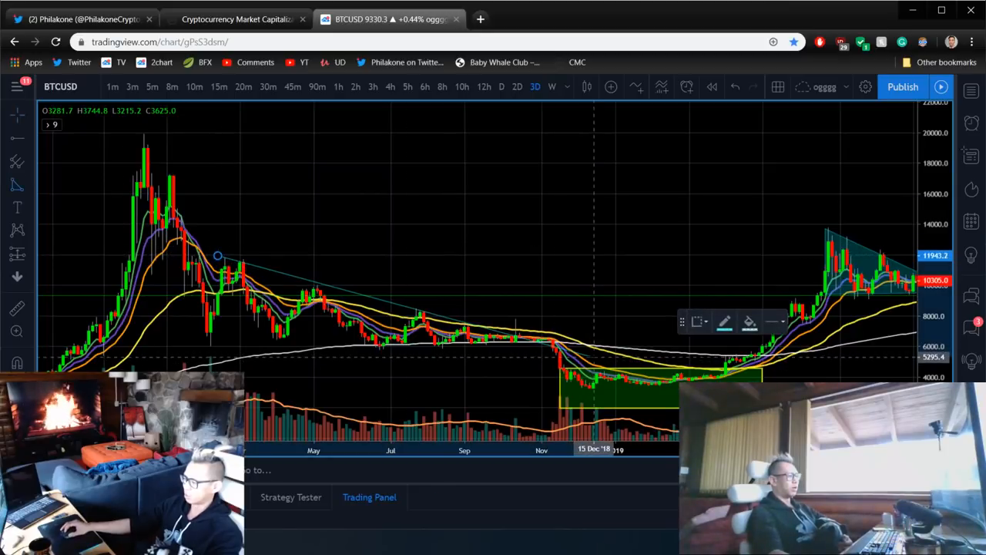
pyautogui.moveTo(546, 358)
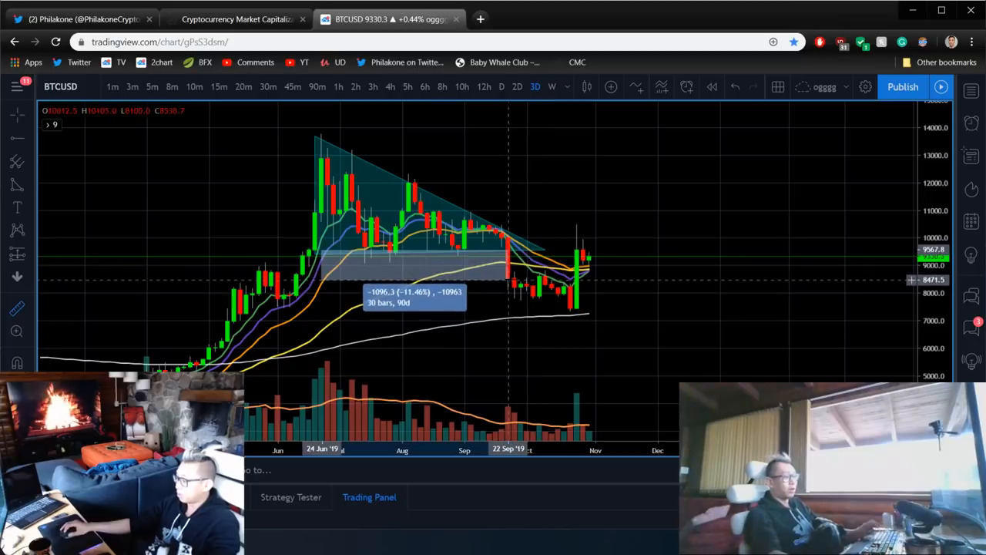
pyautogui.moveTo(601, 165)
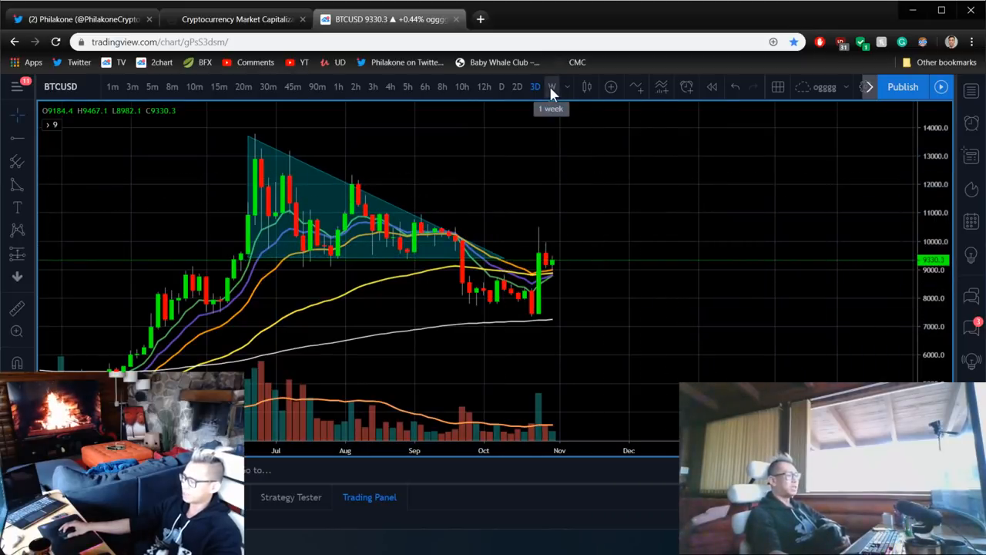
pyautogui.click(552, 86)
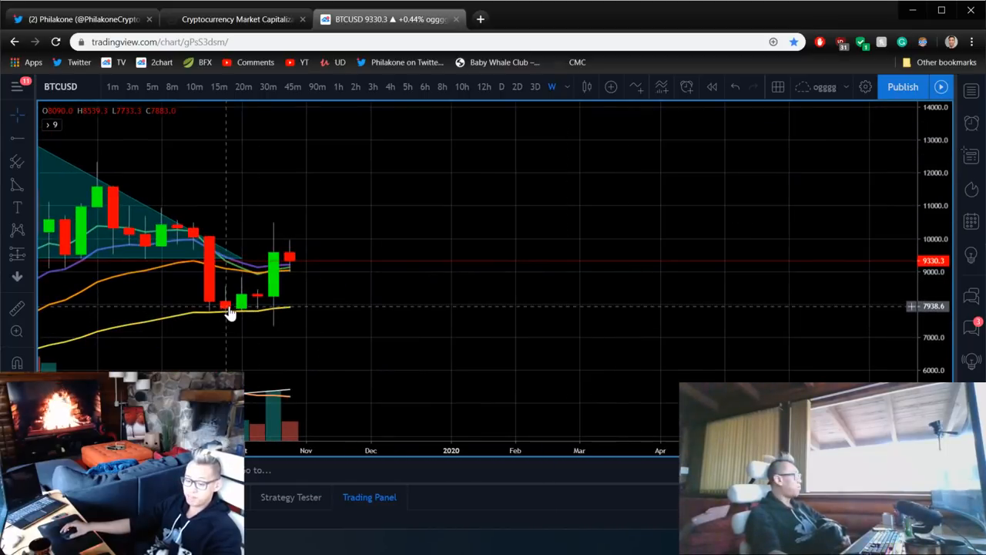
pyautogui.click(543, 19)
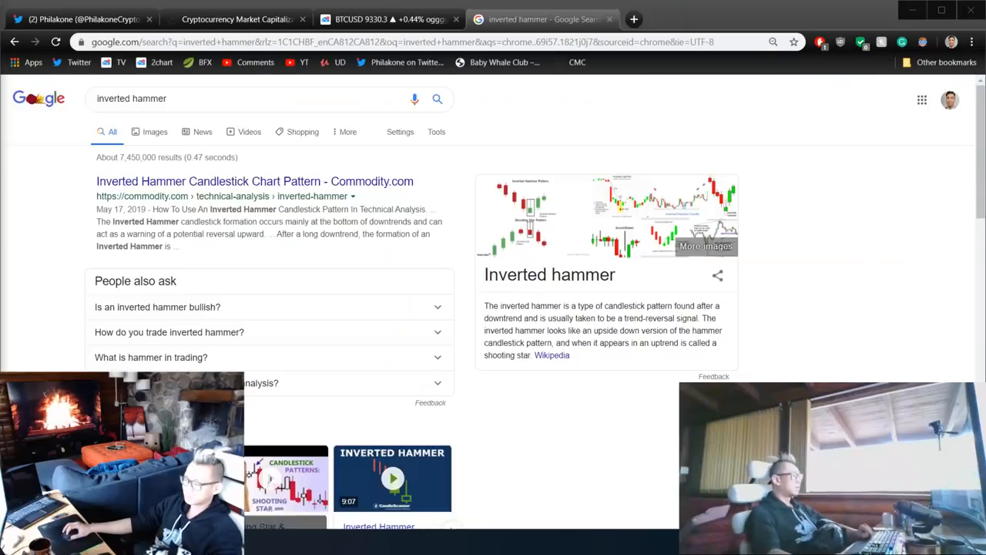
# Show image results for 'inverted hammer' and preview the commodity.com diagram.
pyautogui.click(154, 132)
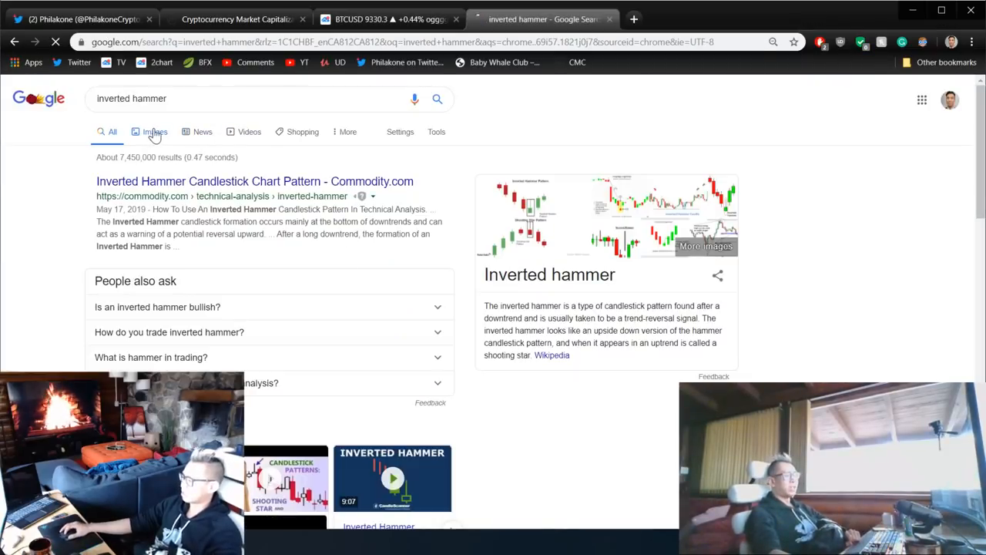
pyautogui.click(155, 131)
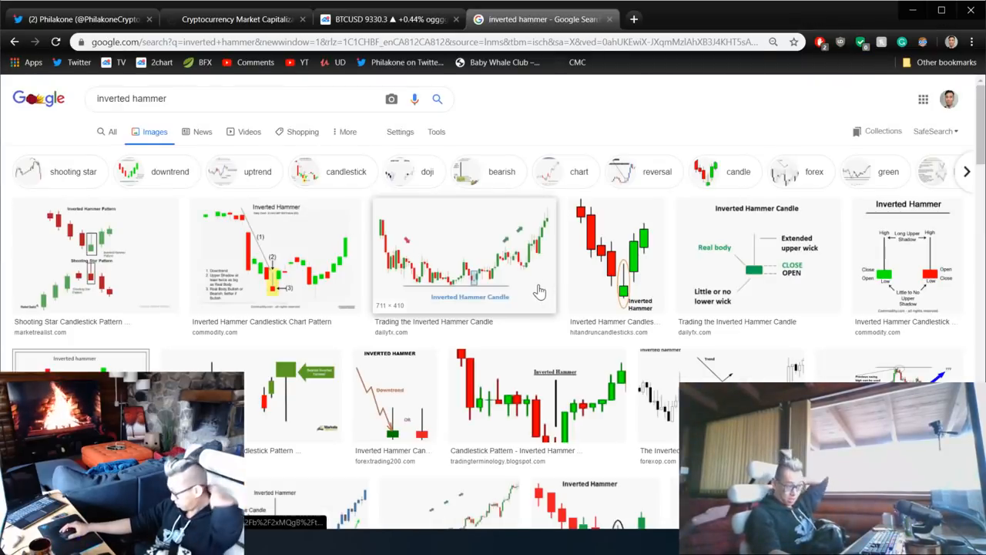
pyautogui.moveTo(331, 277)
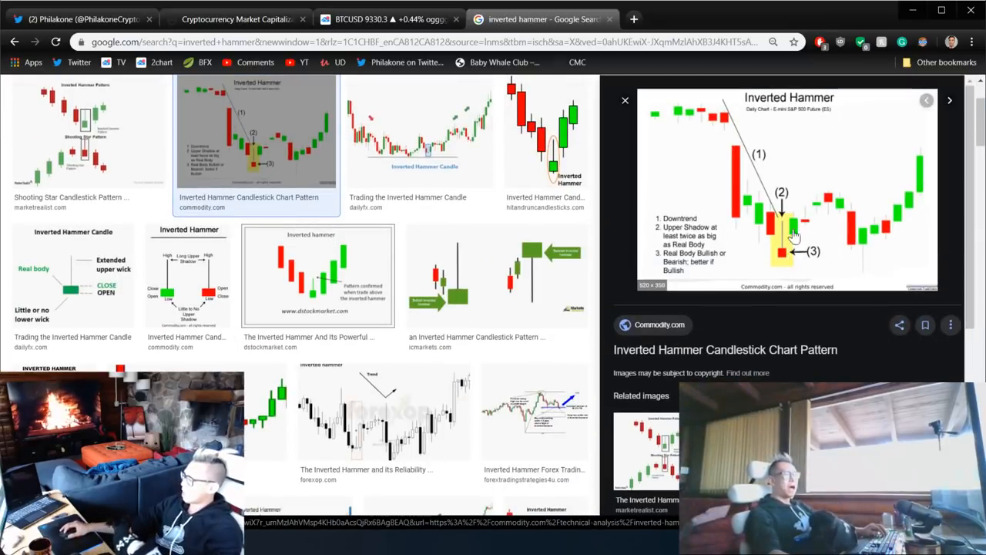
pyautogui.moveTo(797, 256)
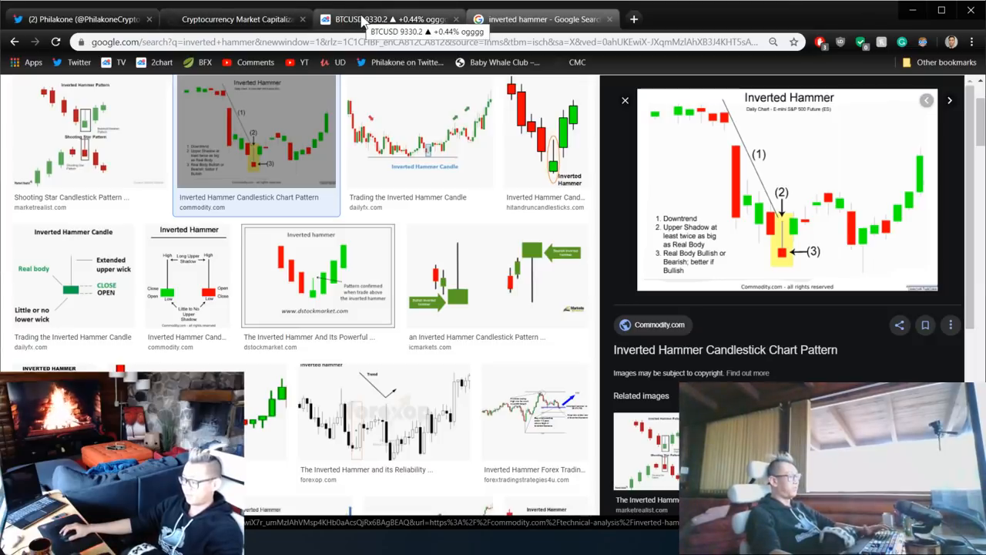
# Draw a red candle-body box to the right of the BTCUSD candles.
pyautogui.click(389, 18)
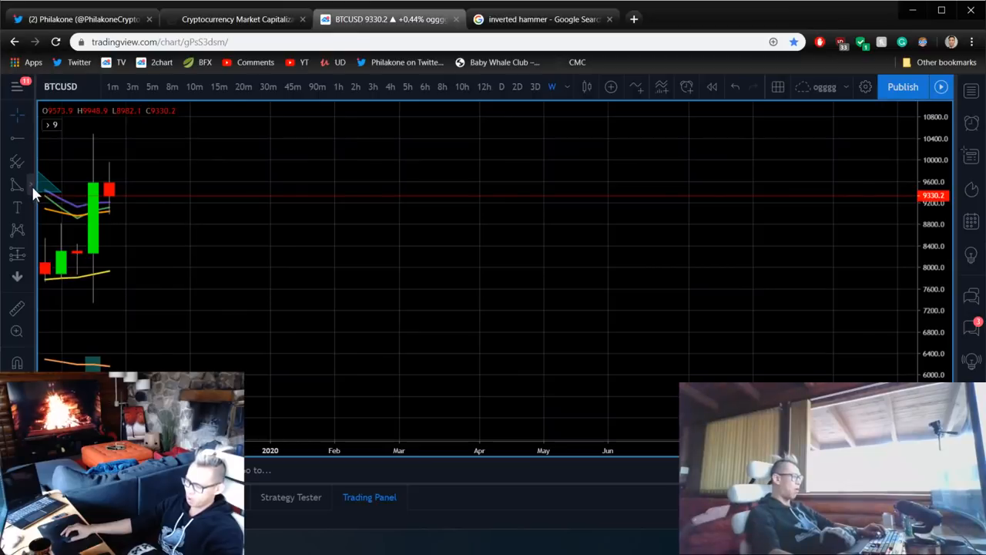
pyautogui.moveTo(351, 227); pyautogui.dragTo(431, 360)
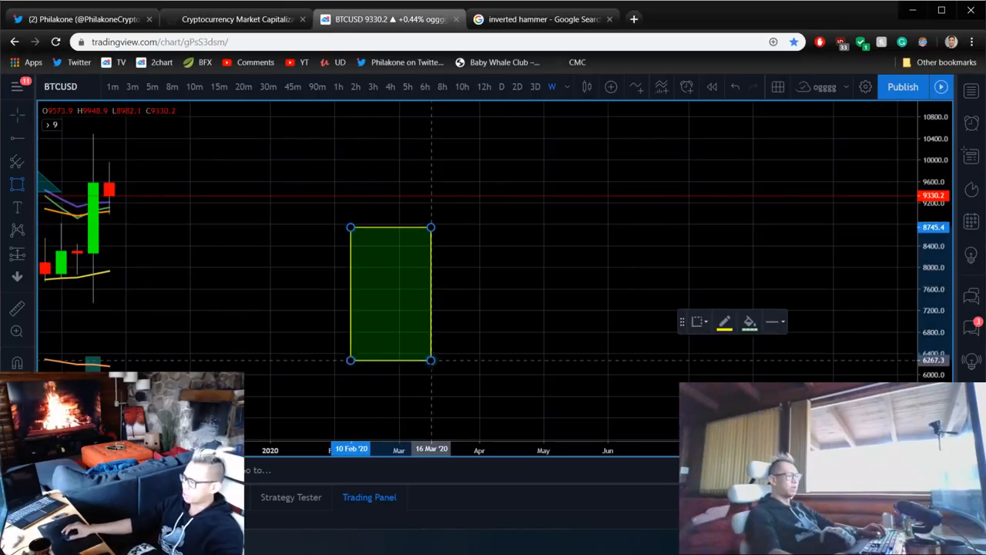
pyautogui.click(749, 321)
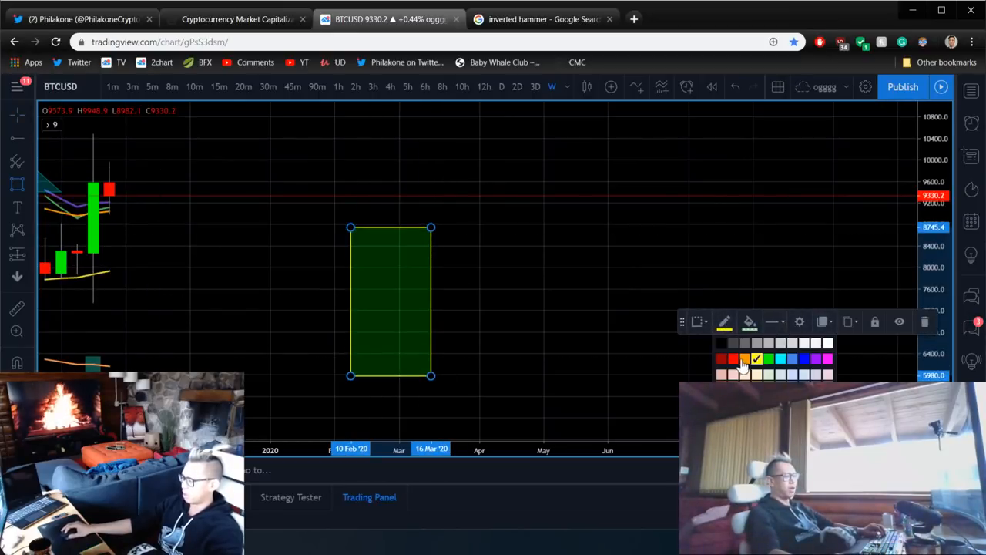
pyautogui.click(721, 358)
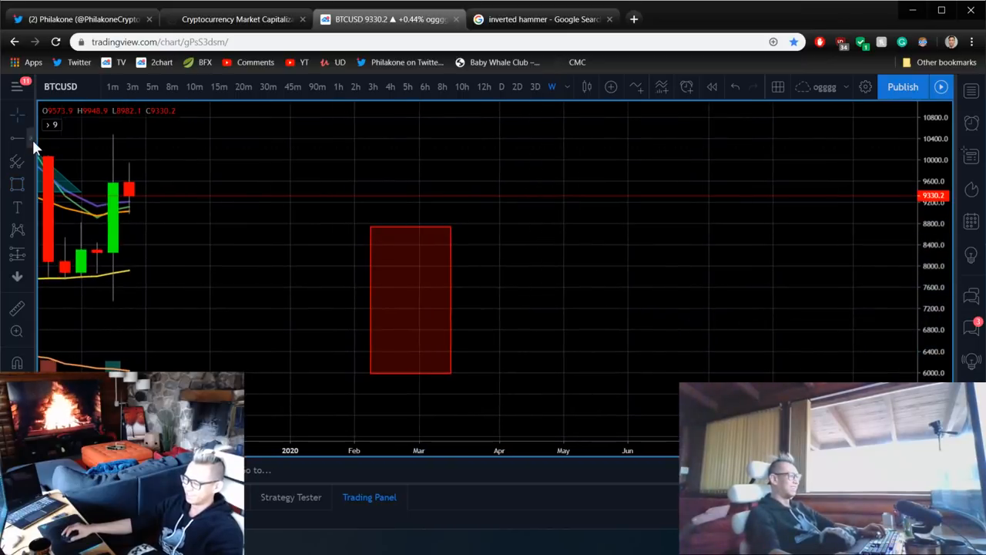
# Add vertical wick lines and a second box with a green outline.
pyautogui.click(409, 301)
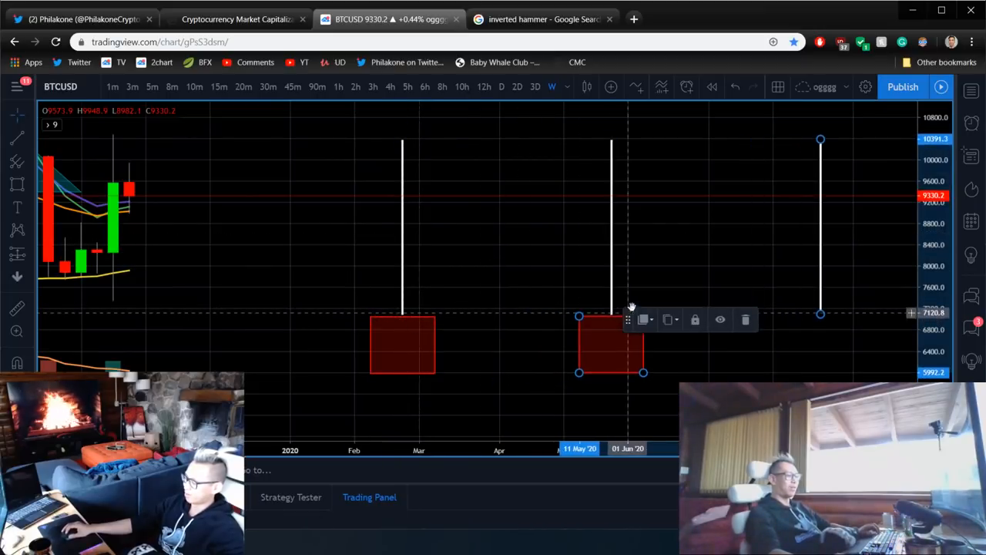
pyautogui.click(745, 318)
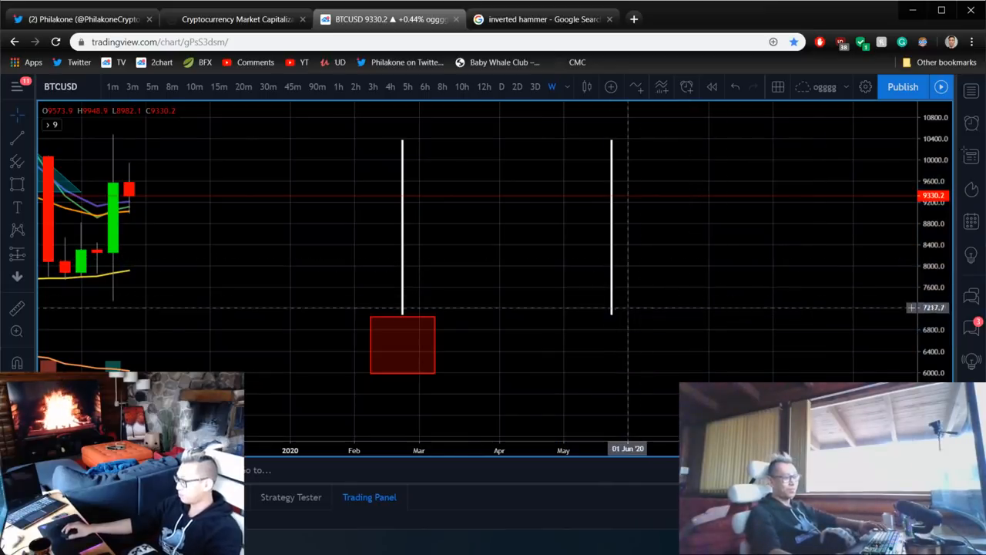
pyautogui.moveTo(610, 312); pyautogui.dragTo(659, 370)
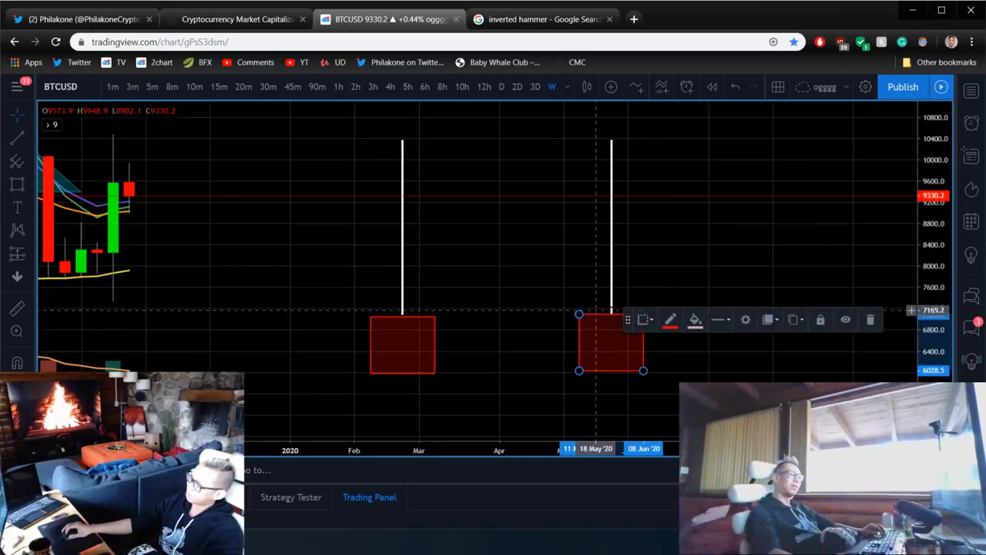
pyautogui.click(693, 319)
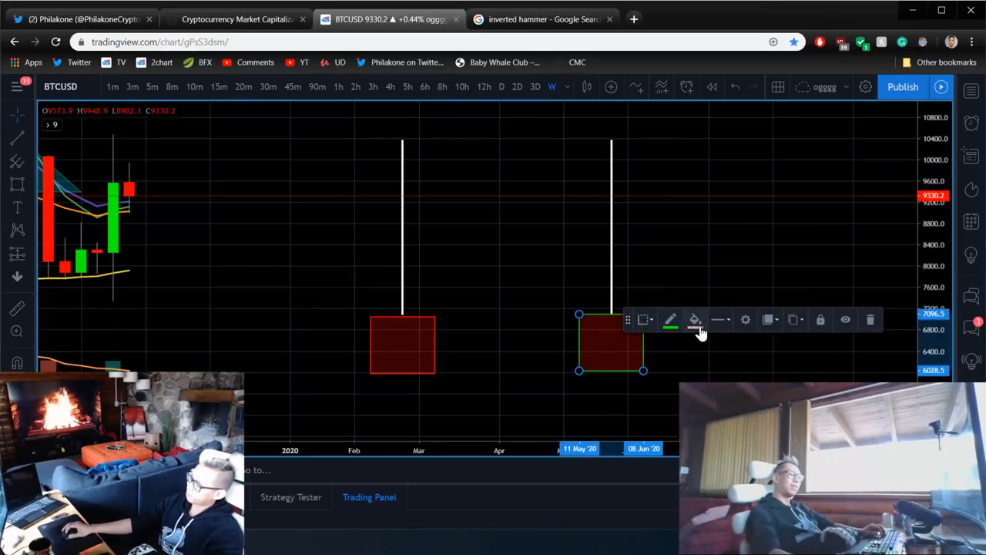
# Label the red hammer with 'O' and 'C AND LOW' text.
pyautogui.rightClick(611, 343)
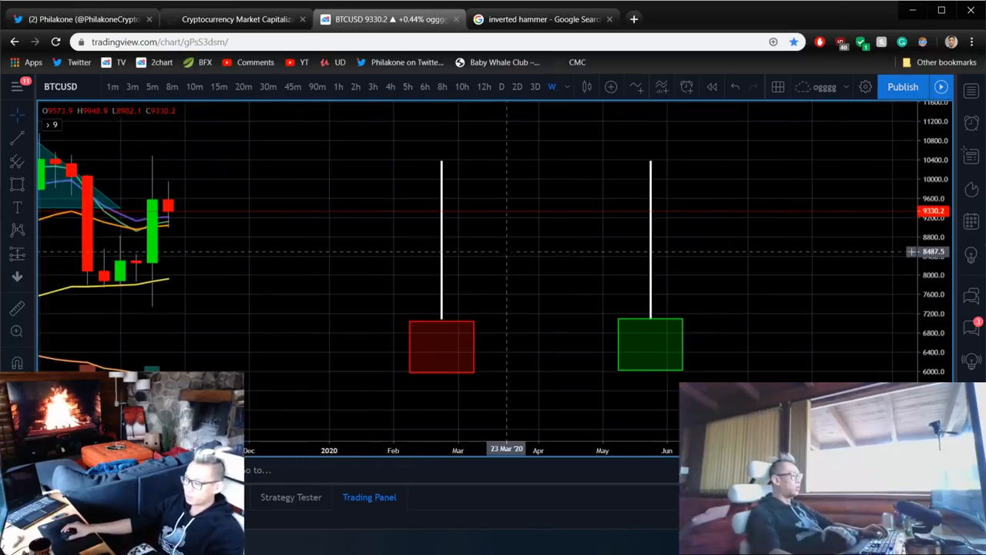
pyautogui.moveTo(295, 279)
pyautogui.write('O')
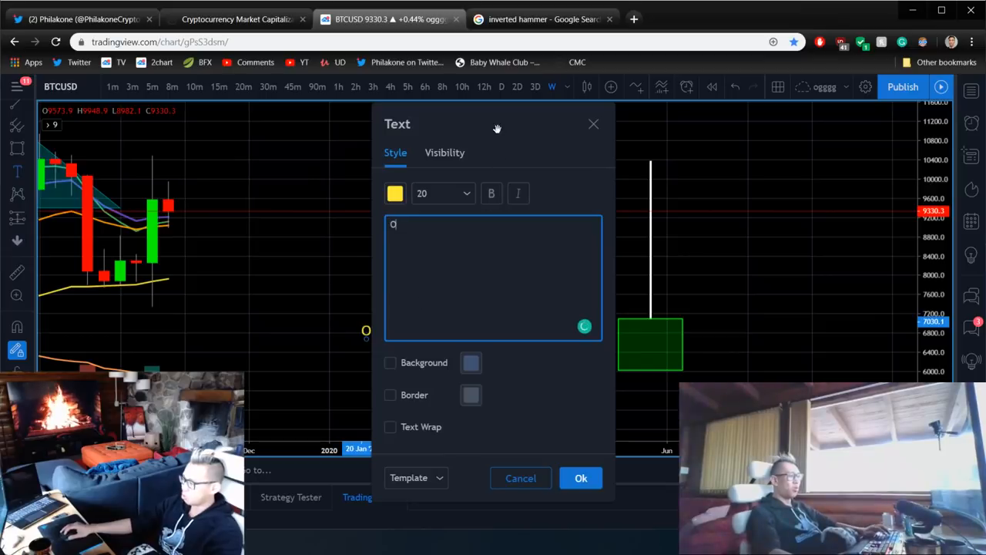
pyautogui.click(581, 478)
pyautogui.write('C')
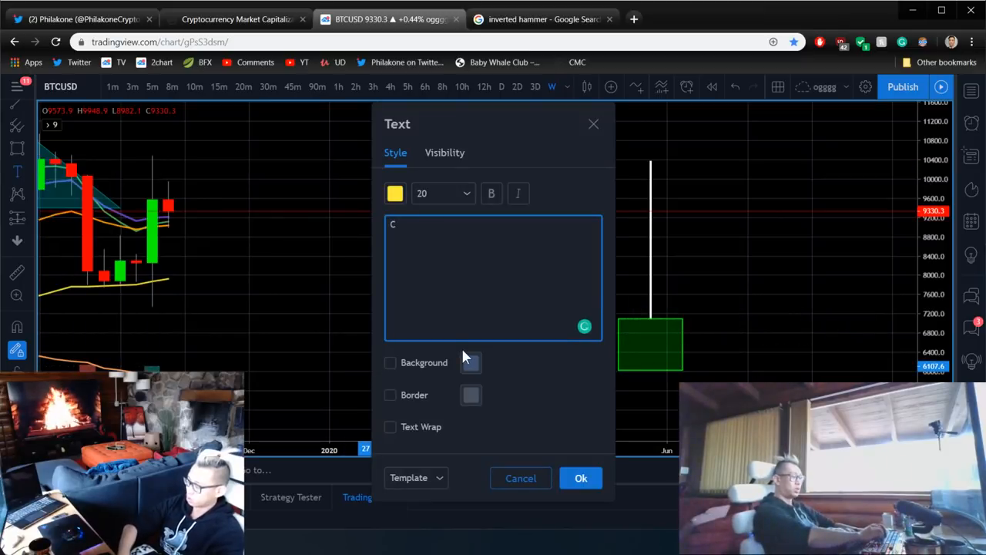
pyautogui.write('AND LOW')
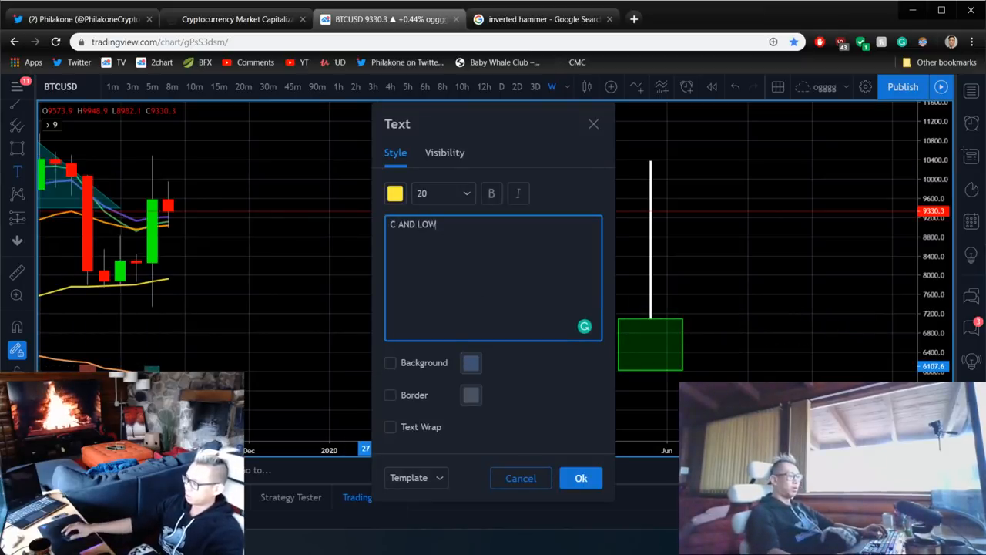
pyautogui.click(580, 478)
pyautogui.write('o')
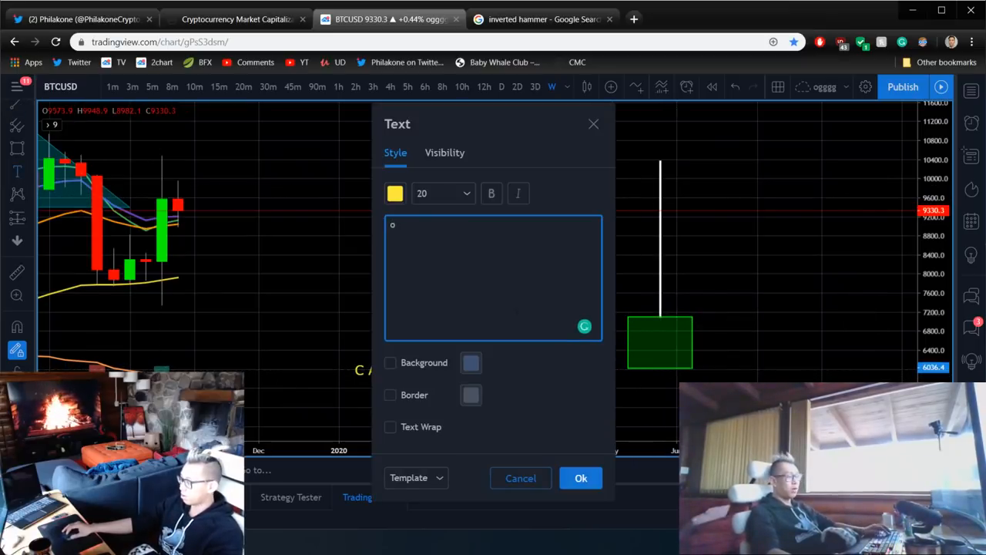
# Edit the green hammer's label to read 'O AND L'.
pyautogui.click(581, 478)
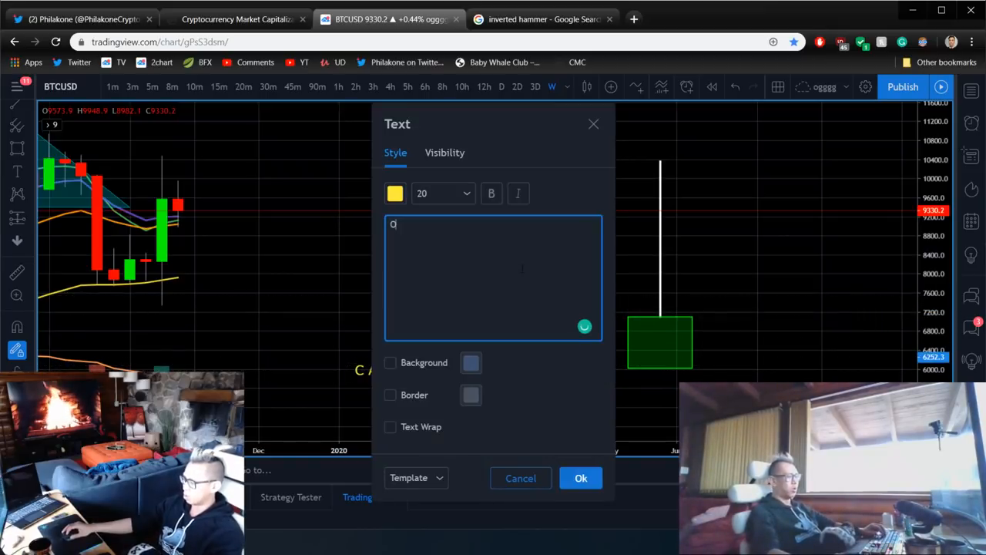
pyautogui.write('A')
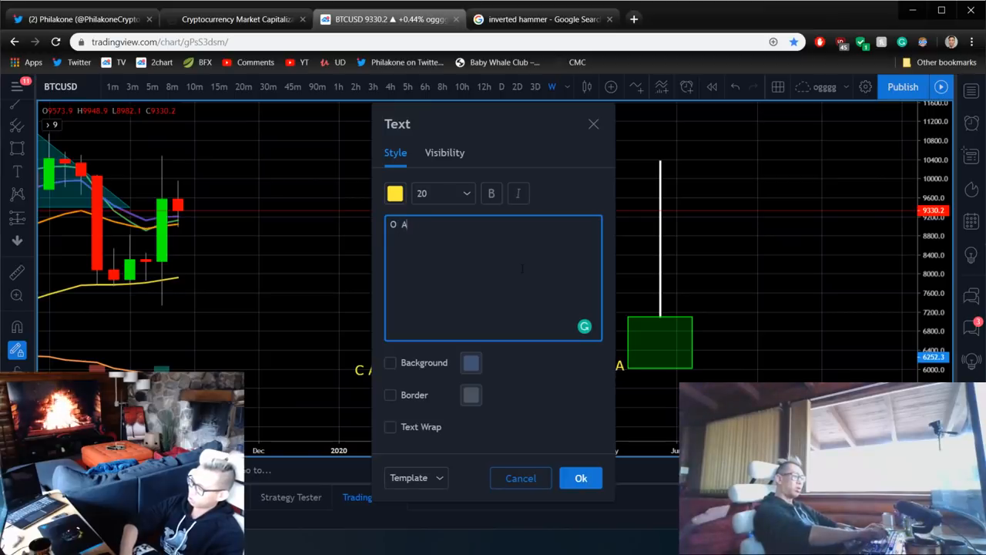
pyautogui.write('ND L')
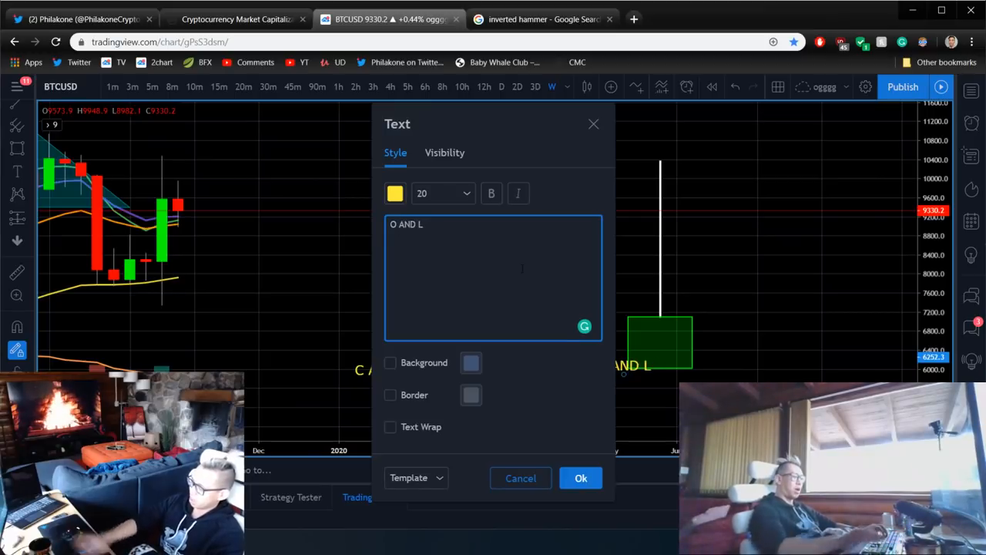
pyautogui.click(580, 477)
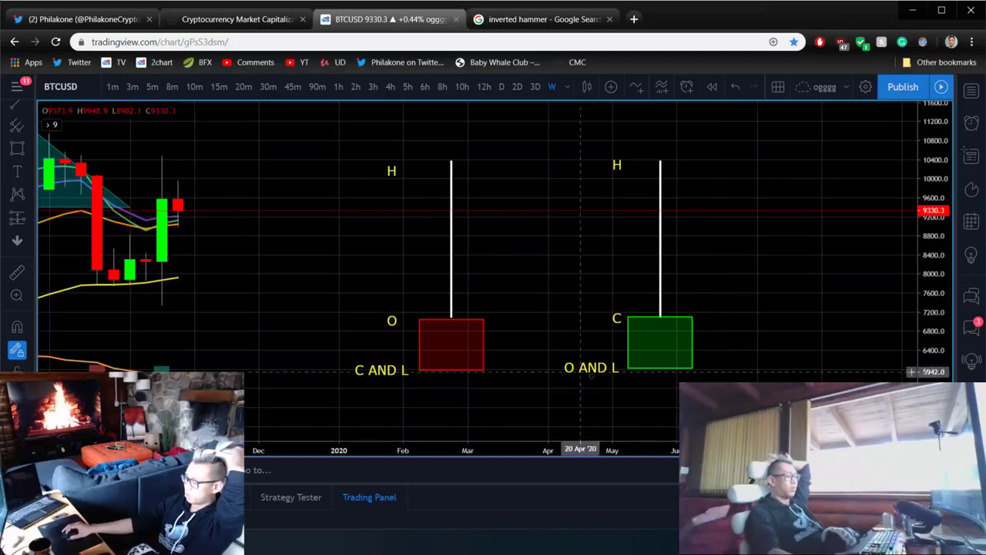
pyautogui.click(419, 319)
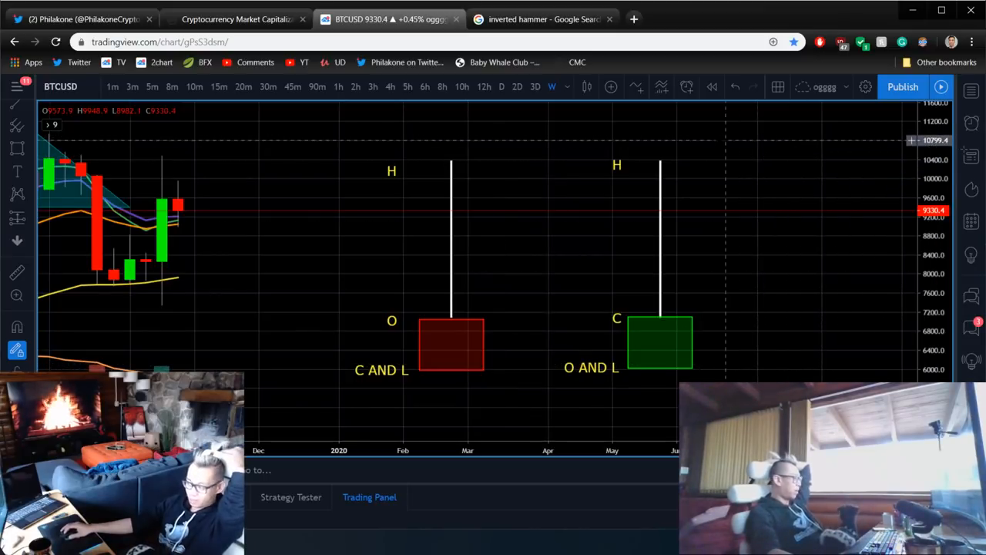
pyautogui.click(616, 166)
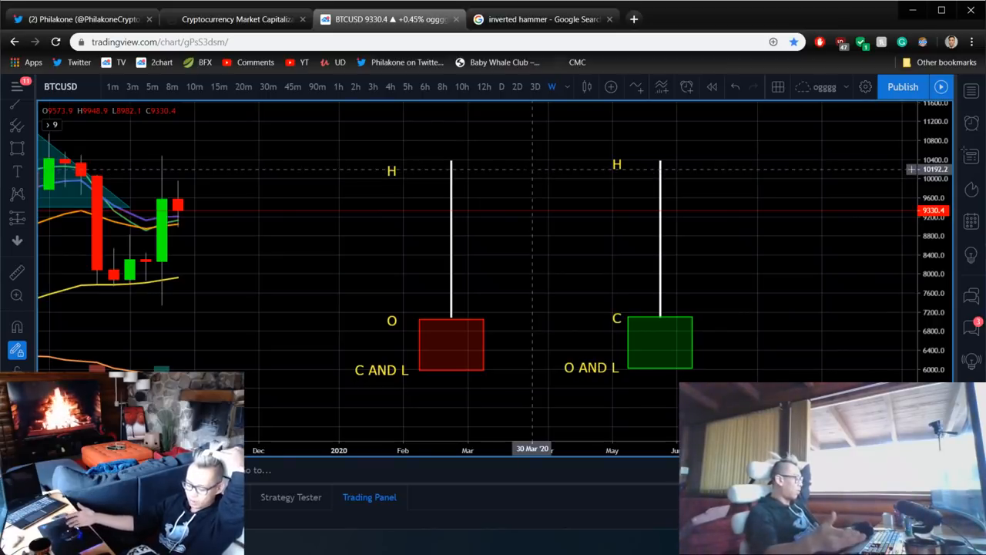
pyautogui.moveTo(437, 447)
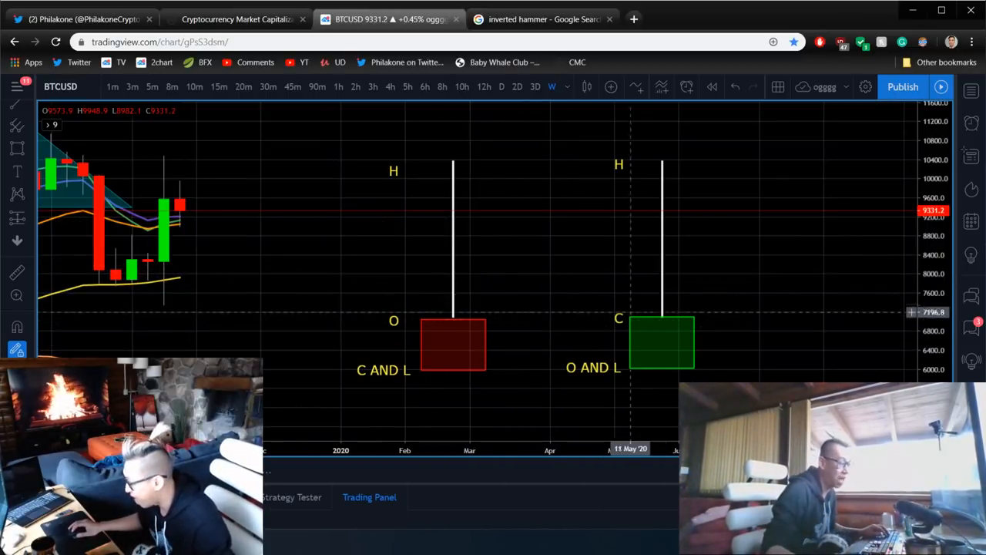
pyautogui.moveTo(532, 216)
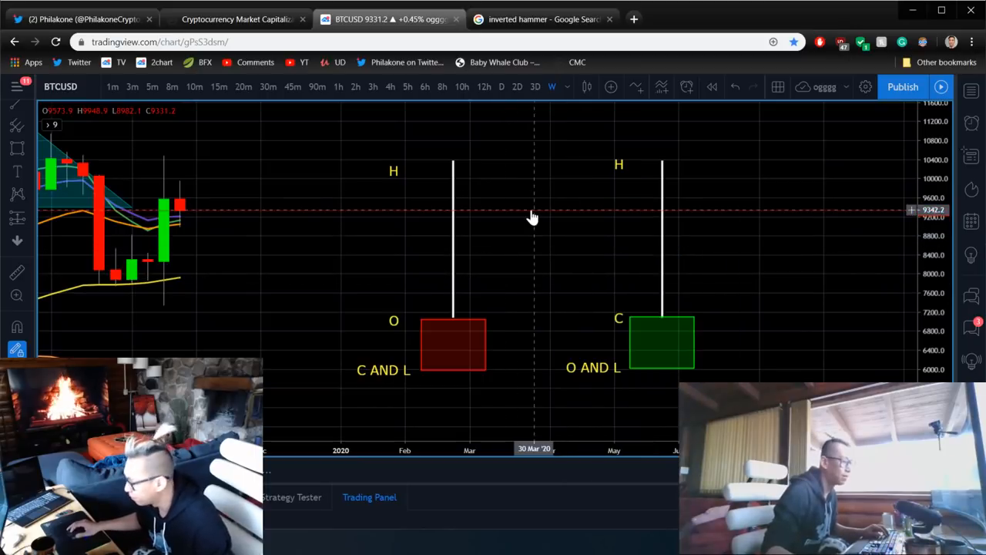
pyautogui.click(427, 327)
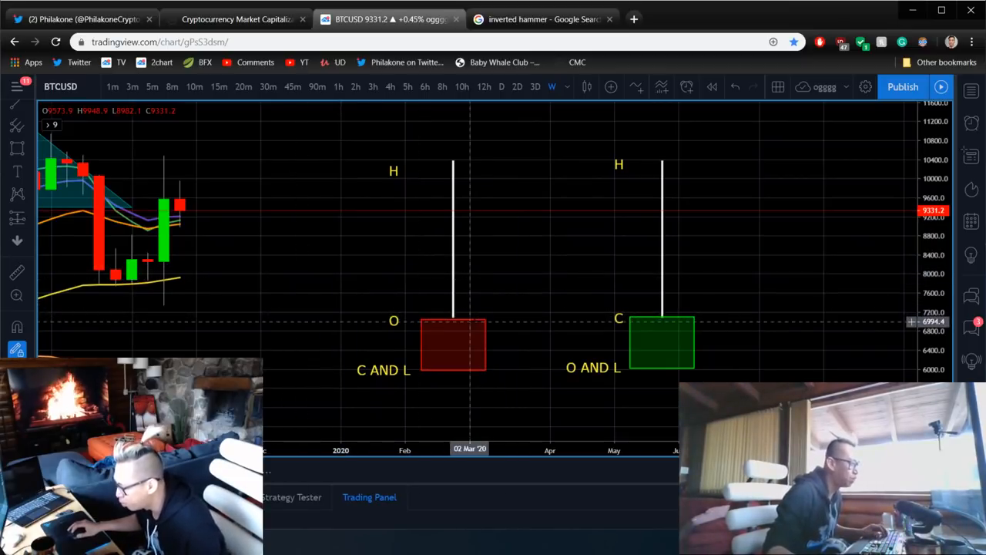
pyautogui.moveTo(78, 189)
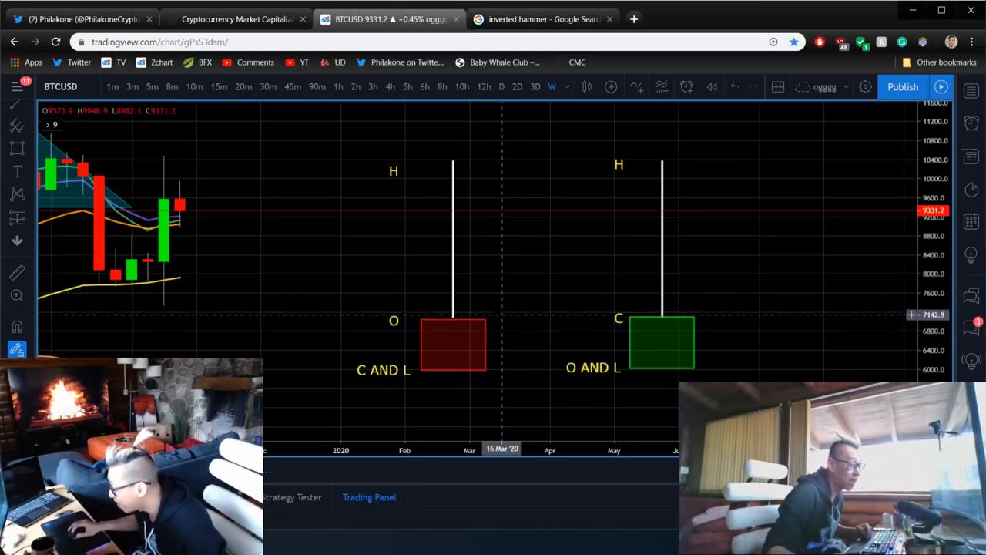
pyautogui.moveTo(501, 162)
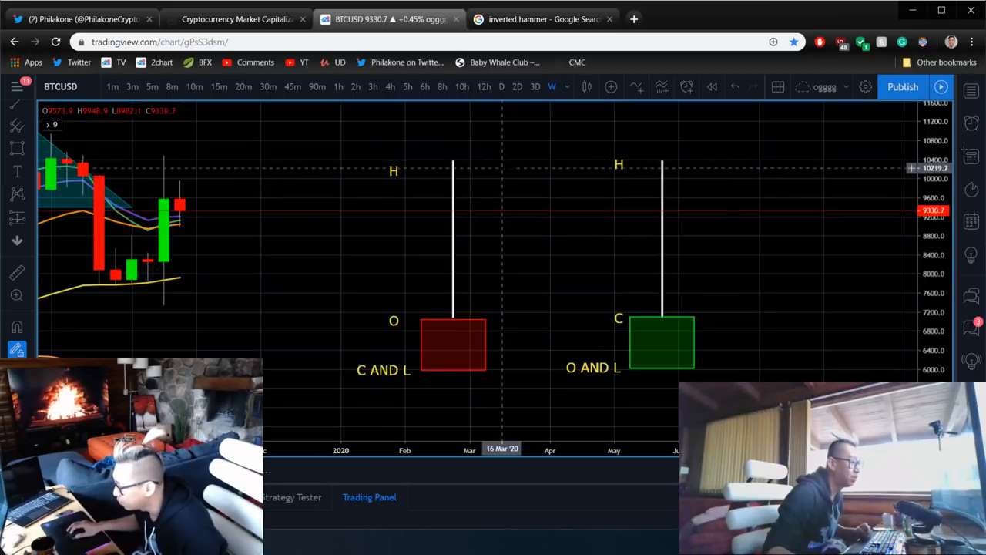
pyautogui.moveTo(500, 298)
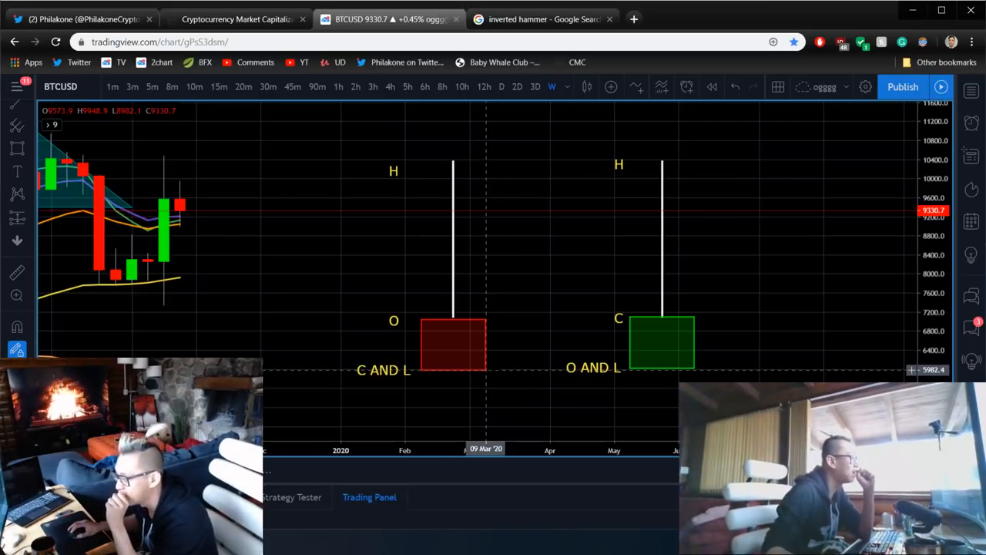
pyautogui.moveTo(437, 231)
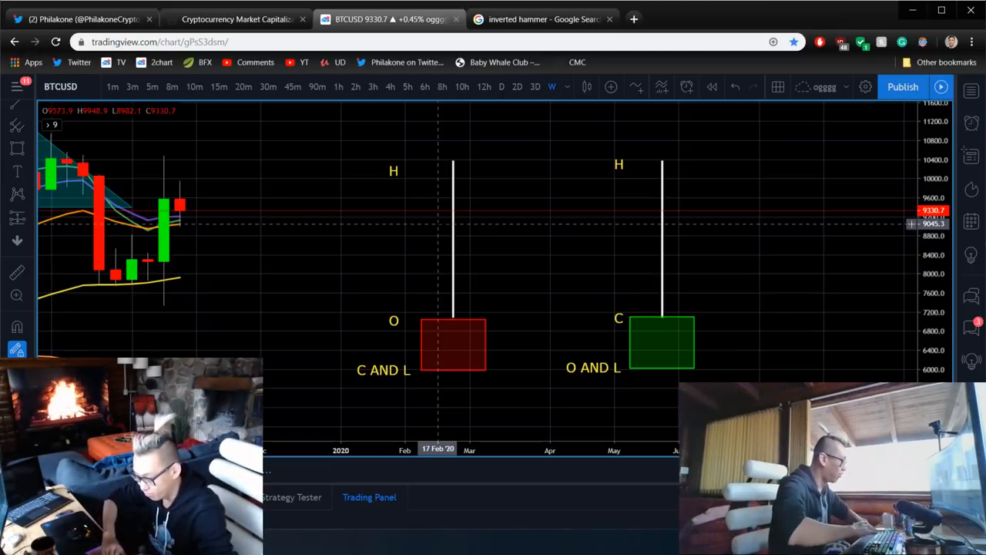
pyautogui.moveTo(566, 235)
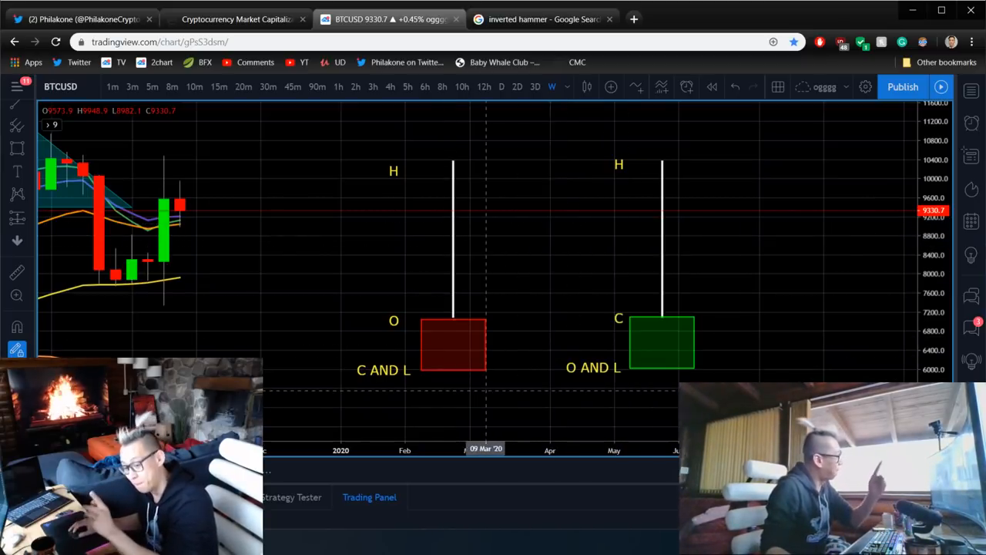
pyautogui.moveTo(309, 279)
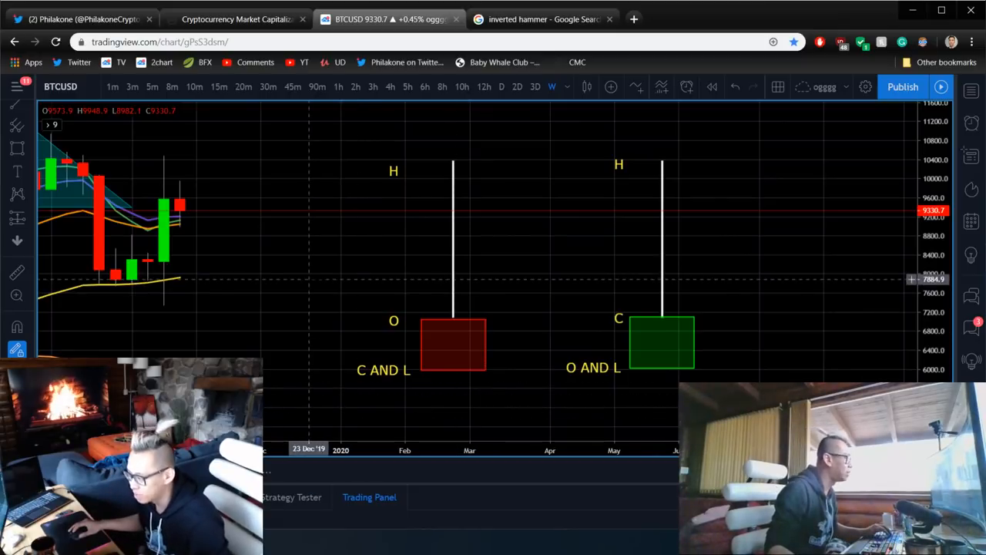
pyautogui.click(452, 344)
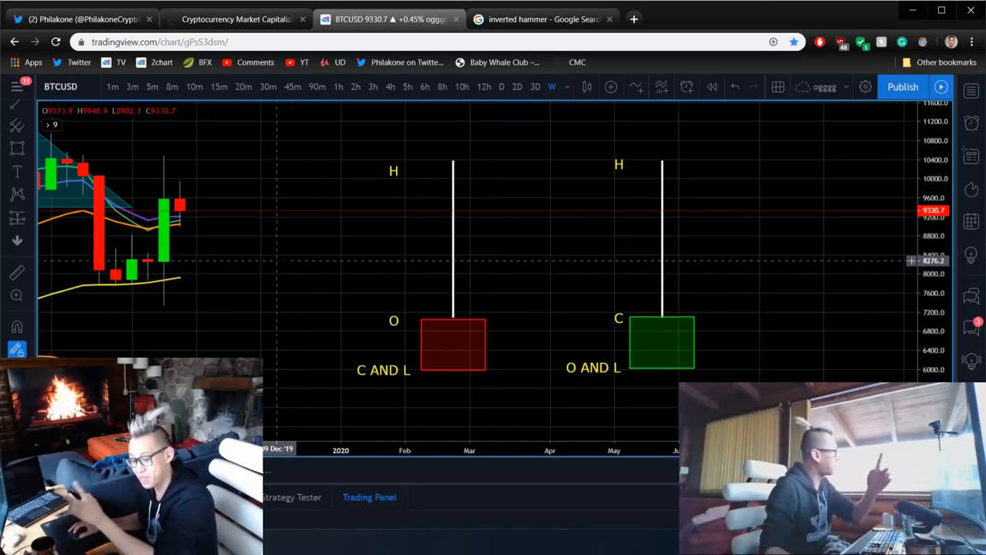
pyautogui.moveTo(308, 295)
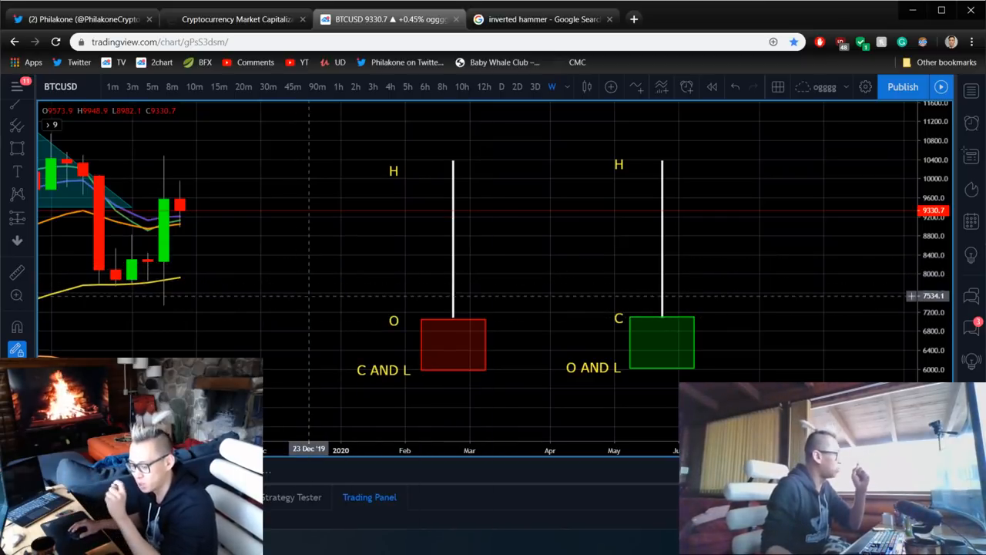
pyautogui.moveTo(324, 300)
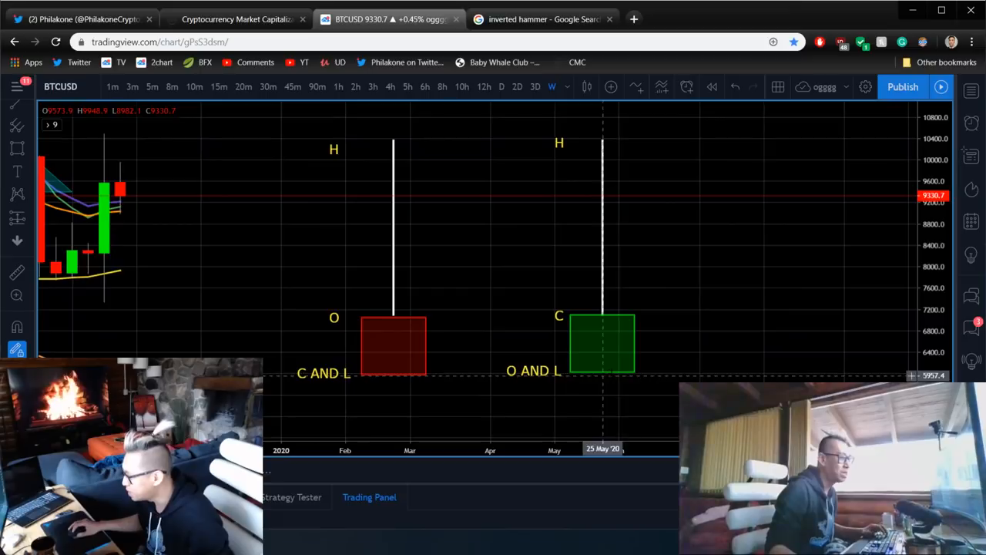
pyautogui.moveTo(570, 368)
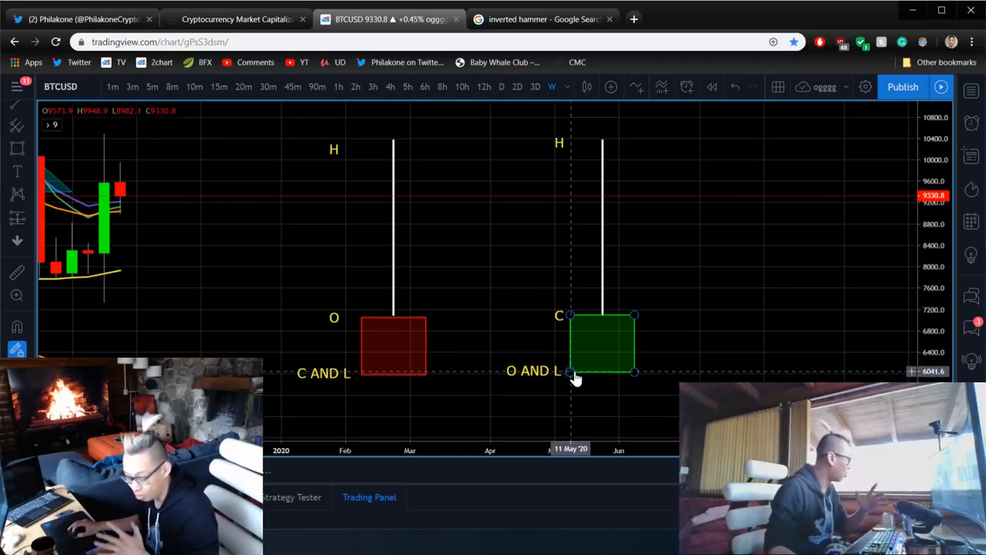
pyautogui.moveTo(583, 377)
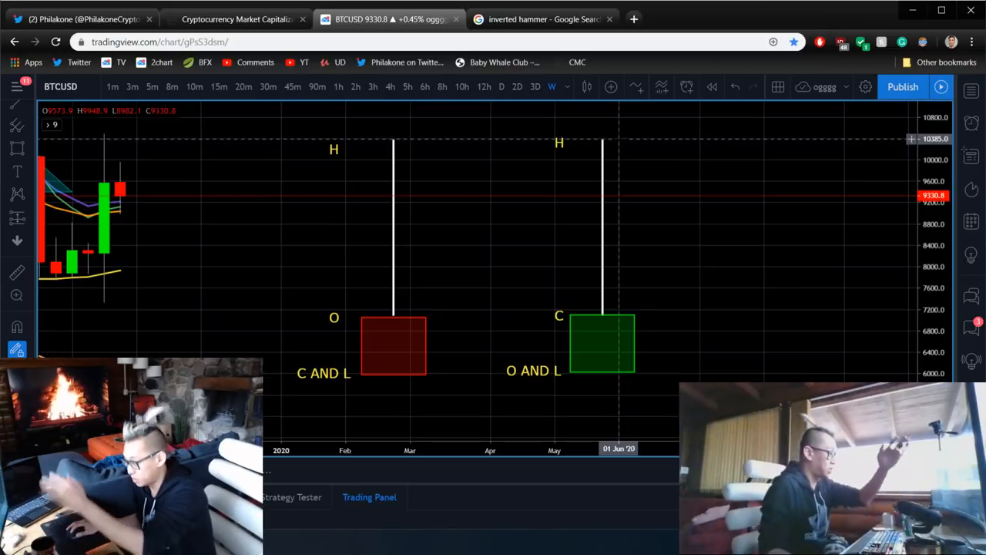
pyautogui.click(600, 343)
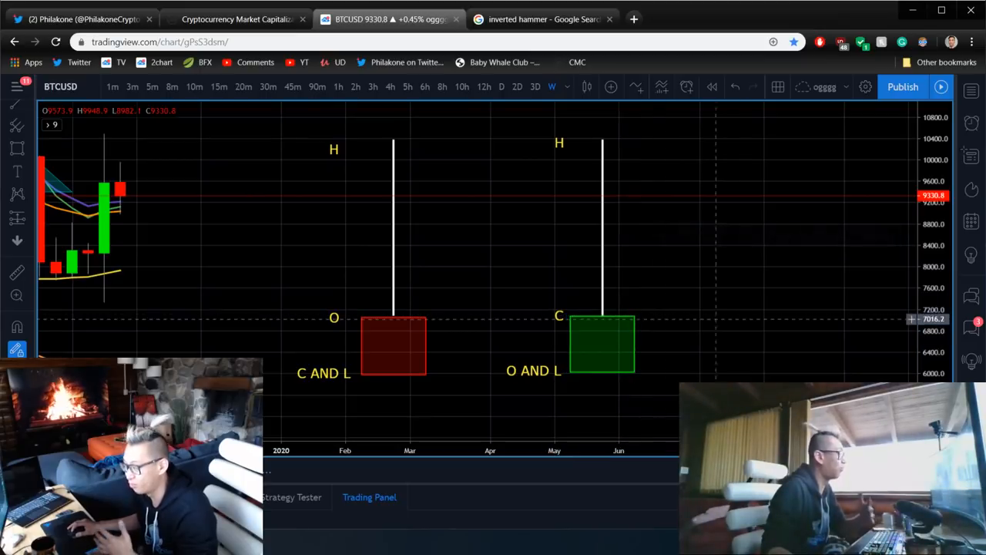
pyautogui.moveTo(506, 256)
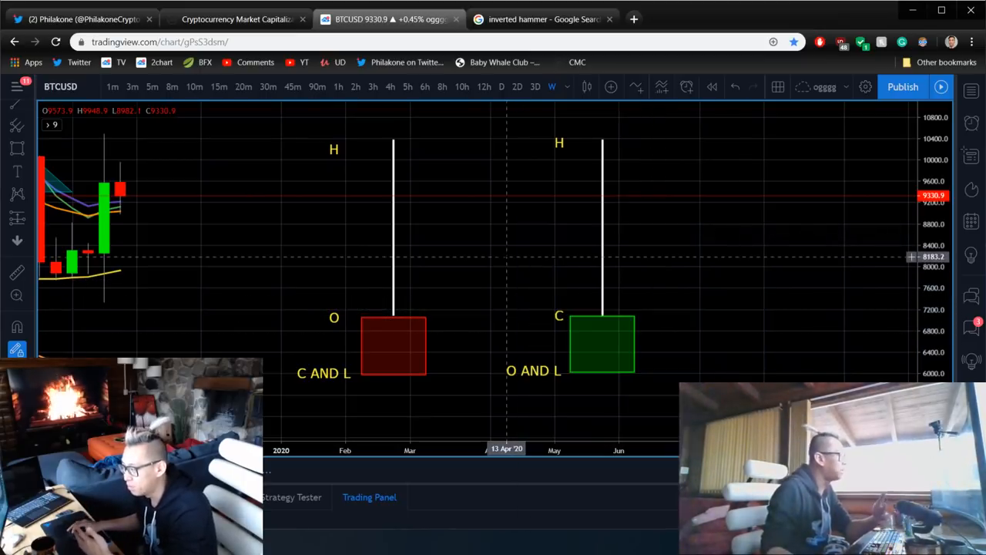
pyautogui.moveTo(522, 240)
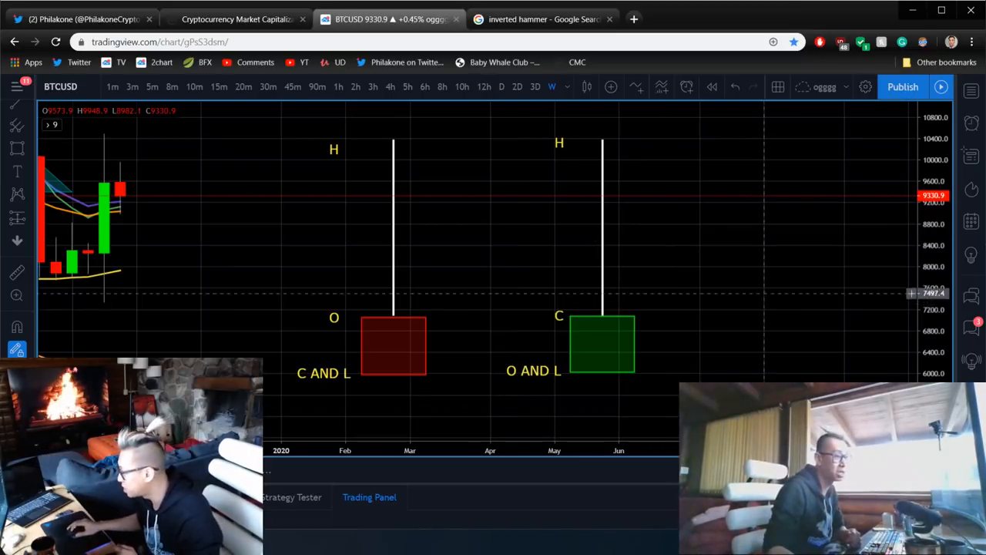
pyautogui.moveTo(602, 164)
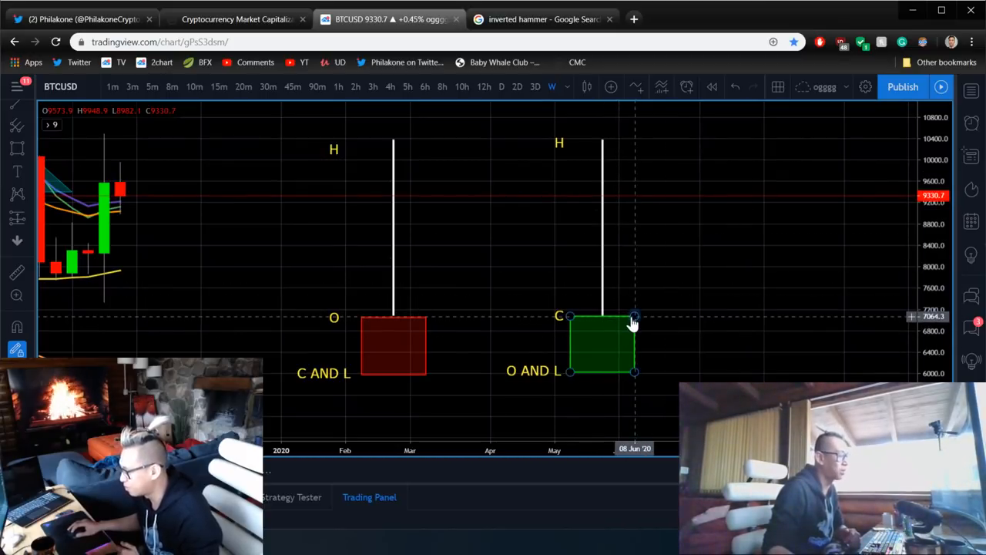
pyautogui.moveTo(634, 316); pyautogui.dragTo(634, 345)
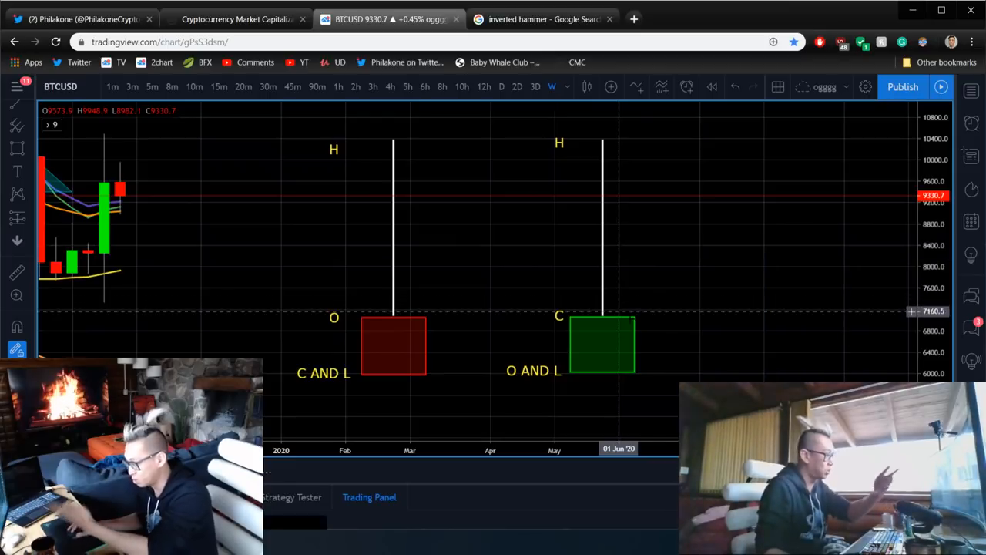
pyautogui.click(601, 343)
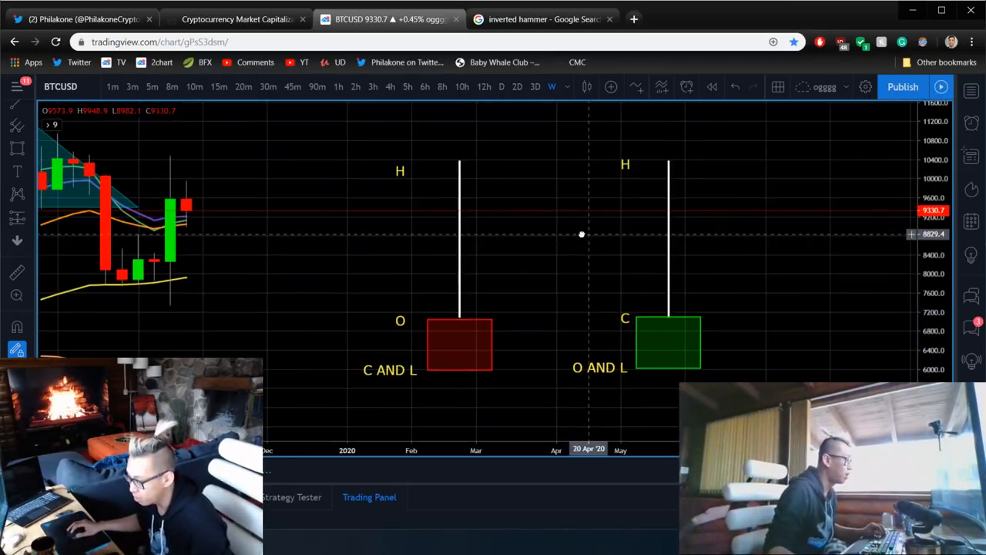
pyautogui.moveTo(604, 215)
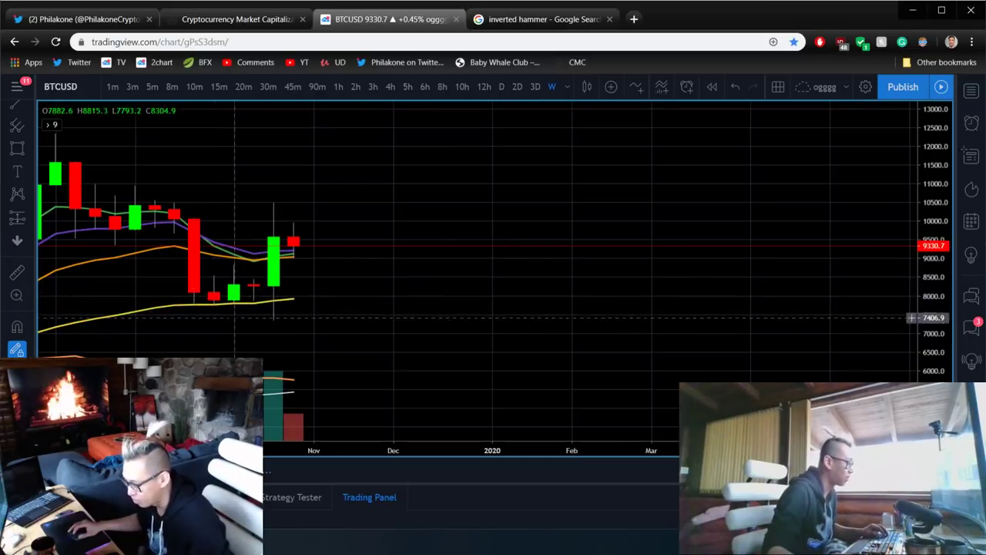
pyautogui.moveTo(218, 320)
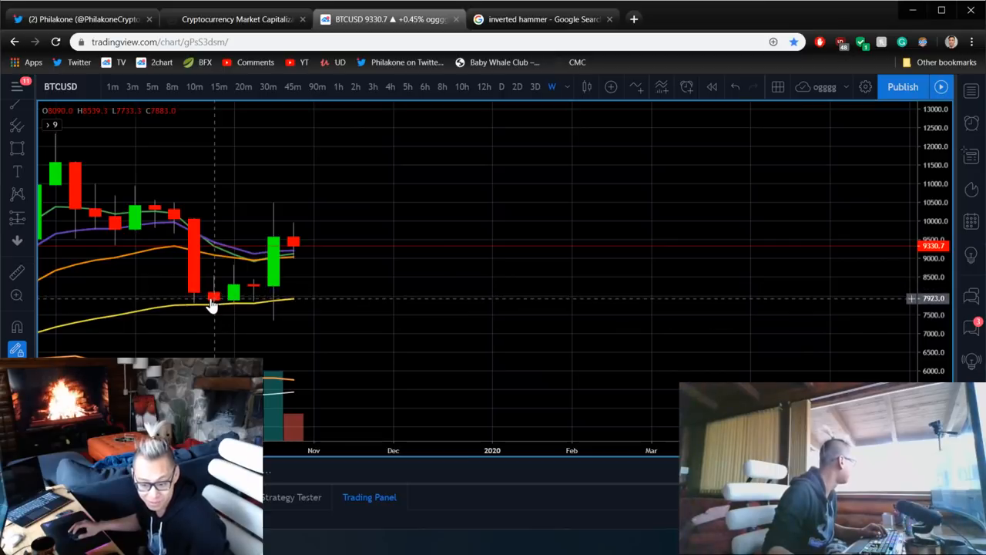
pyautogui.moveTo(433, 318)
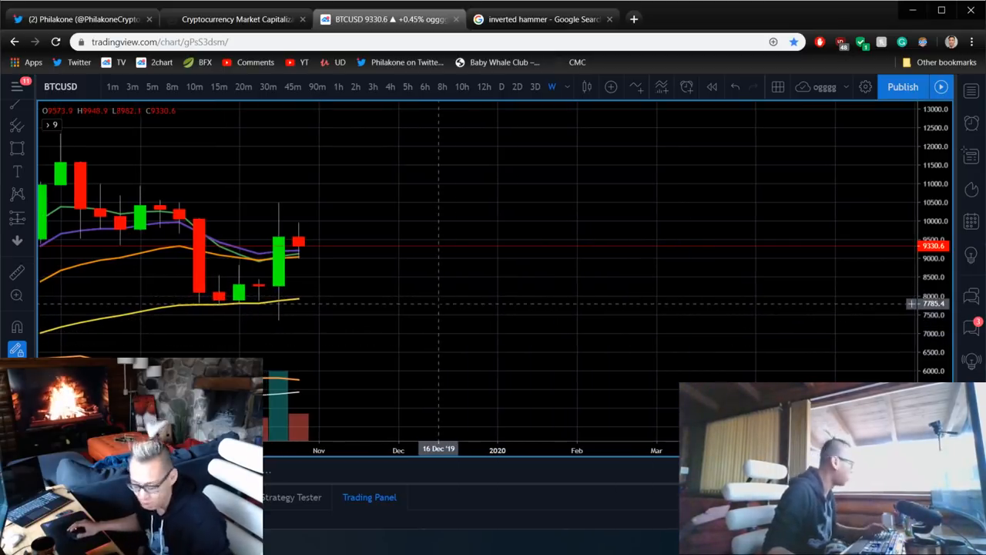
pyautogui.moveTo(426, 315)
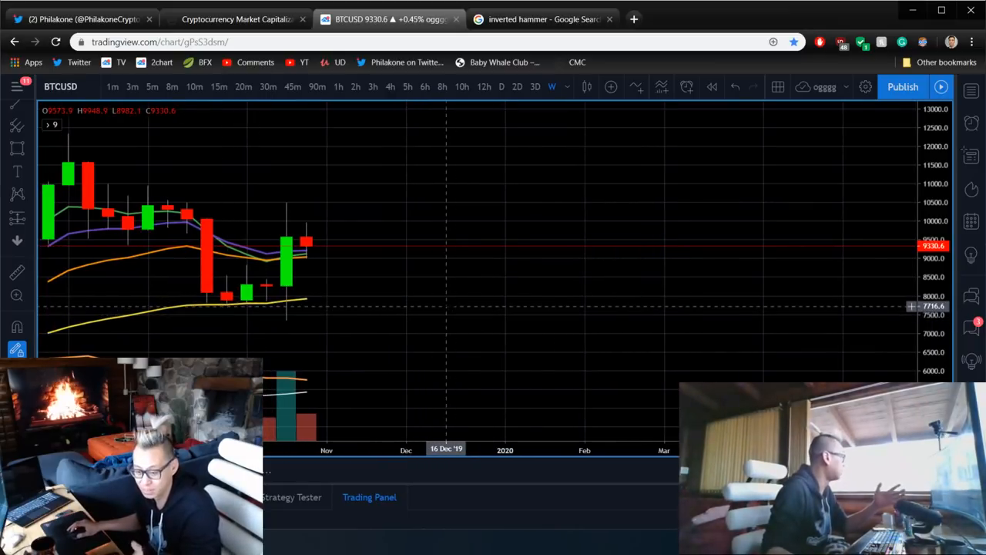
pyautogui.moveTo(466, 304)
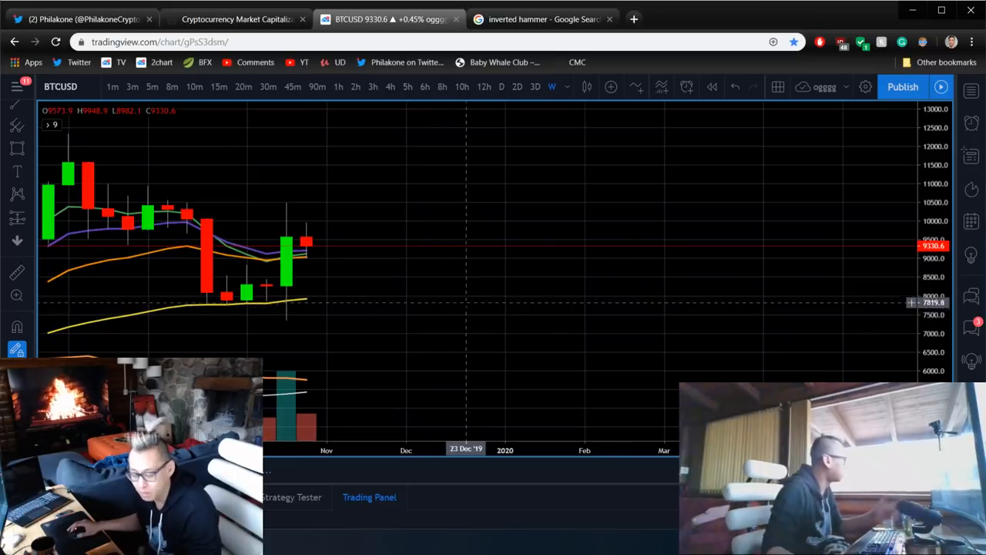
pyautogui.moveTo(425, 312)
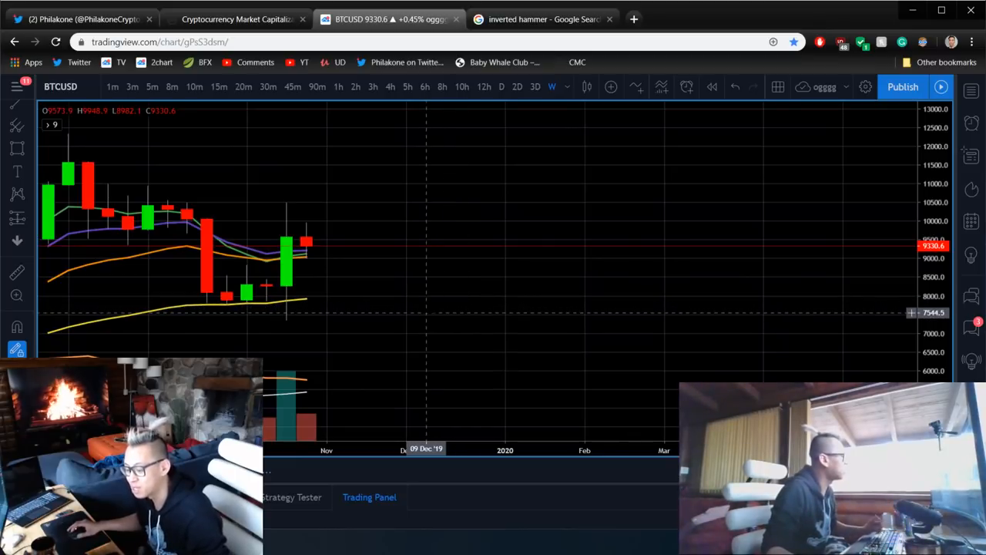
pyautogui.moveTo(407, 303)
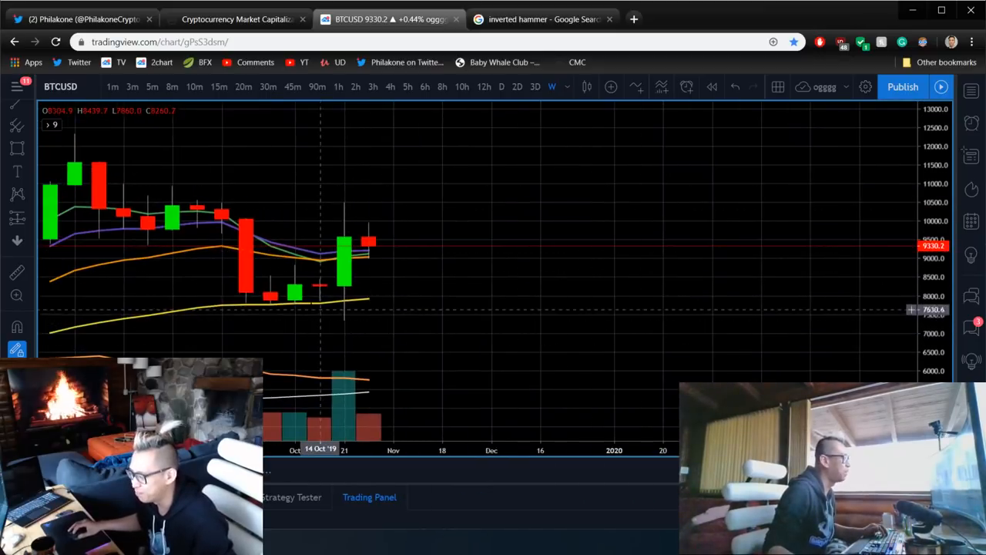
pyautogui.moveTo(358, 302)
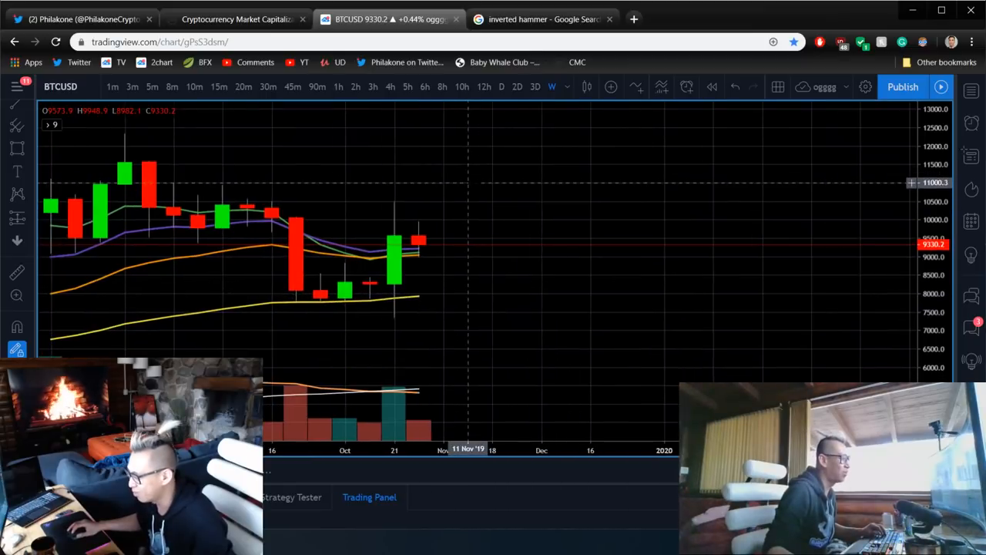
pyautogui.moveTo(420, 134)
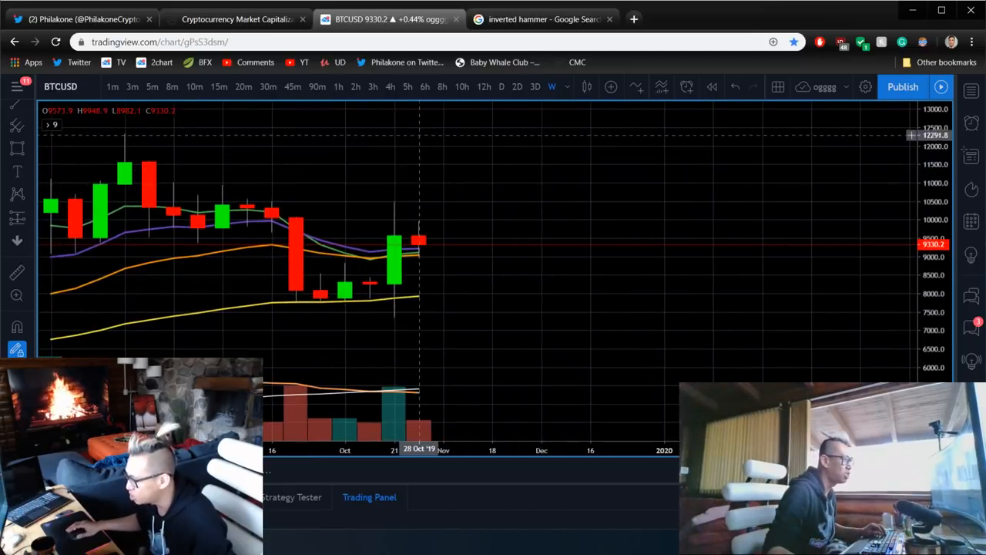
pyautogui.moveTo(501, 87)
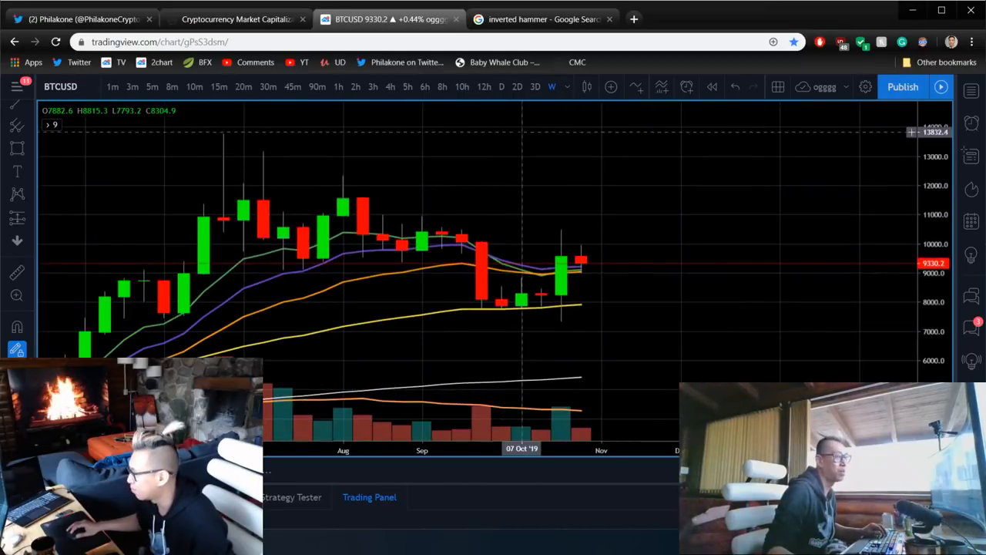
pyautogui.moveTo(641, 312)
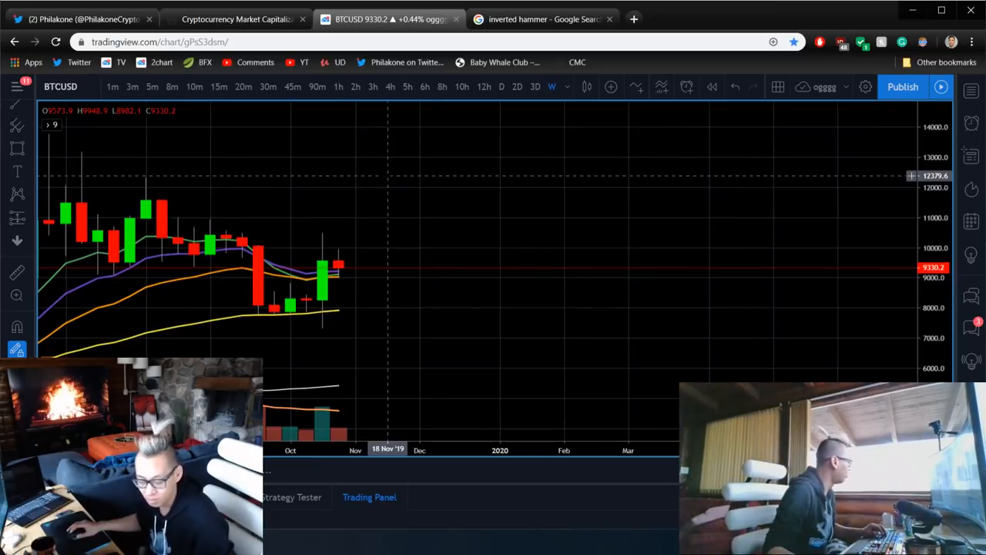
# Expand the MACD and RSI panes above the shrunken candlestick pane.
pyautogui.rightClick(643, 350)
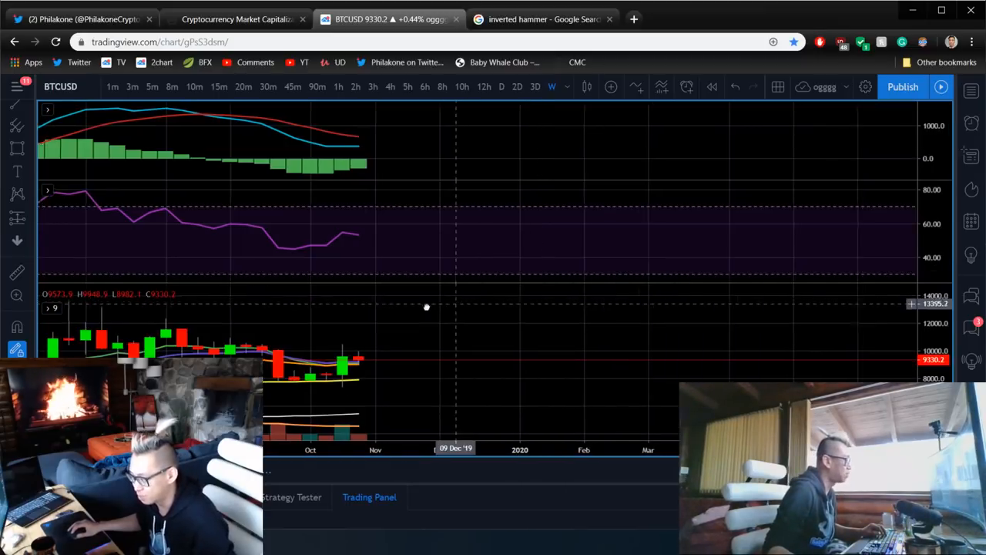
# Restore the weekly candlestick pane to full height, showing July through October.
pyautogui.rightClick(426, 307)
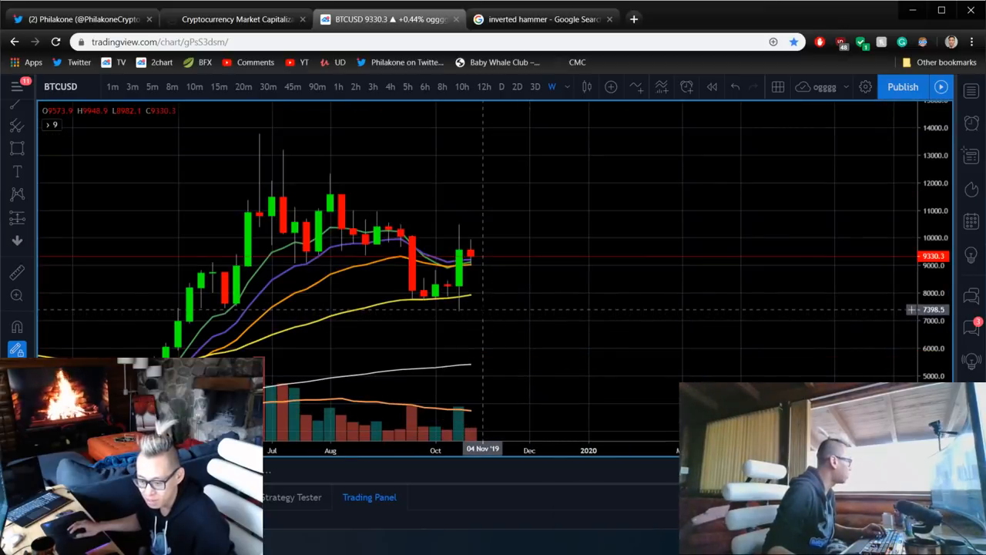
pyautogui.moveTo(483, 300)
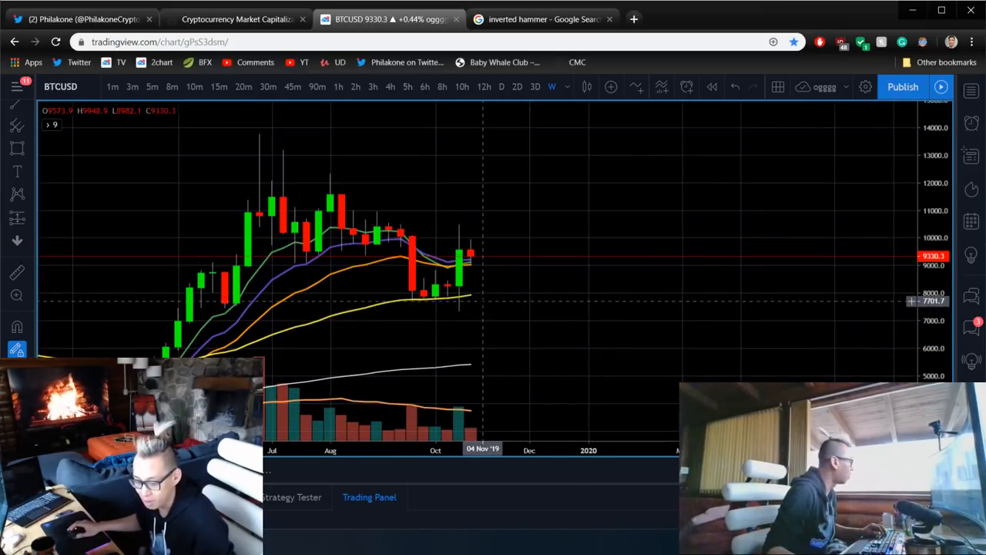
pyautogui.moveTo(588, 275)
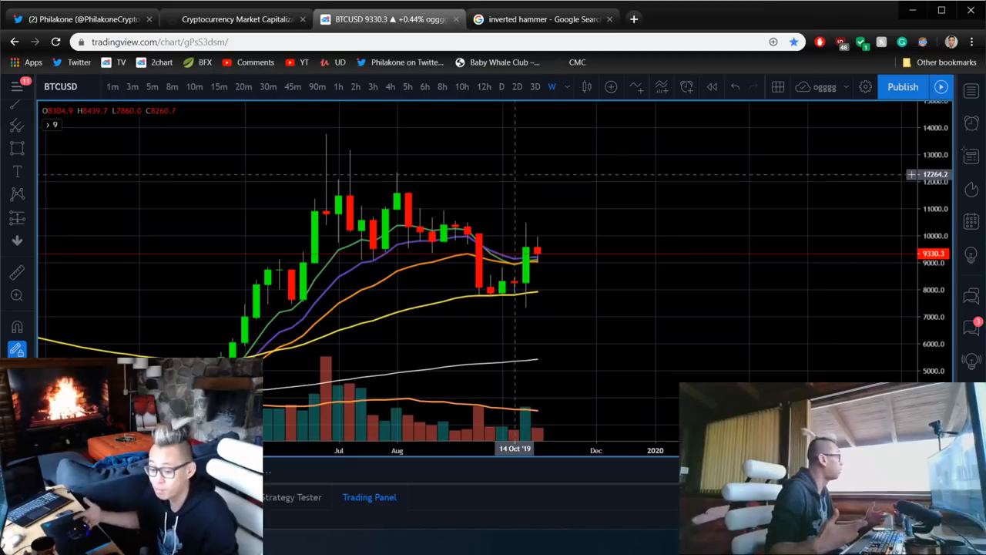
pyautogui.moveTo(631, 131)
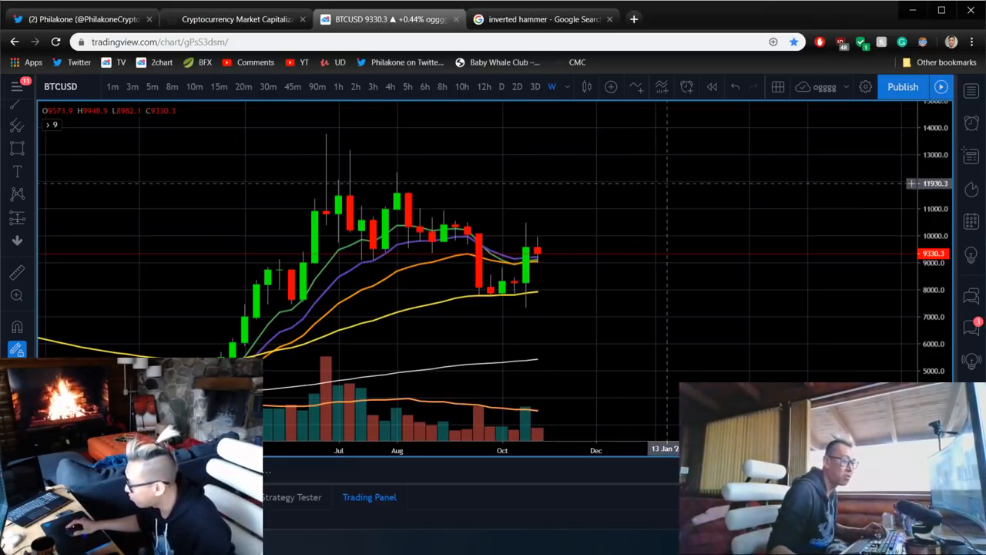
pyautogui.moveTo(645, 196)
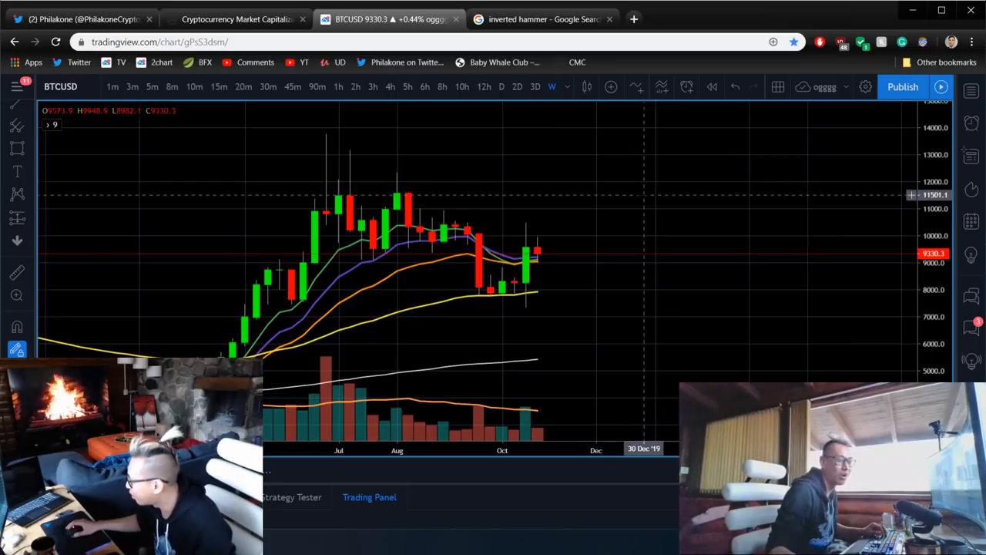
pyautogui.moveTo(632, 227)
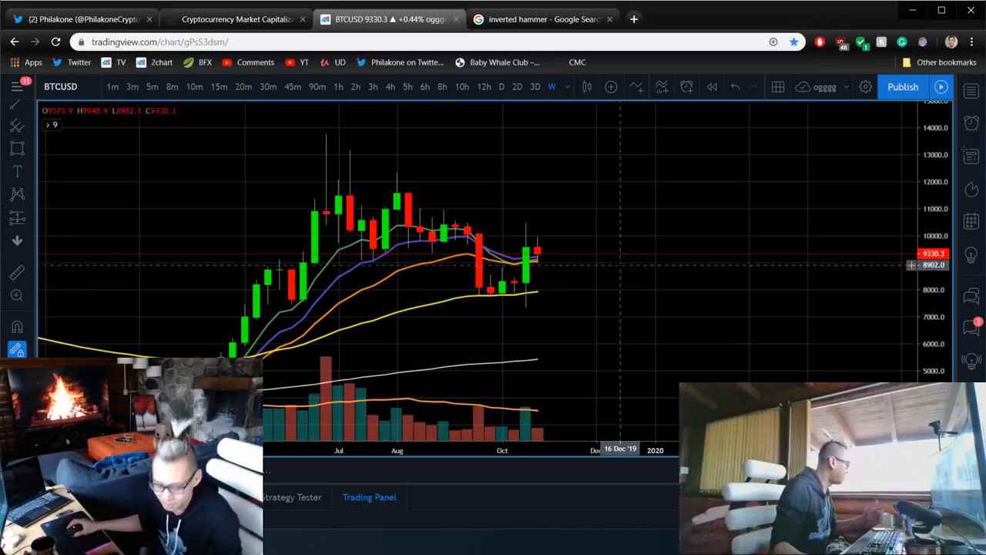
pyautogui.moveTo(514, 134)
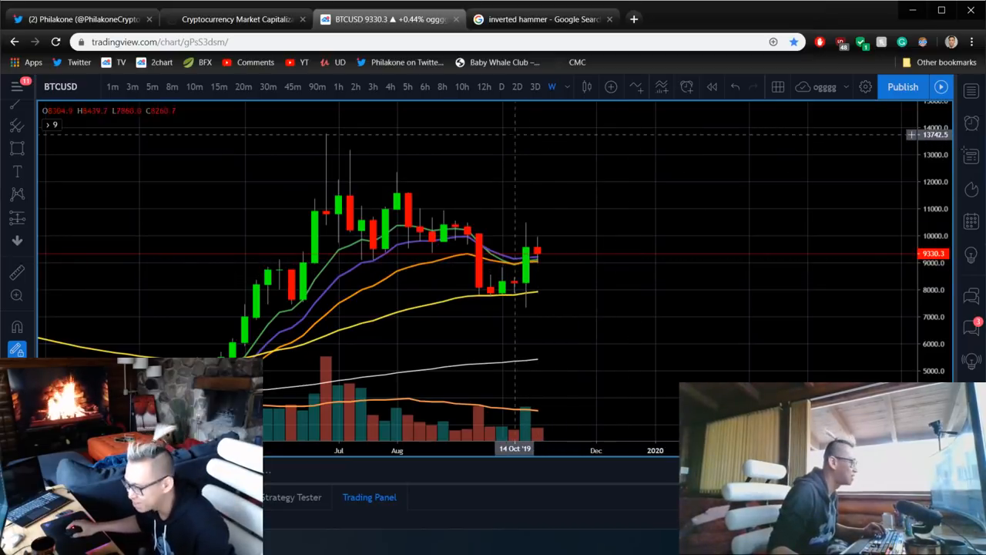
pyautogui.moveTo(584, 160)
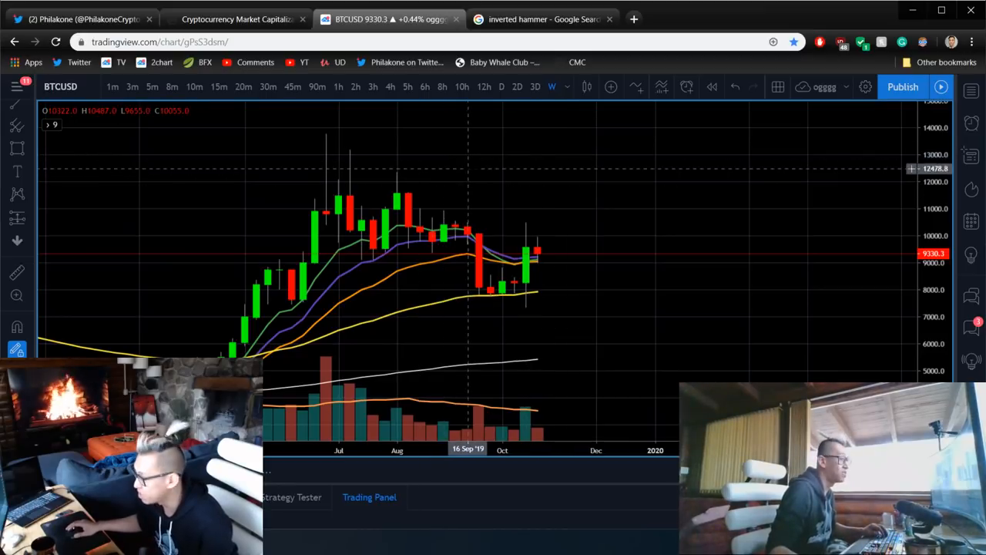
pyautogui.moveTo(469, 187)
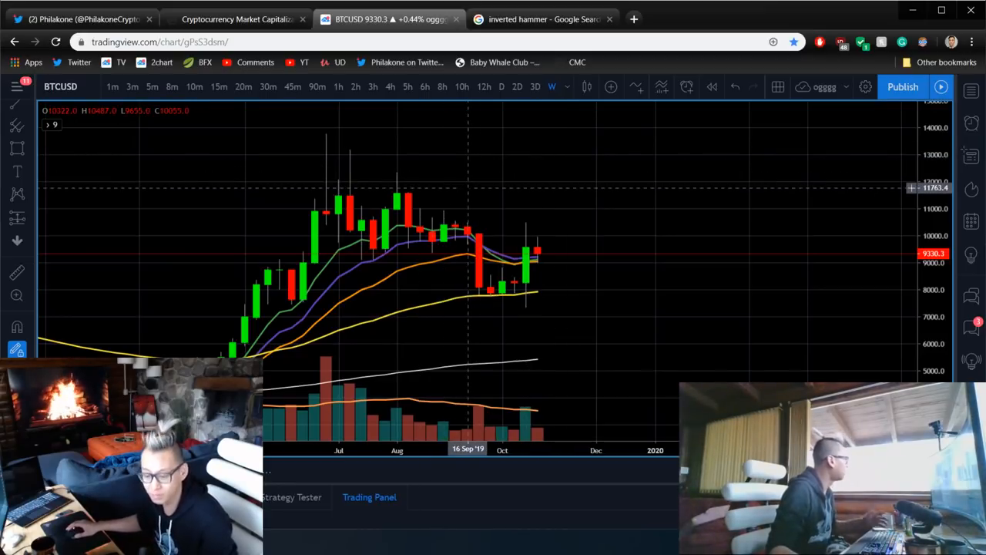
pyautogui.moveTo(455, 208)
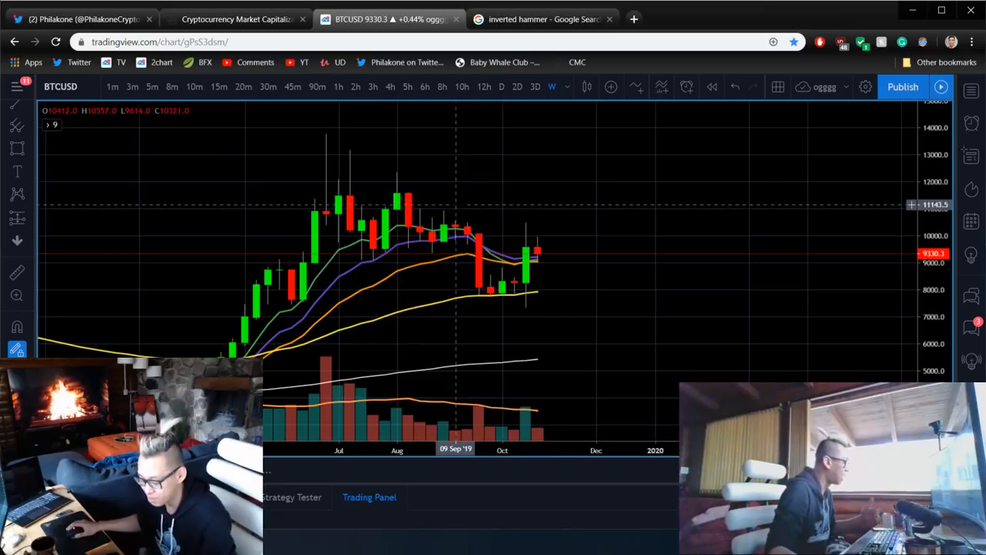
pyautogui.moveTo(619, 209)
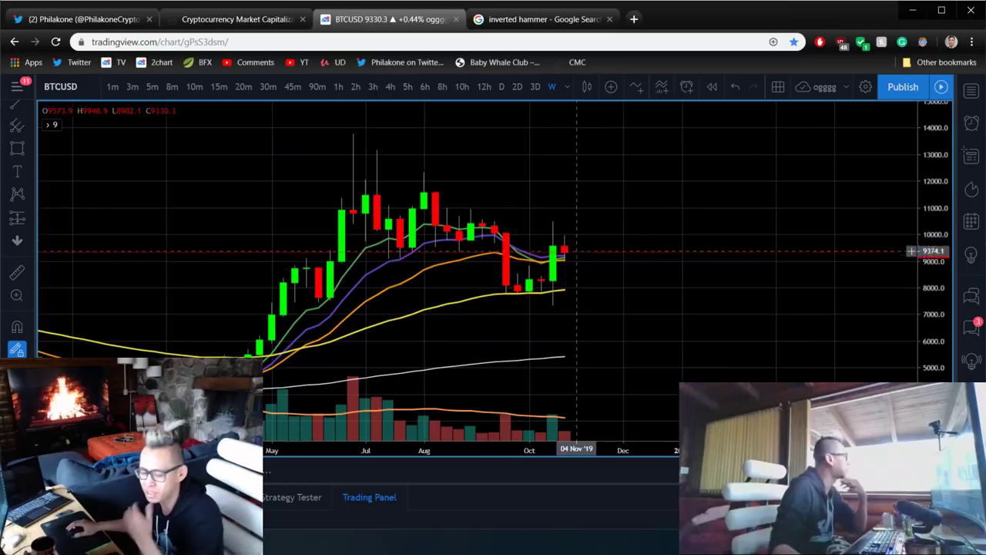
pyautogui.moveTo(565, 246)
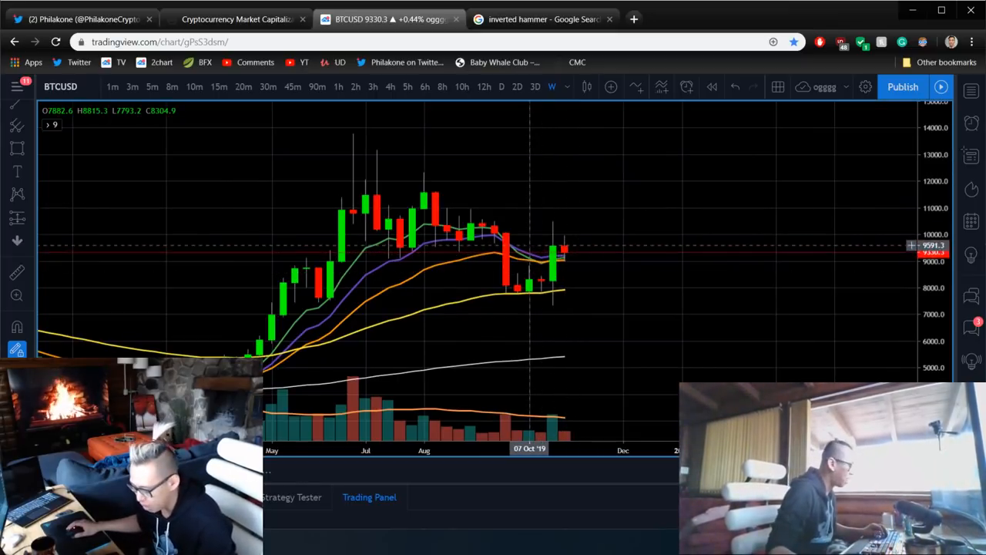
pyautogui.moveTo(529, 289)
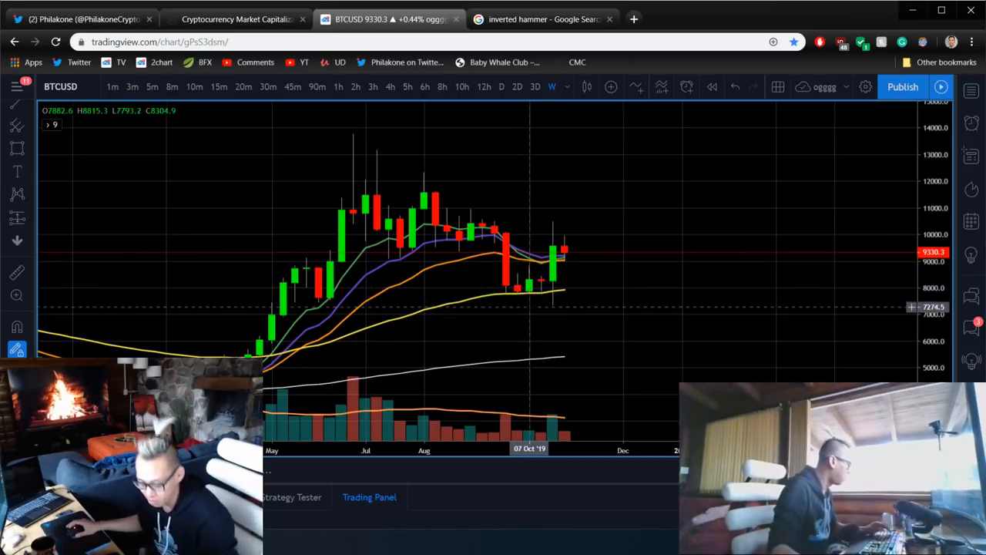
pyautogui.moveTo(565, 205)
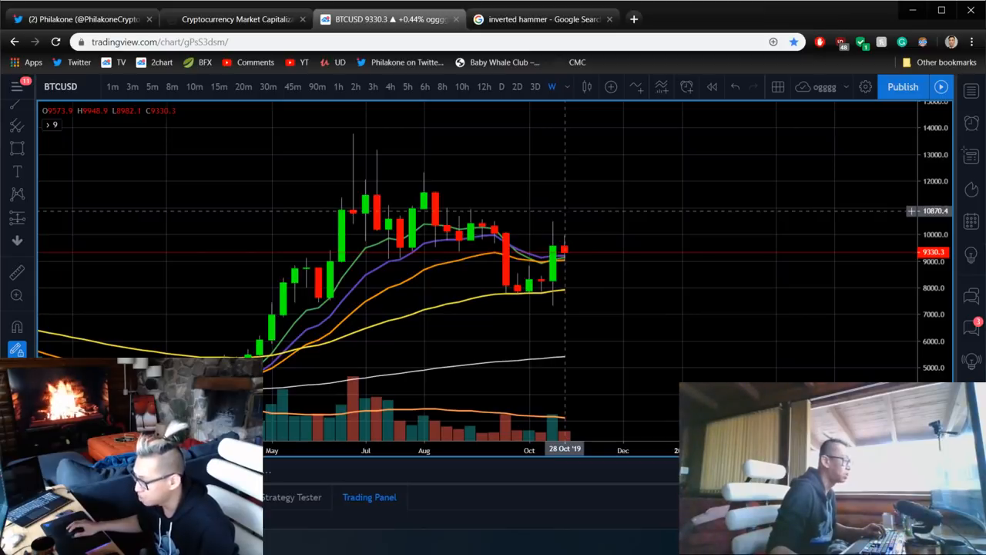
pyautogui.moveTo(553, 218)
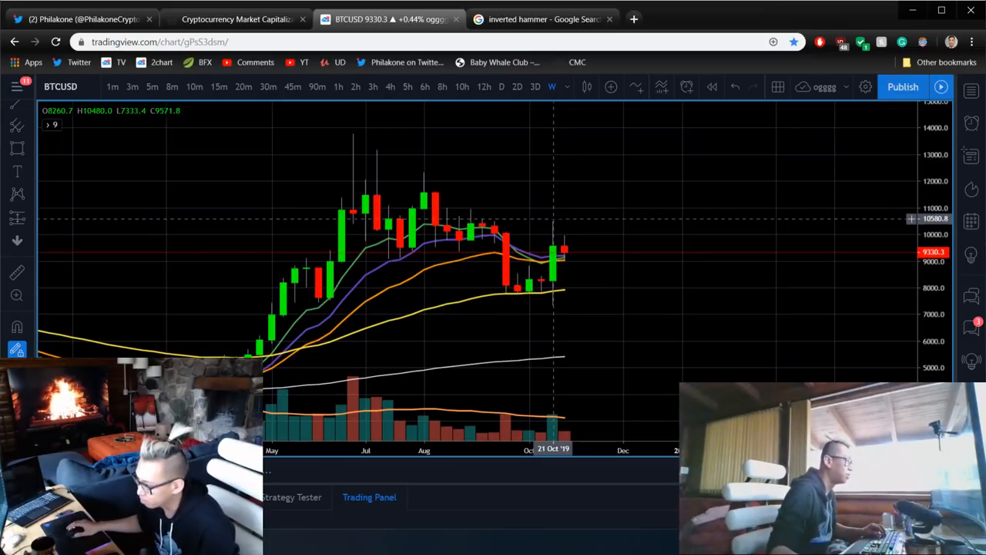
pyautogui.moveTo(550, 232)
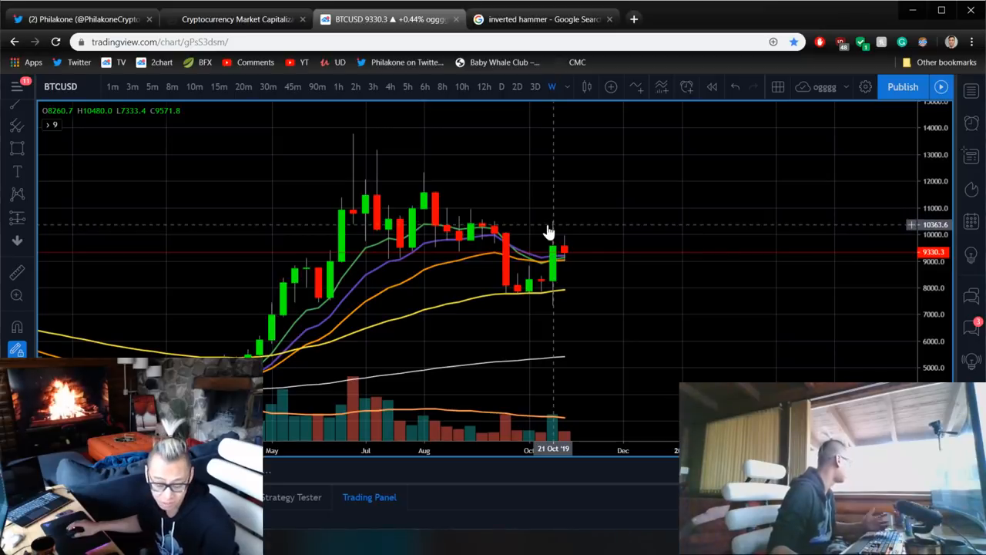
pyautogui.moveTo(541, 229)
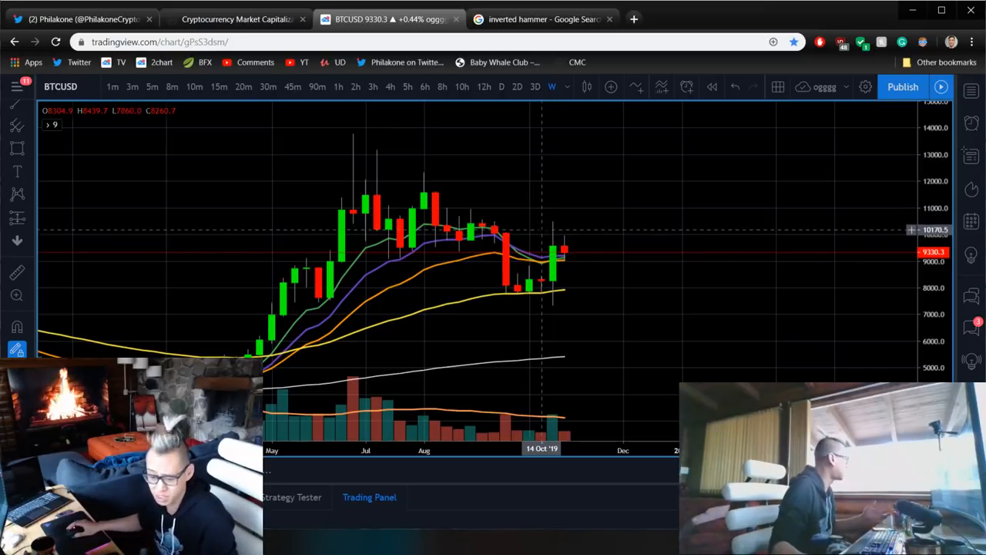
pyautogui.moveTo(554, 235)
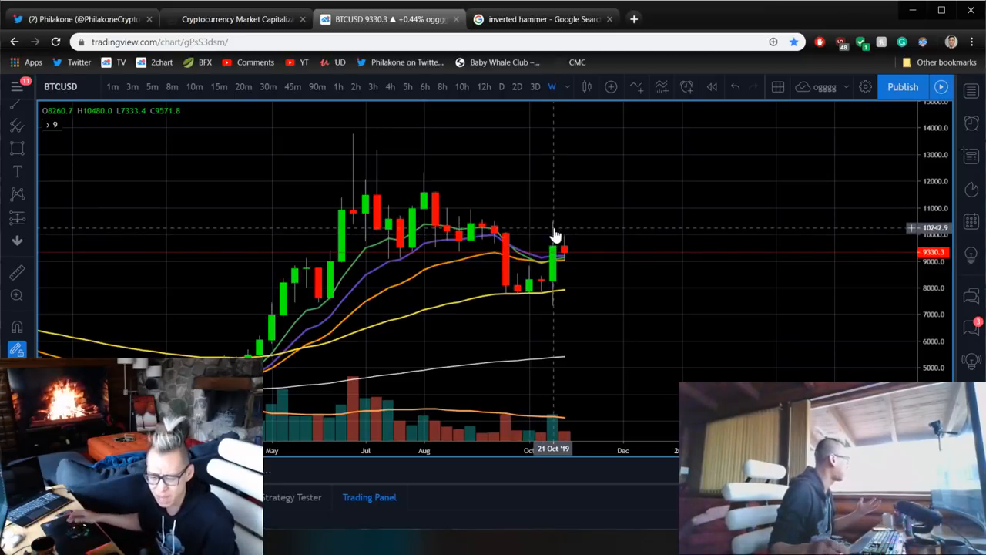